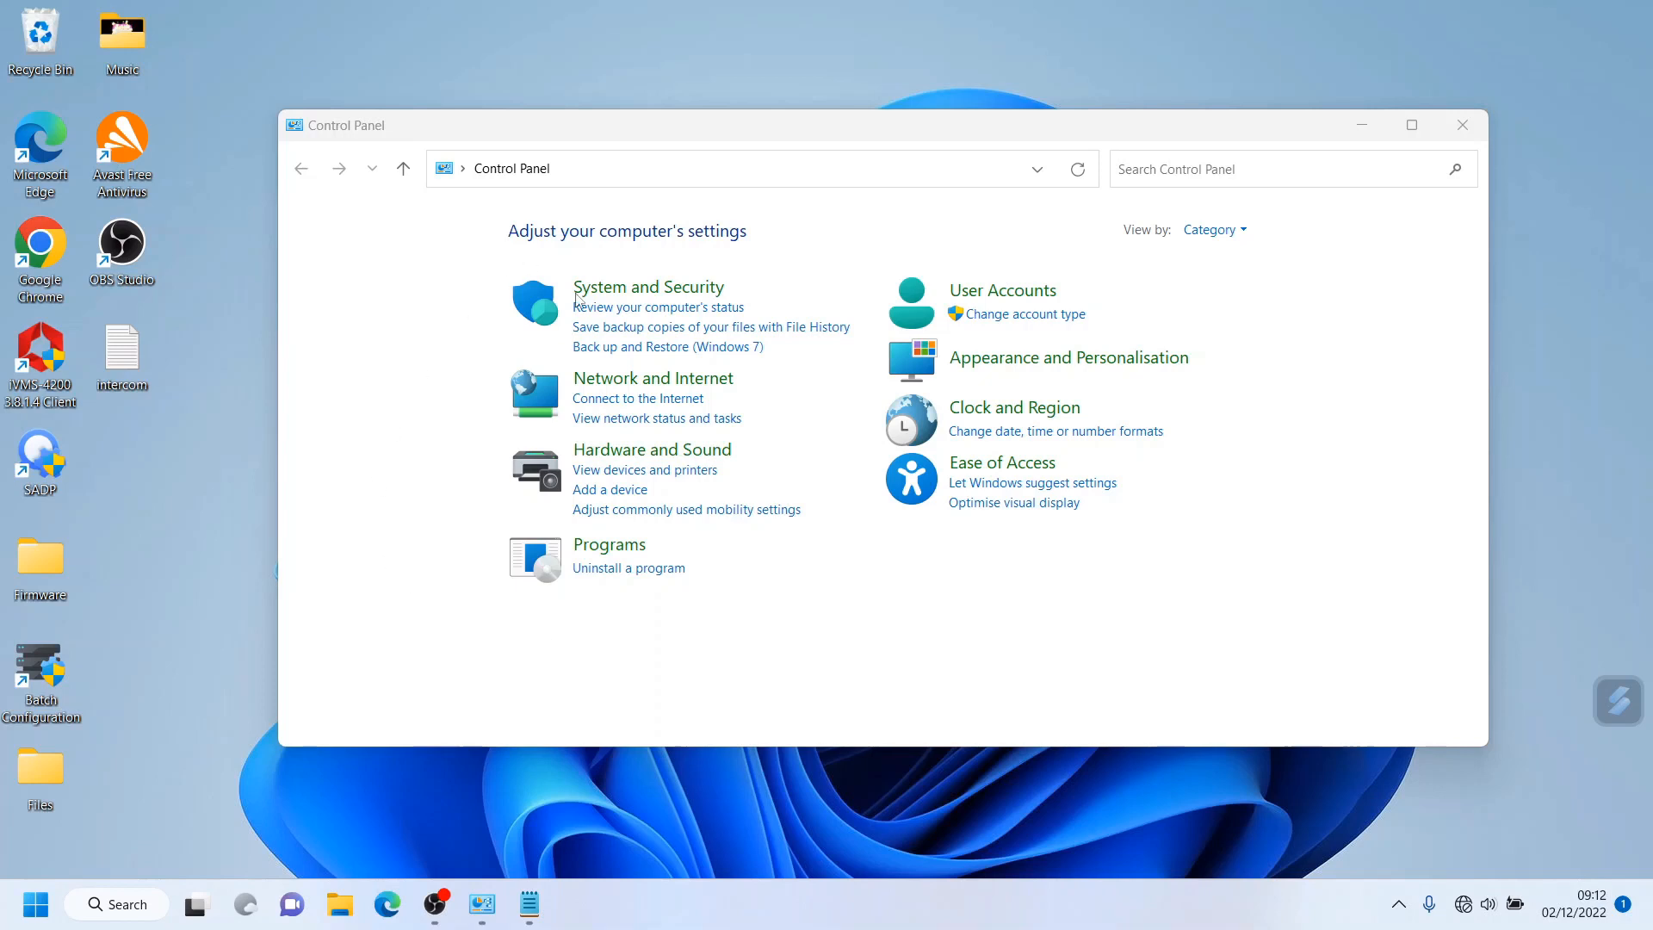
mouse_move(652, 377)
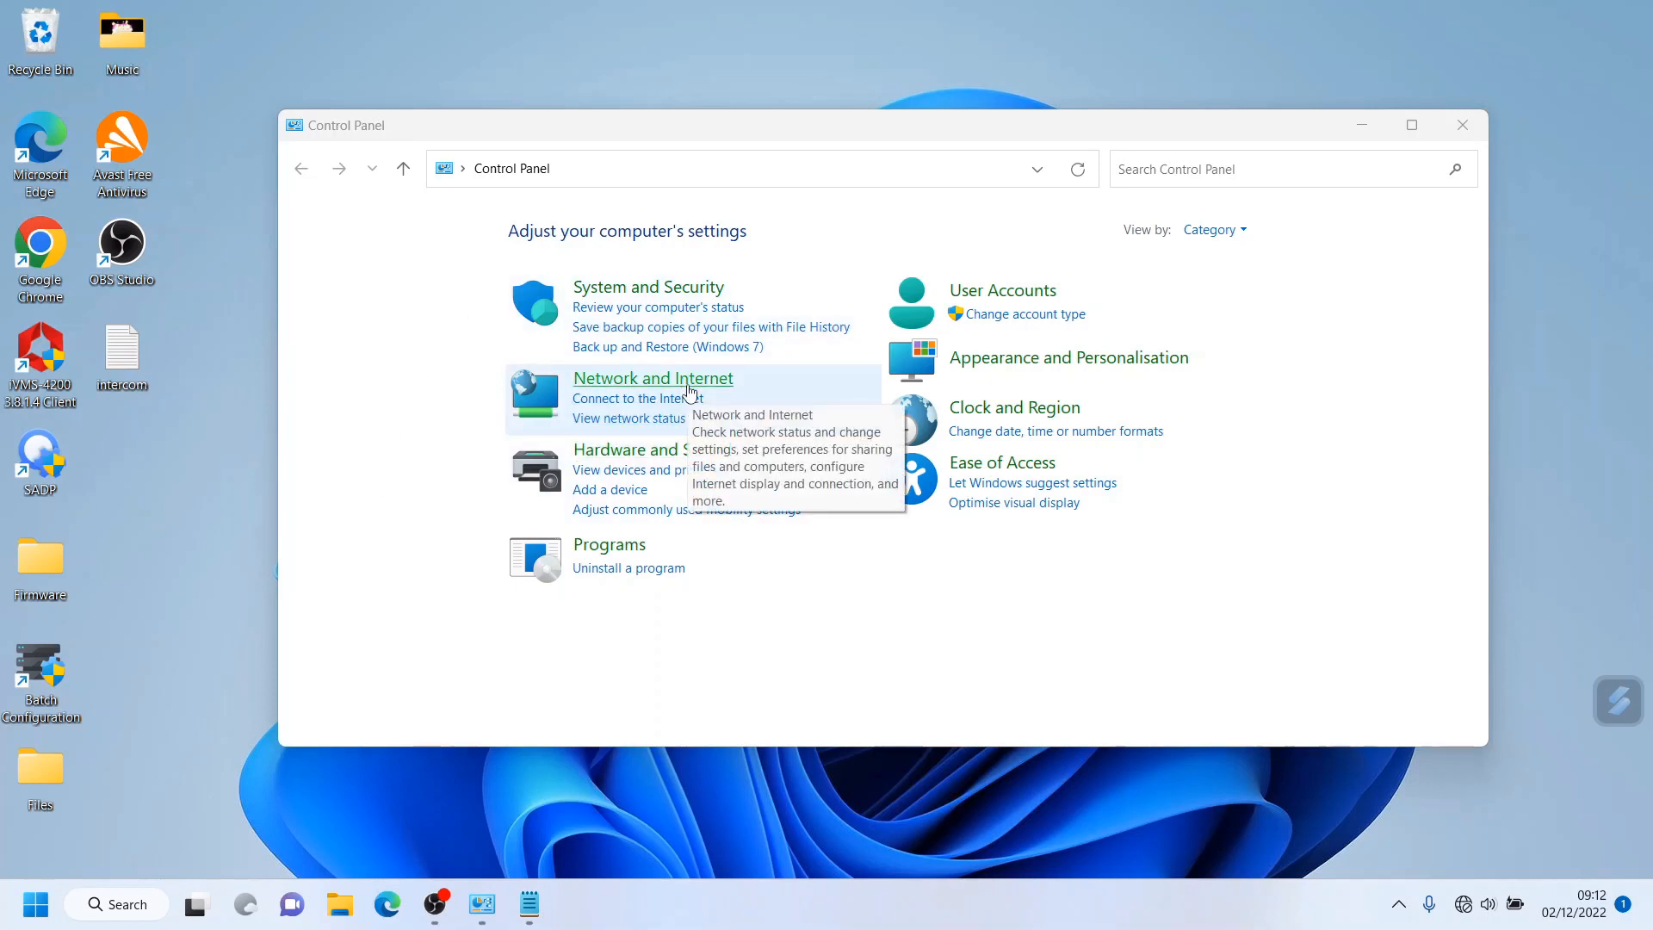
Step: Reach the Network Connections list via Network and Internet and the Network and Sharing Centre
left_click(653, 377)
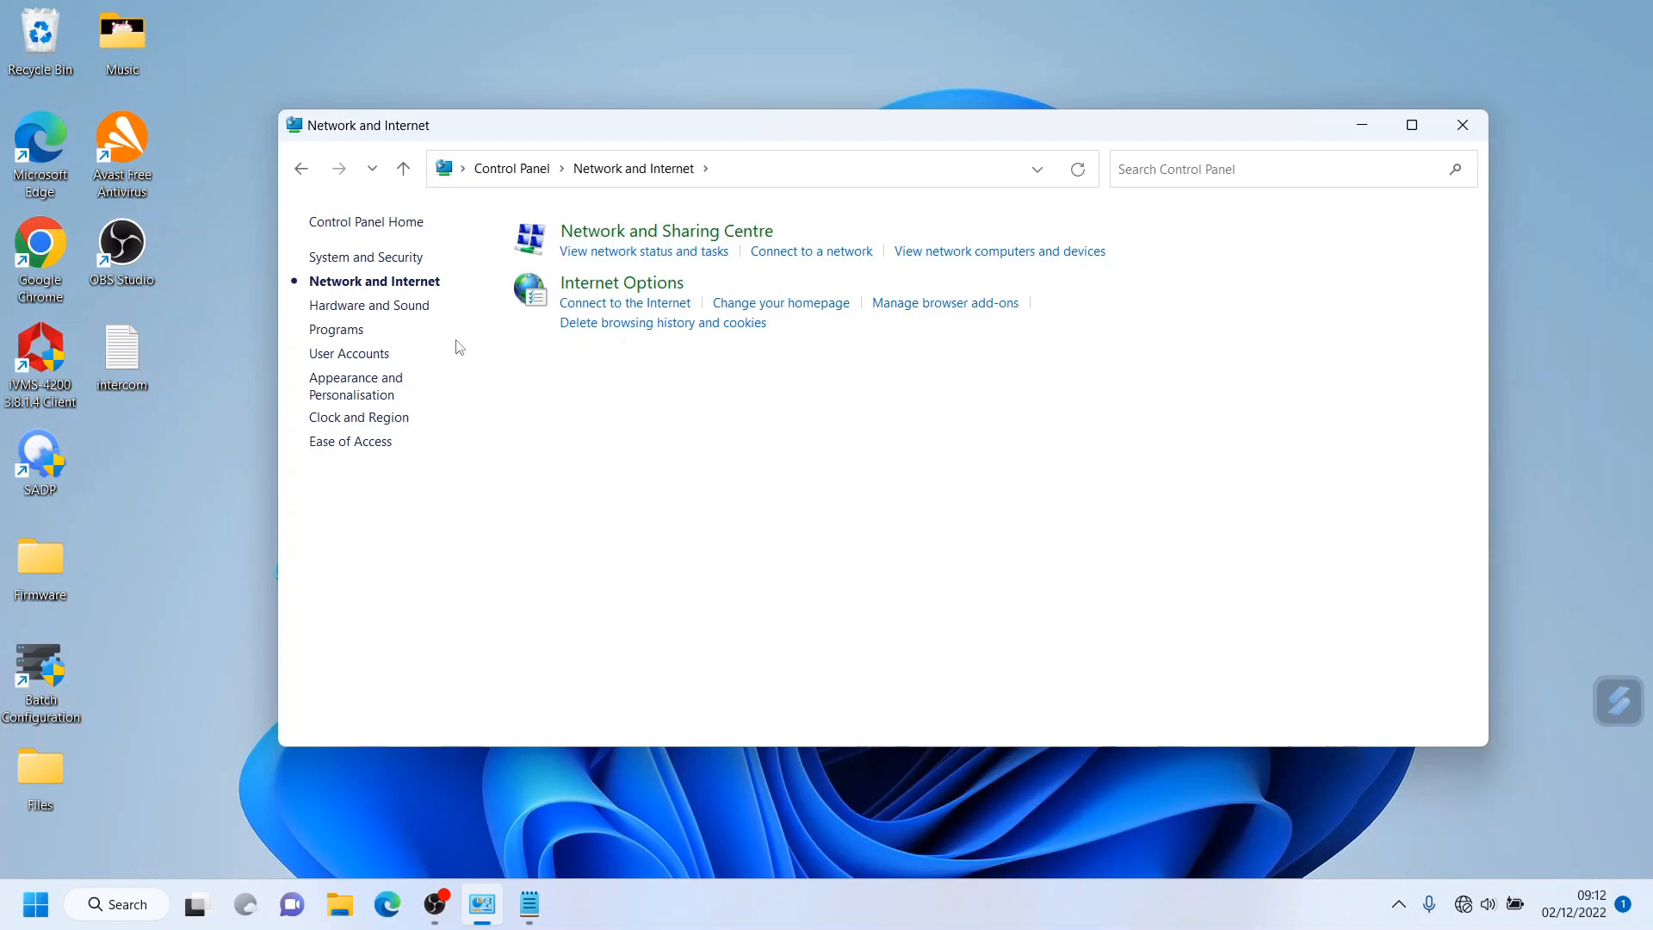
left_click(665, 230)
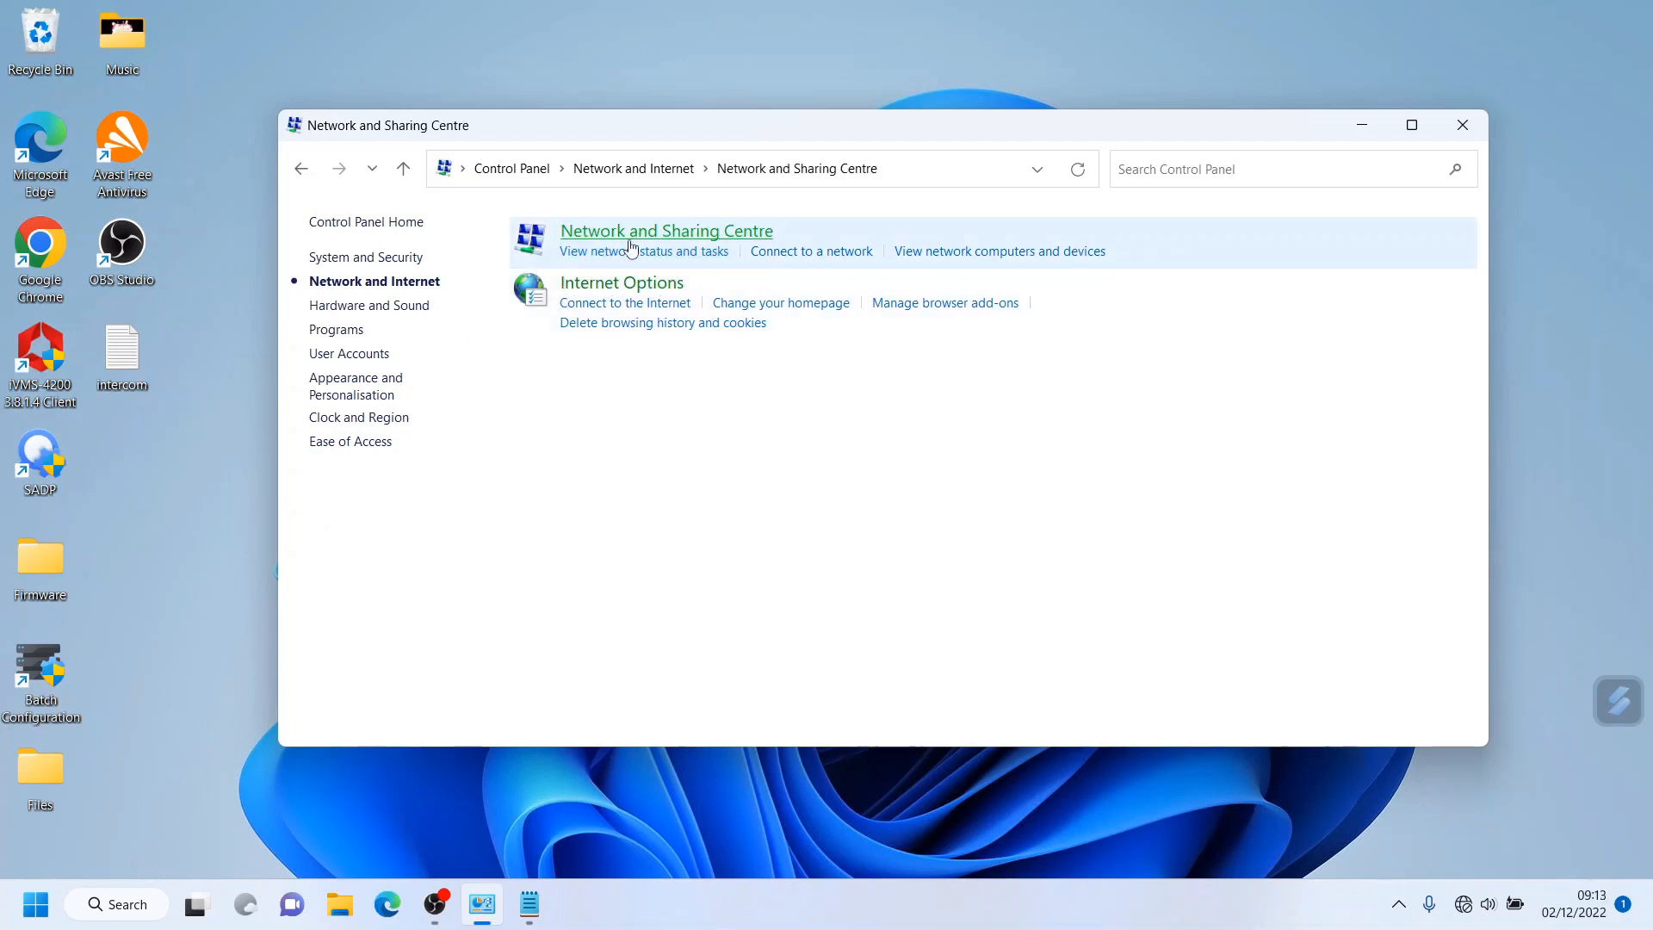
left_click(665, 229)
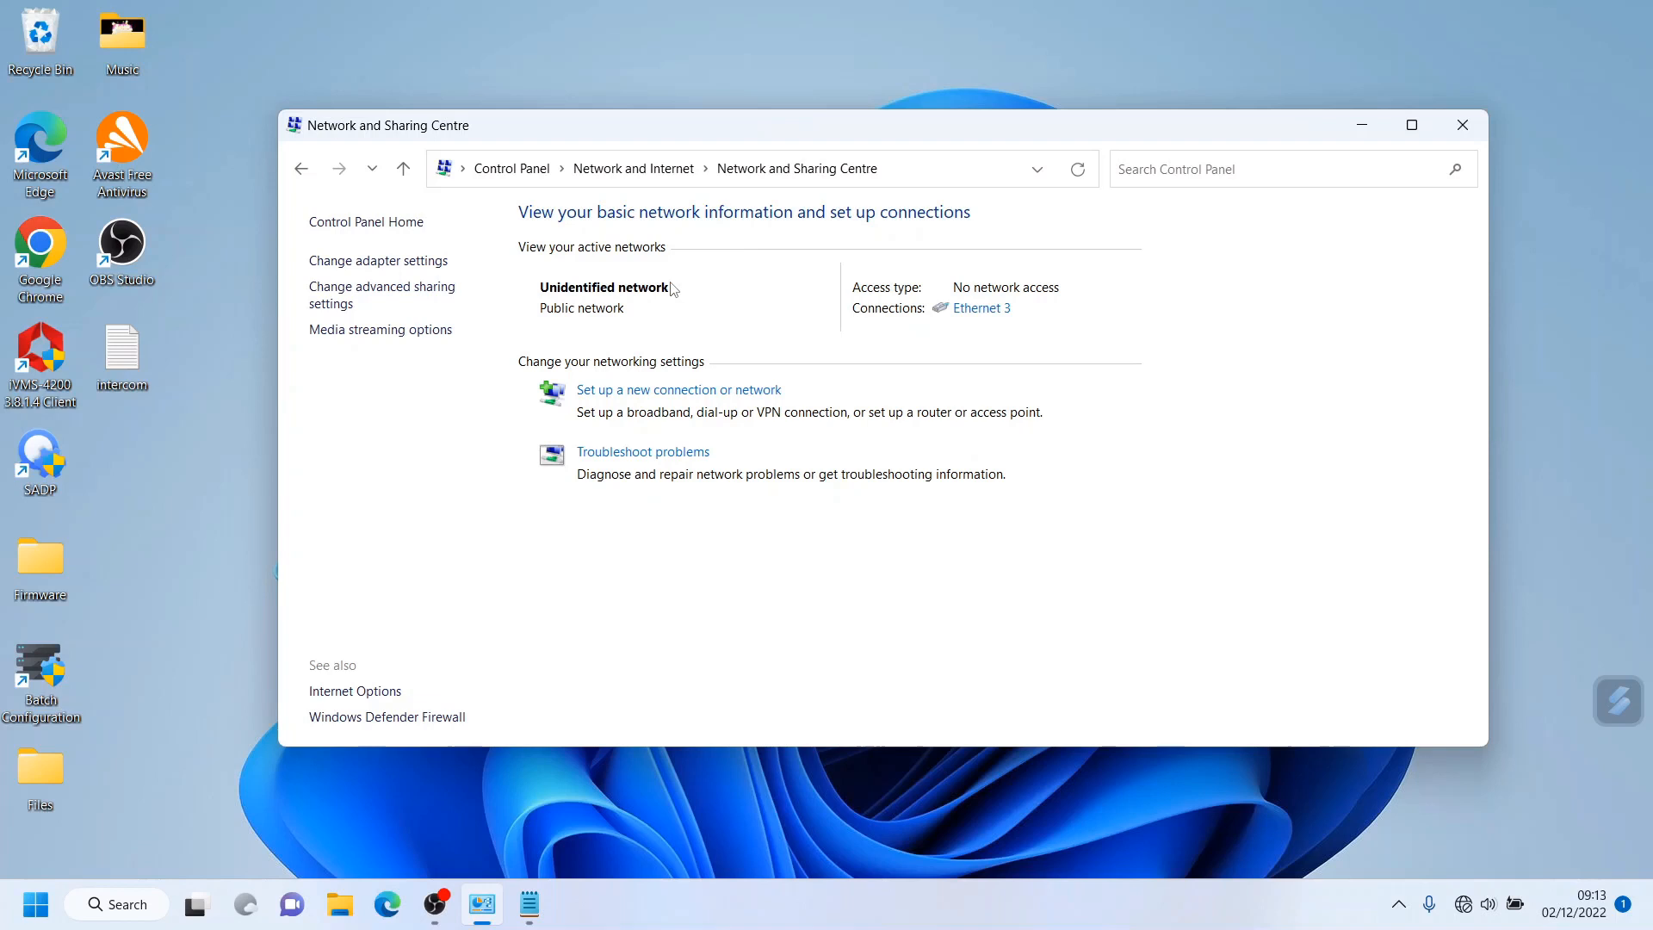
mouse_move(379, 260)
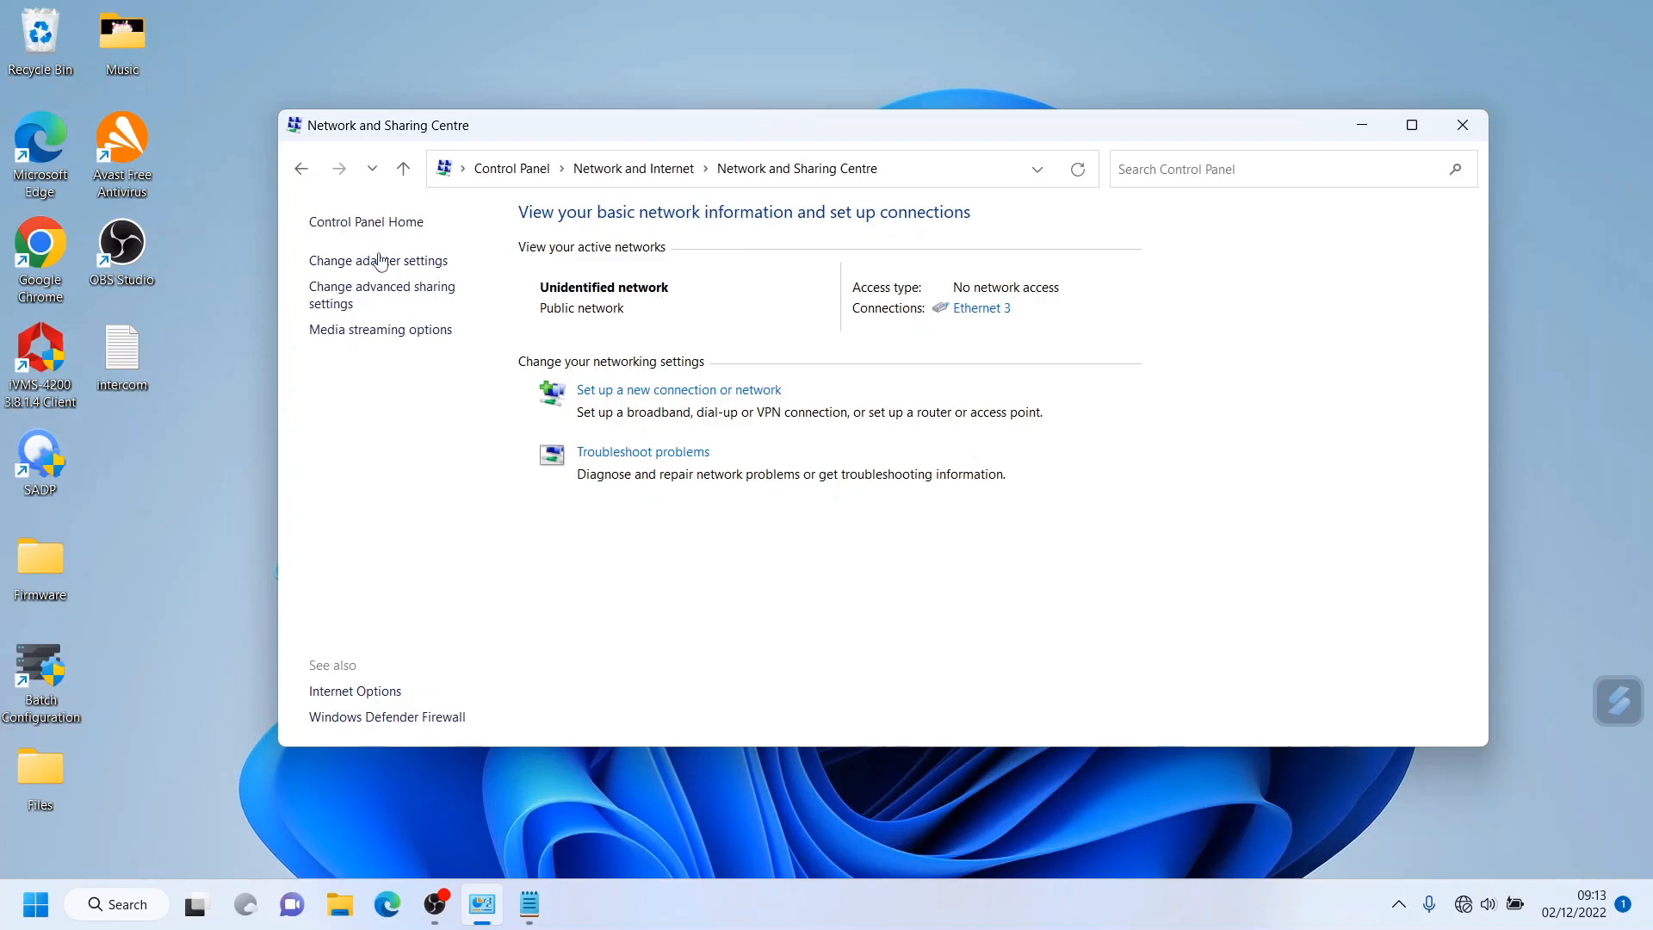
left_click(377, 260)
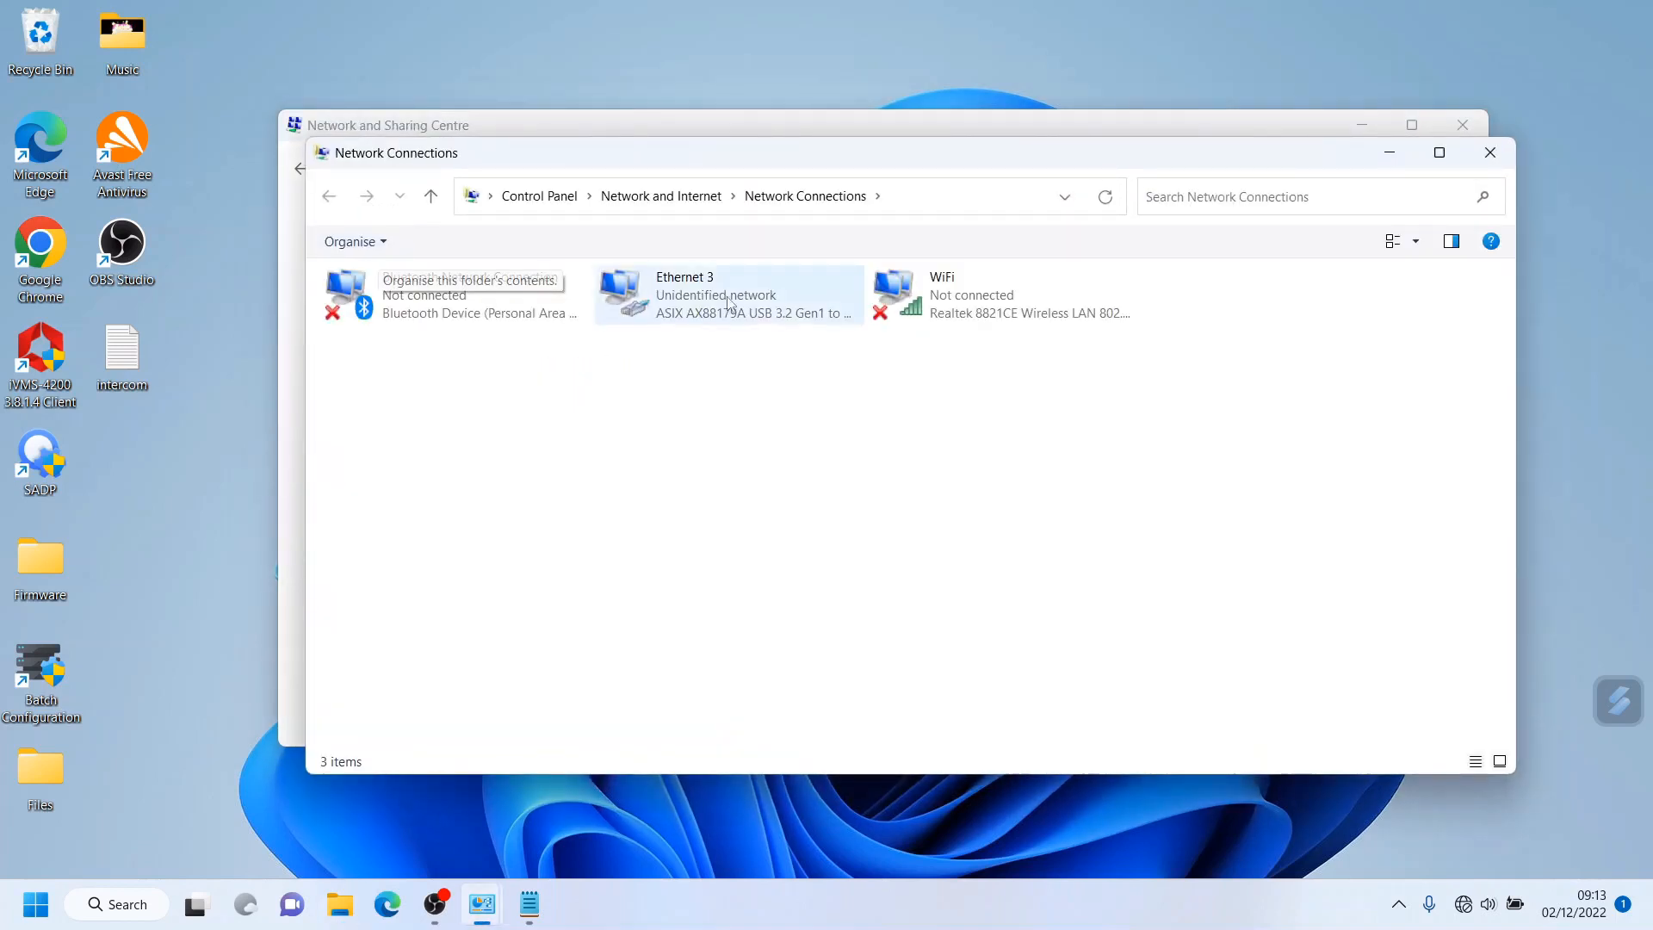
Step: Review Ethernet 3's IPv4 settings: static 192.168.1.8, gateway 192.168.1.1, then close its properties
right_click(682, 295)
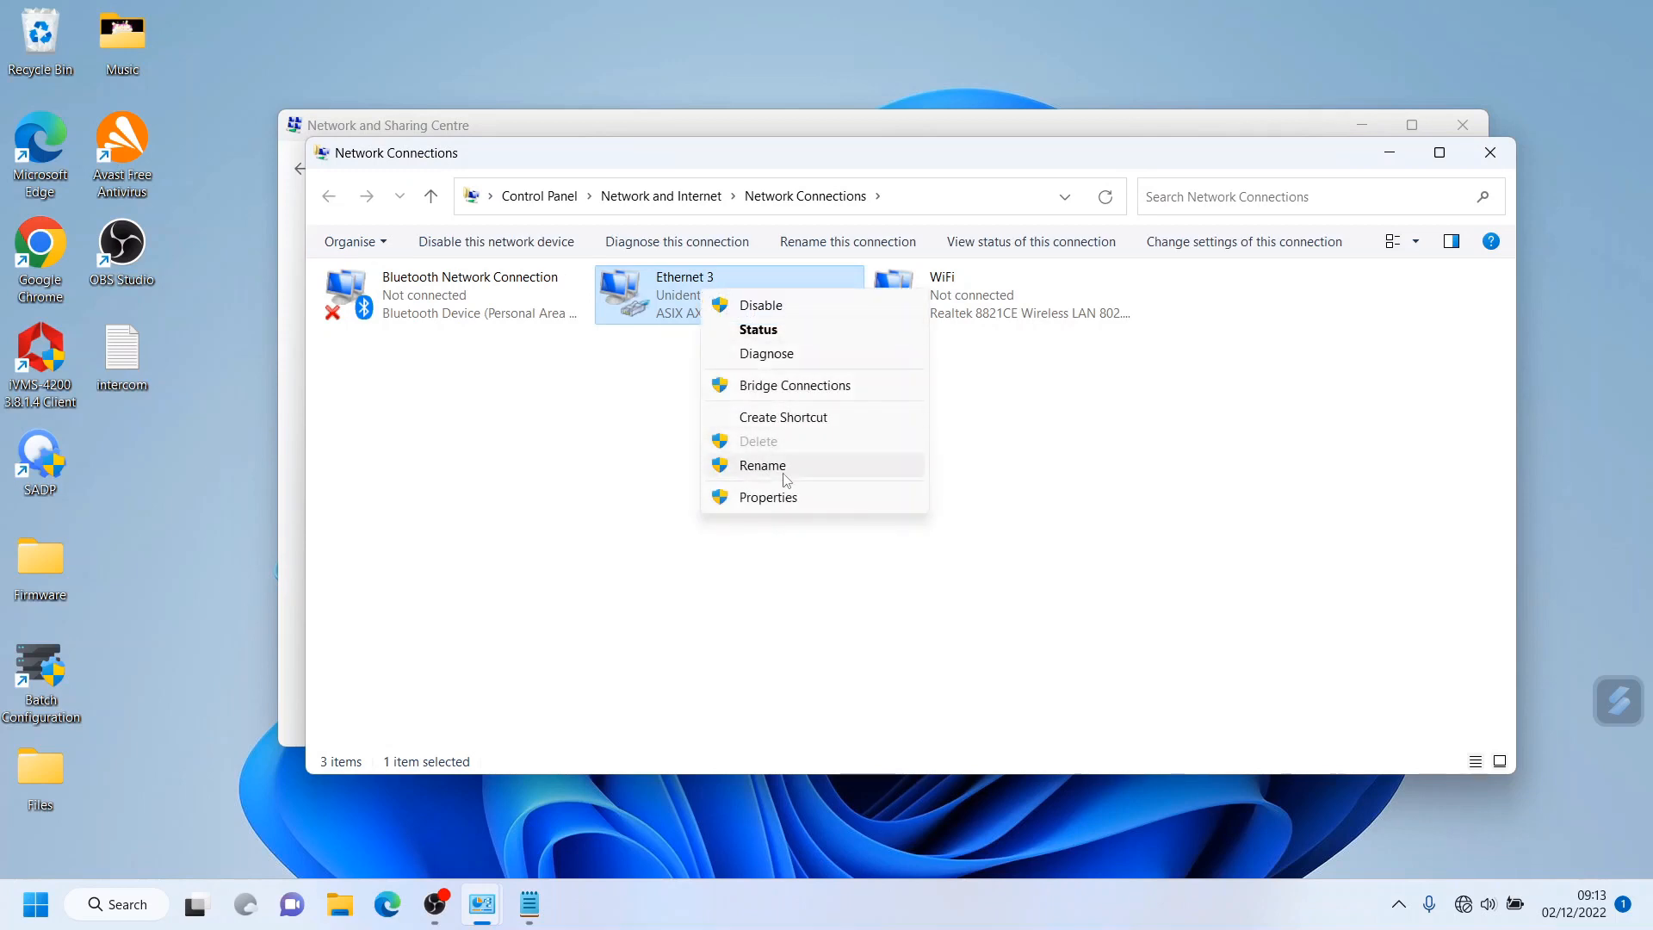
left_click(768, 497)
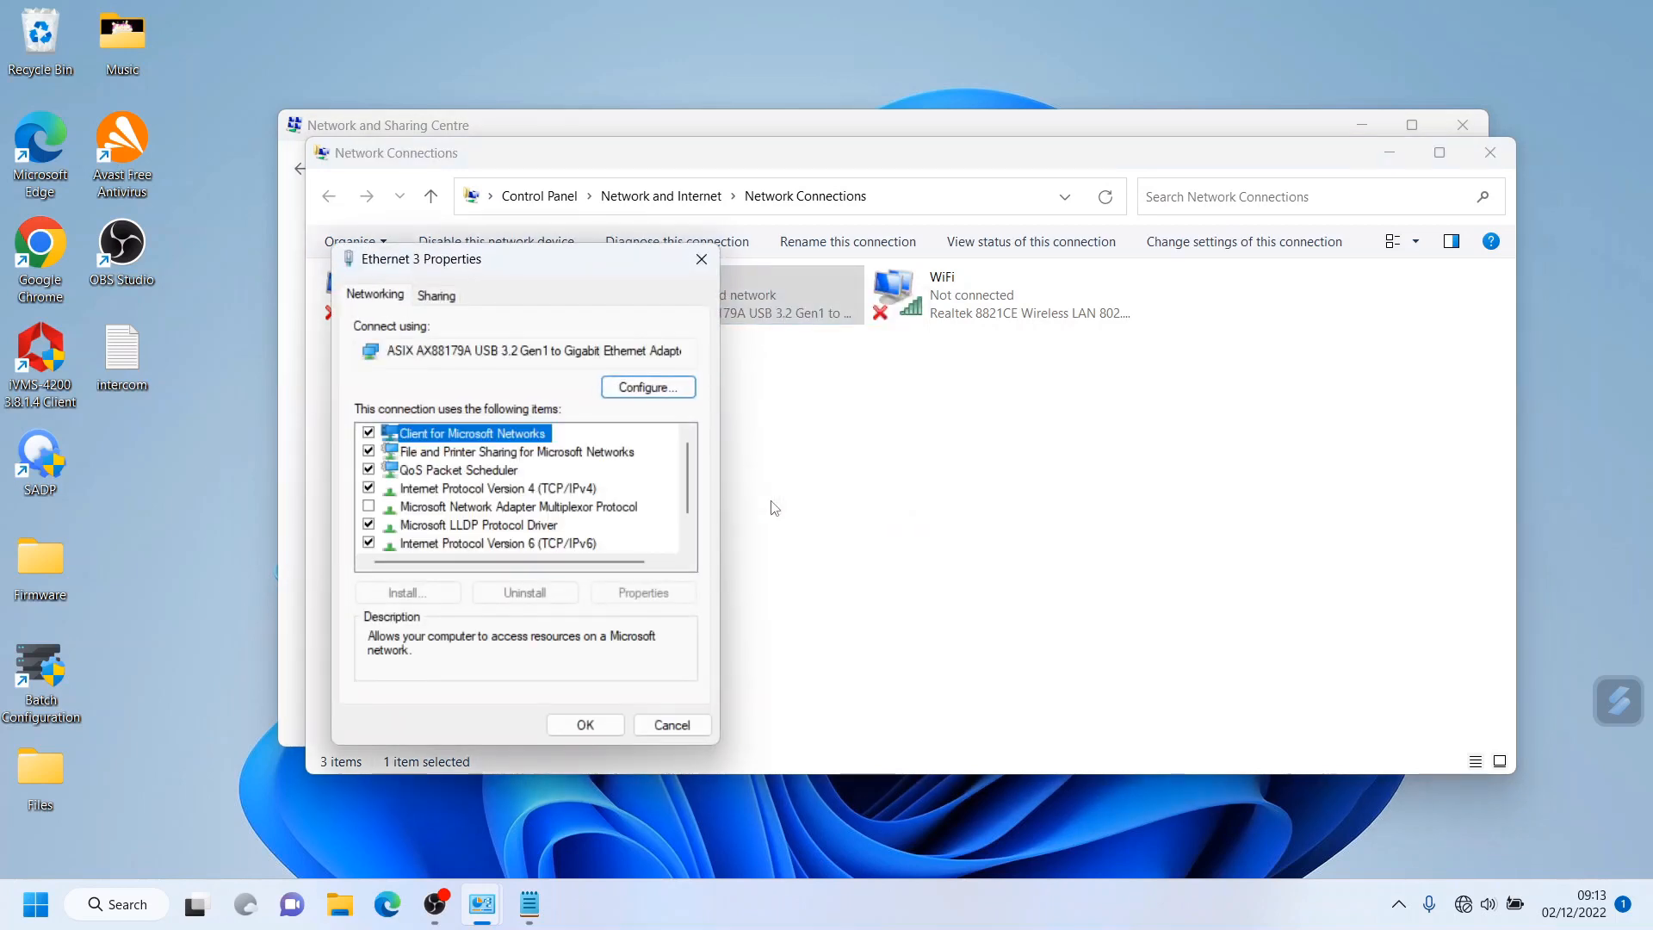
left_click(498, 488)
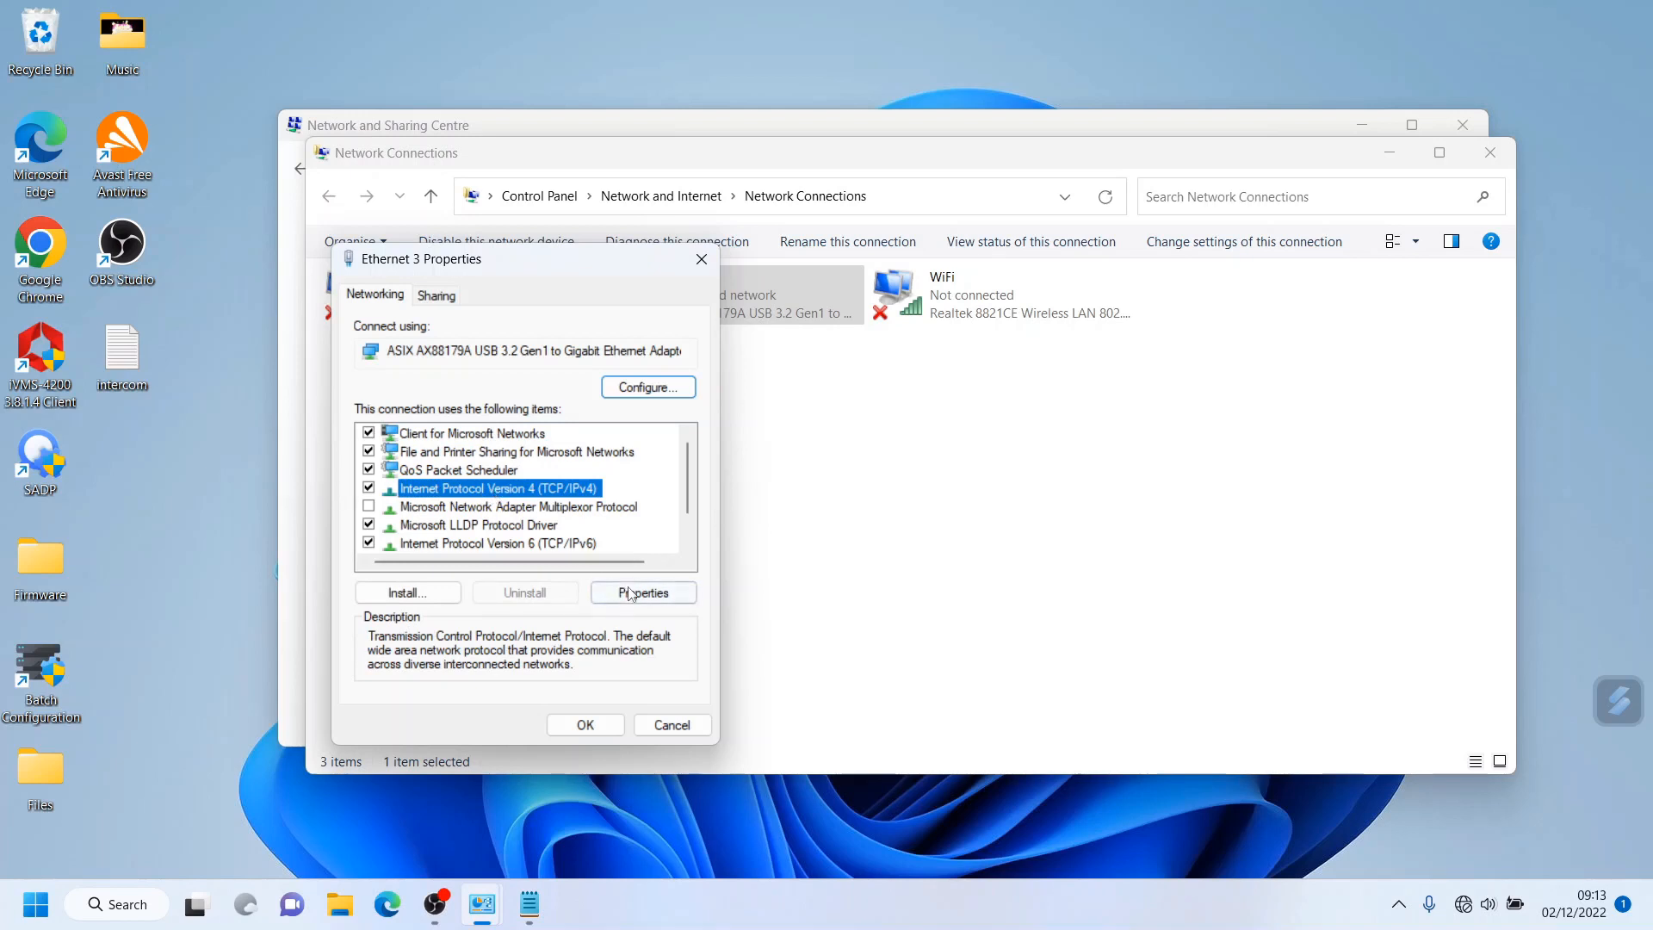
left_click(642, 591)
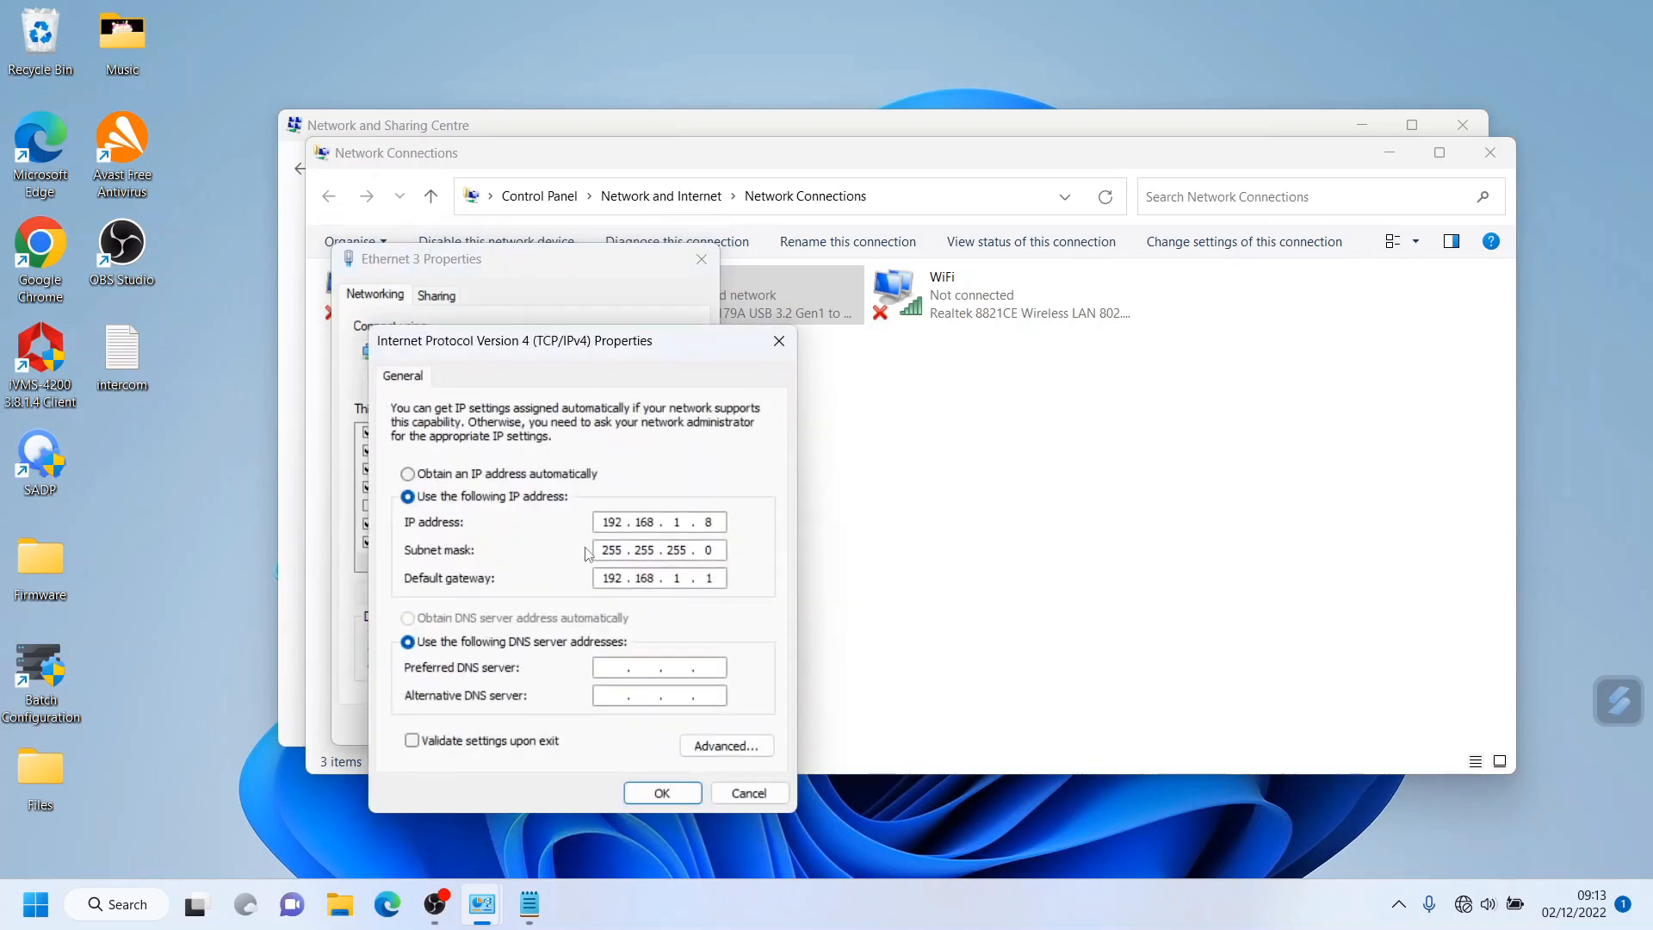
mouse_move(717, 637)
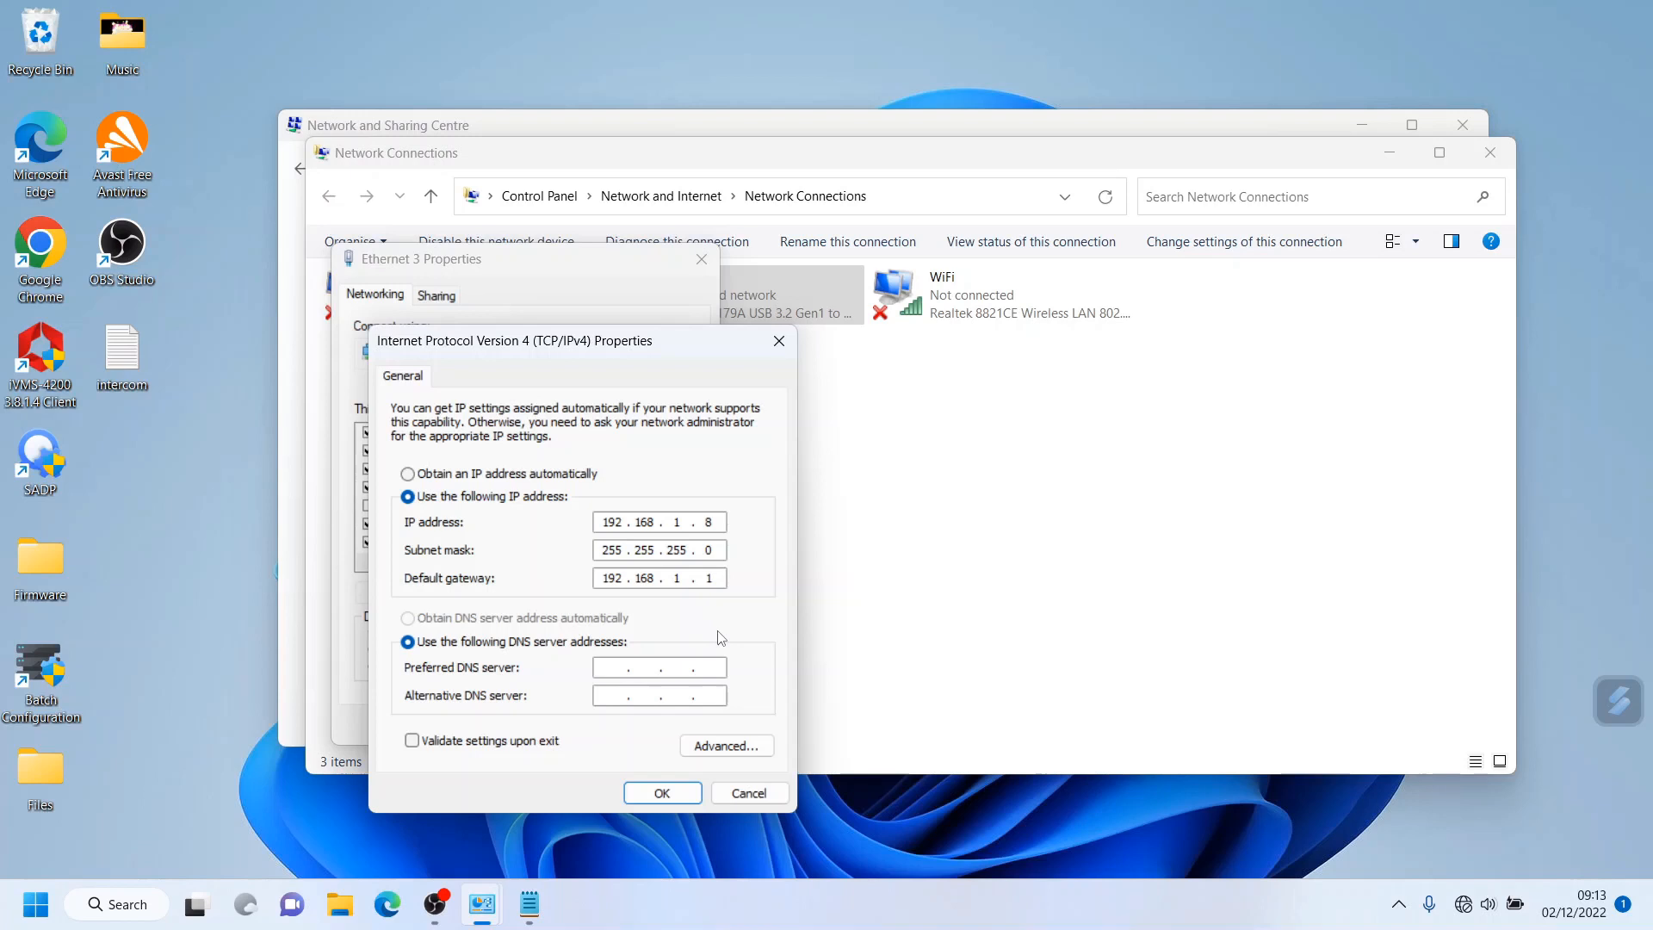
mouse_move(735, 643)
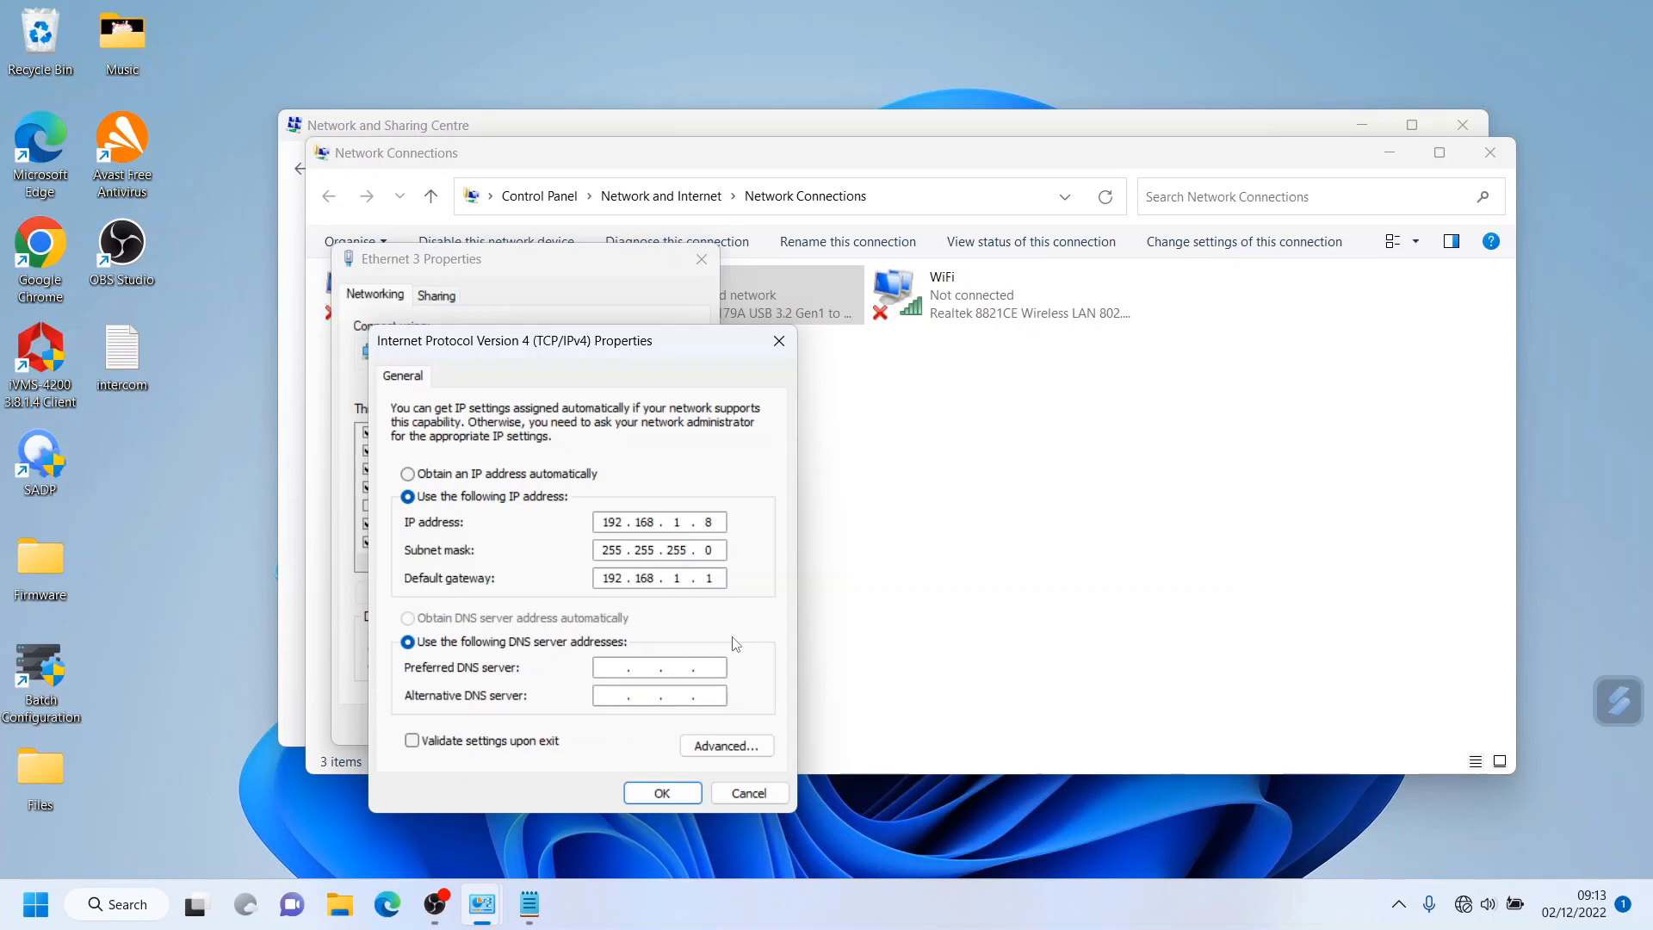
mouse_move(385, 601)
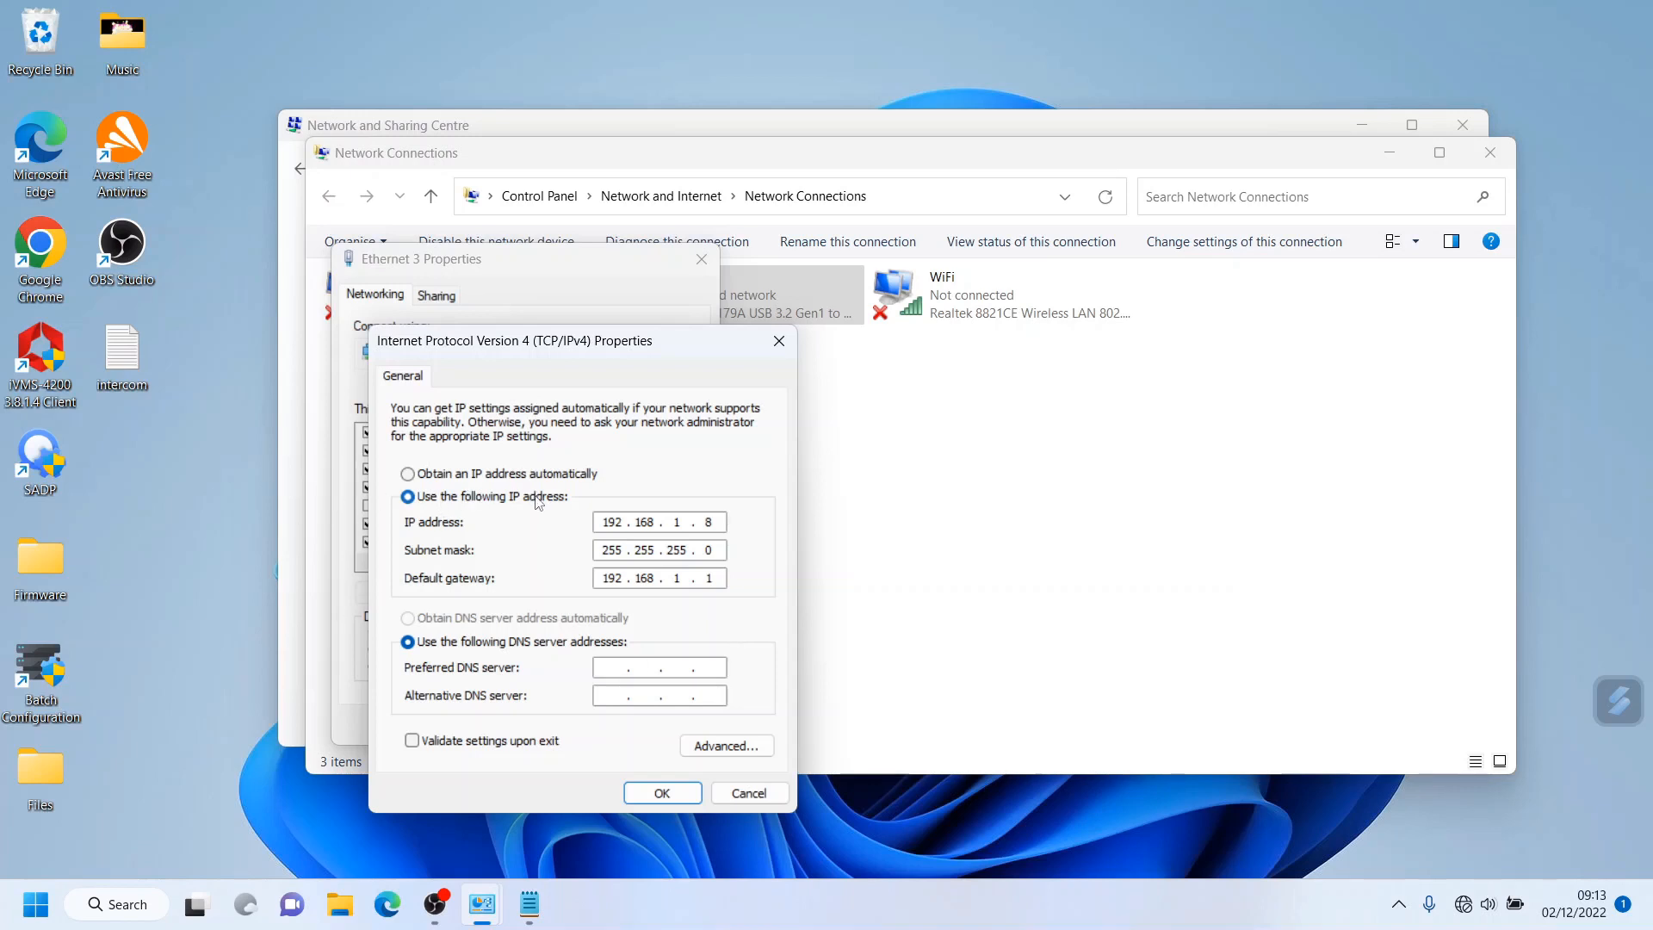
mouse_move(532, 484)
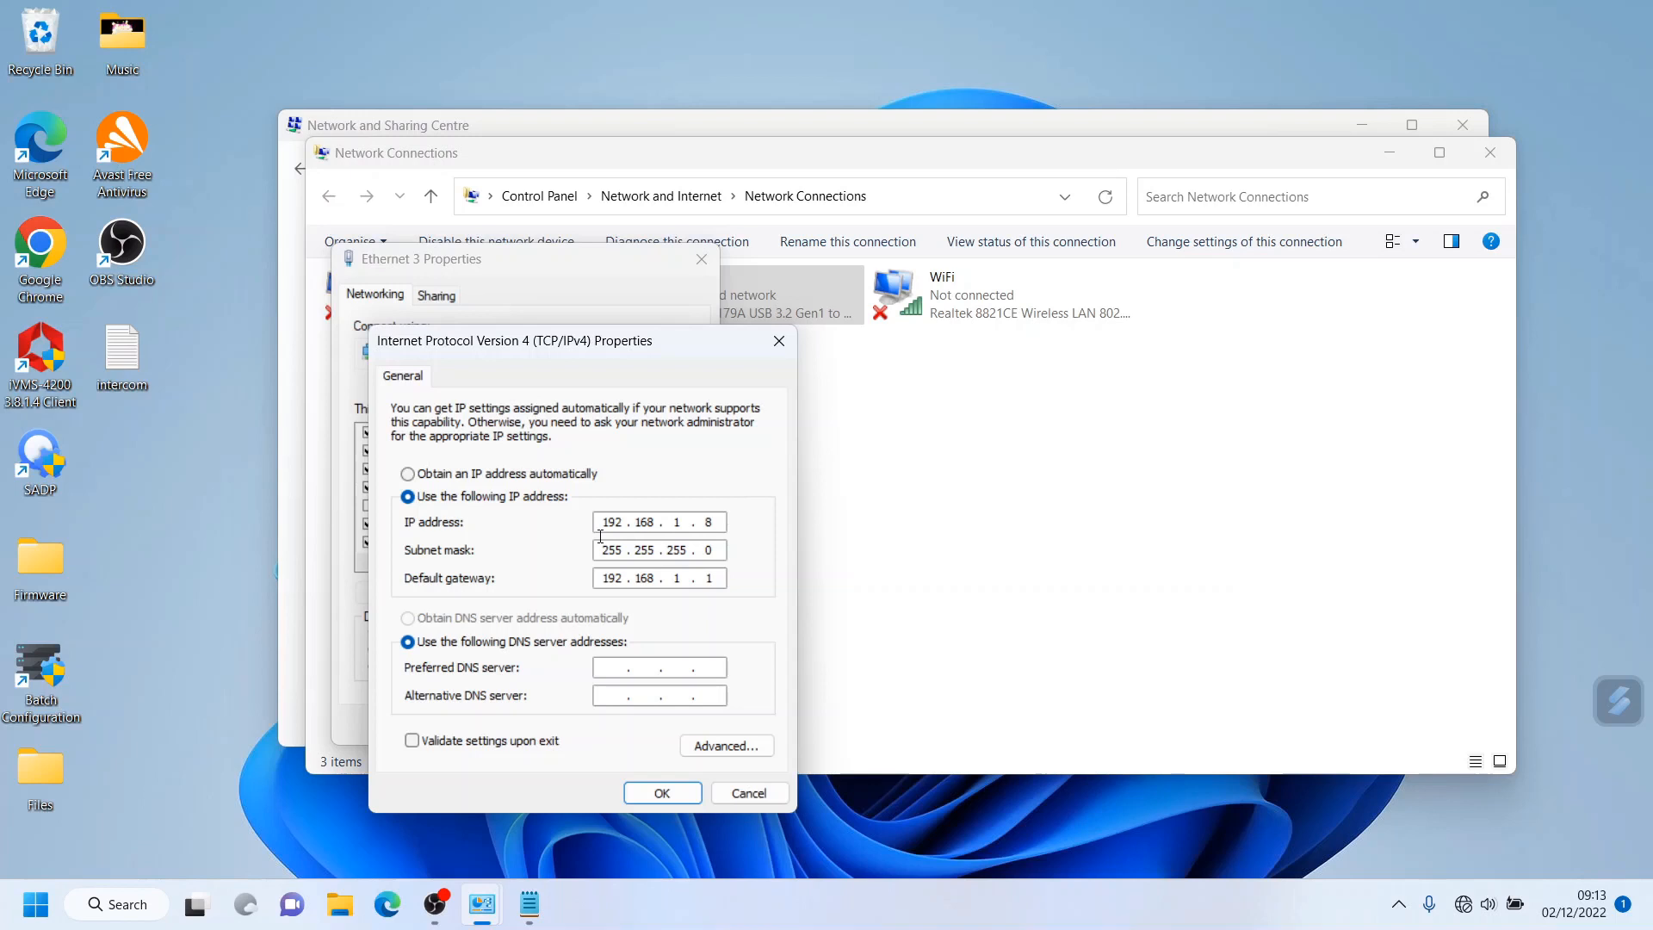
mouse_move(616, 628)
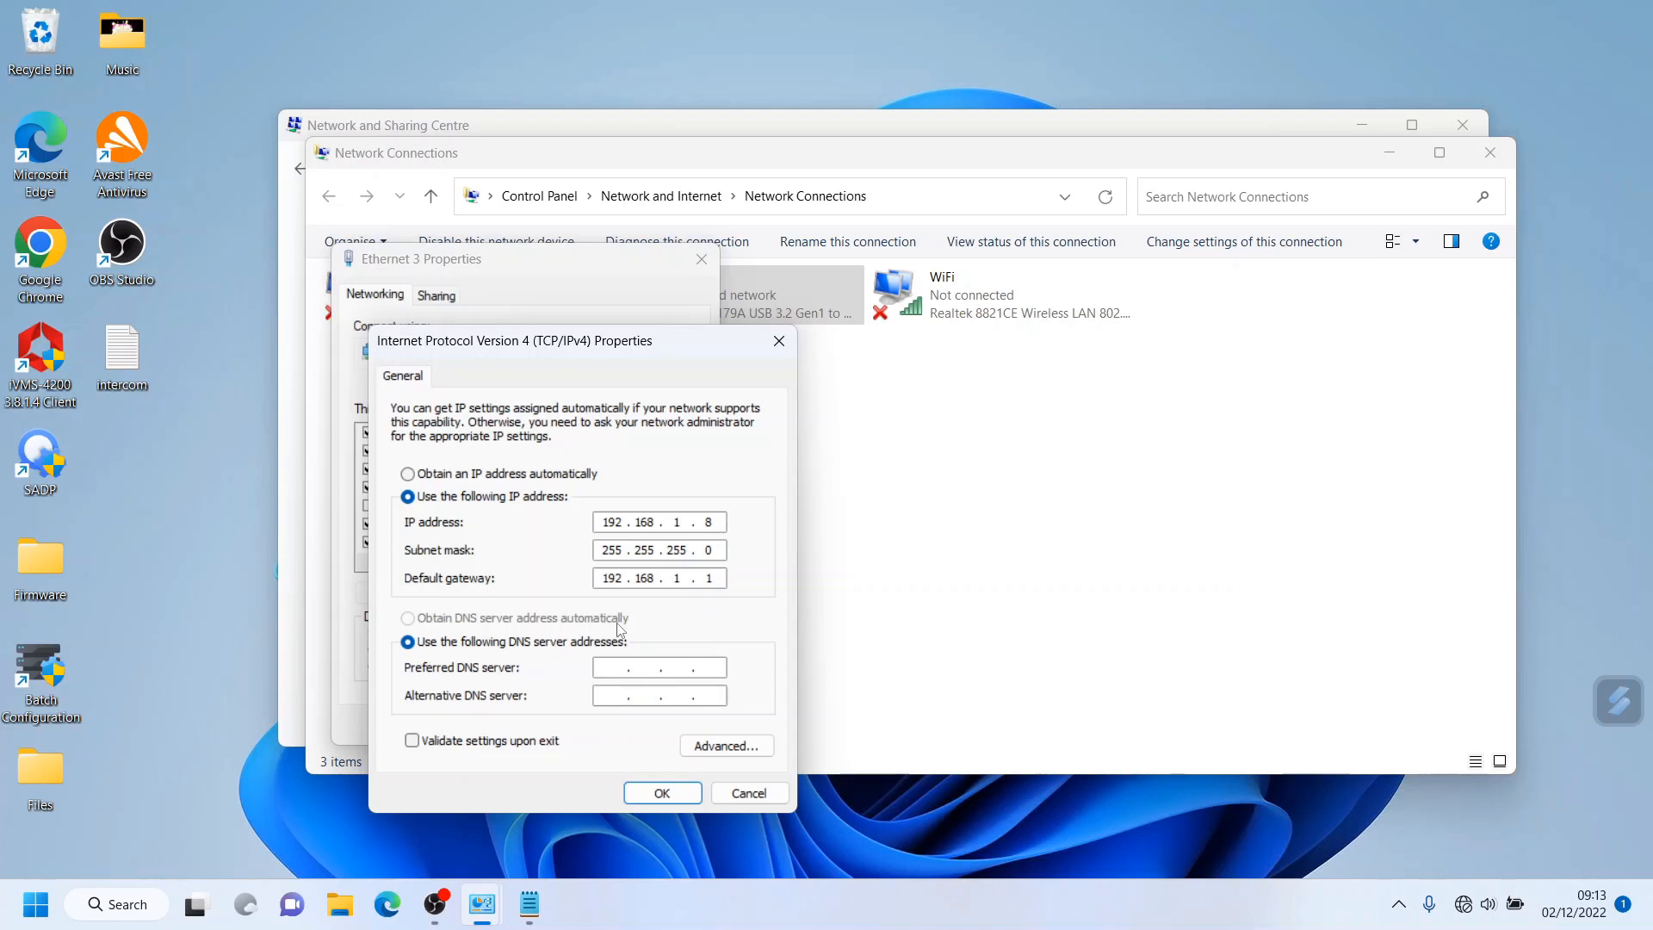
mouse_move(710, 631)
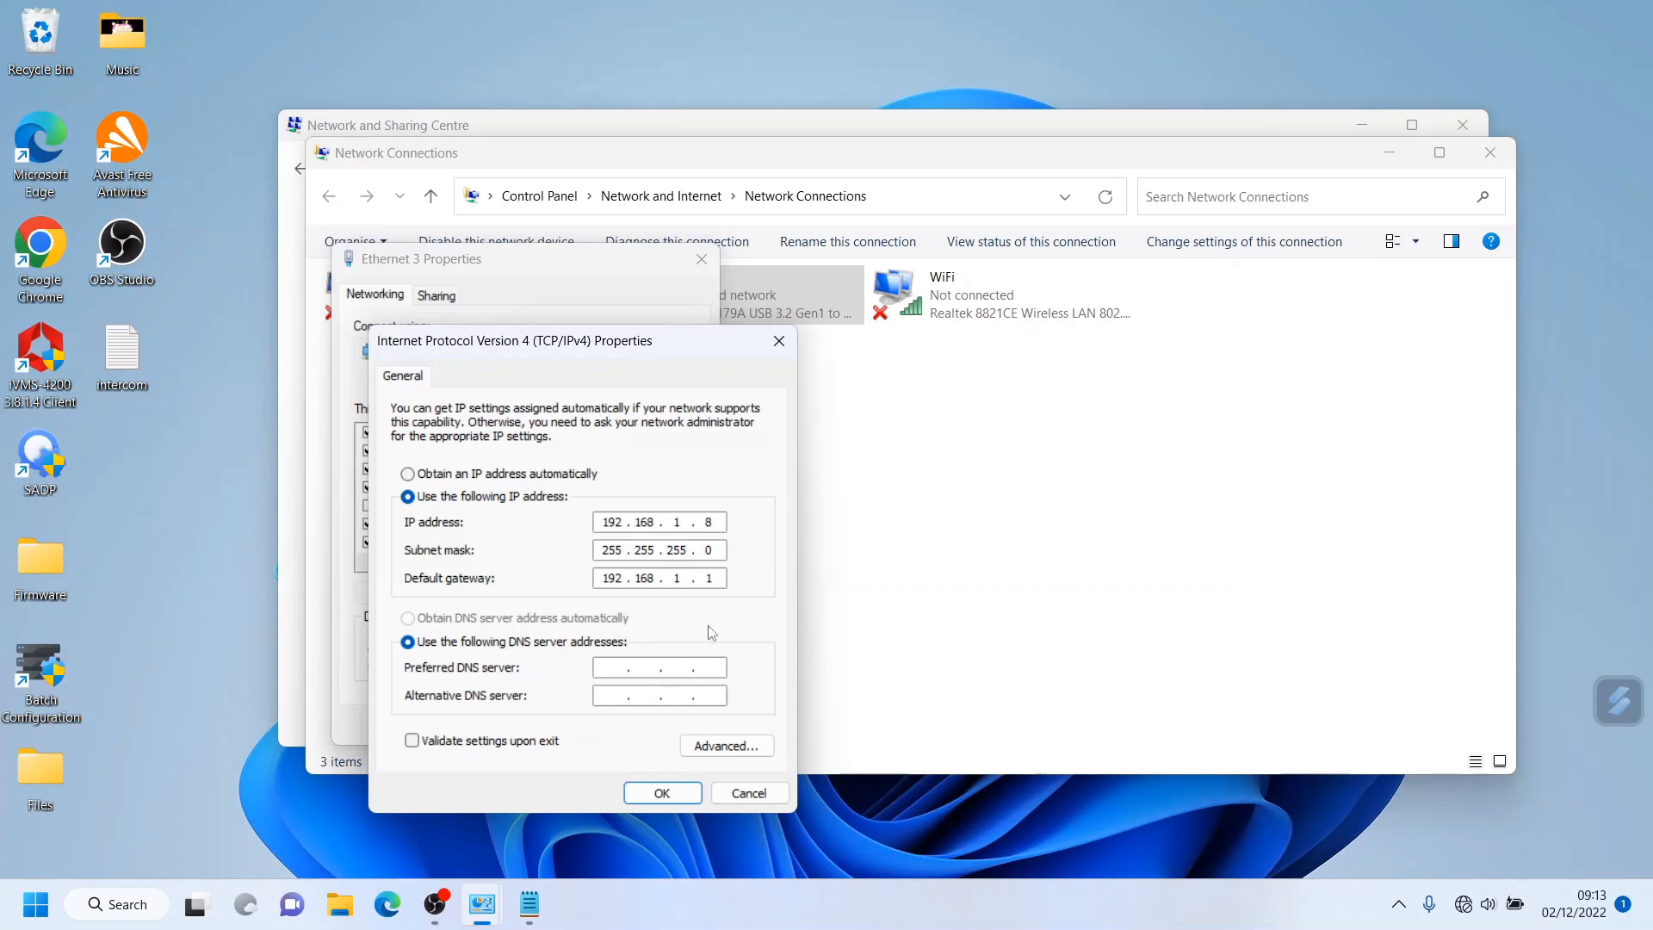
mouse_move(801, 369)
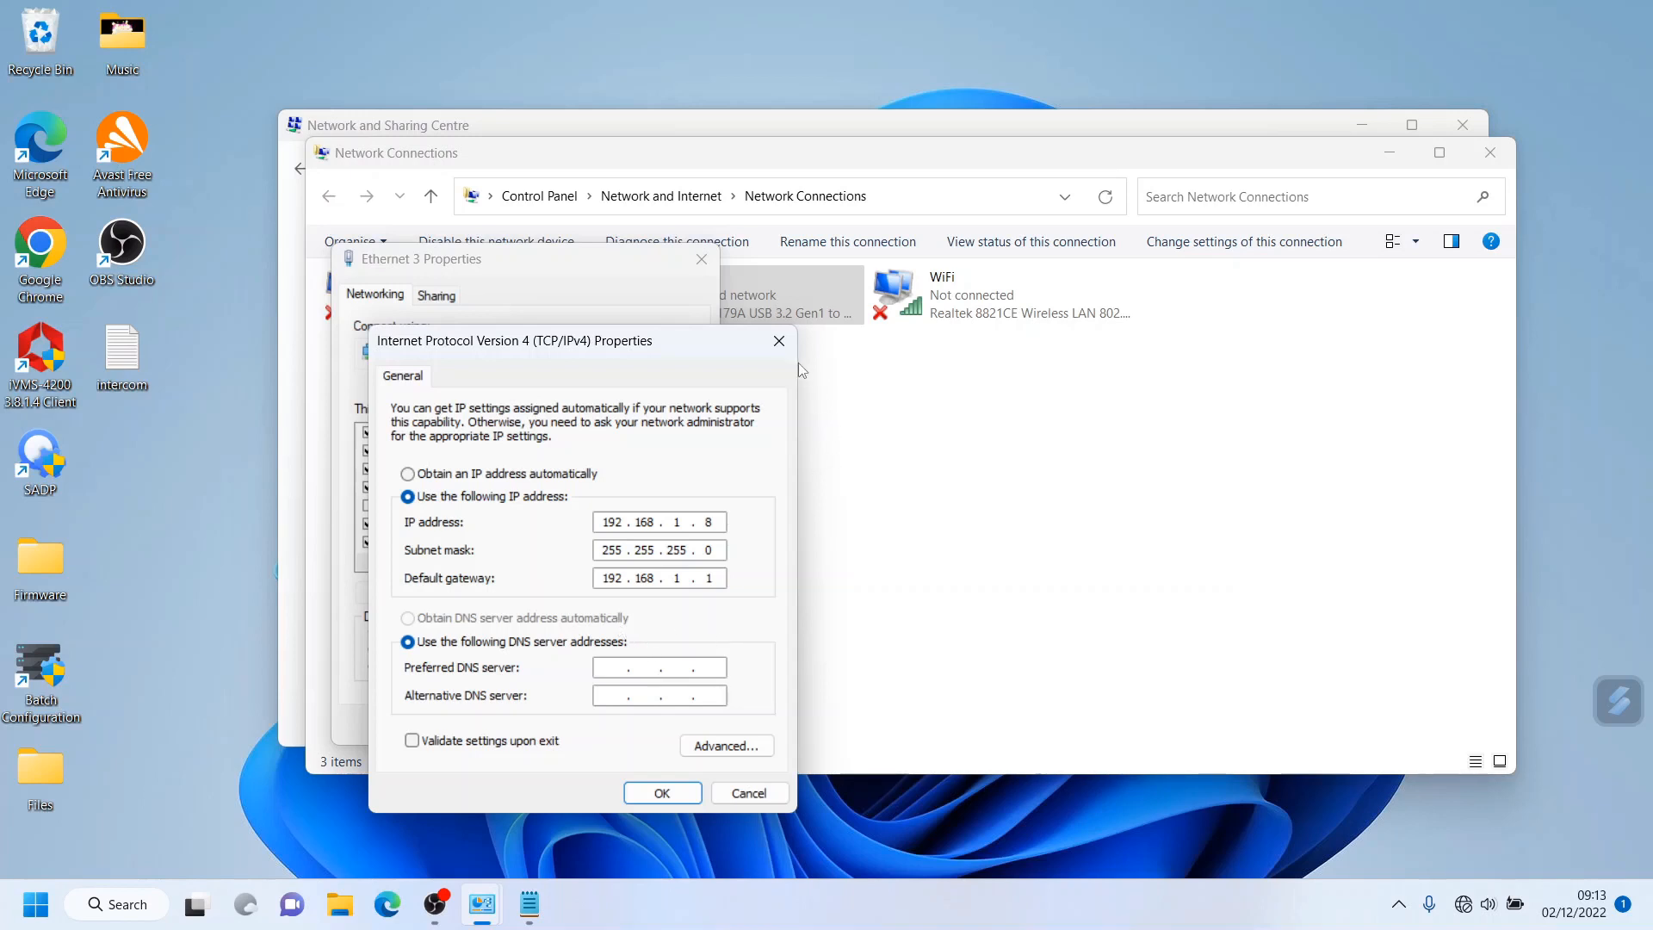
mouse_move(778, 340)
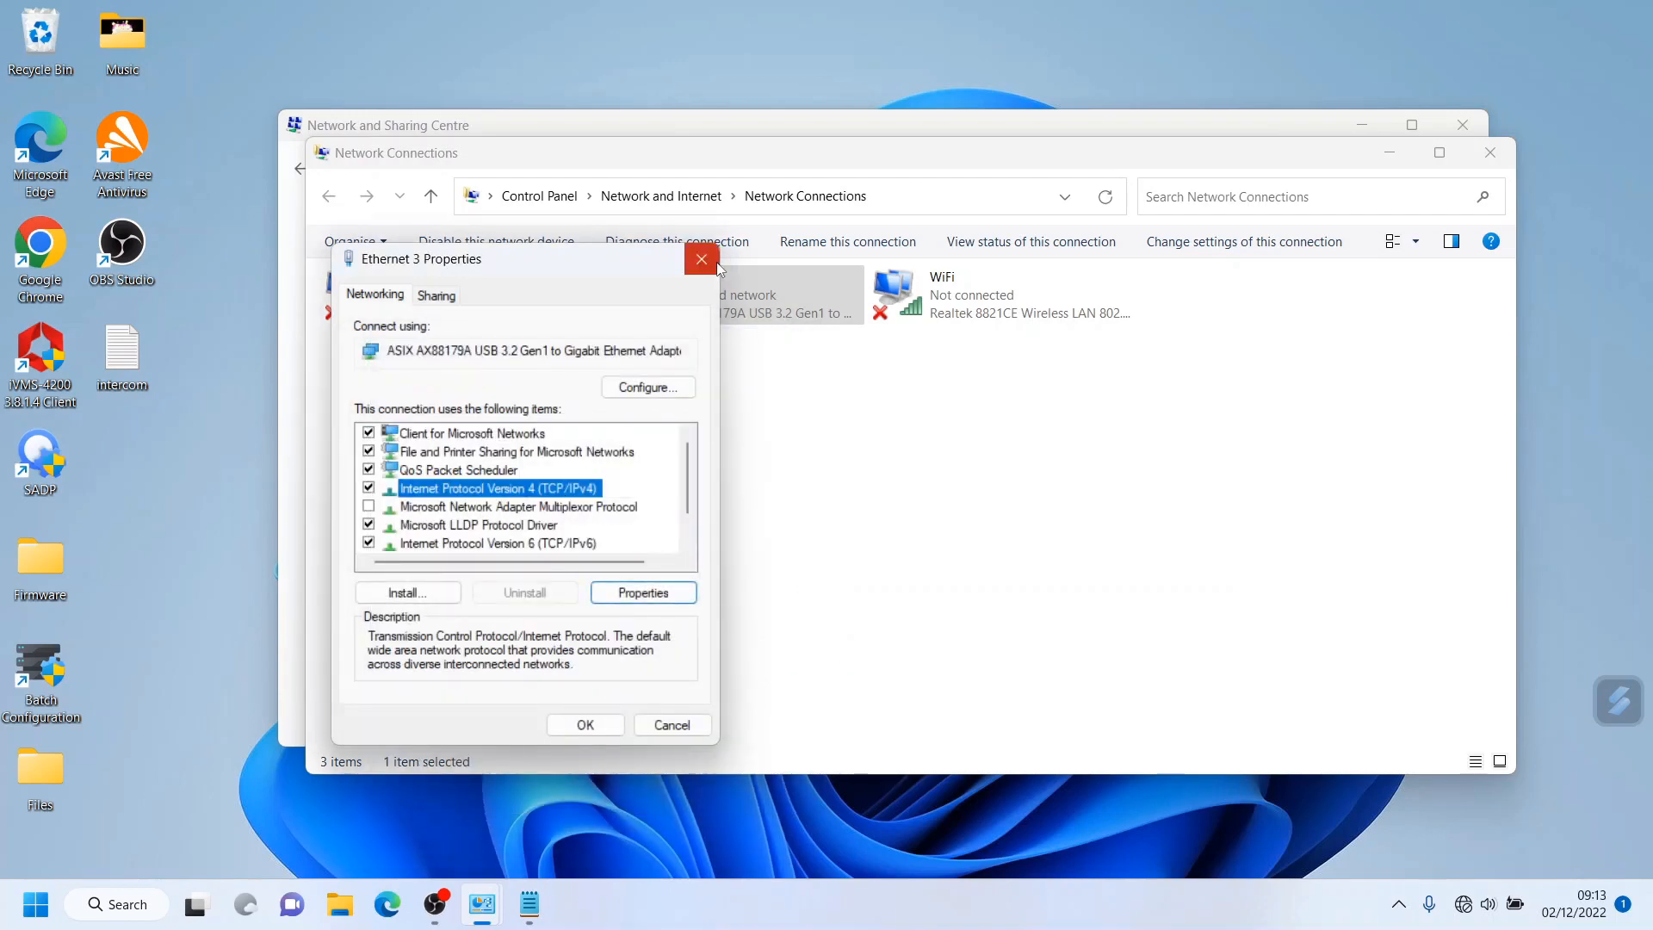
left_click(701, 259)
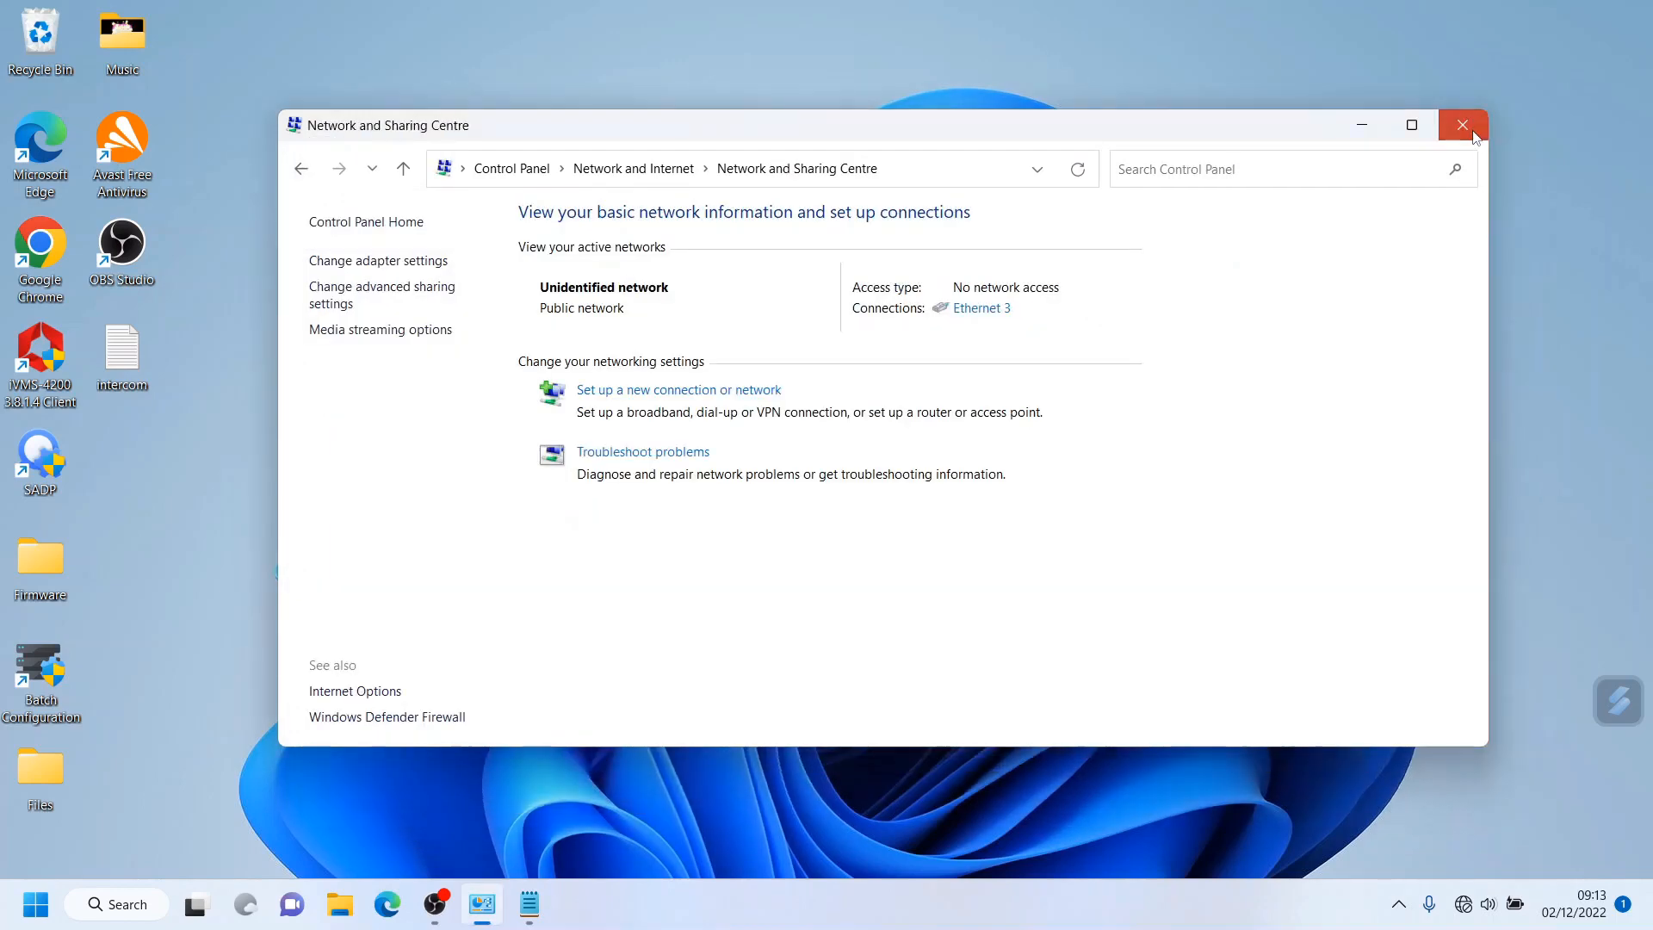
Step: Close the Network and Sharing Centre to return to iVMS-4200's empty device list
left_click(1461, 124)
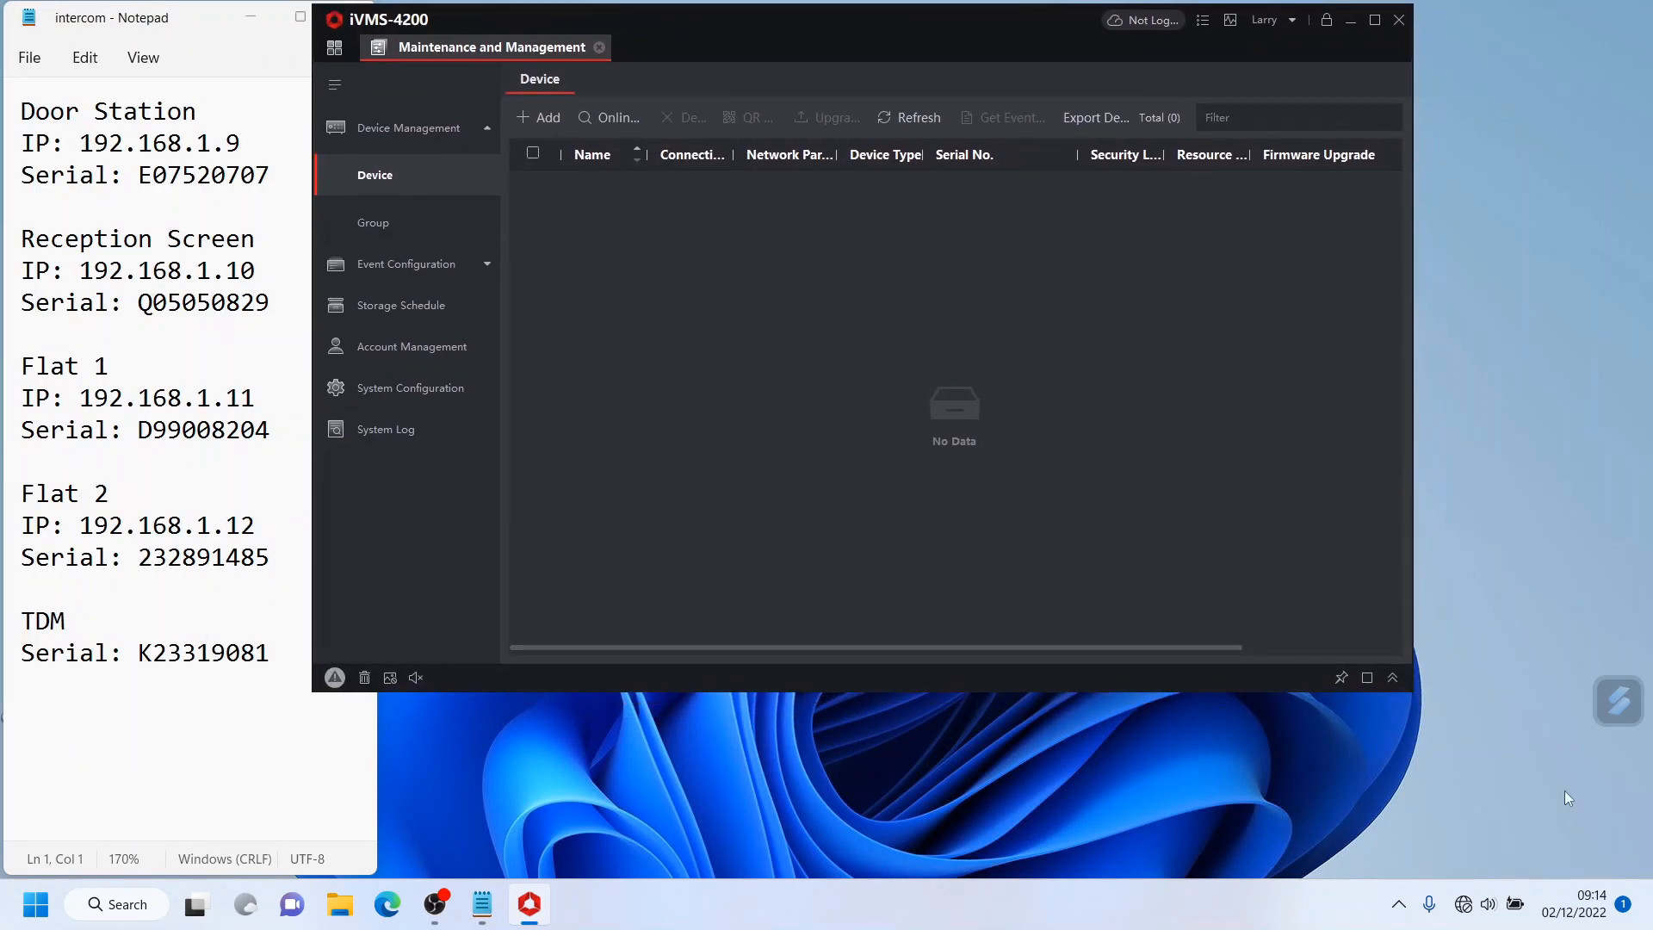
mouse_move(1415, 693)
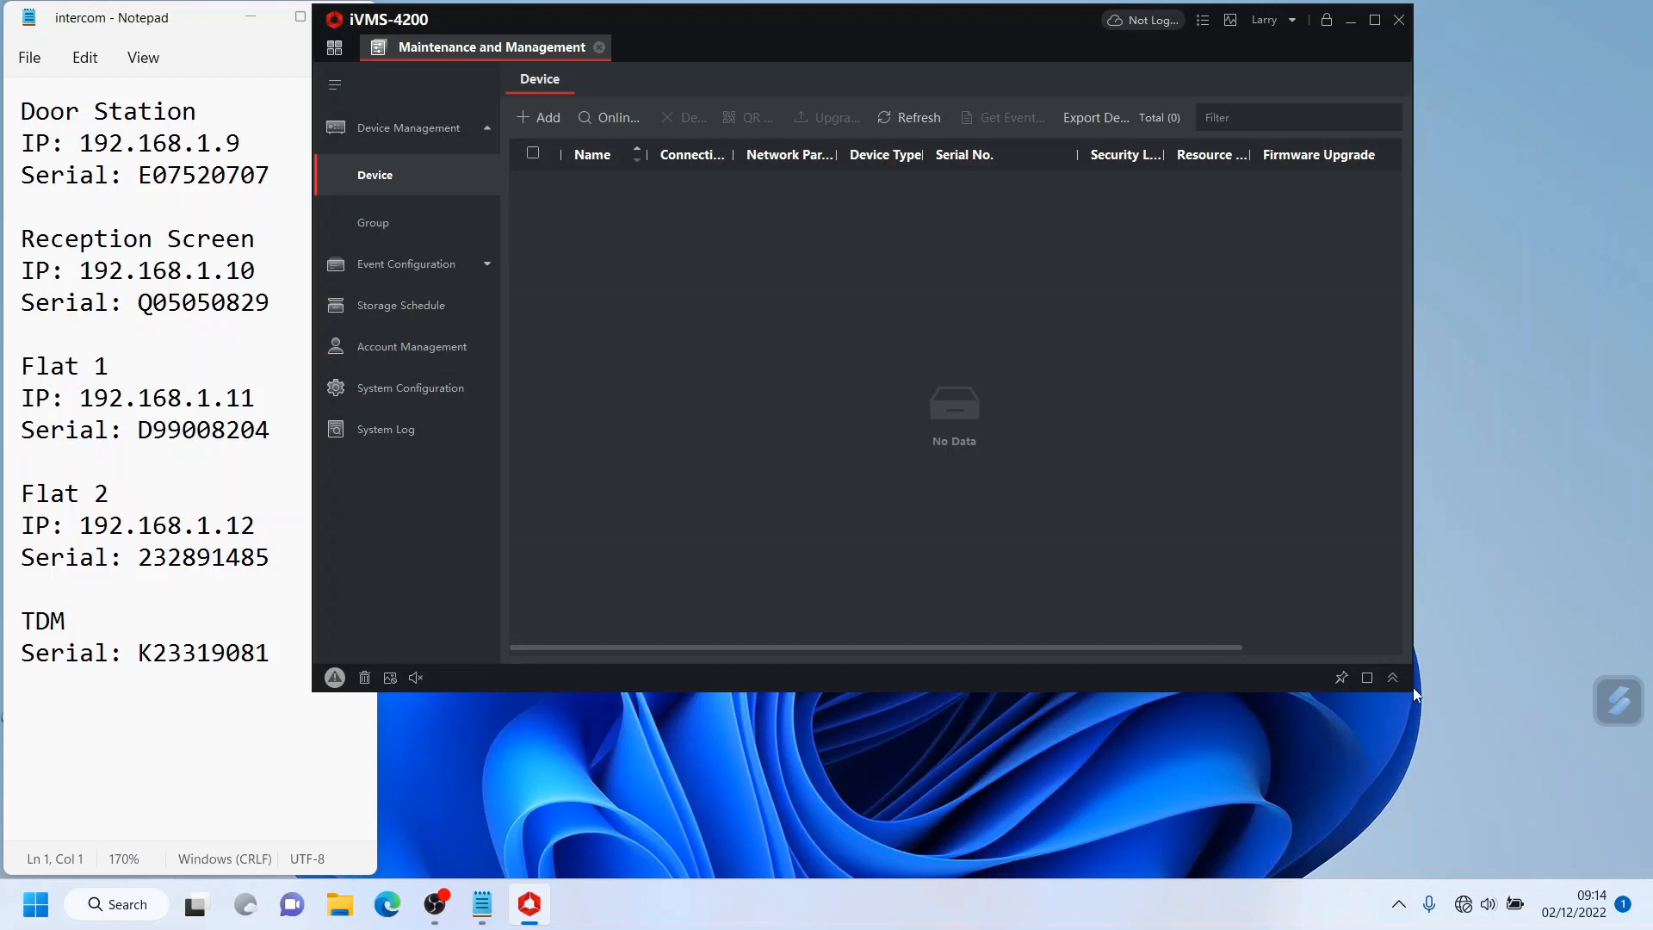
mouse_move(1295, 701)
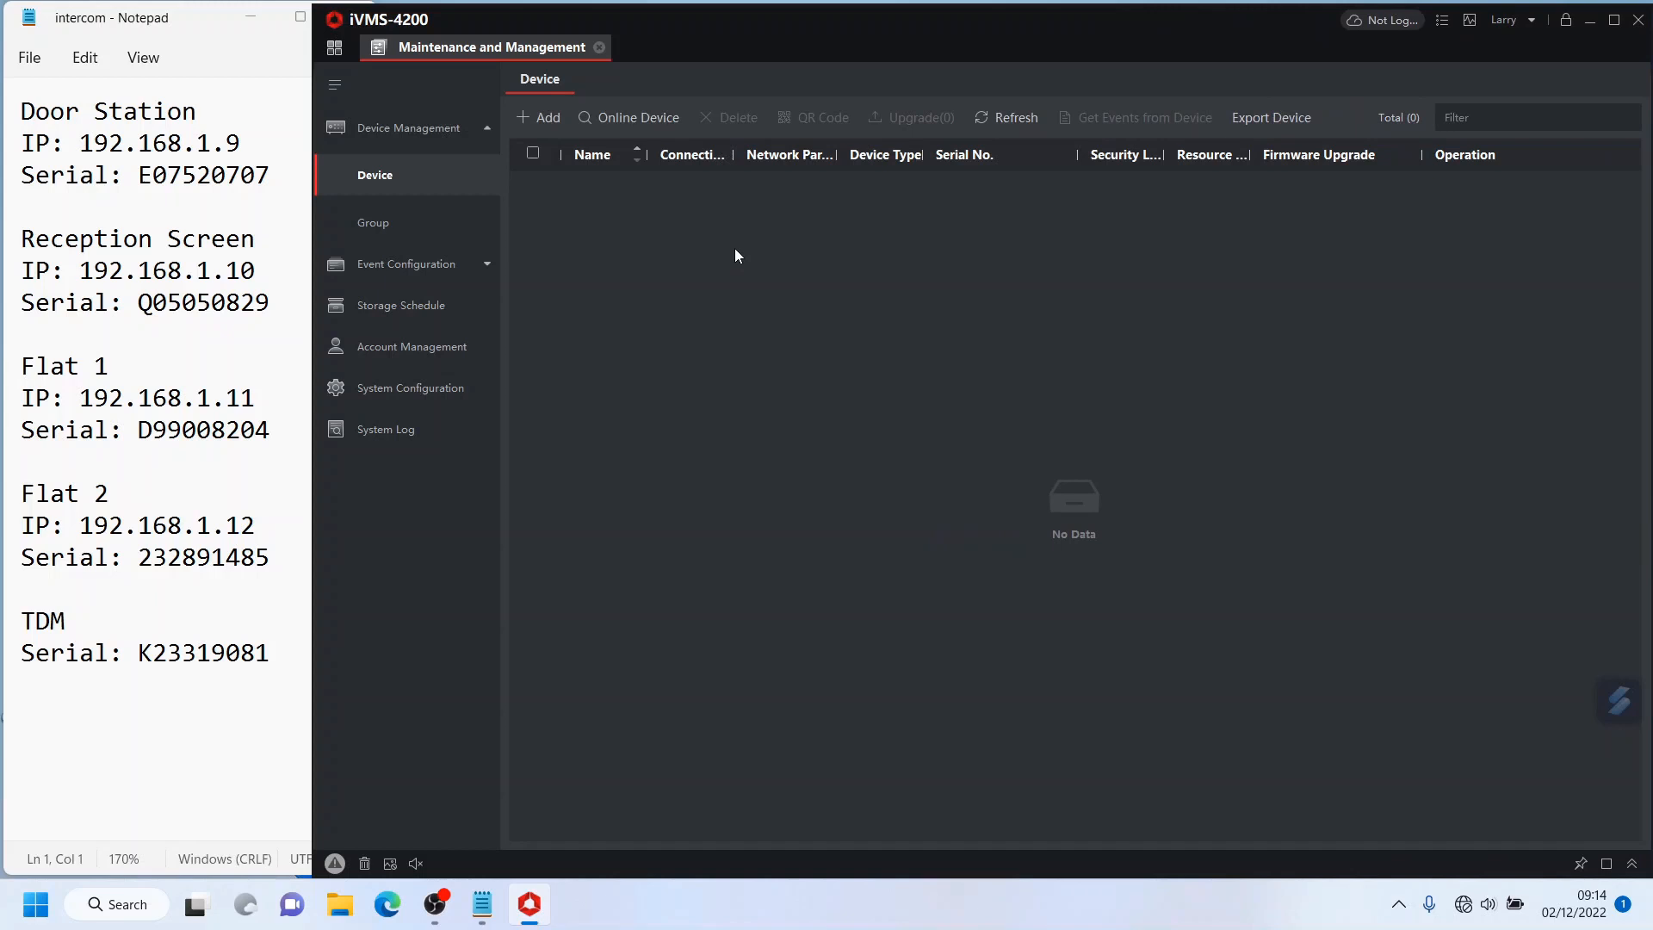
Step: Search for online devices and leave only the door station E07520707 ticked
left_click(628, 117)
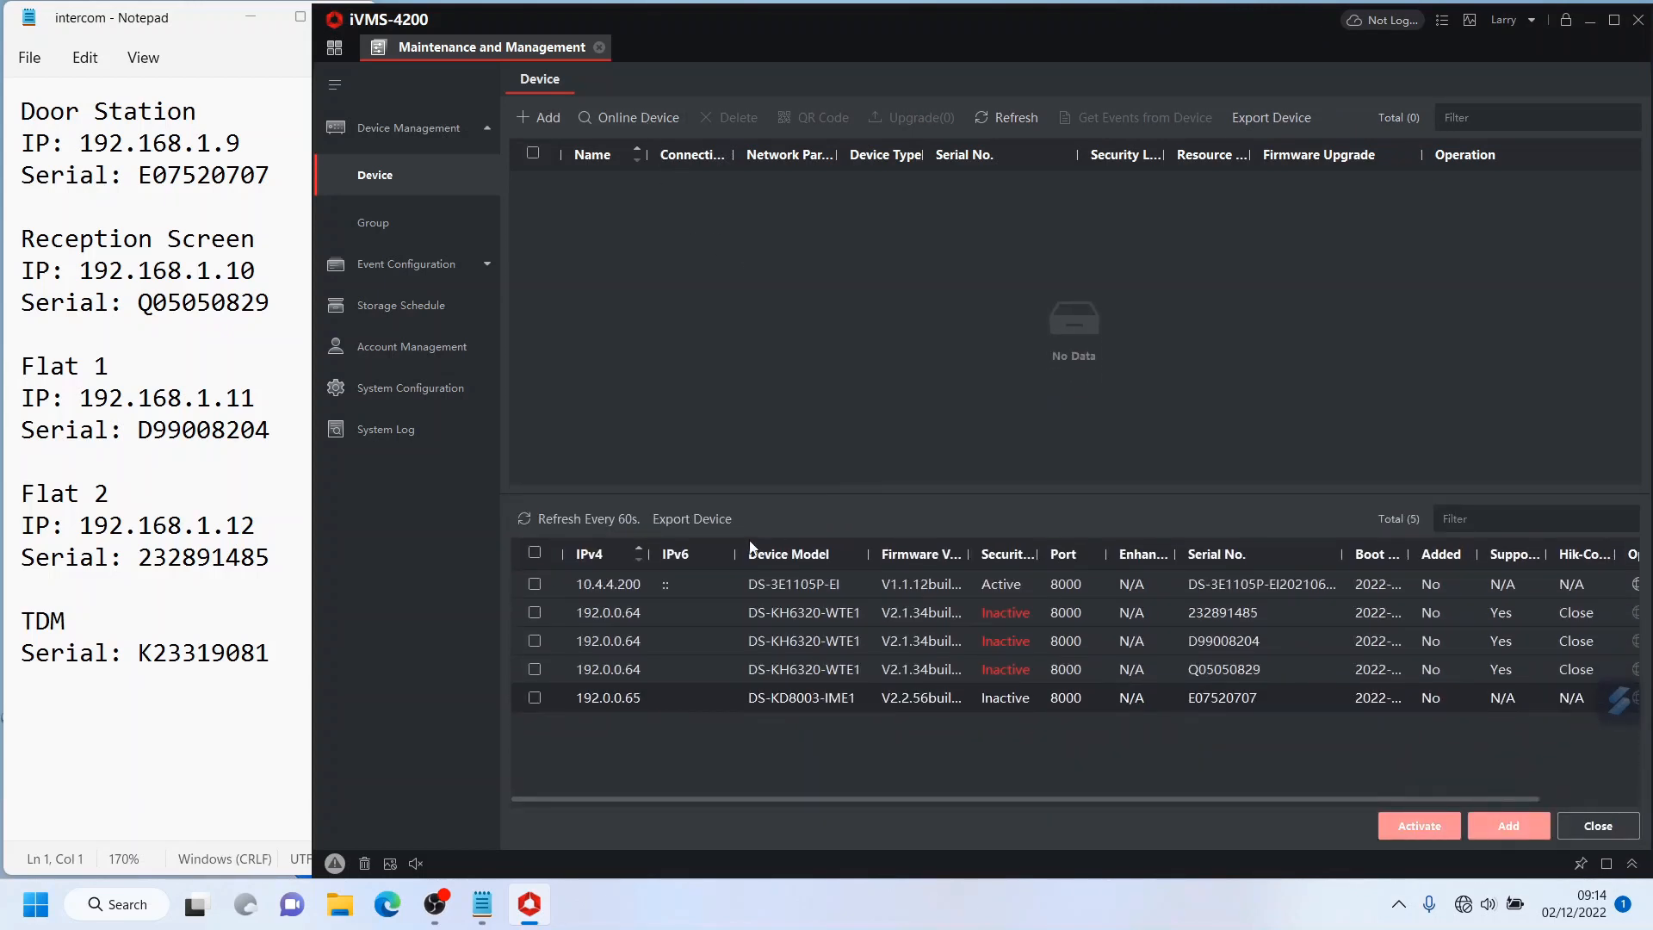
left_click(534, 612)
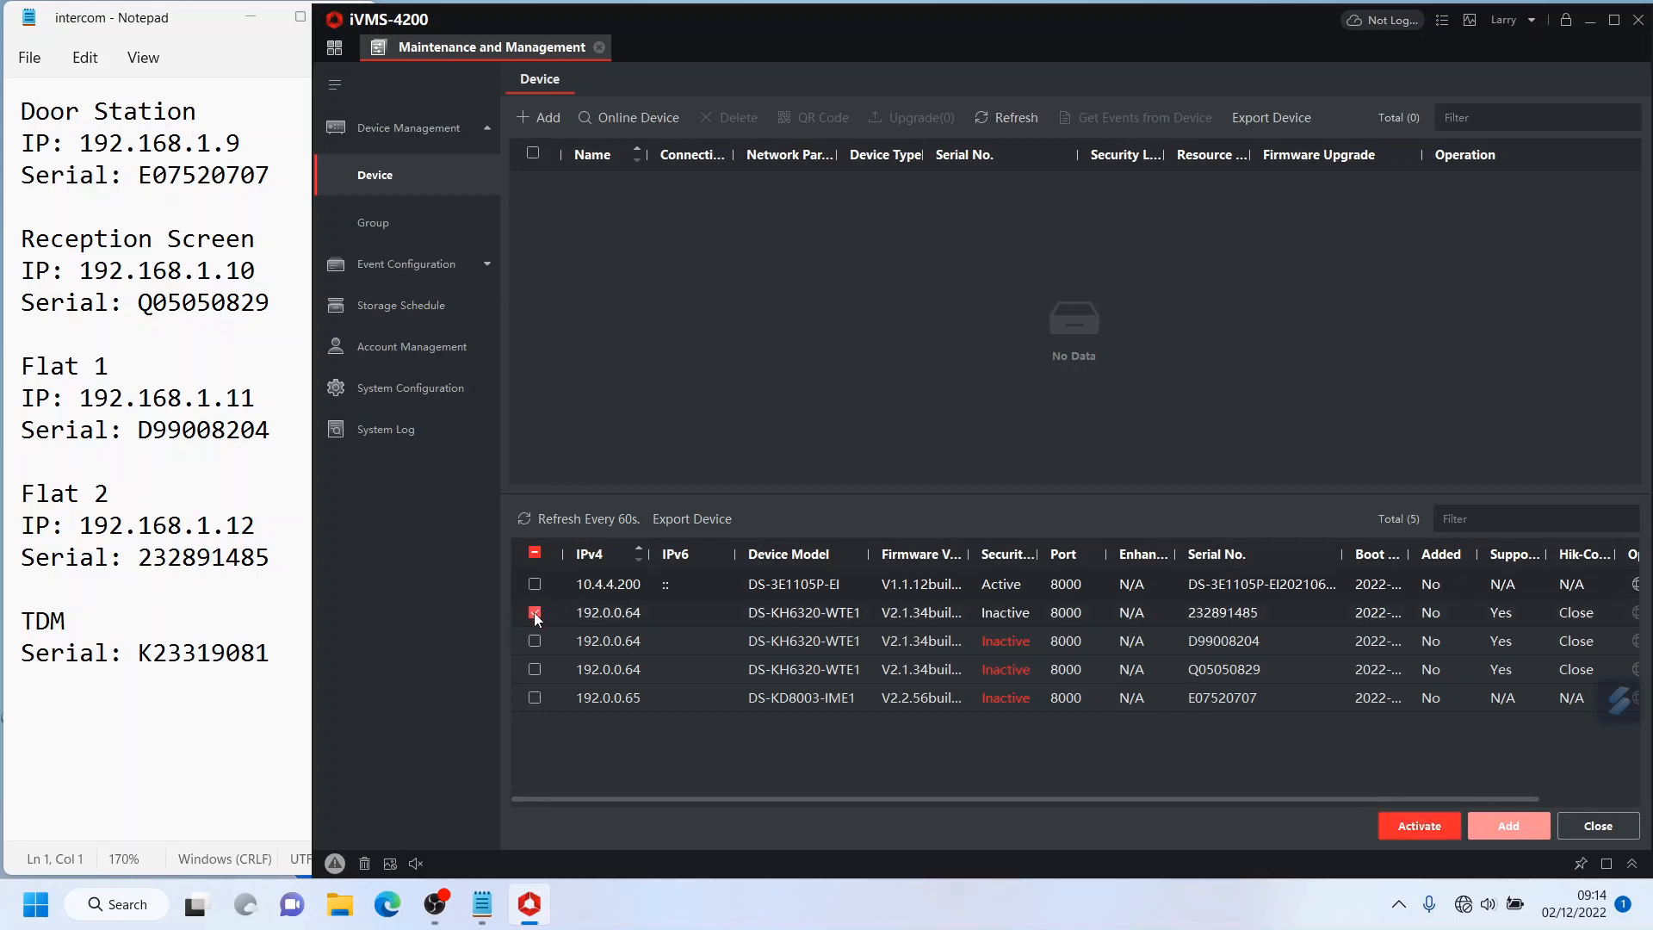
left_click(535, 639)
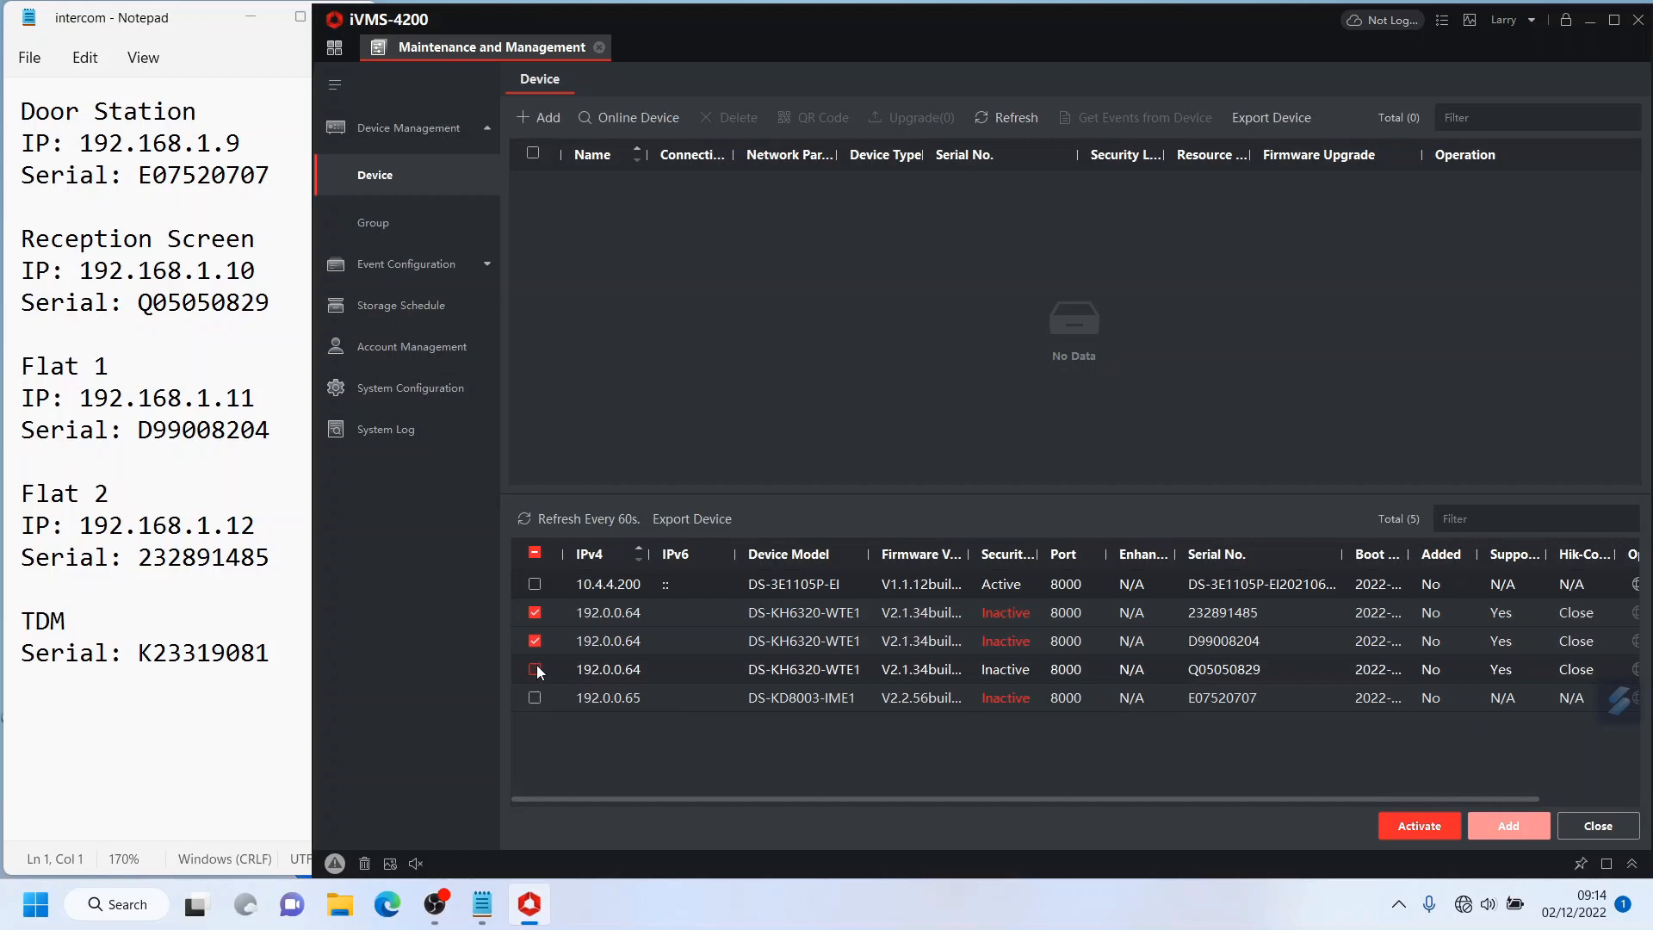
left_click(535, 697)
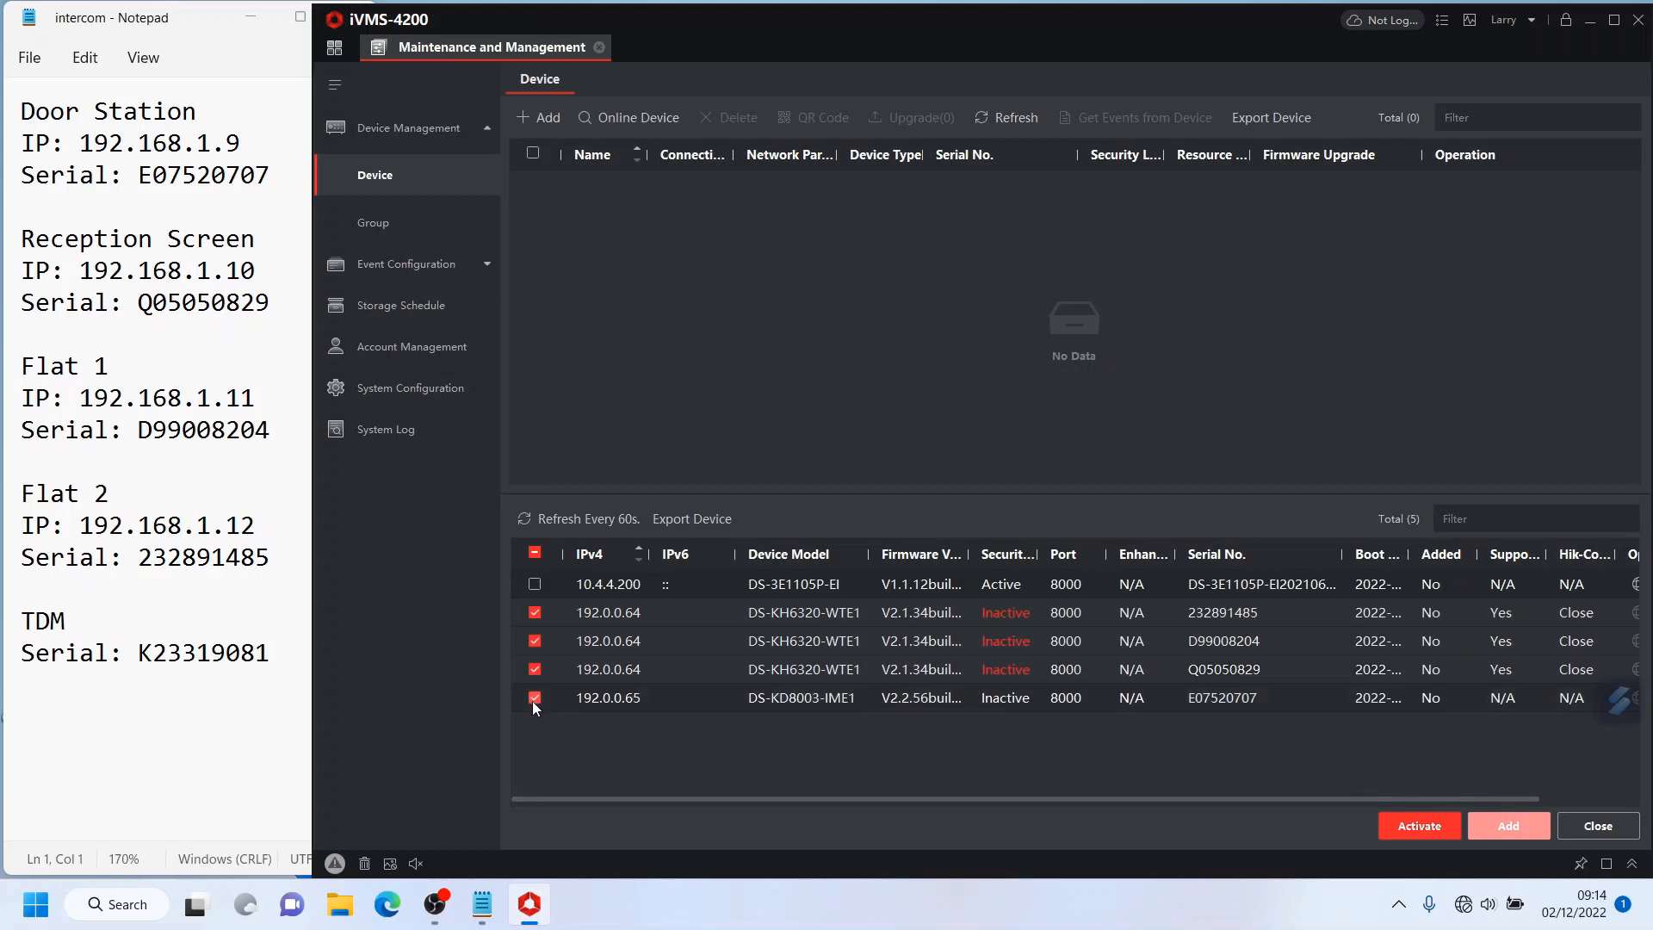
left_click(534, 554)
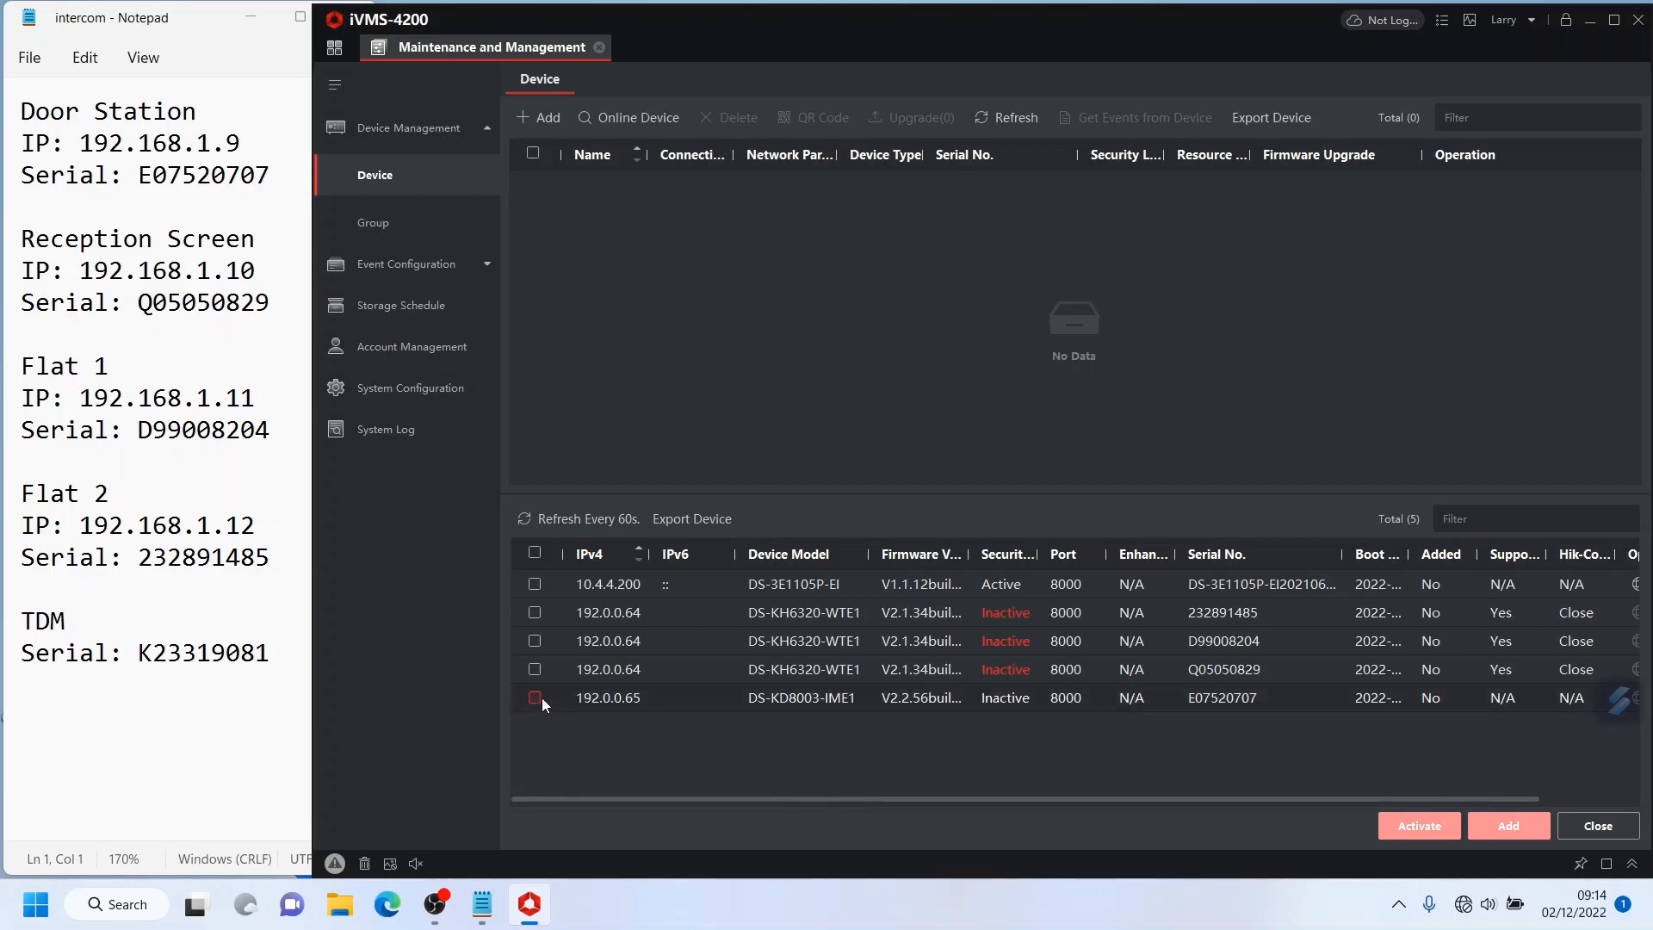
Step: Activate the door station E07520707 with an admin password
left_click(1418, 825)
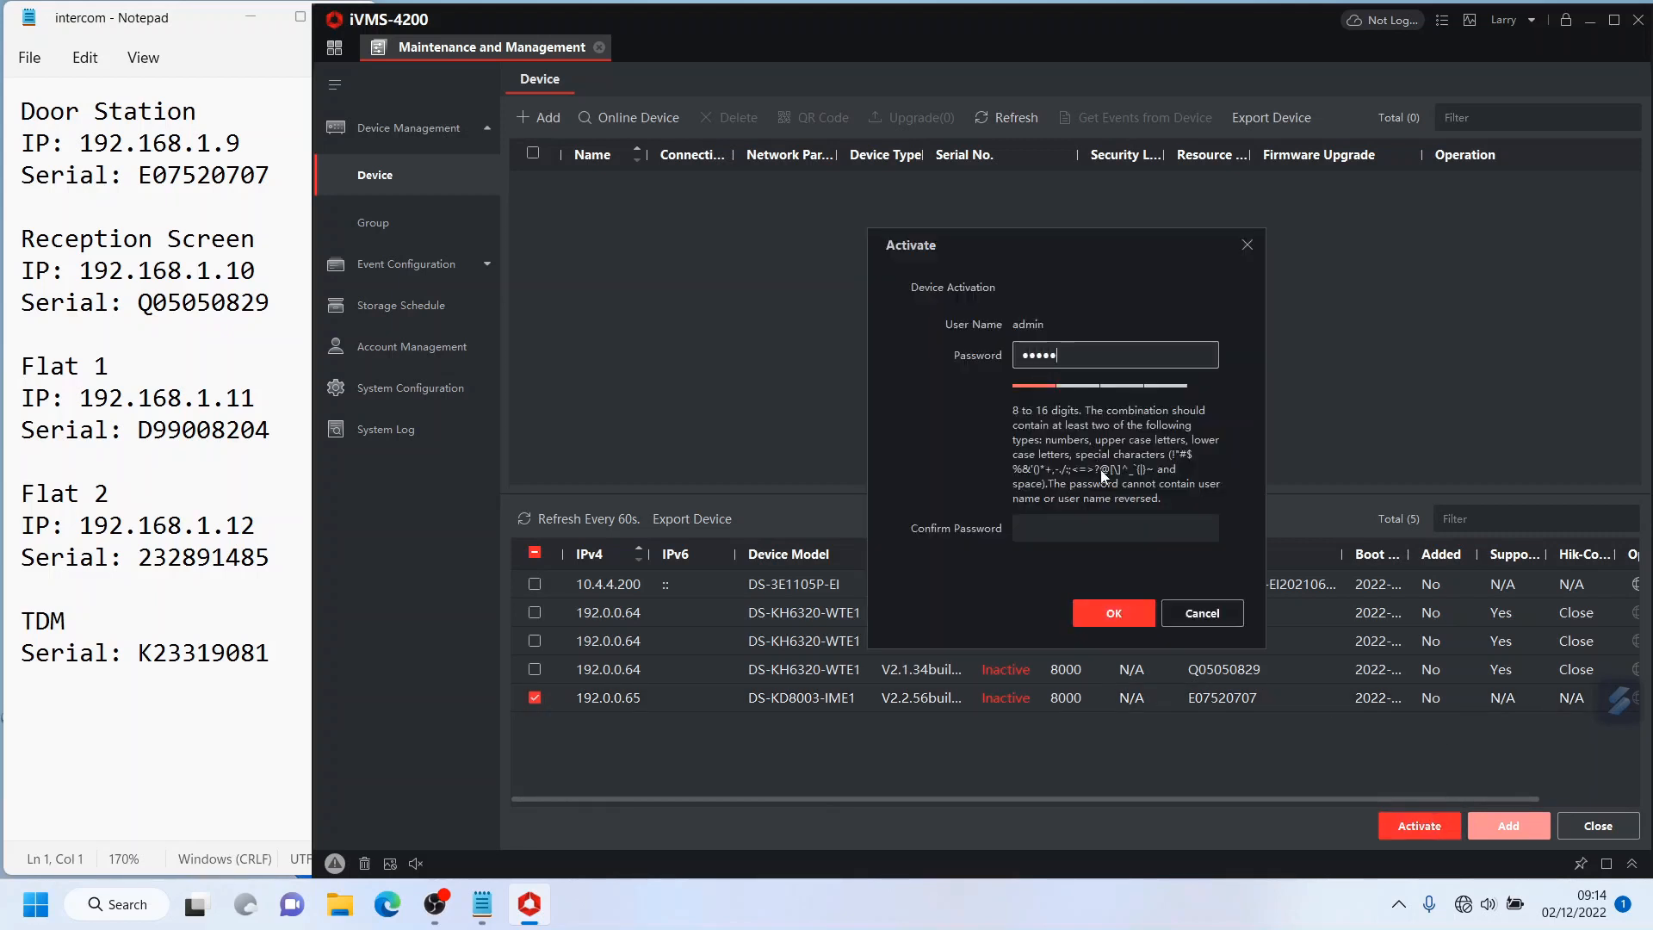
type("••")
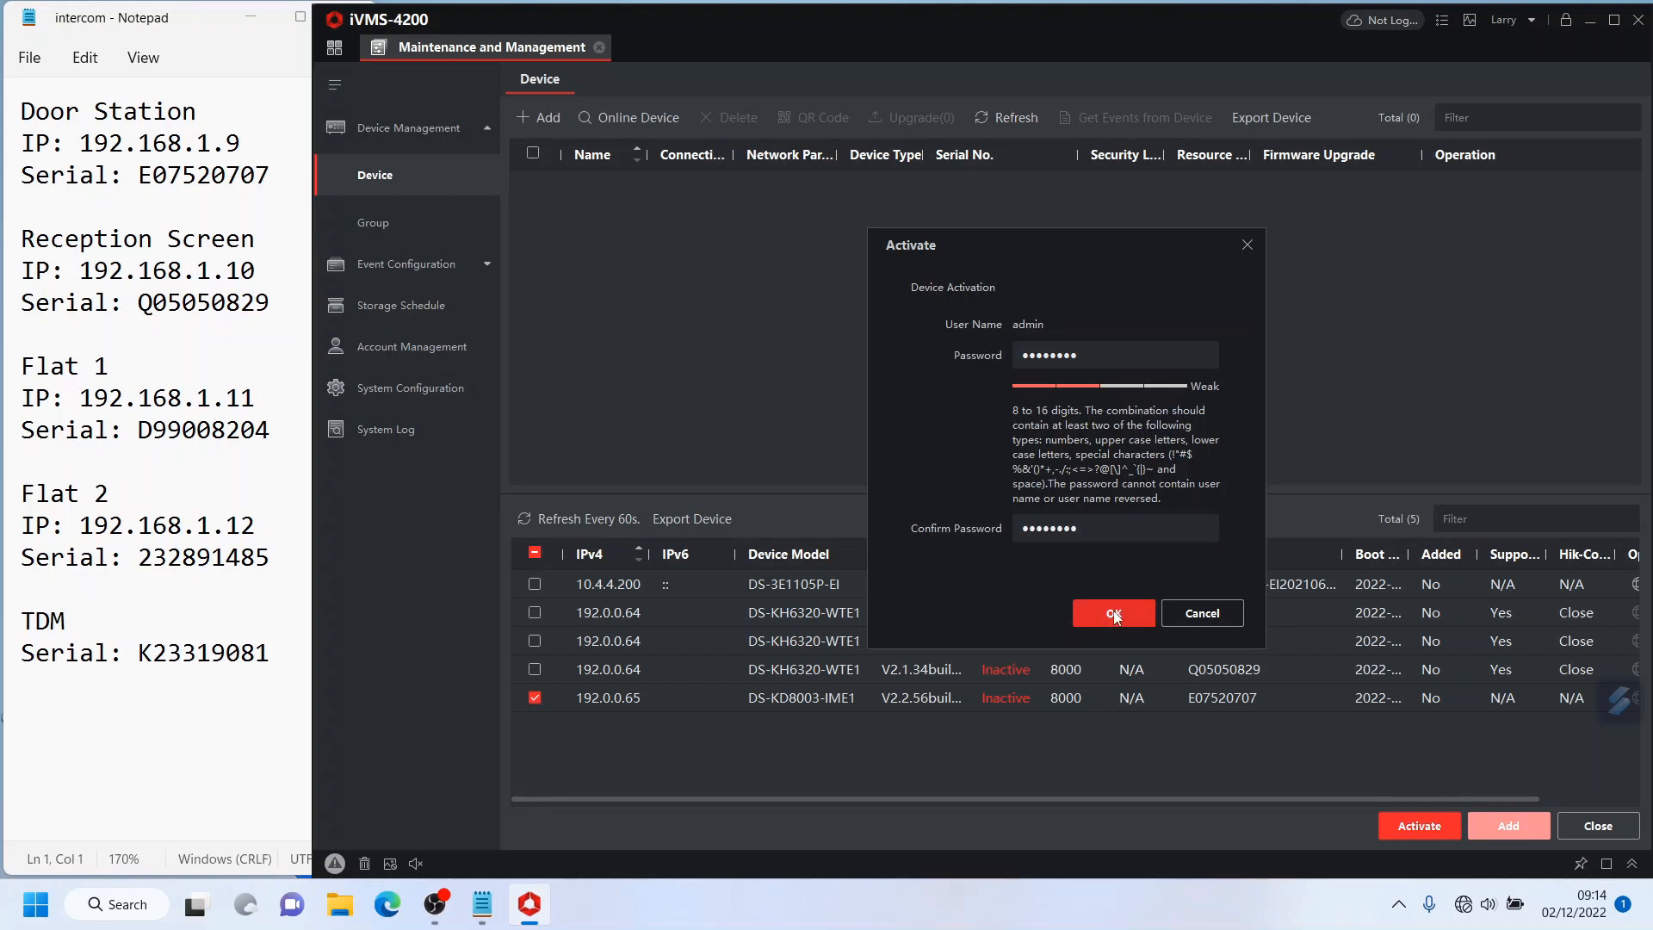
left_click(1112, 614)
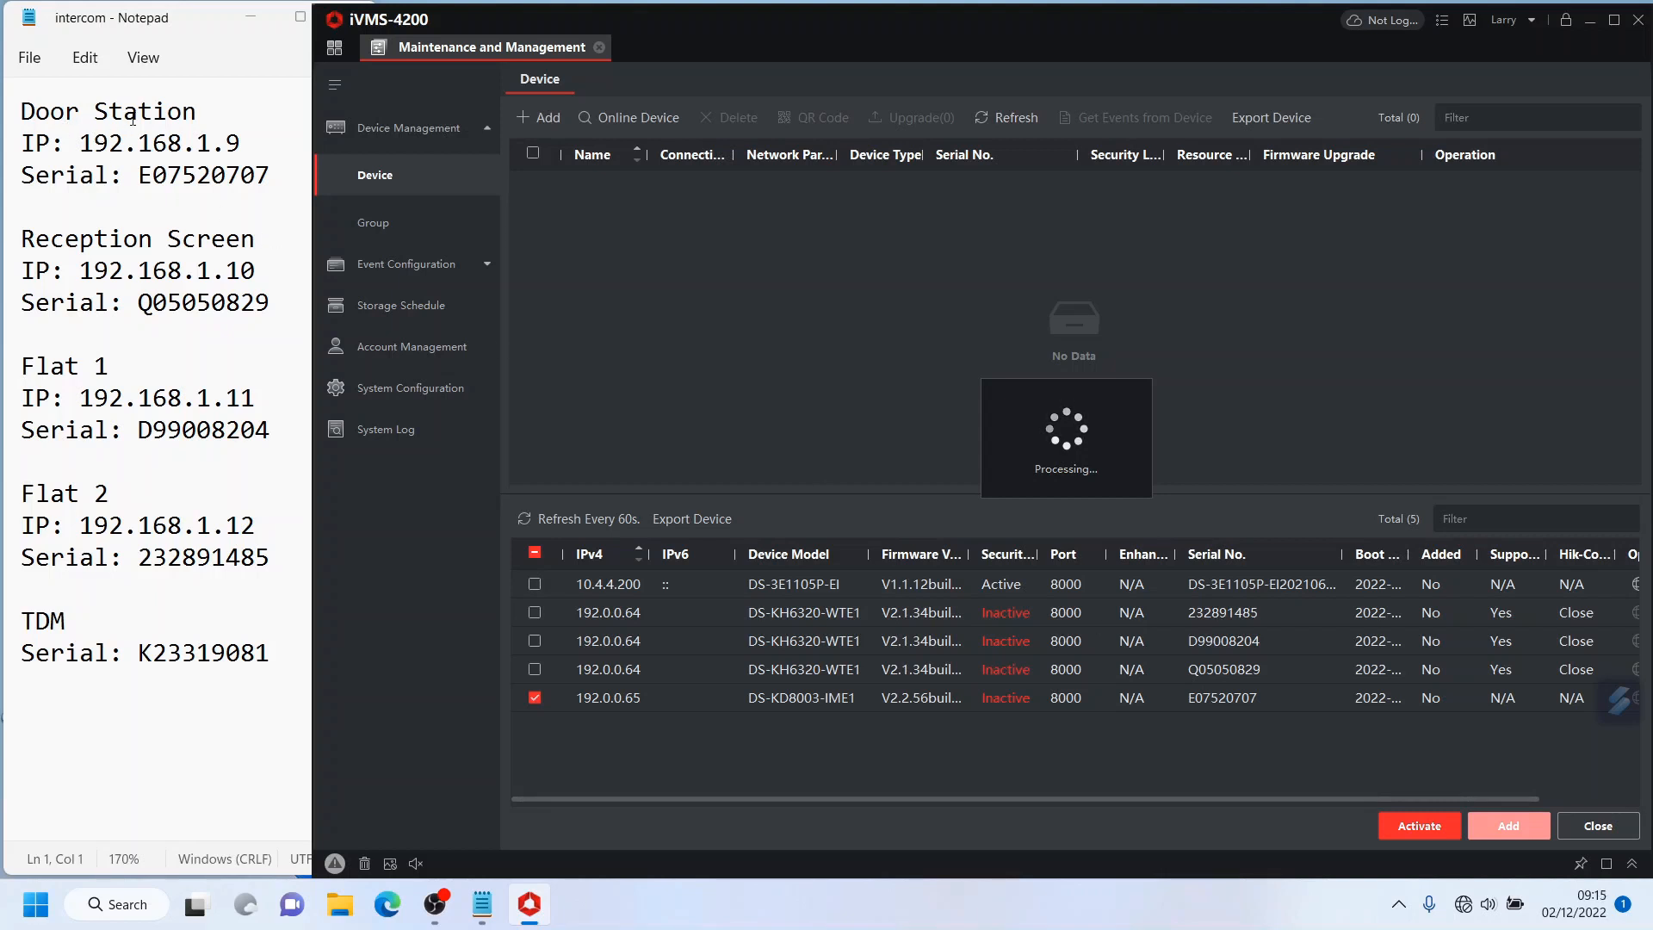
double_click(159, 142)
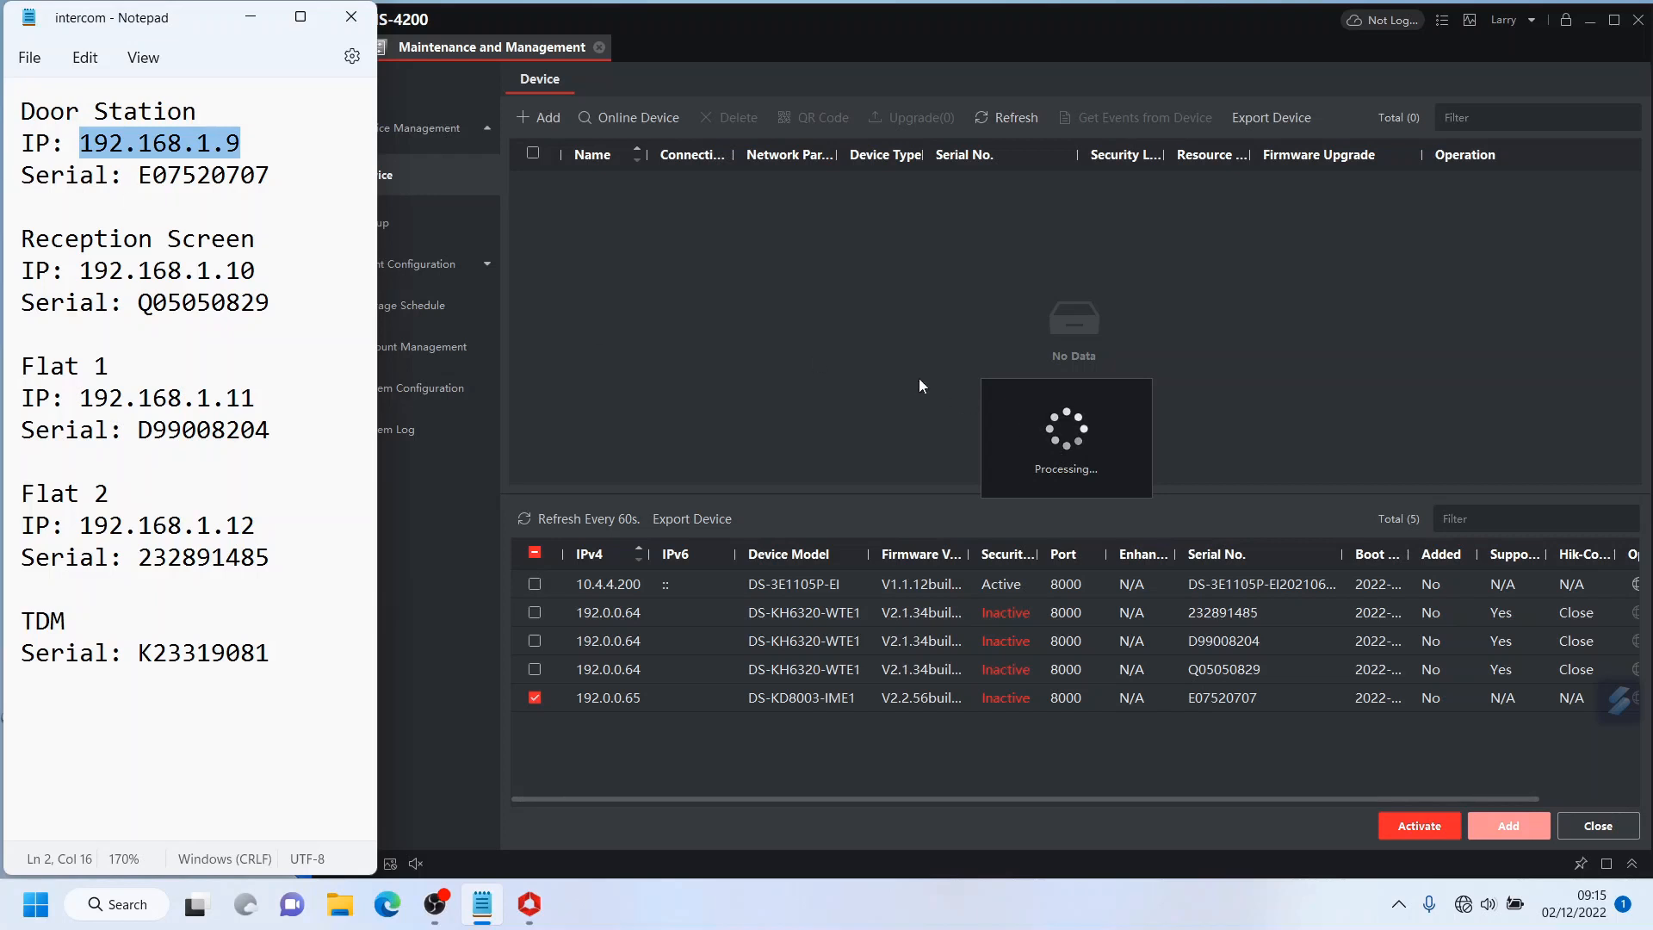
Step: Set the door station's network address to 192.168.1.9 with gateway 192.168.1.1
left_click(1417, 825)
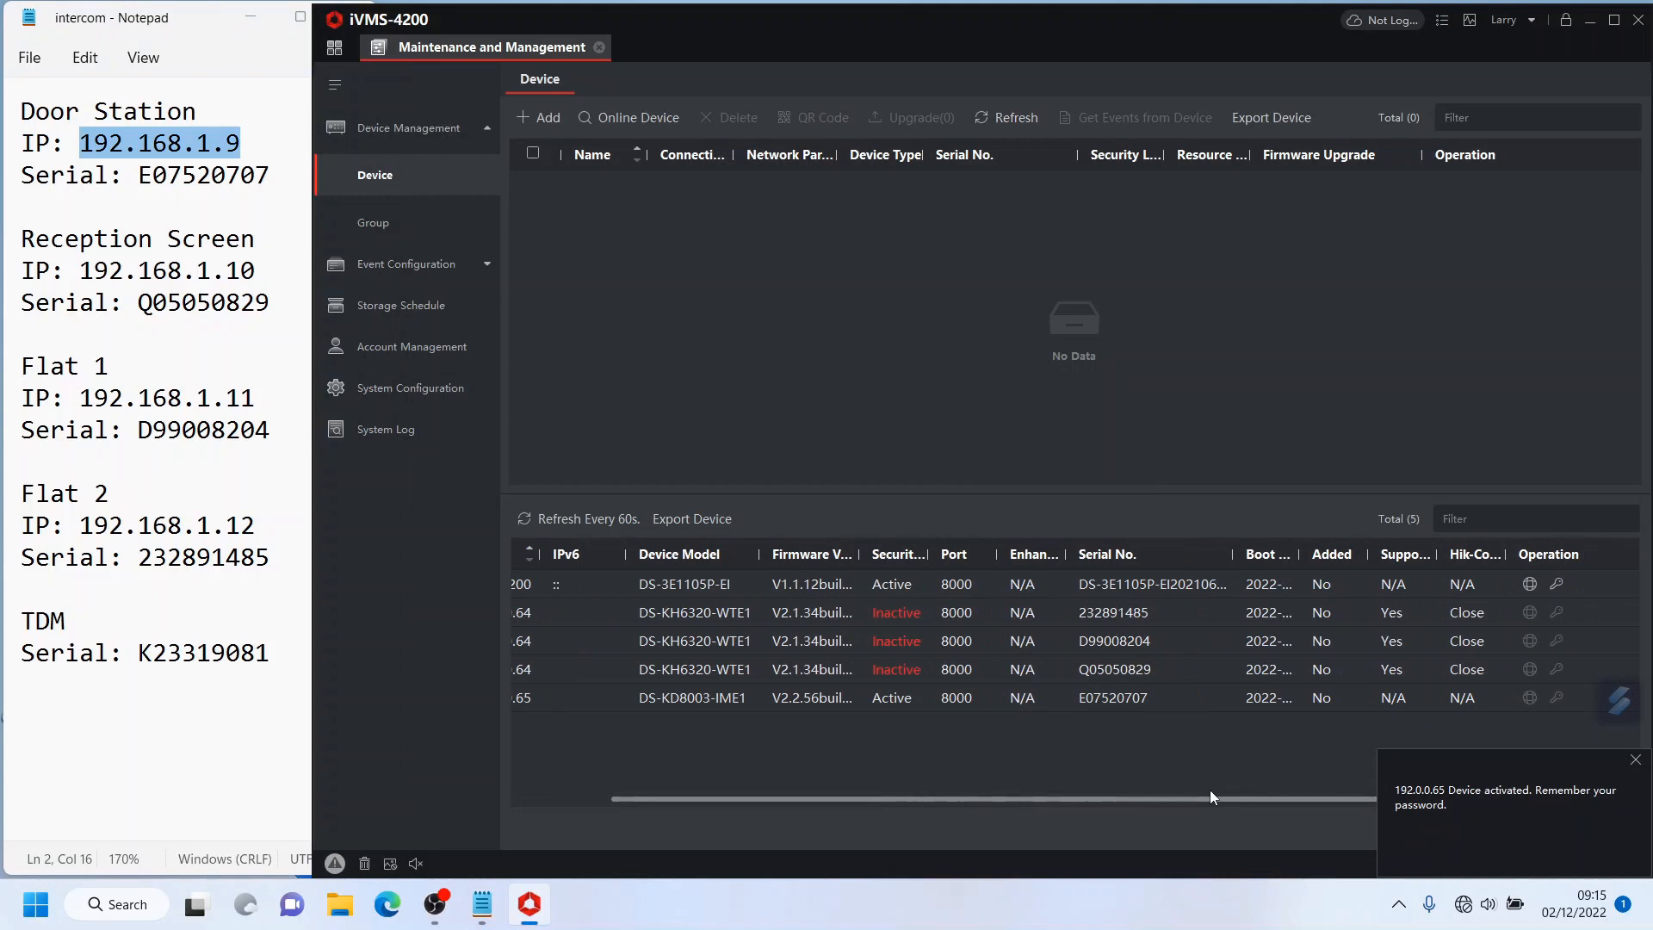
left_click(1529, 697)
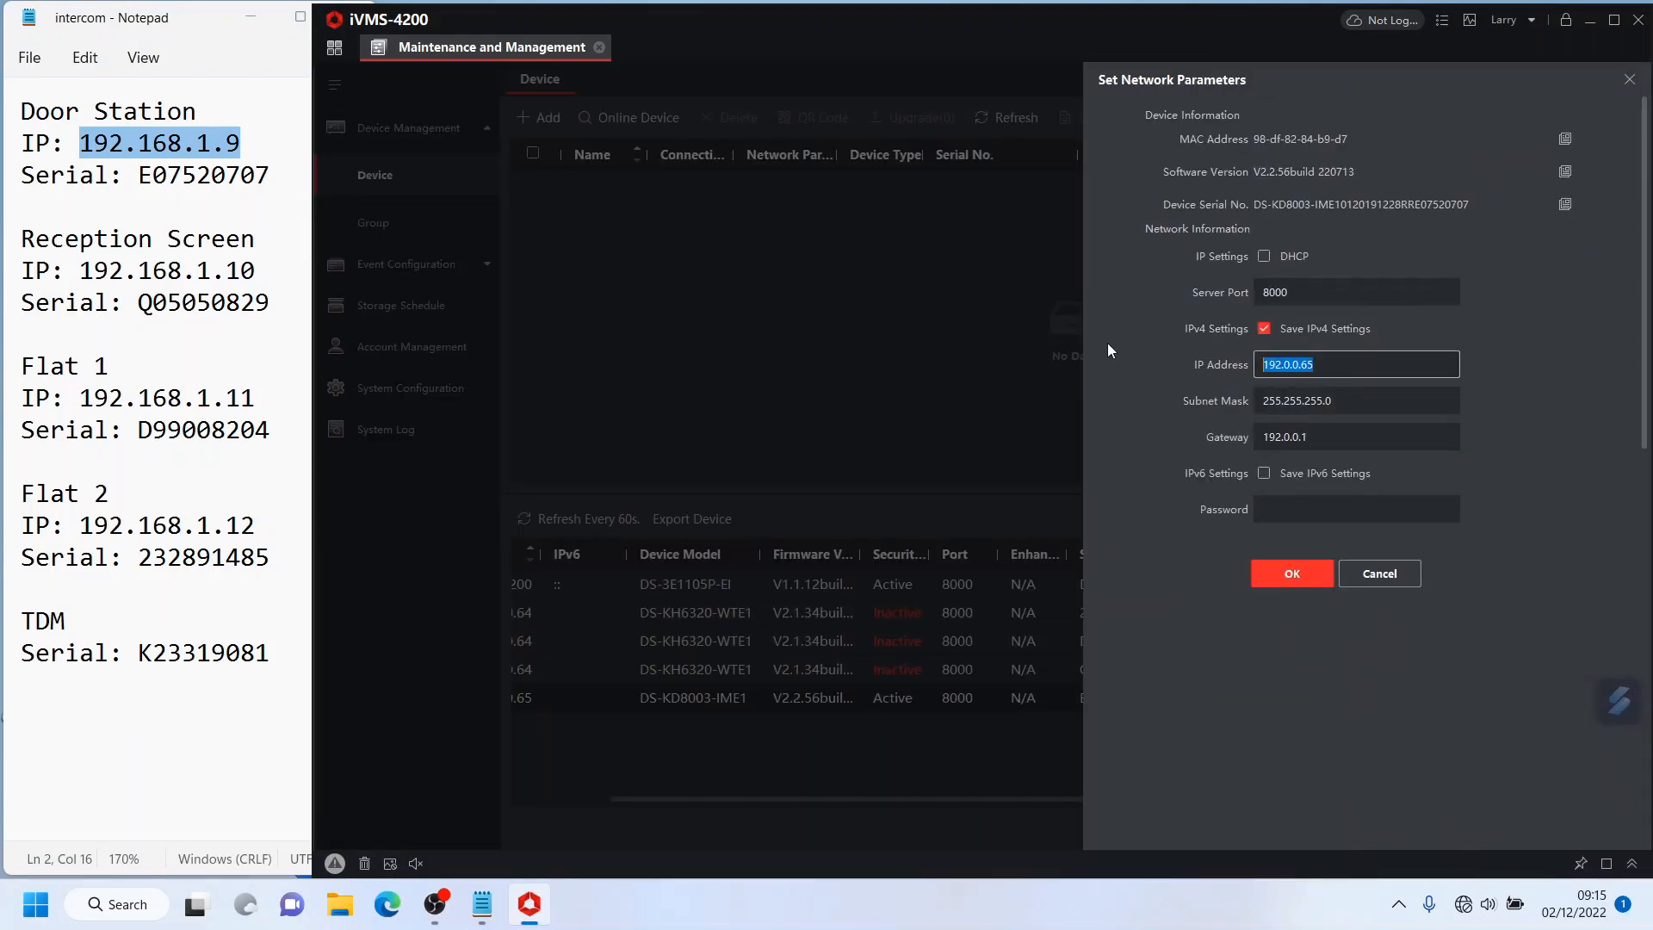
type("192.168.1.9")
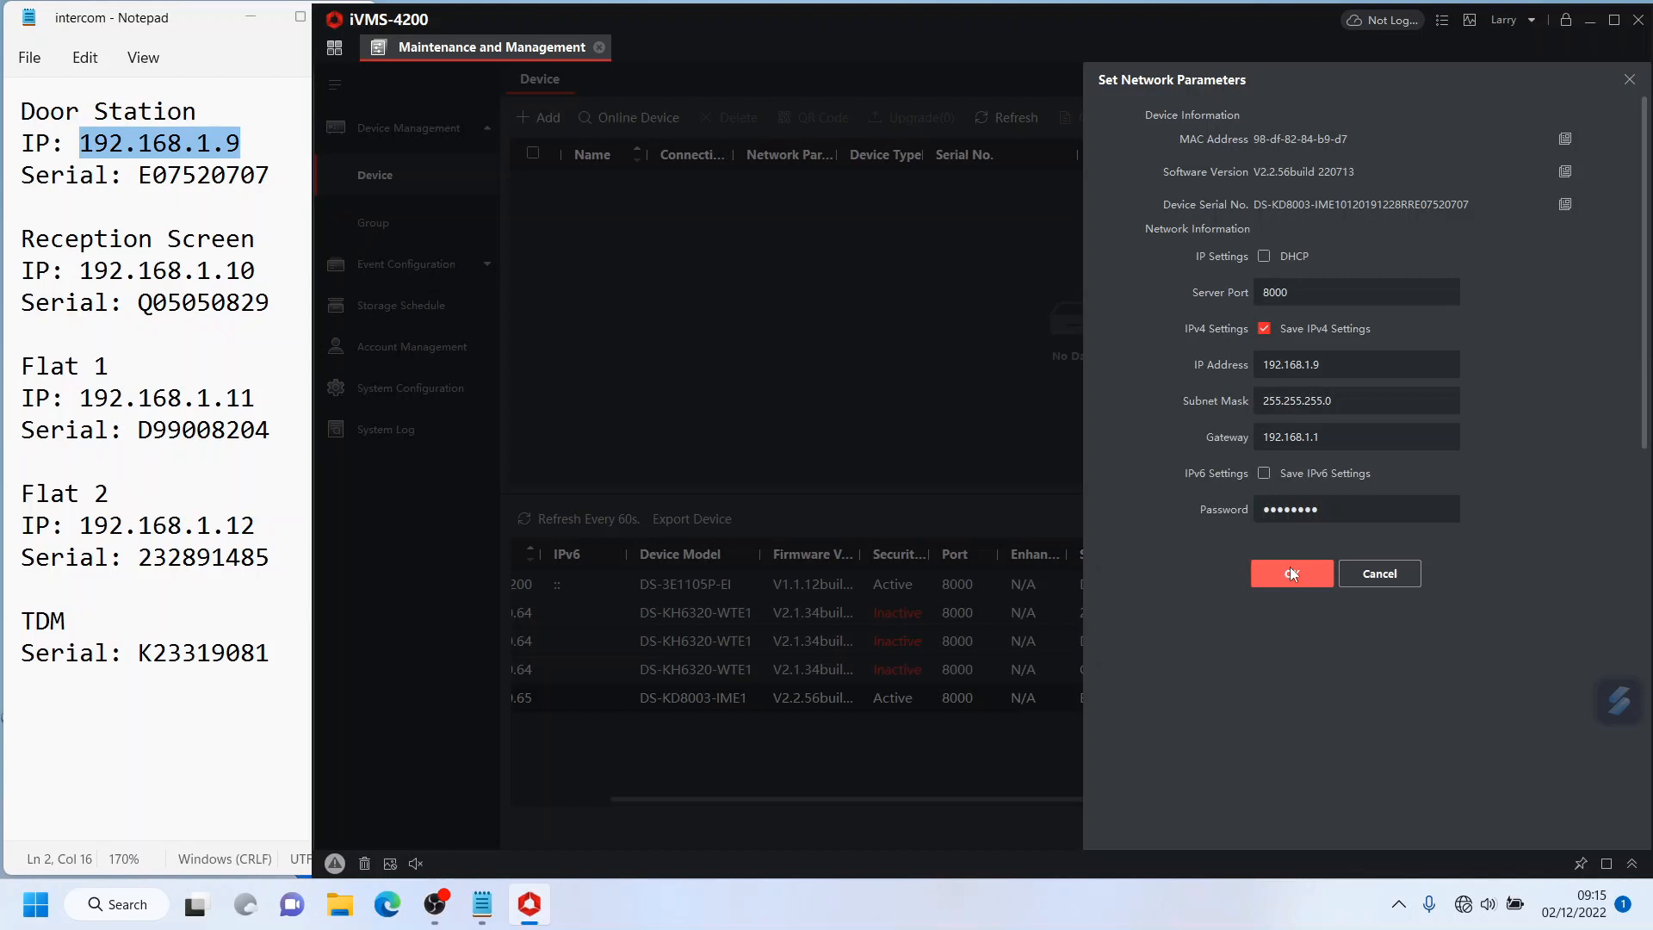
left_click(1290, 574)
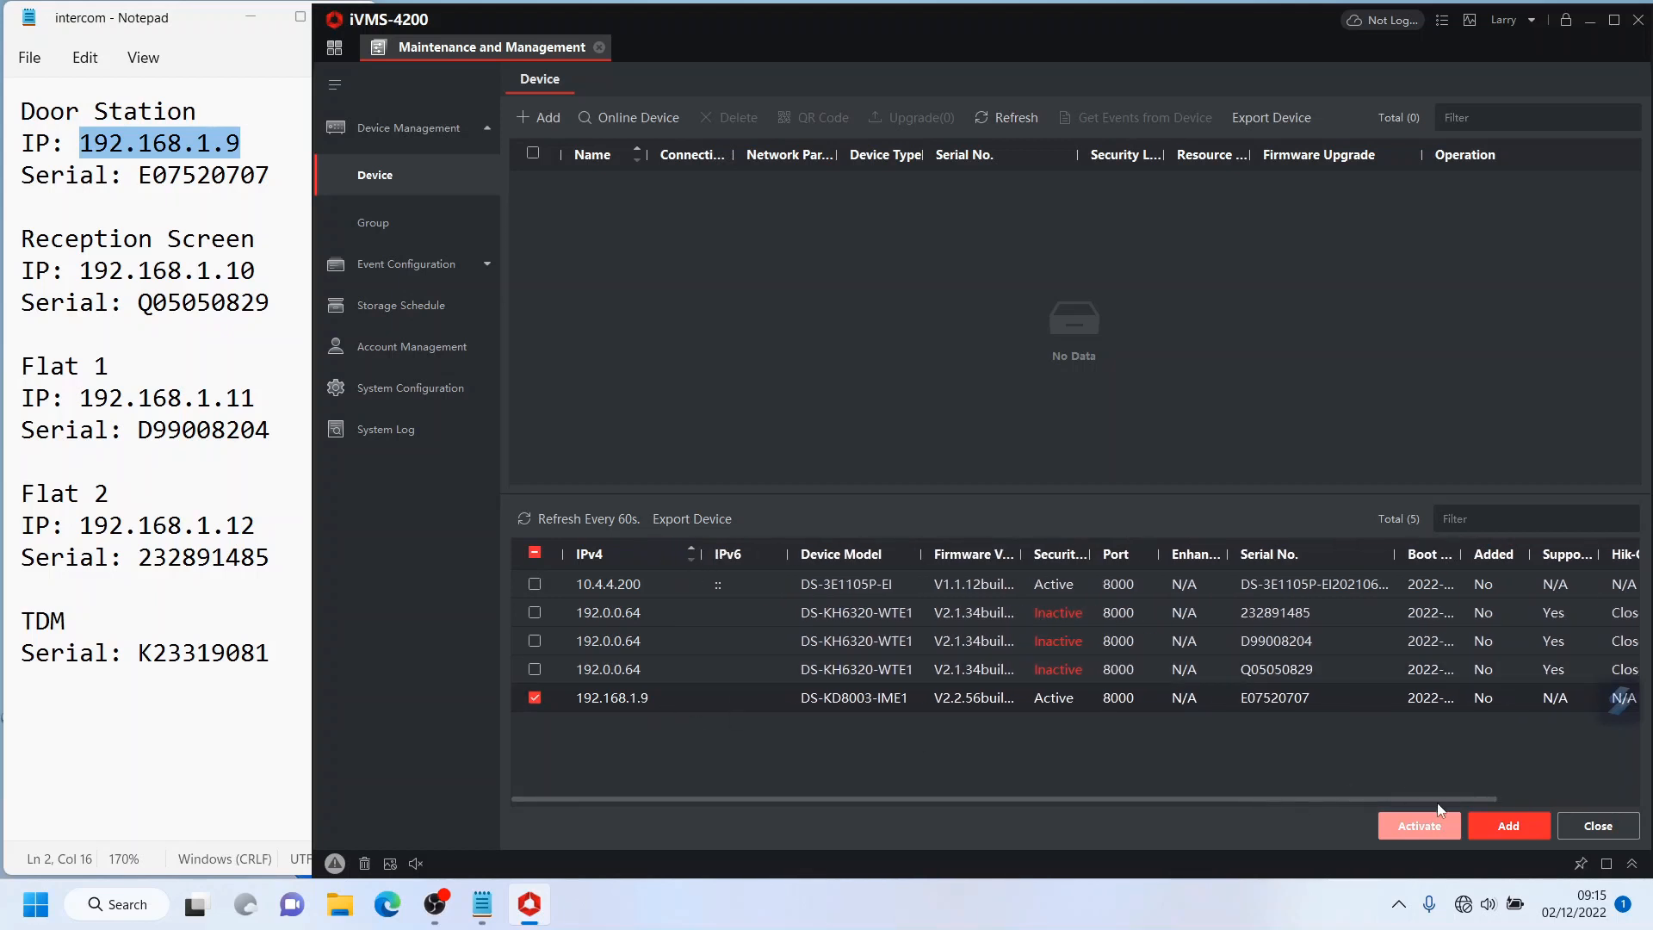
Step: Add the door station at 192.168.1.9 as managed device 'Door Station'
left_click(1507, 825)
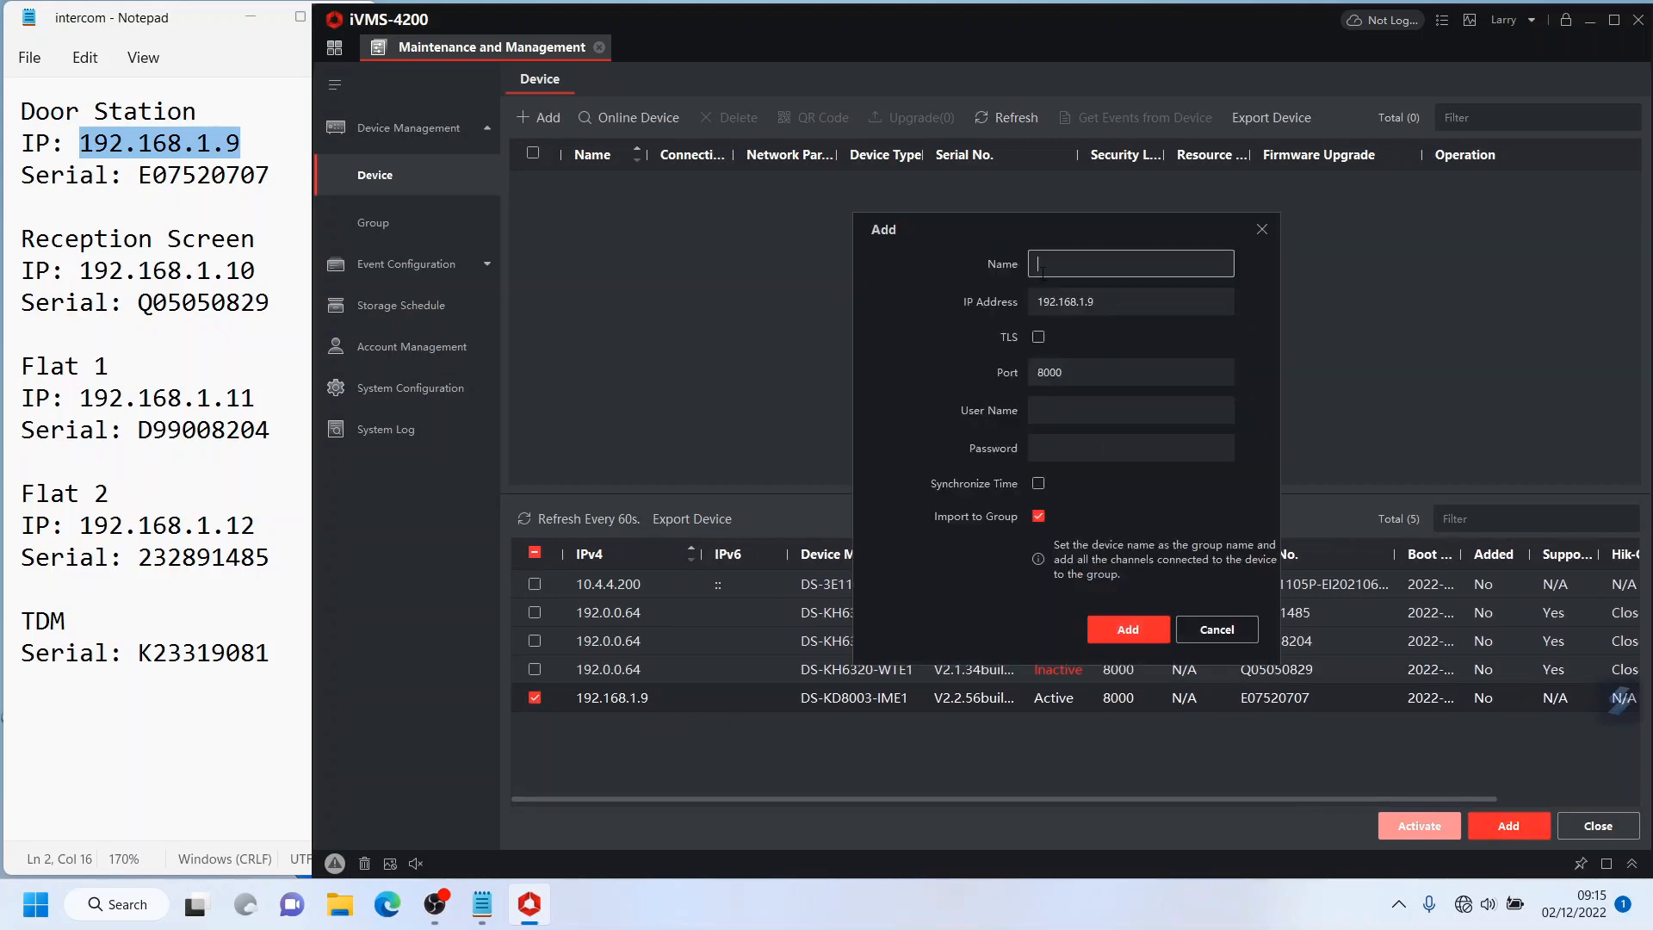
type("Door")
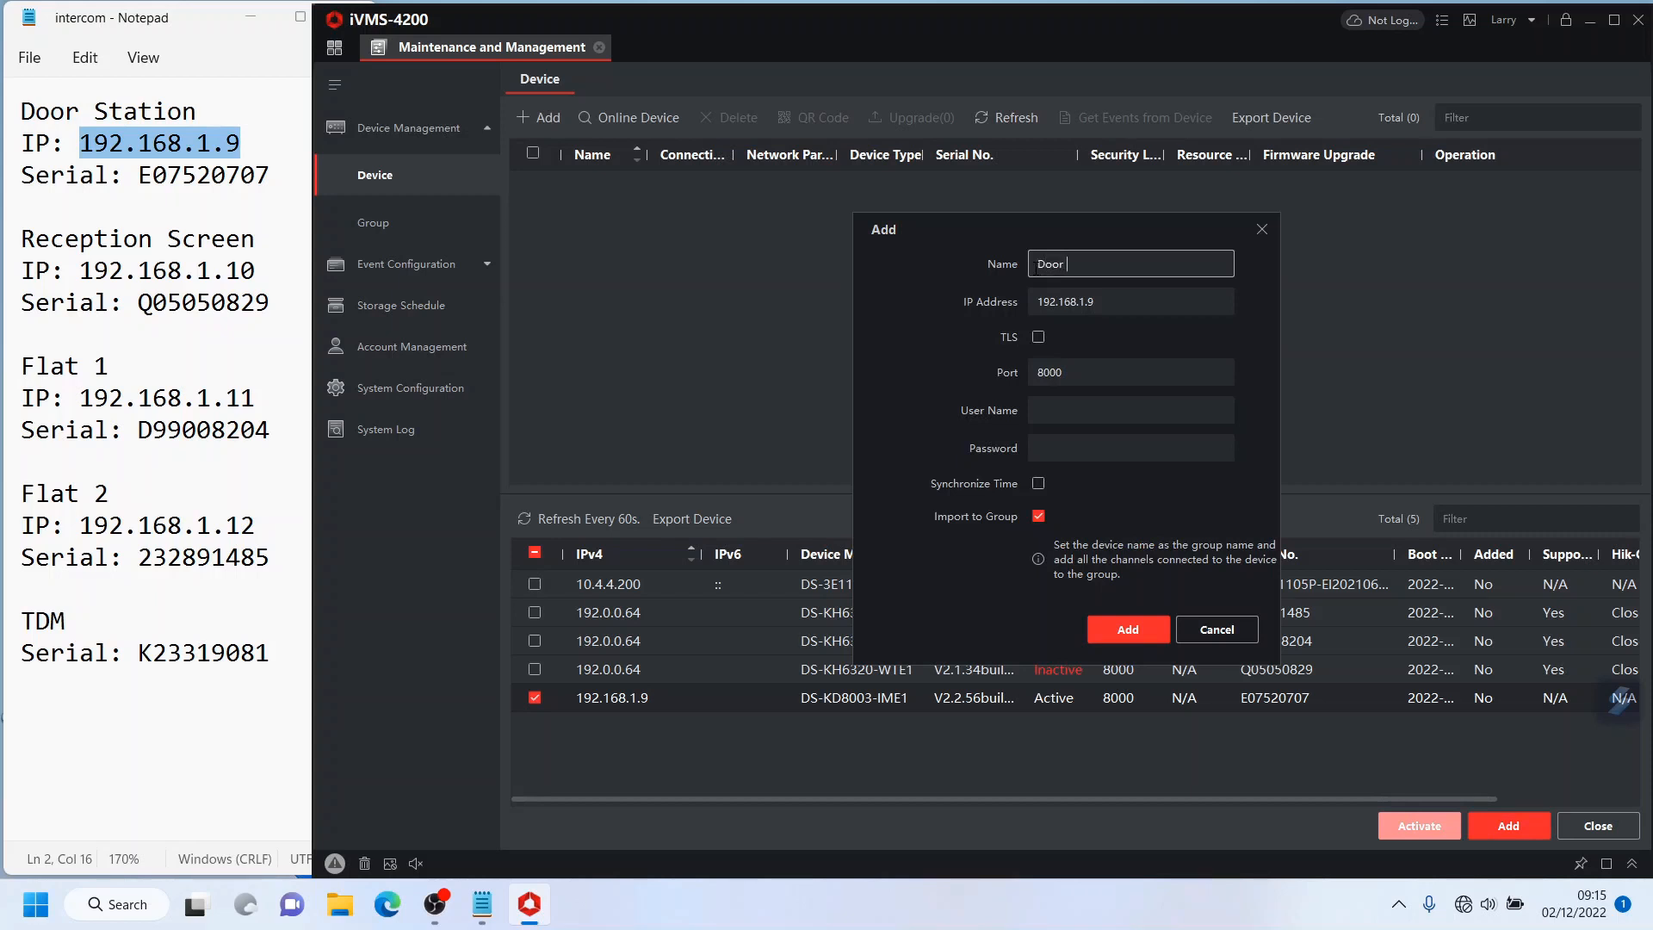
type("Station")
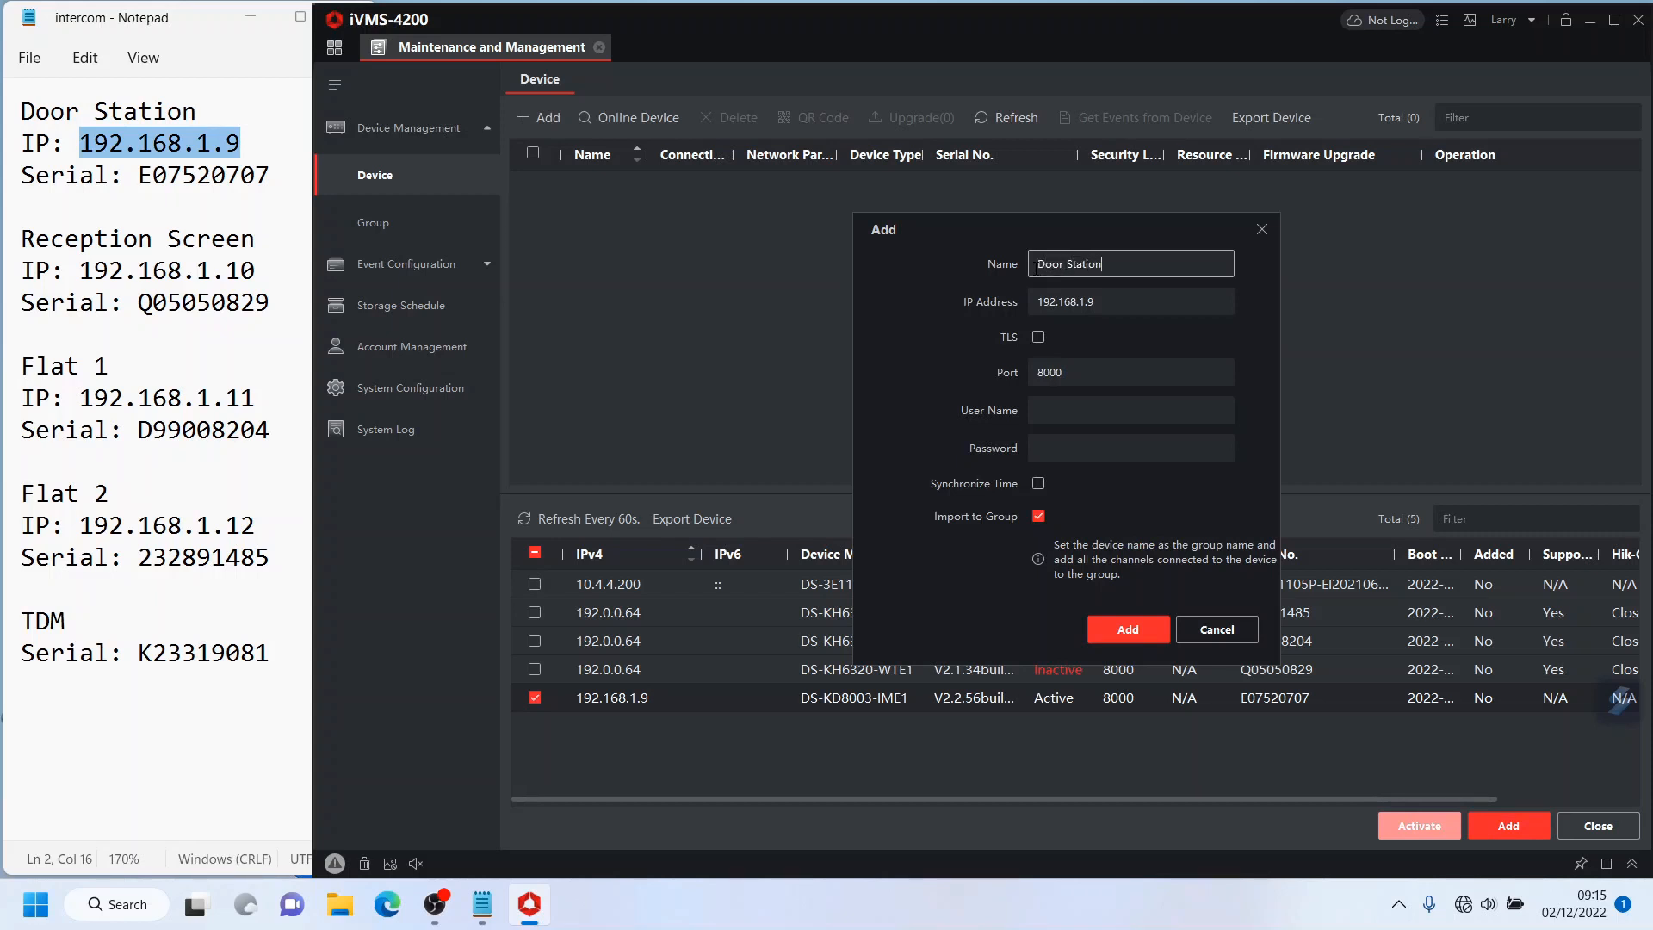
left_click(1130, 410)
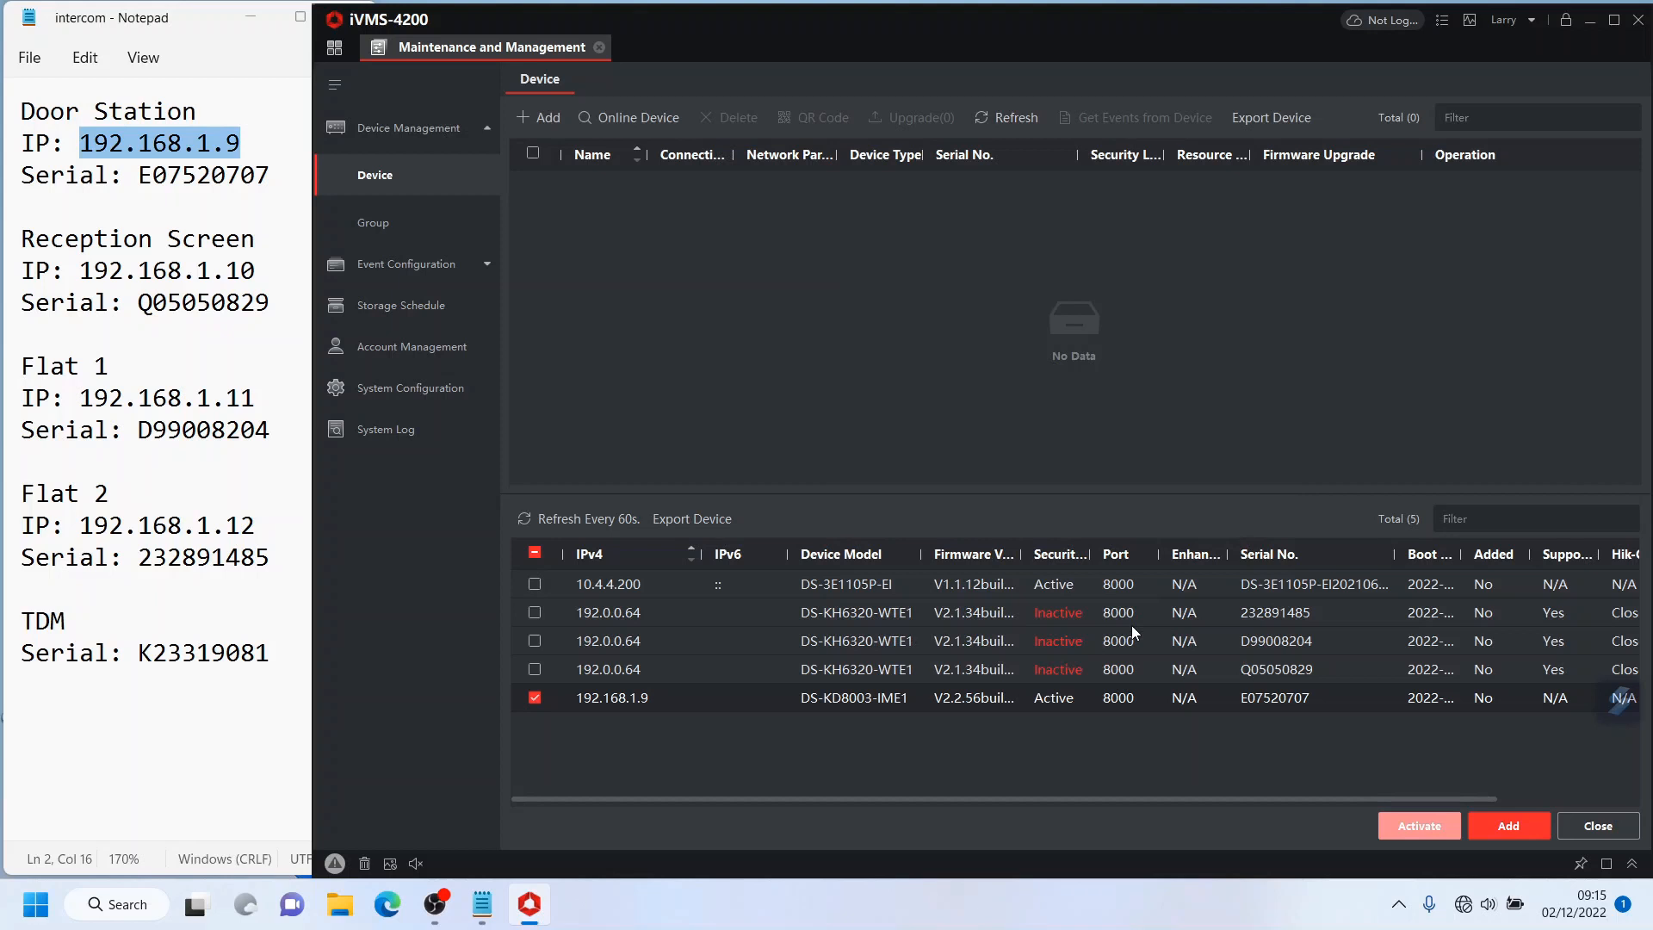
left_click(1507, 826)
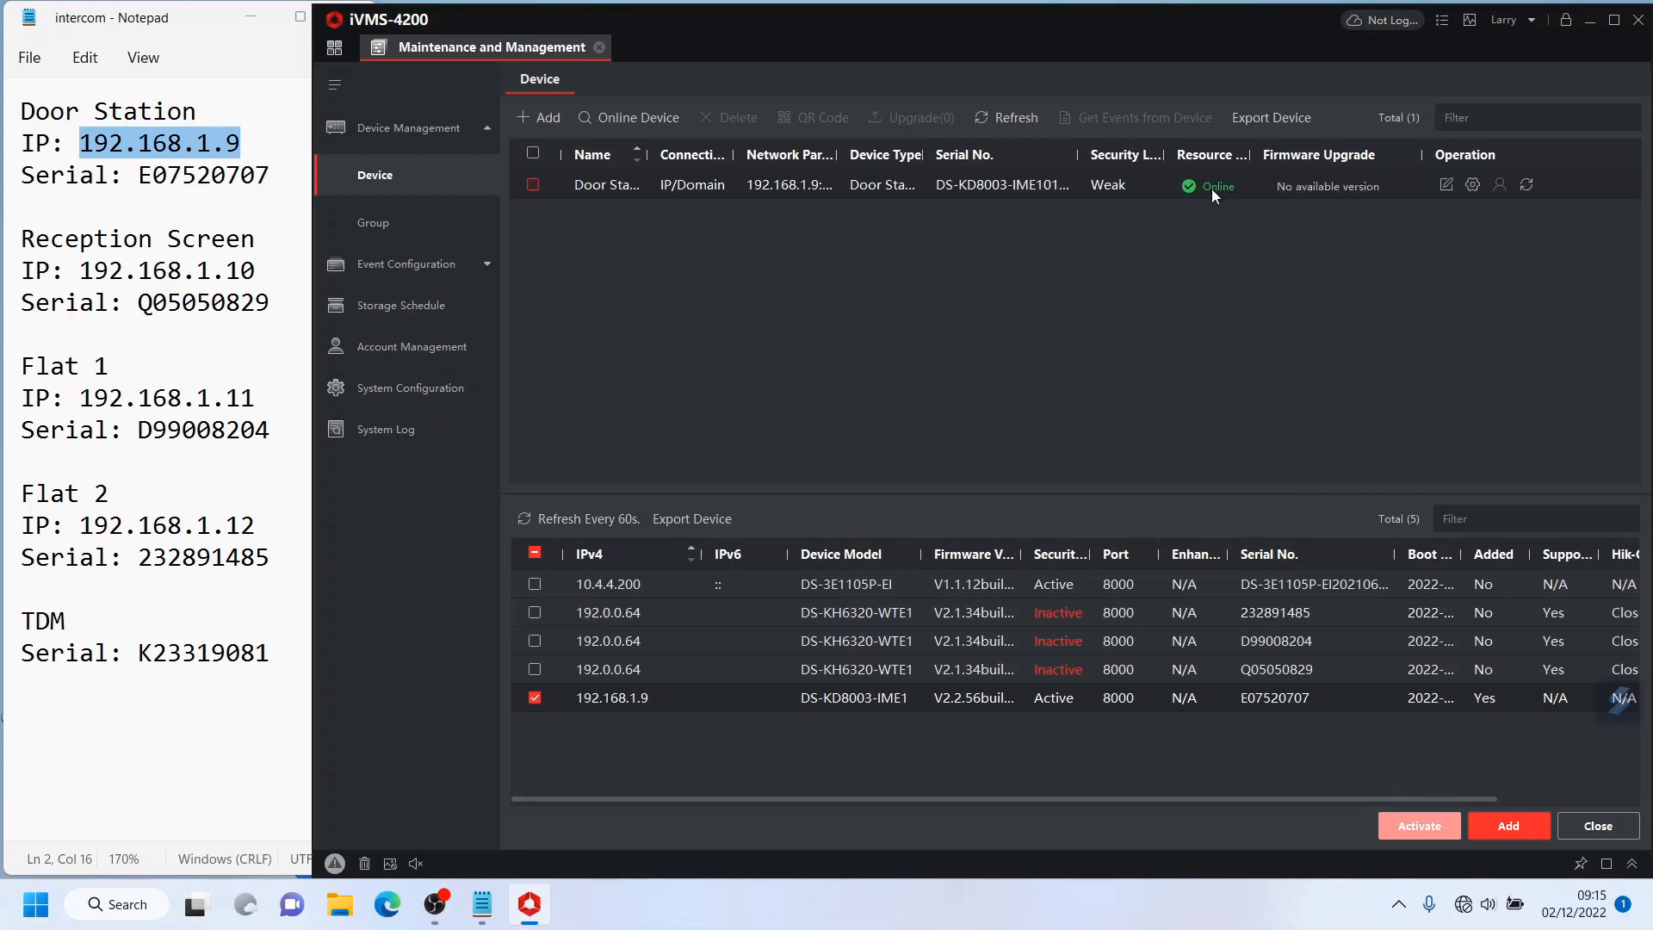
mouse_move(1473, 186)
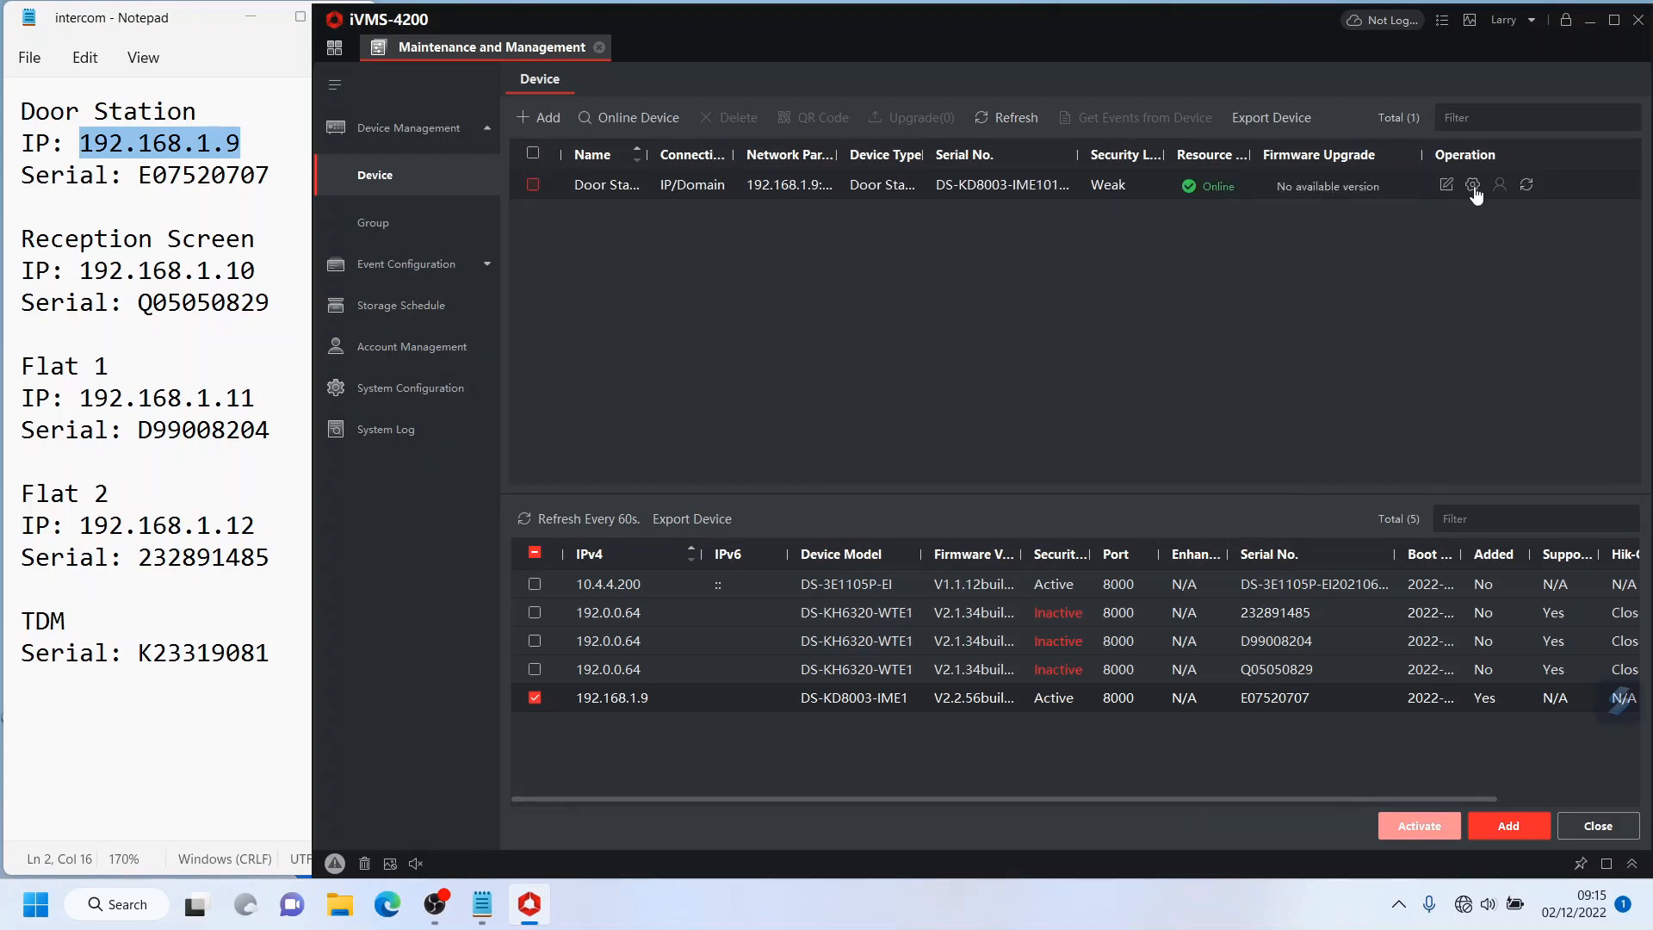
mouse_move(1472, 186)
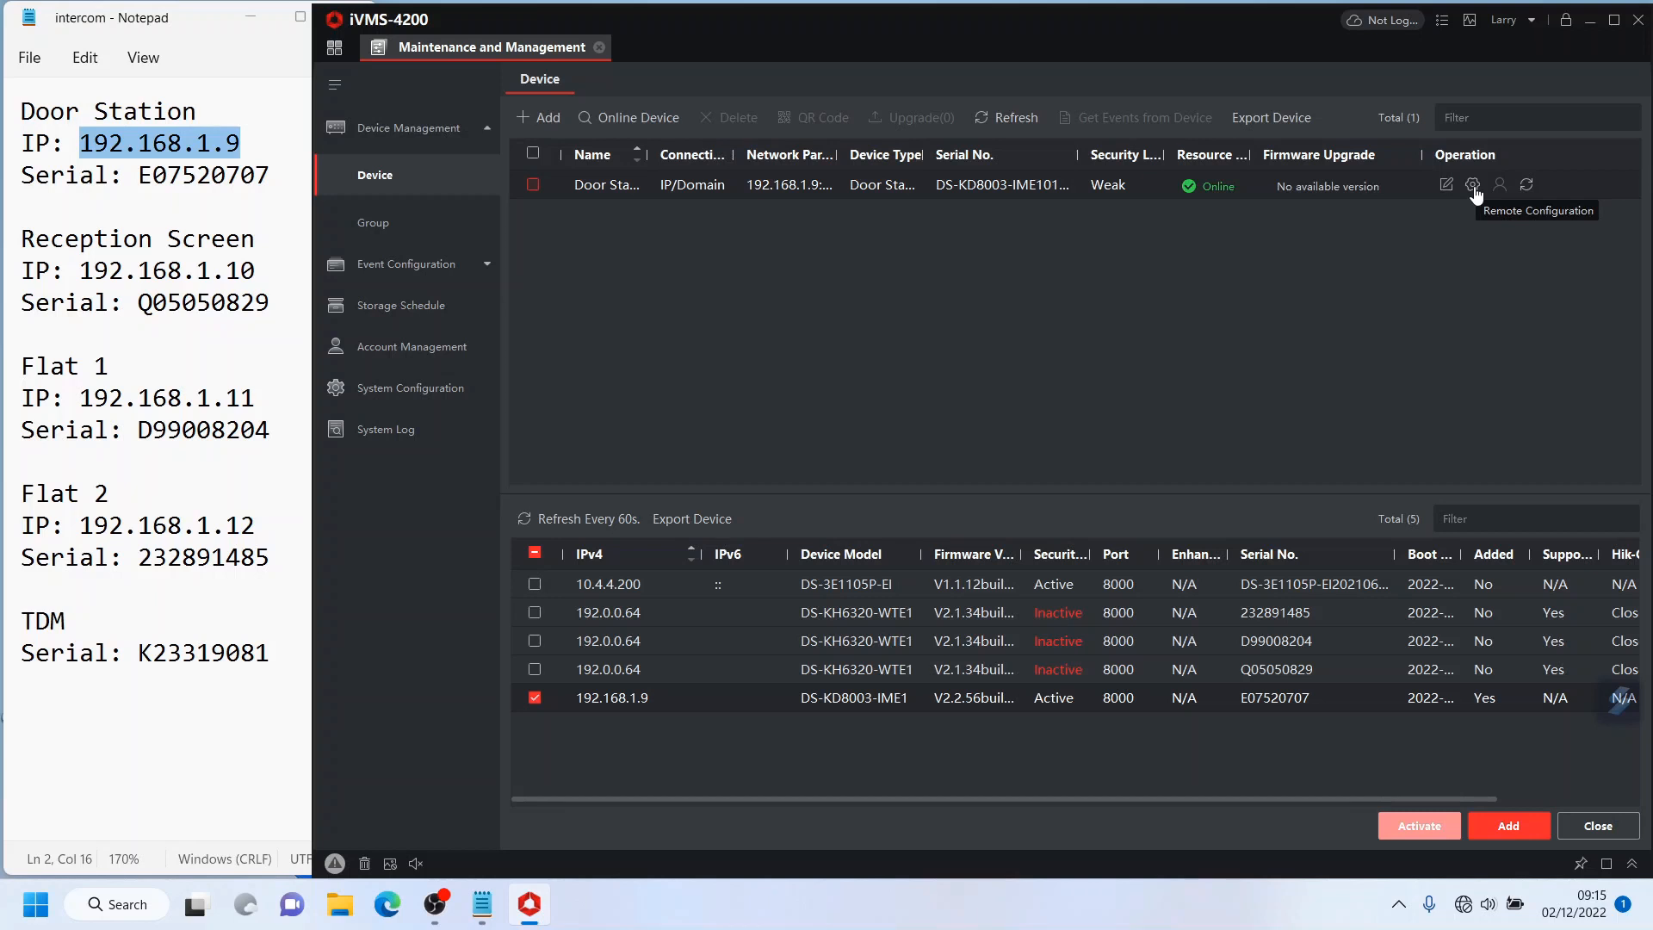
mouse_move(1165, 292)
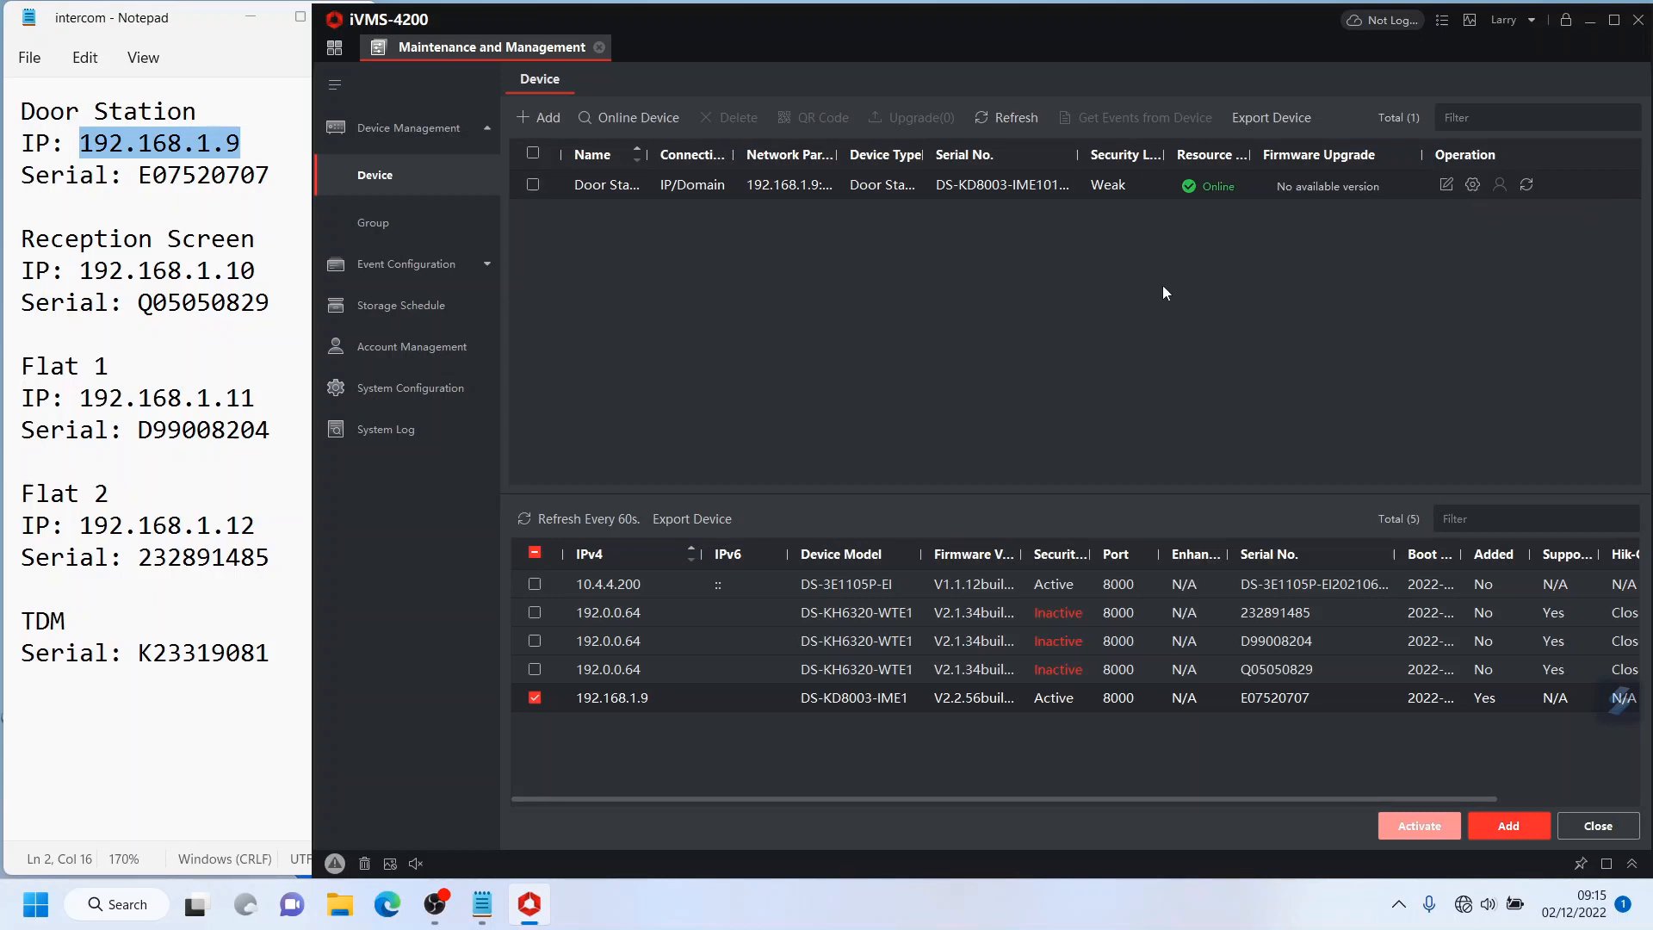
mouse_move(532, 696)
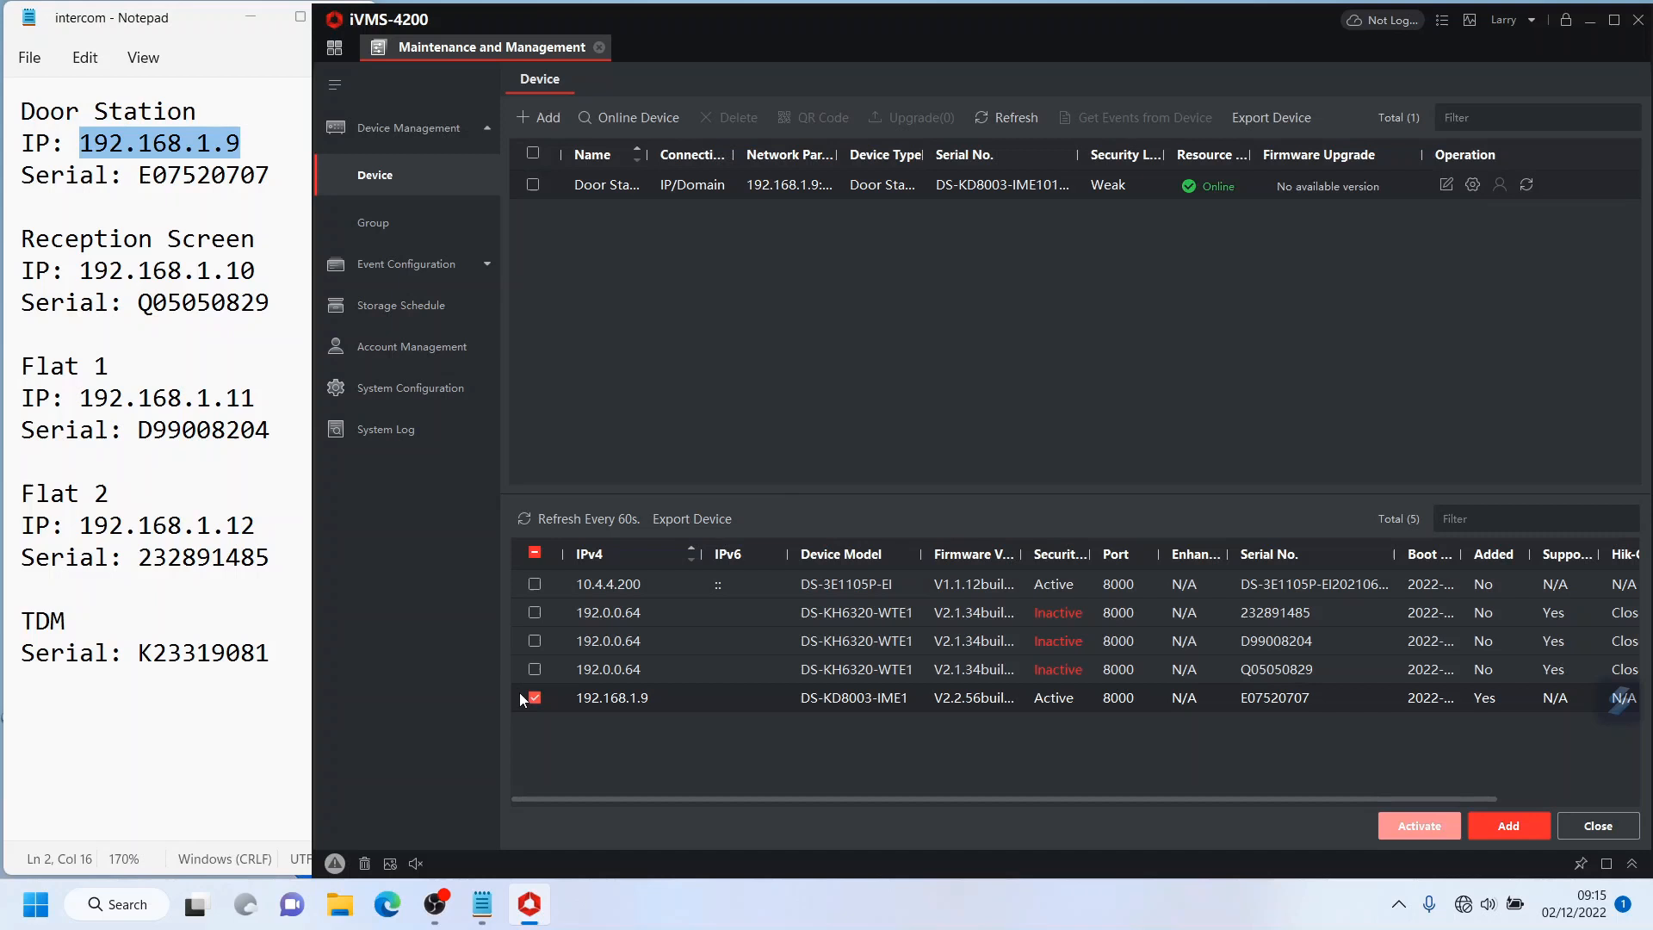
Step: Activate and add the reception screen and Flat 1 and Flat 2 indoor screens at 192.168.1.10–12
left_click(535, 696)
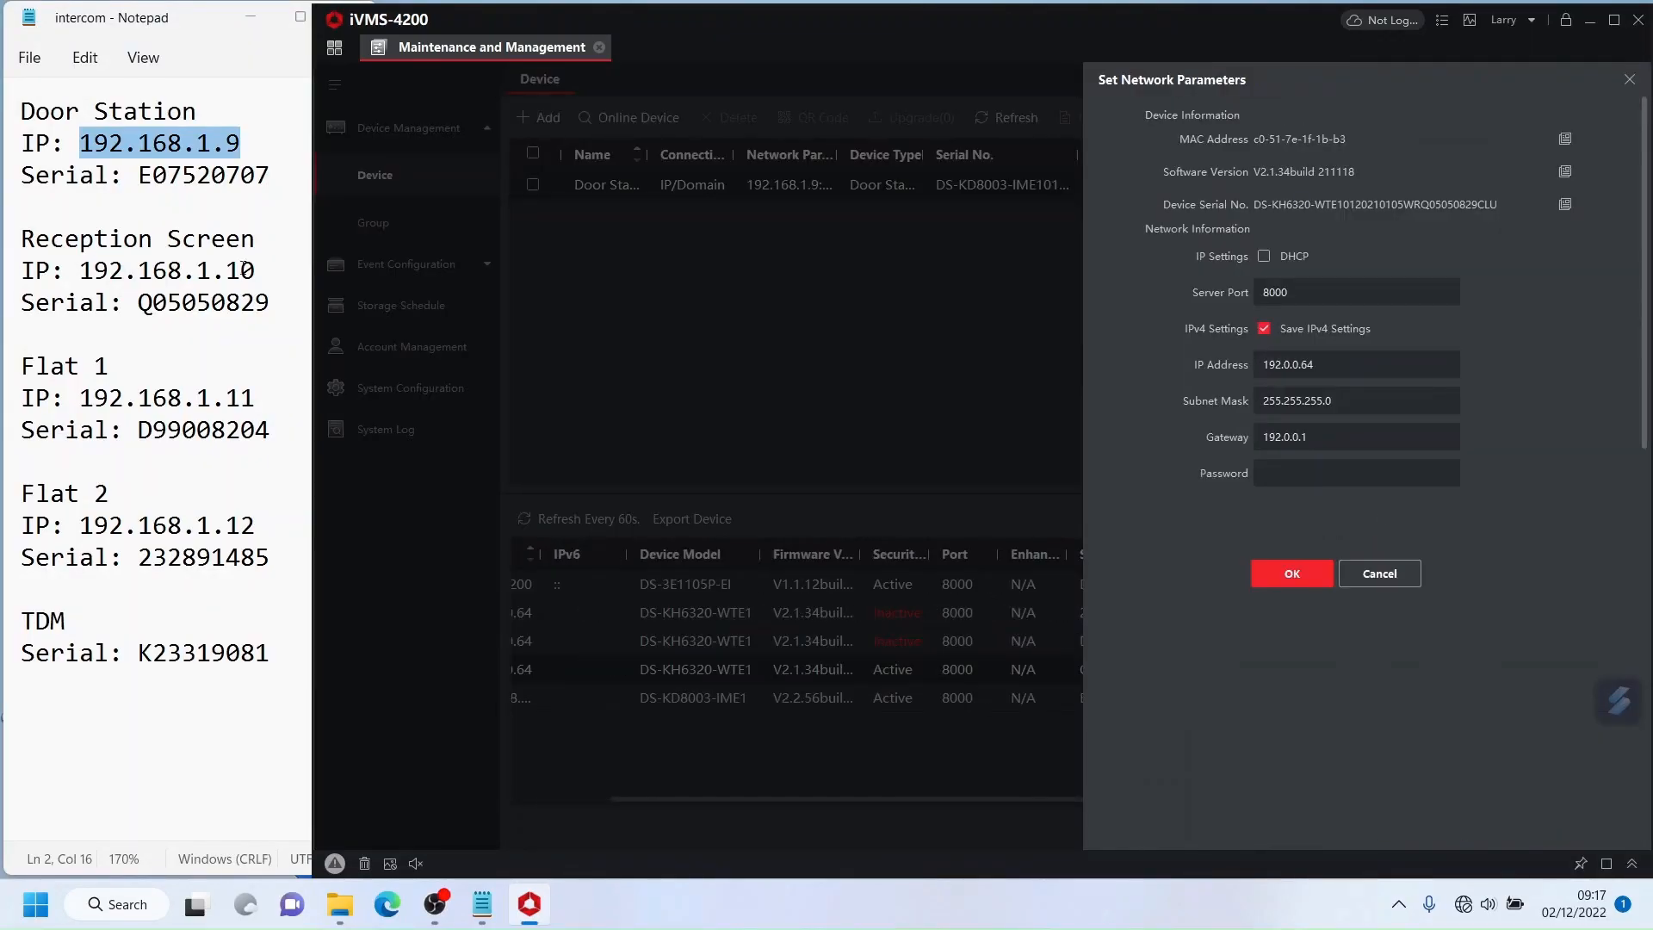
left_click(1291, 572)
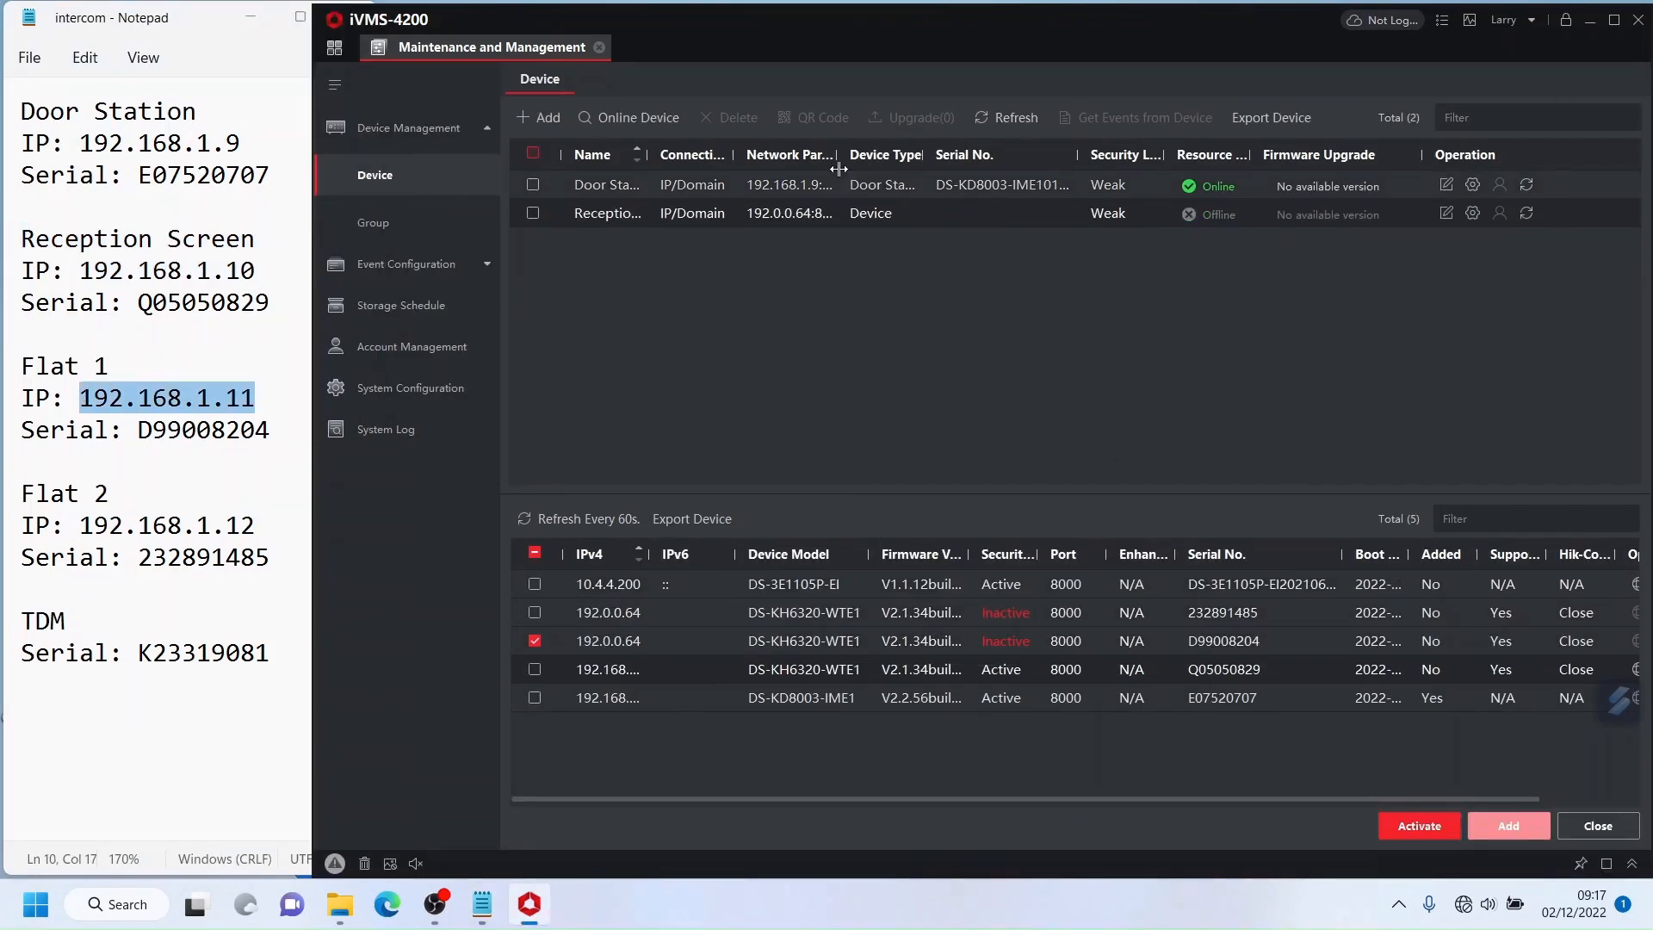
left_click(1506, 826)
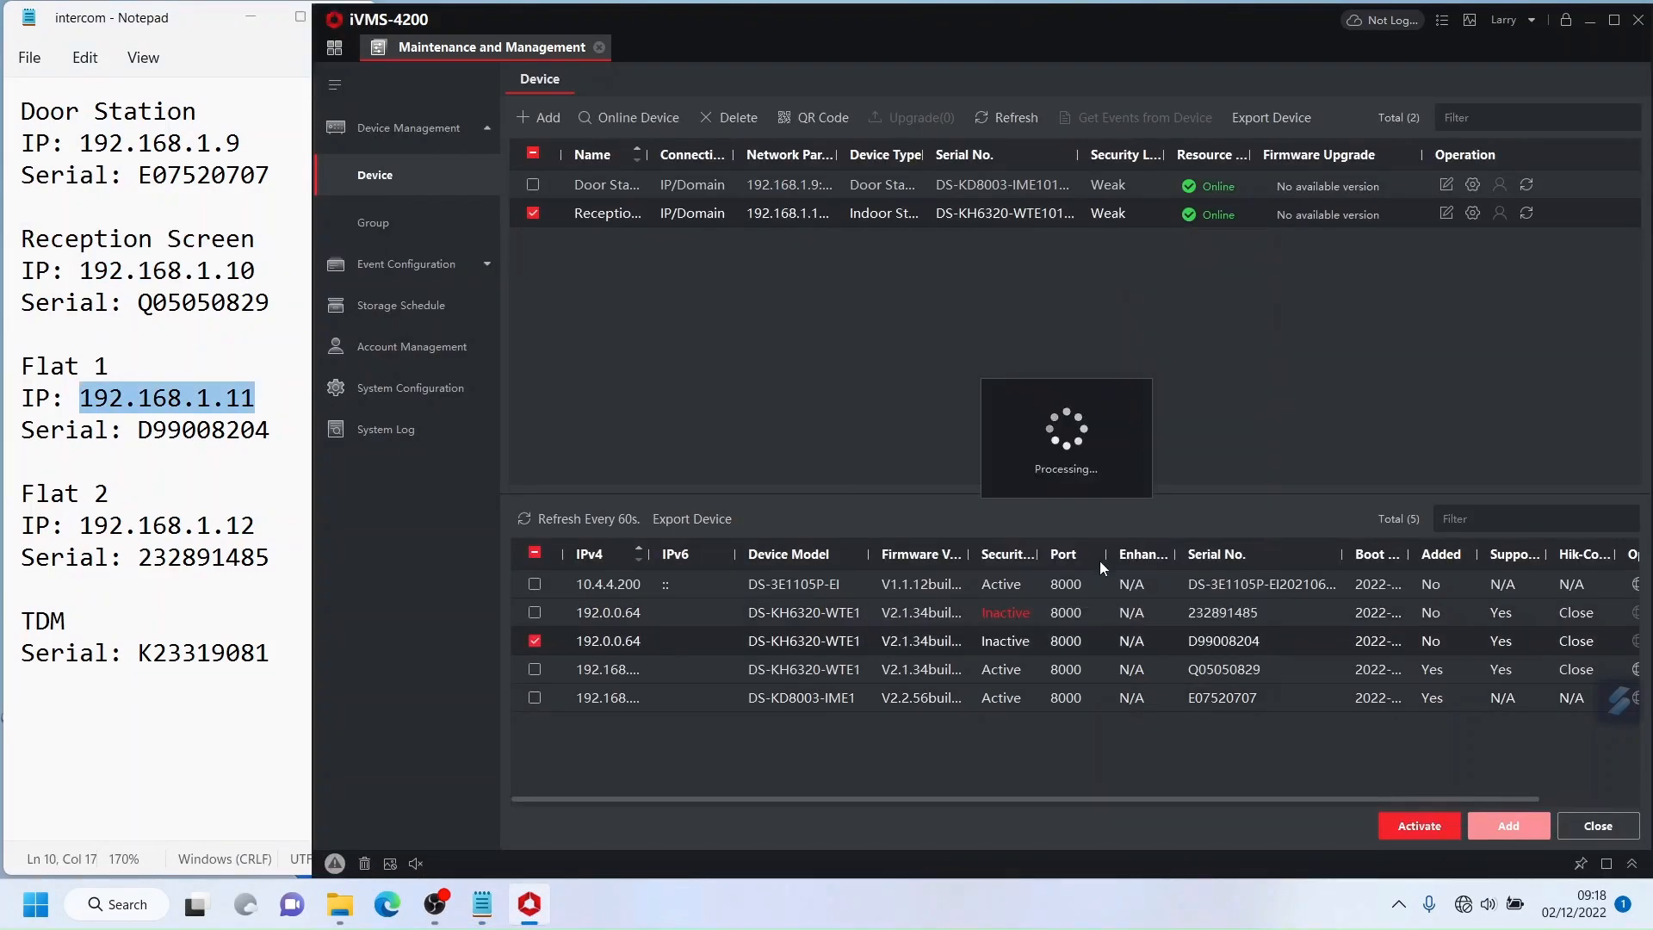
left_click(1507, 825)
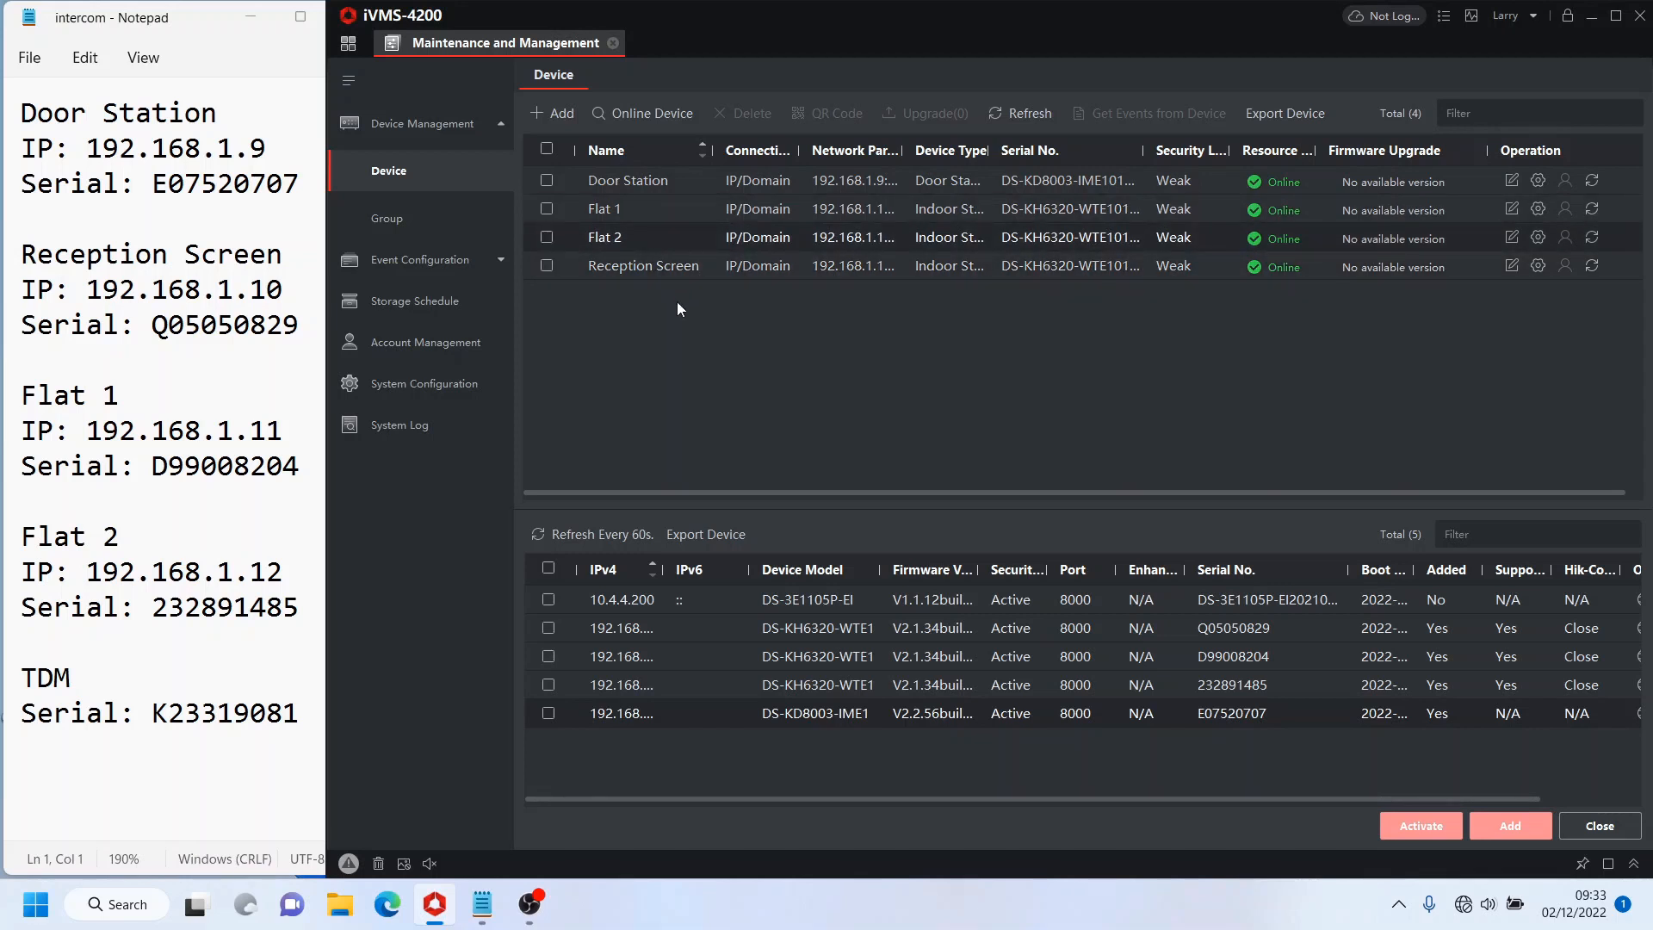
mouse_move(611, 356)
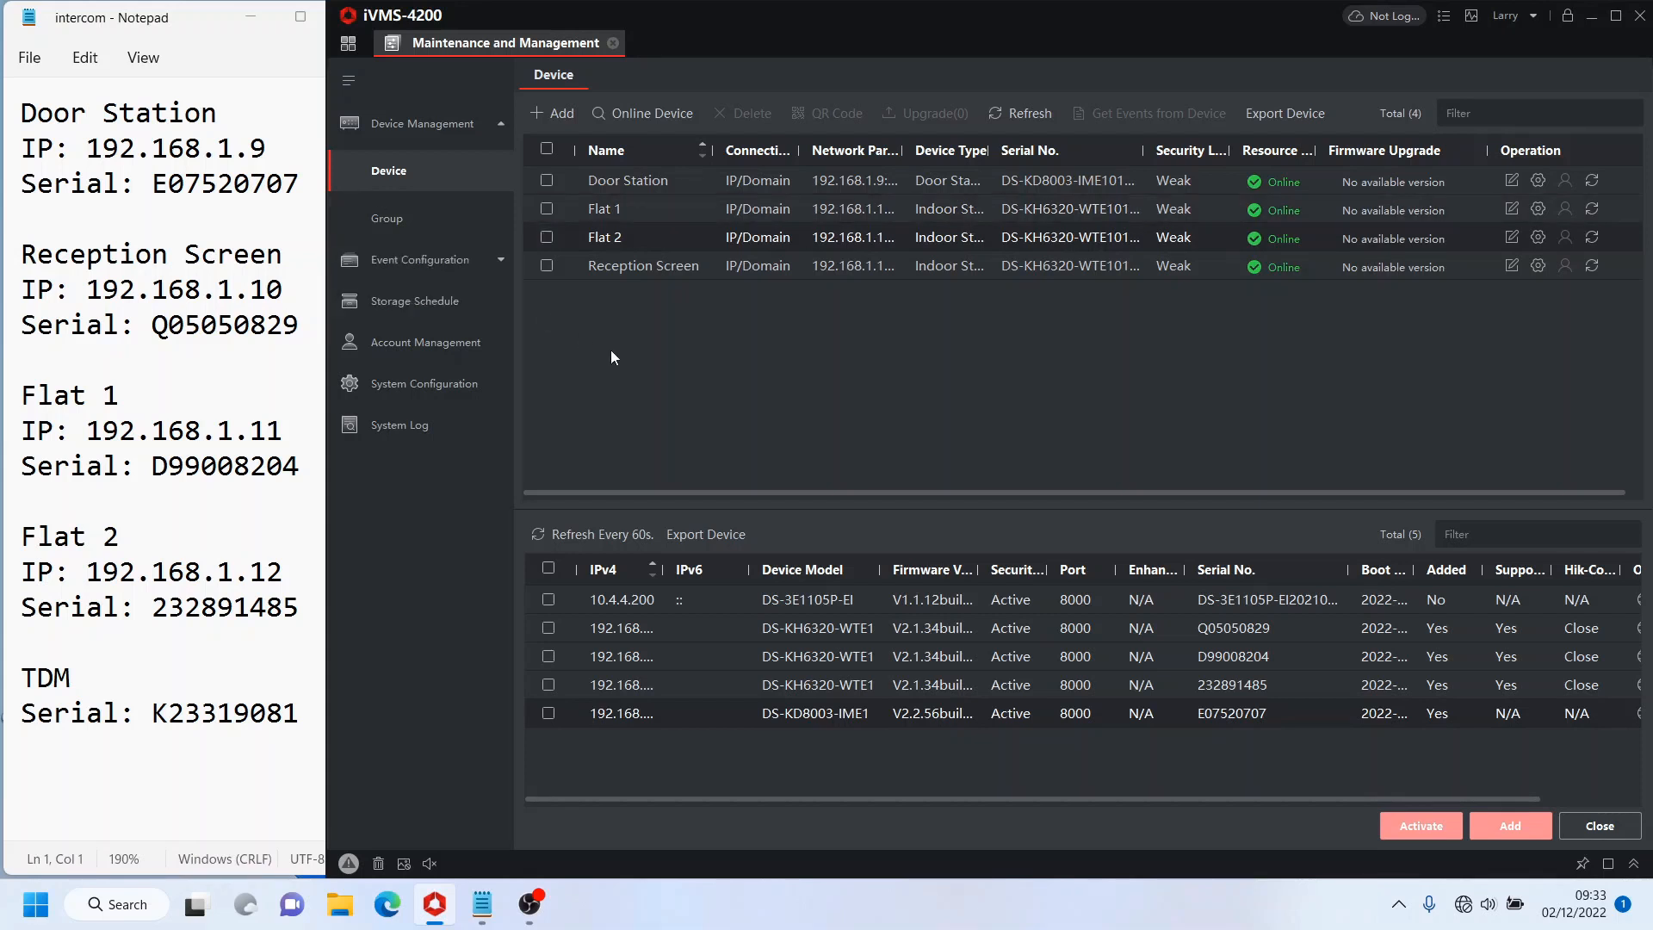
mouse_move(620, 352)
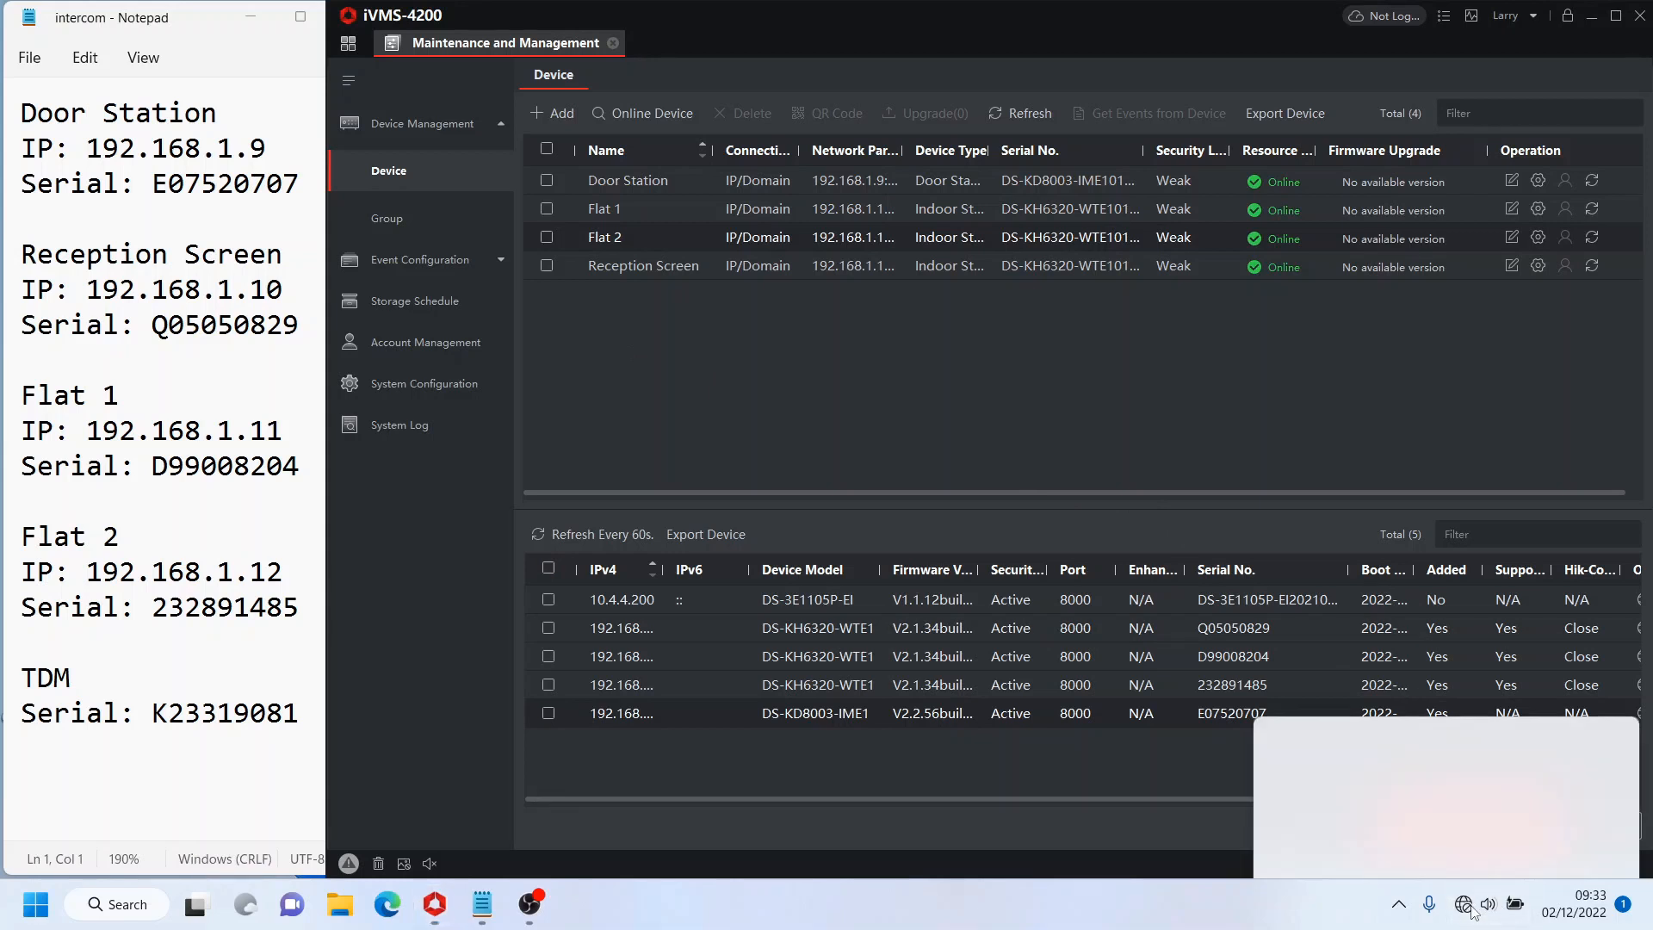
Step: Join the TDM's AP_K23319081 Wi-Fi network, set to connect automatically
left_click(1464, 904)
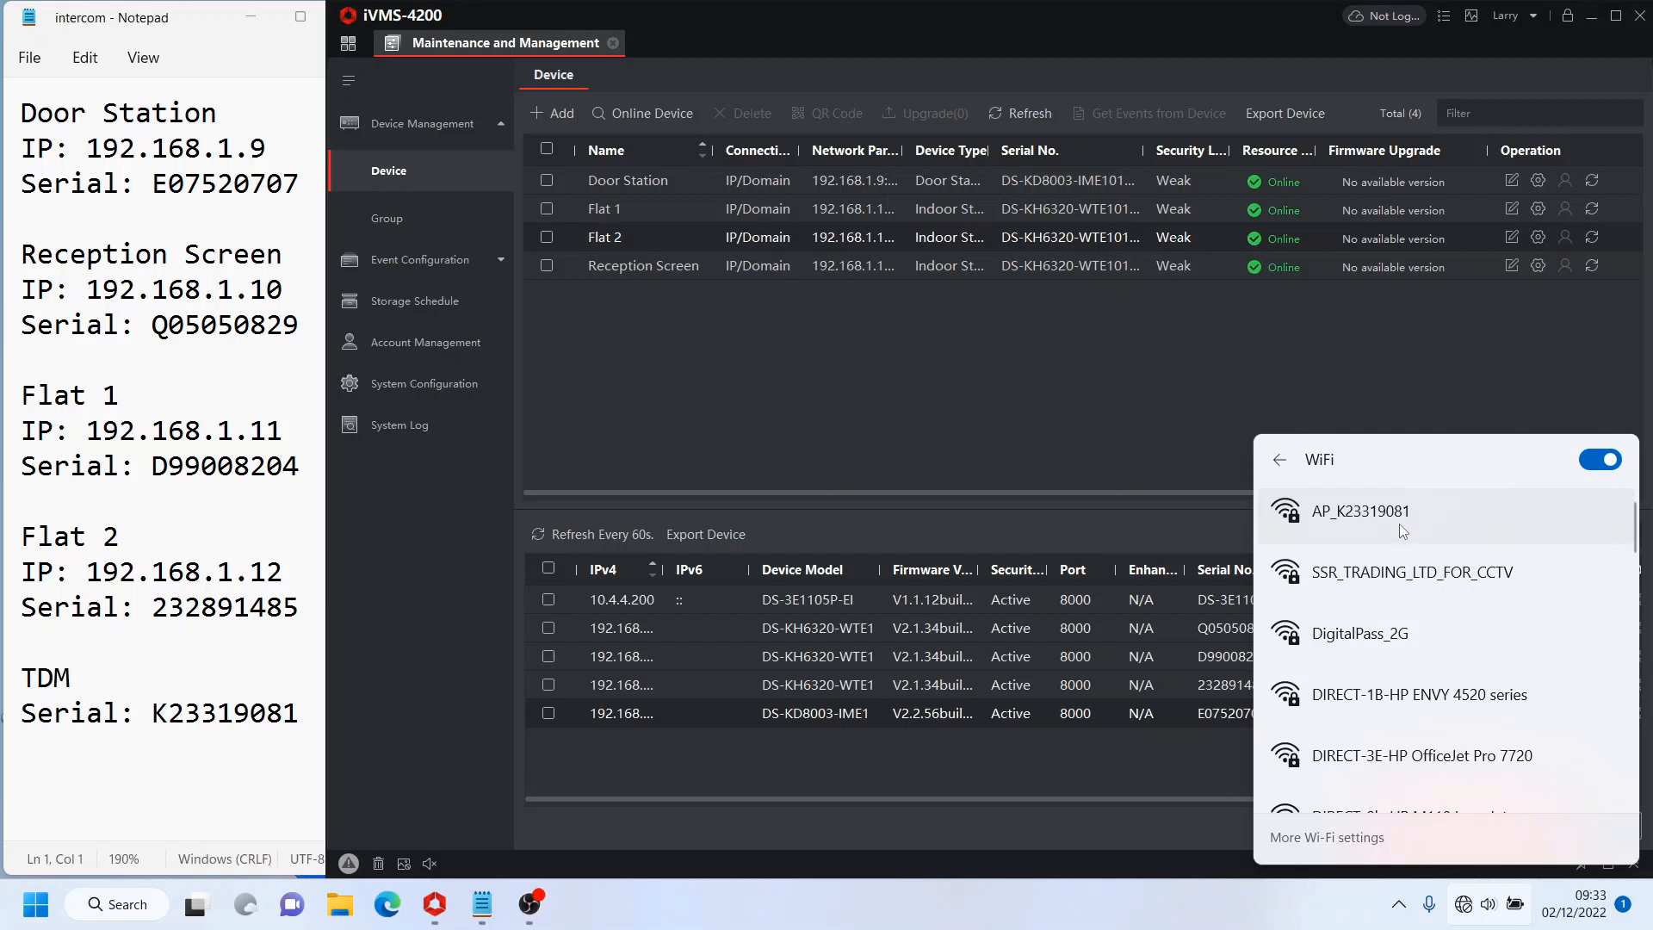
mouse_move(1388, 531)
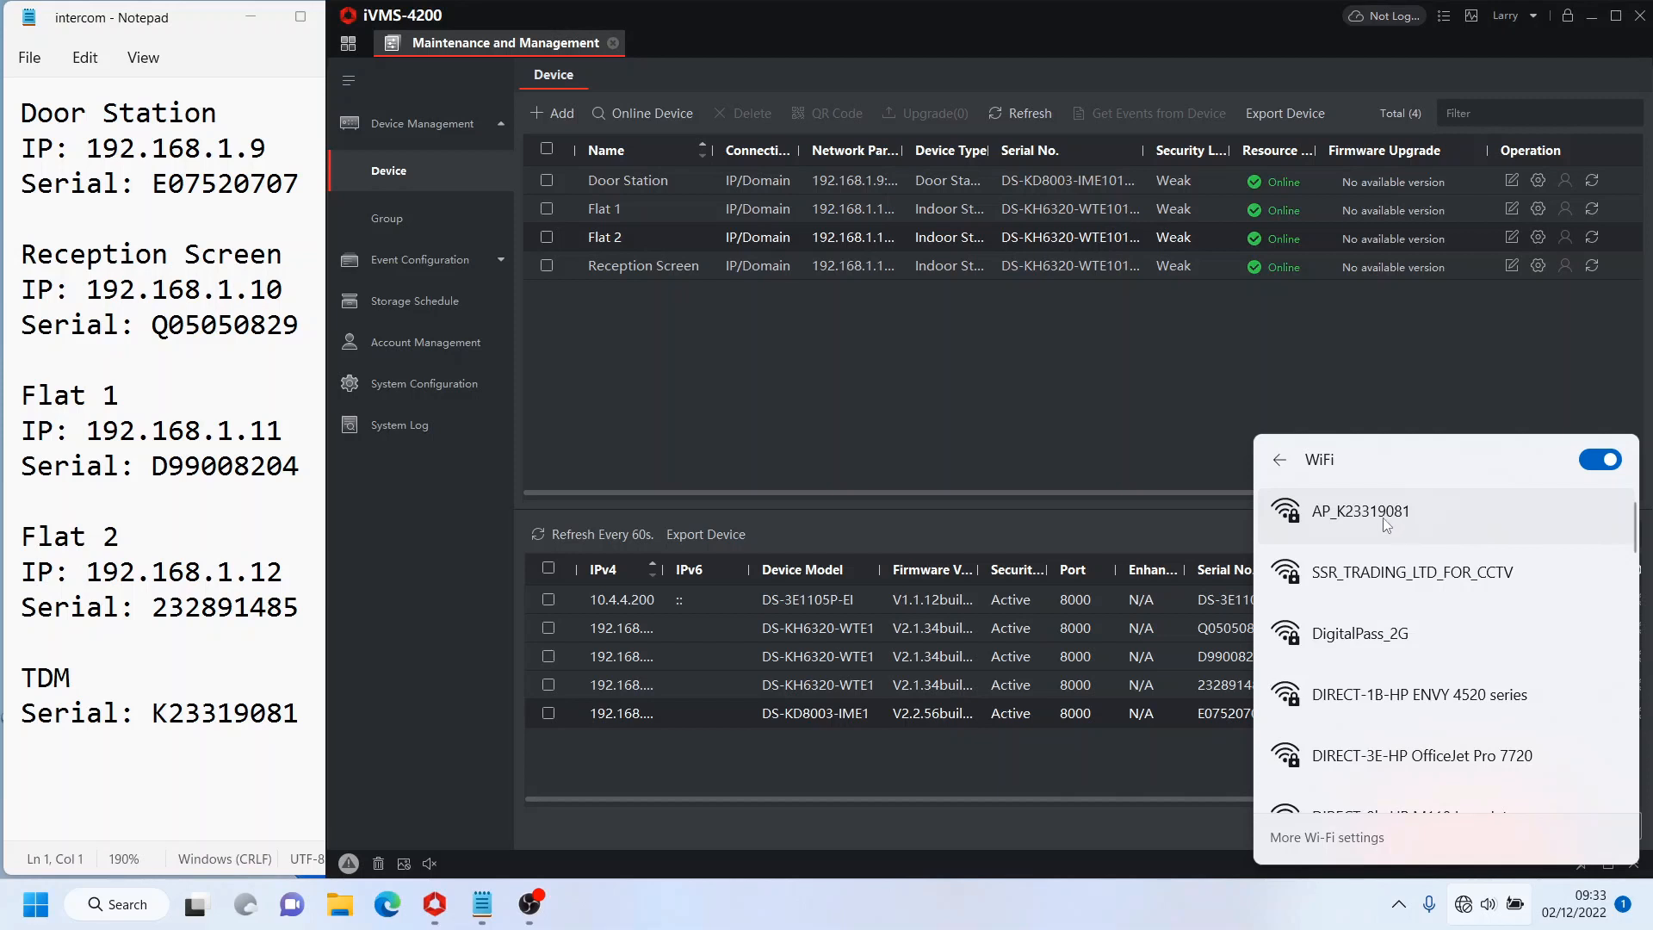
left_click(1360, 510)
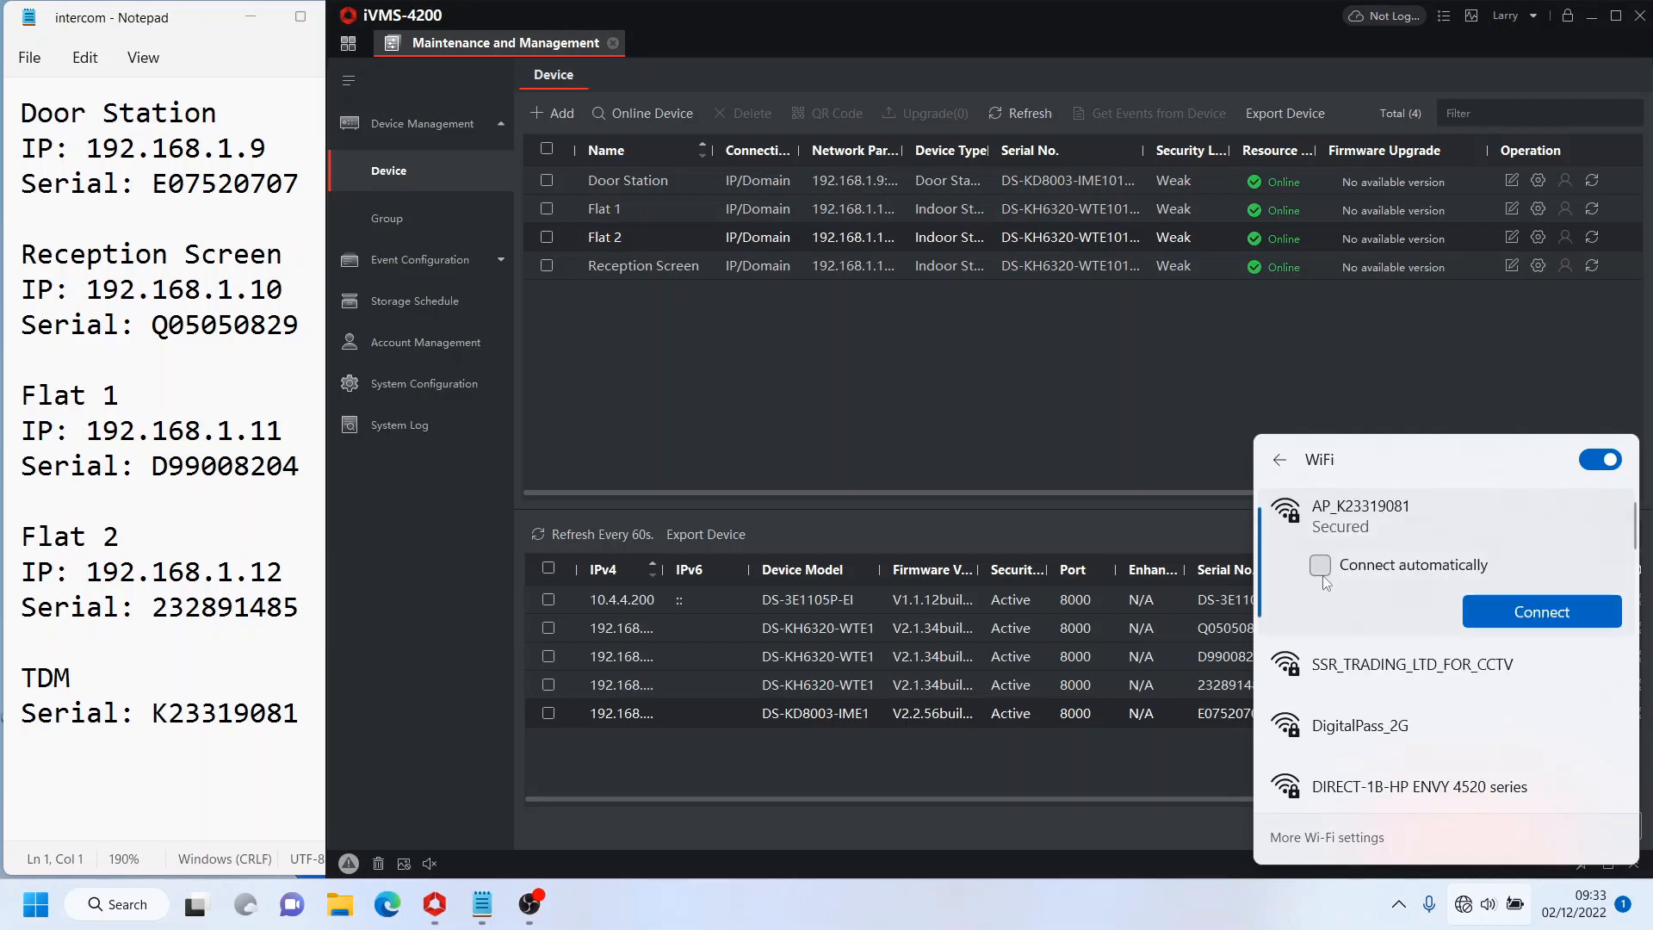
left_click(1319, 565)
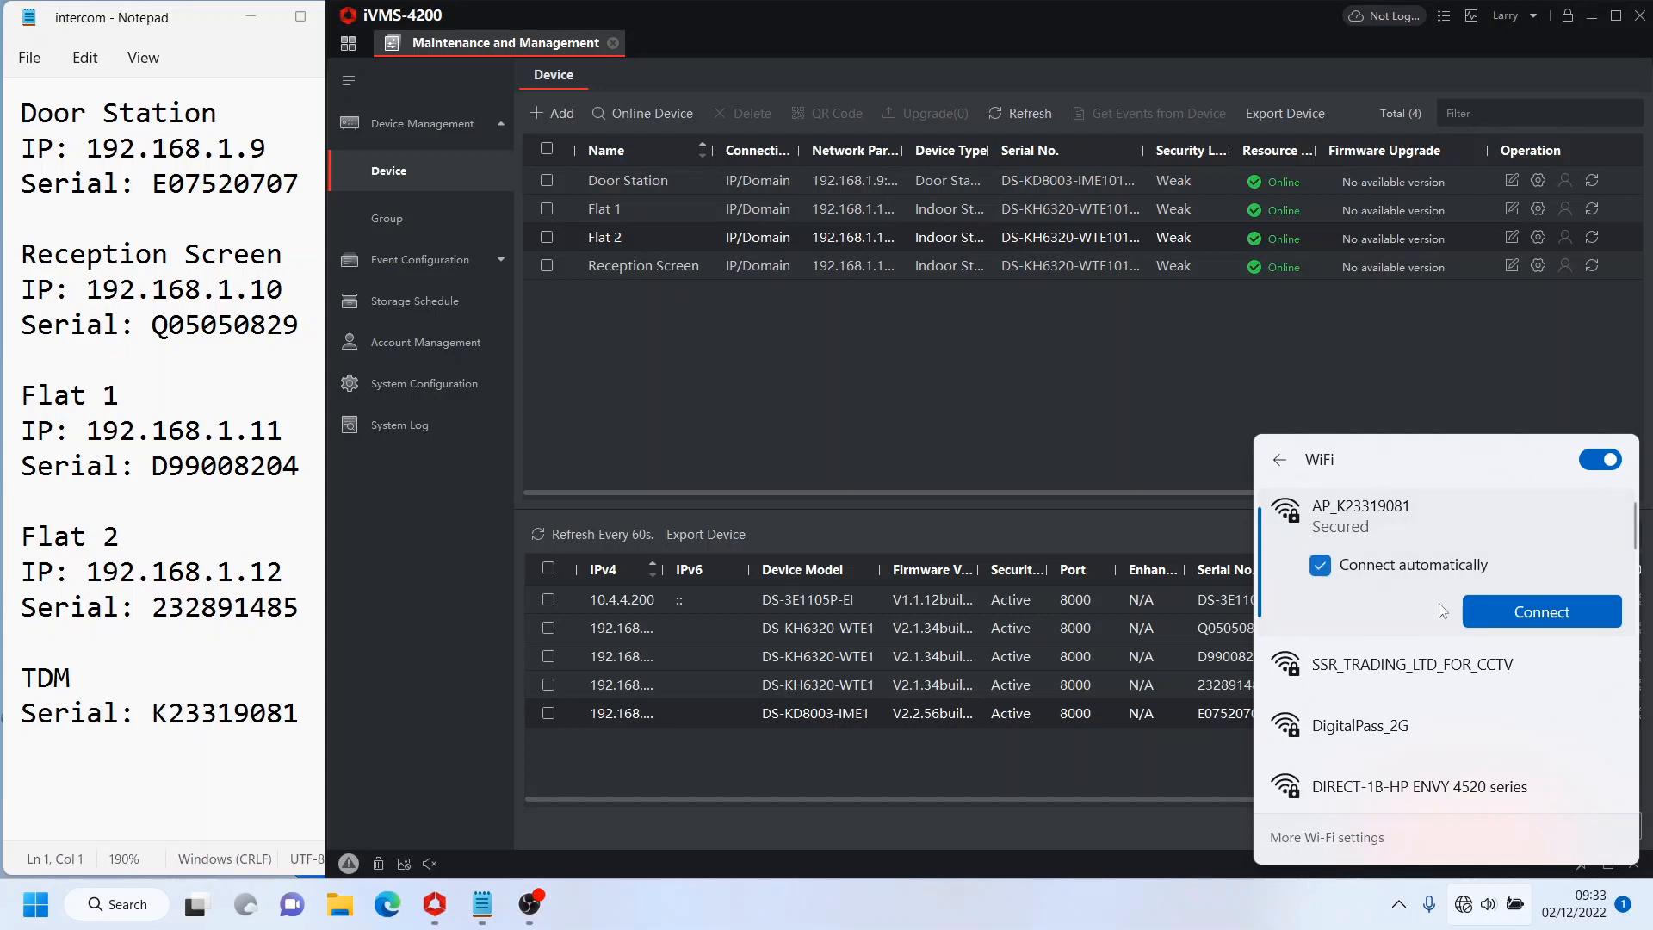
left_click(1539, 611)
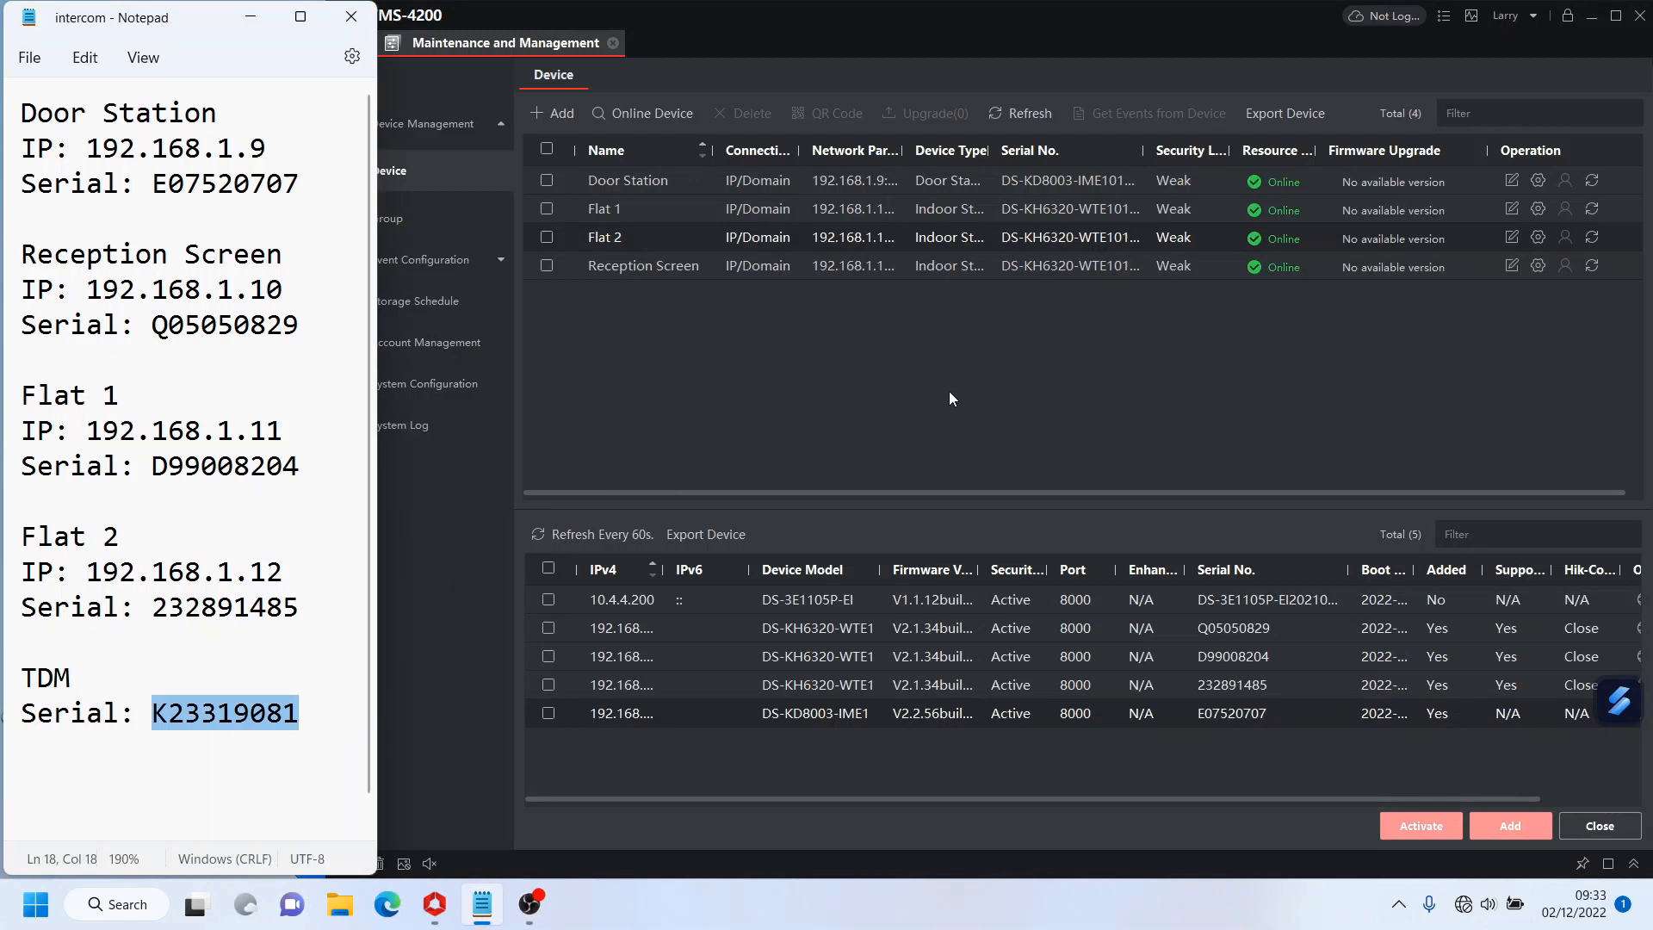
left_click(1463, 903)
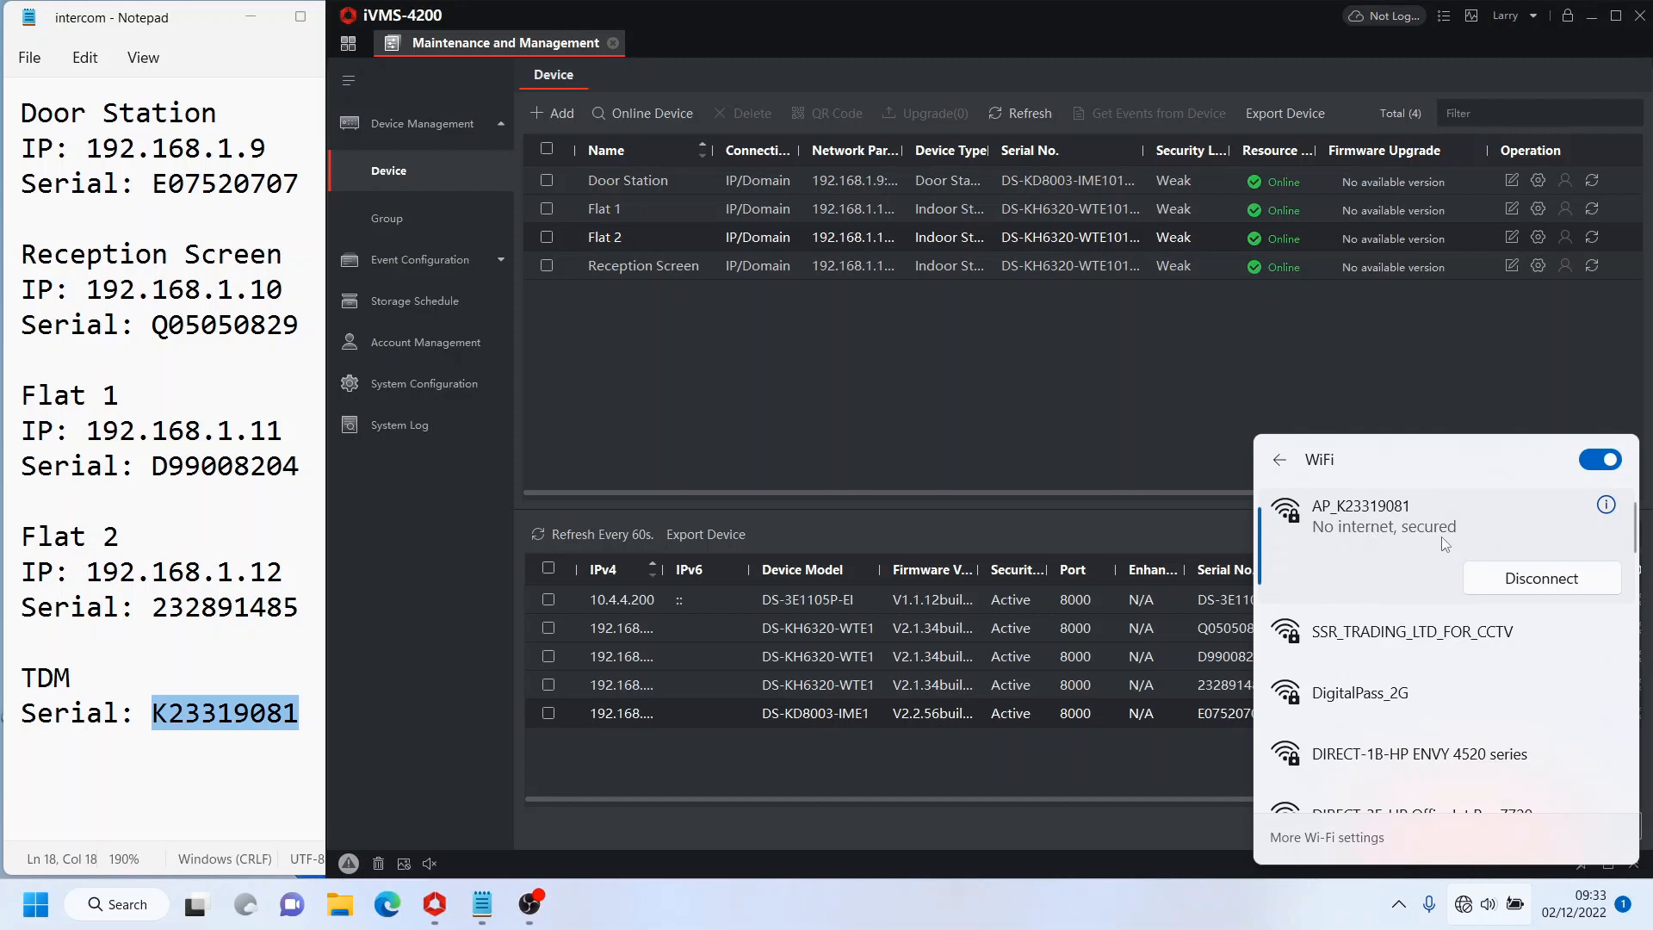
mouse_move(1455, 537)
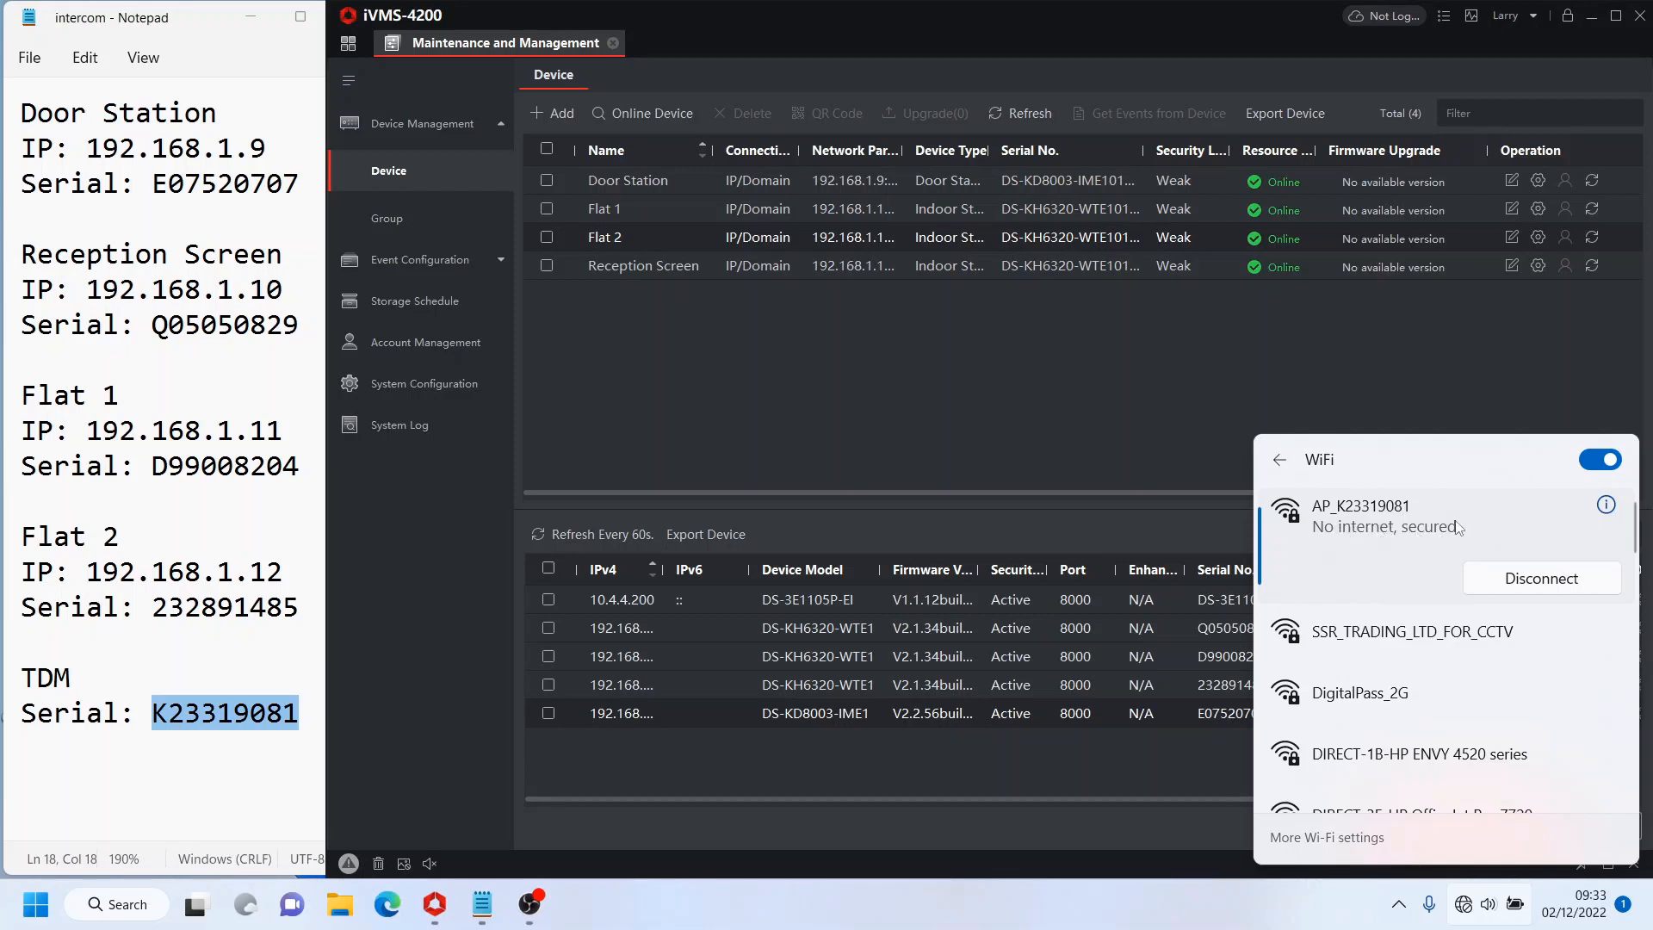
mouse_move(838, 319)
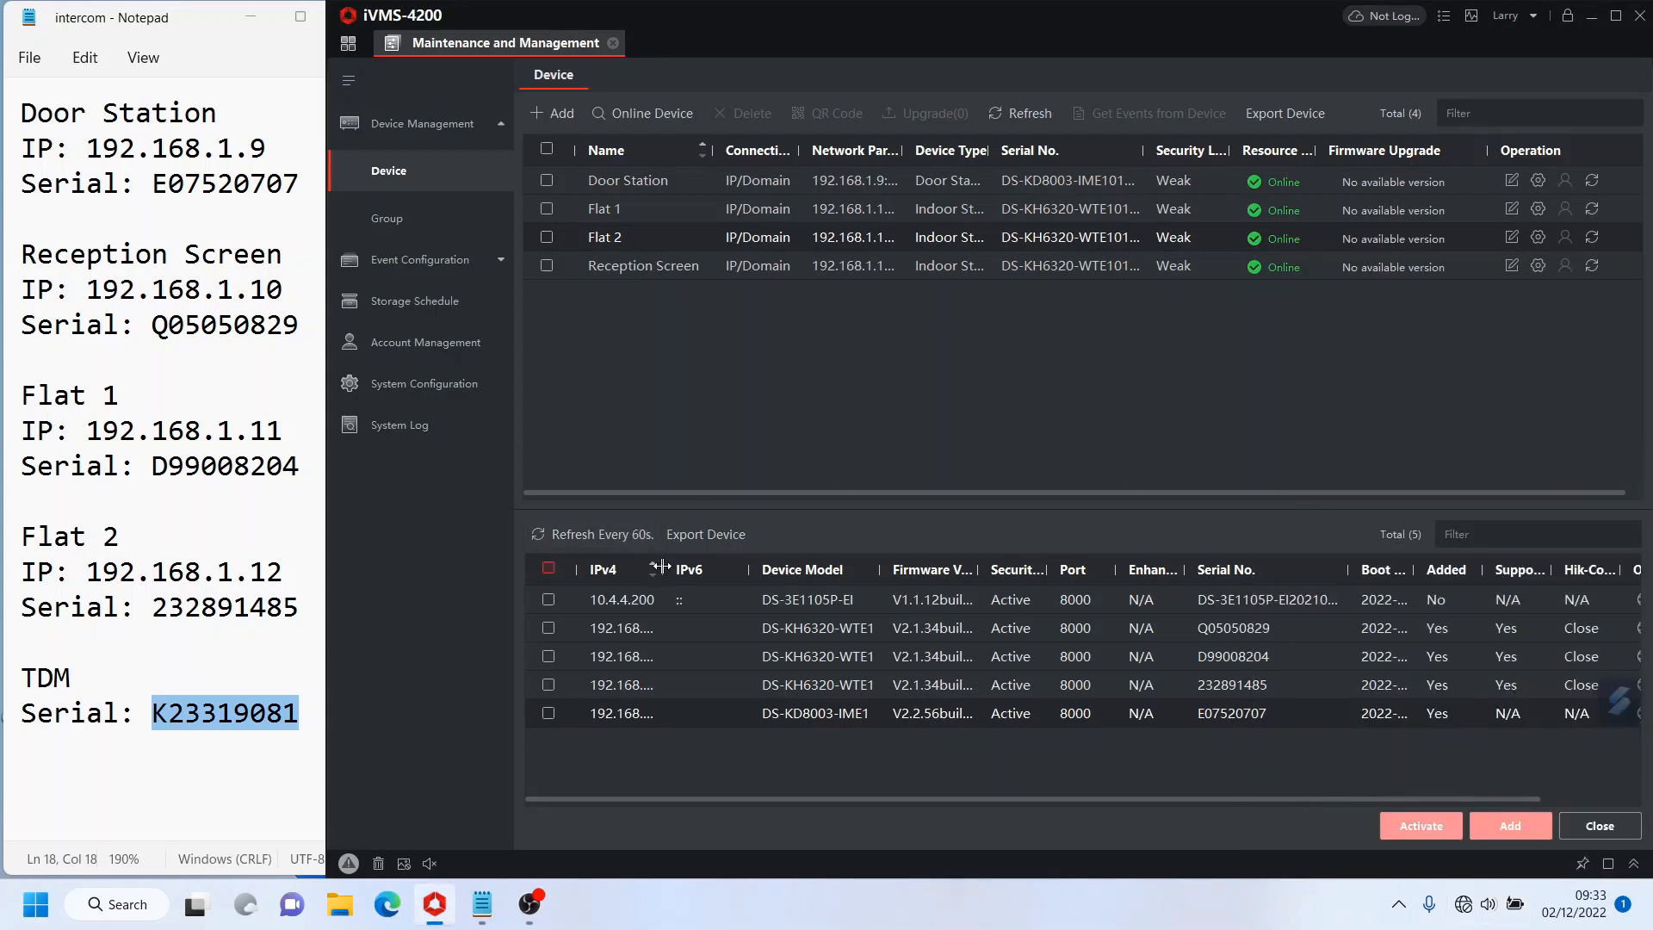
Step: Sort online devices by IPv4 address, cancel the Exit prompt and reopen the Online Device panel
left_click(602, 569)
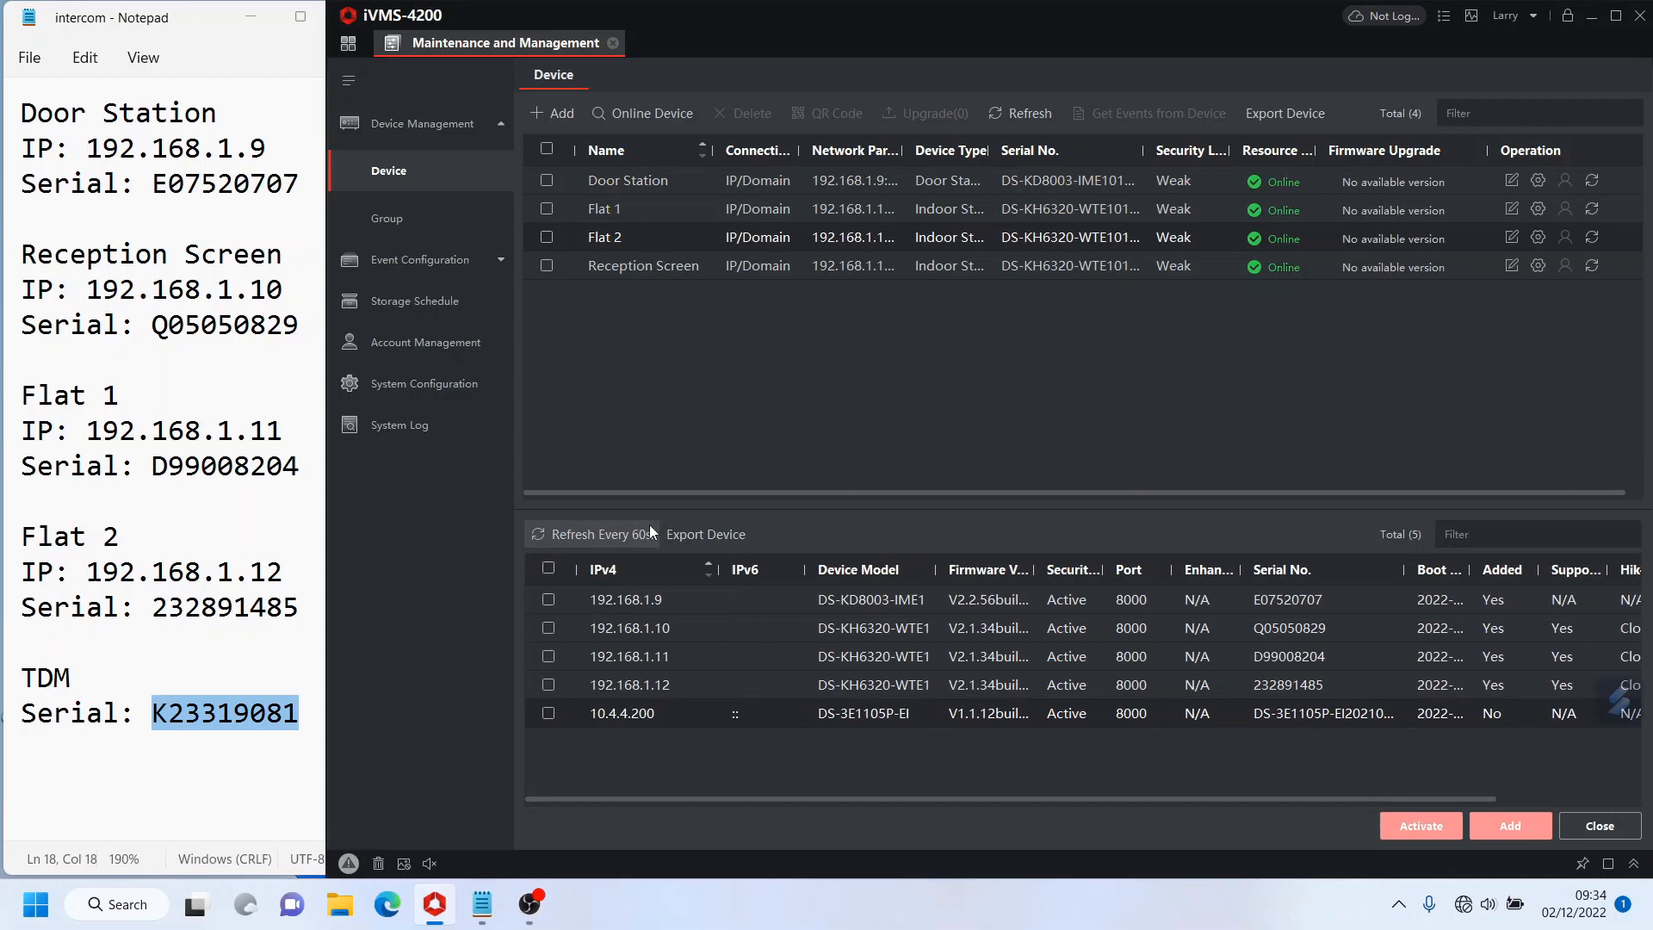
mouse_move(1137, 408)
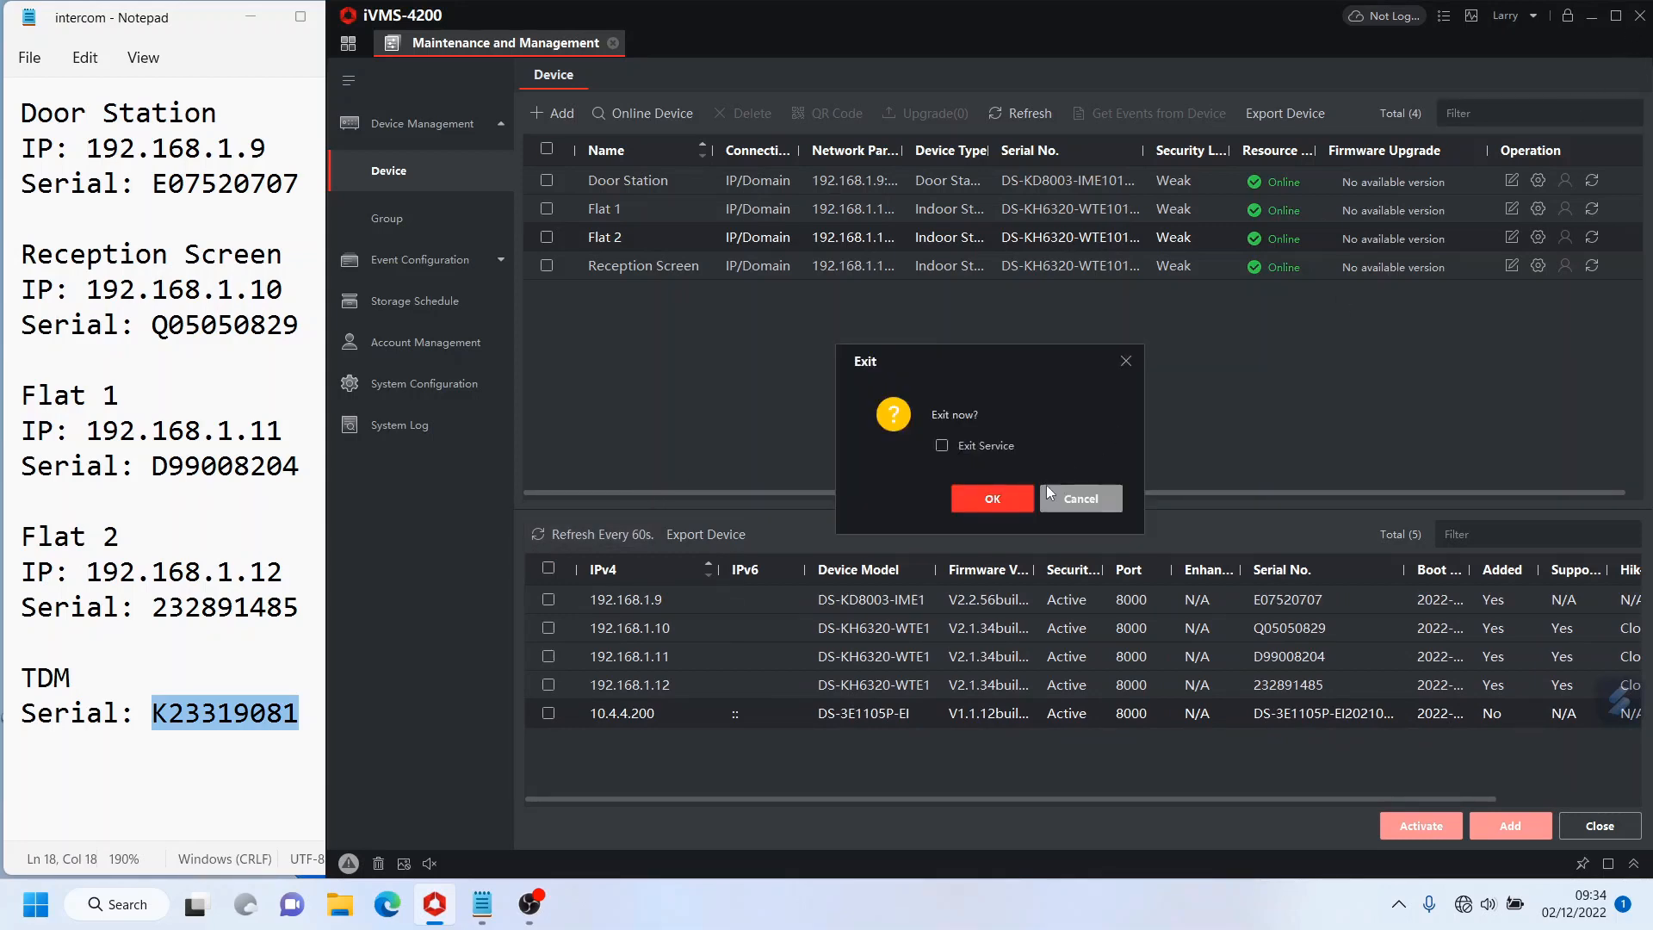
left_click(990, 497)
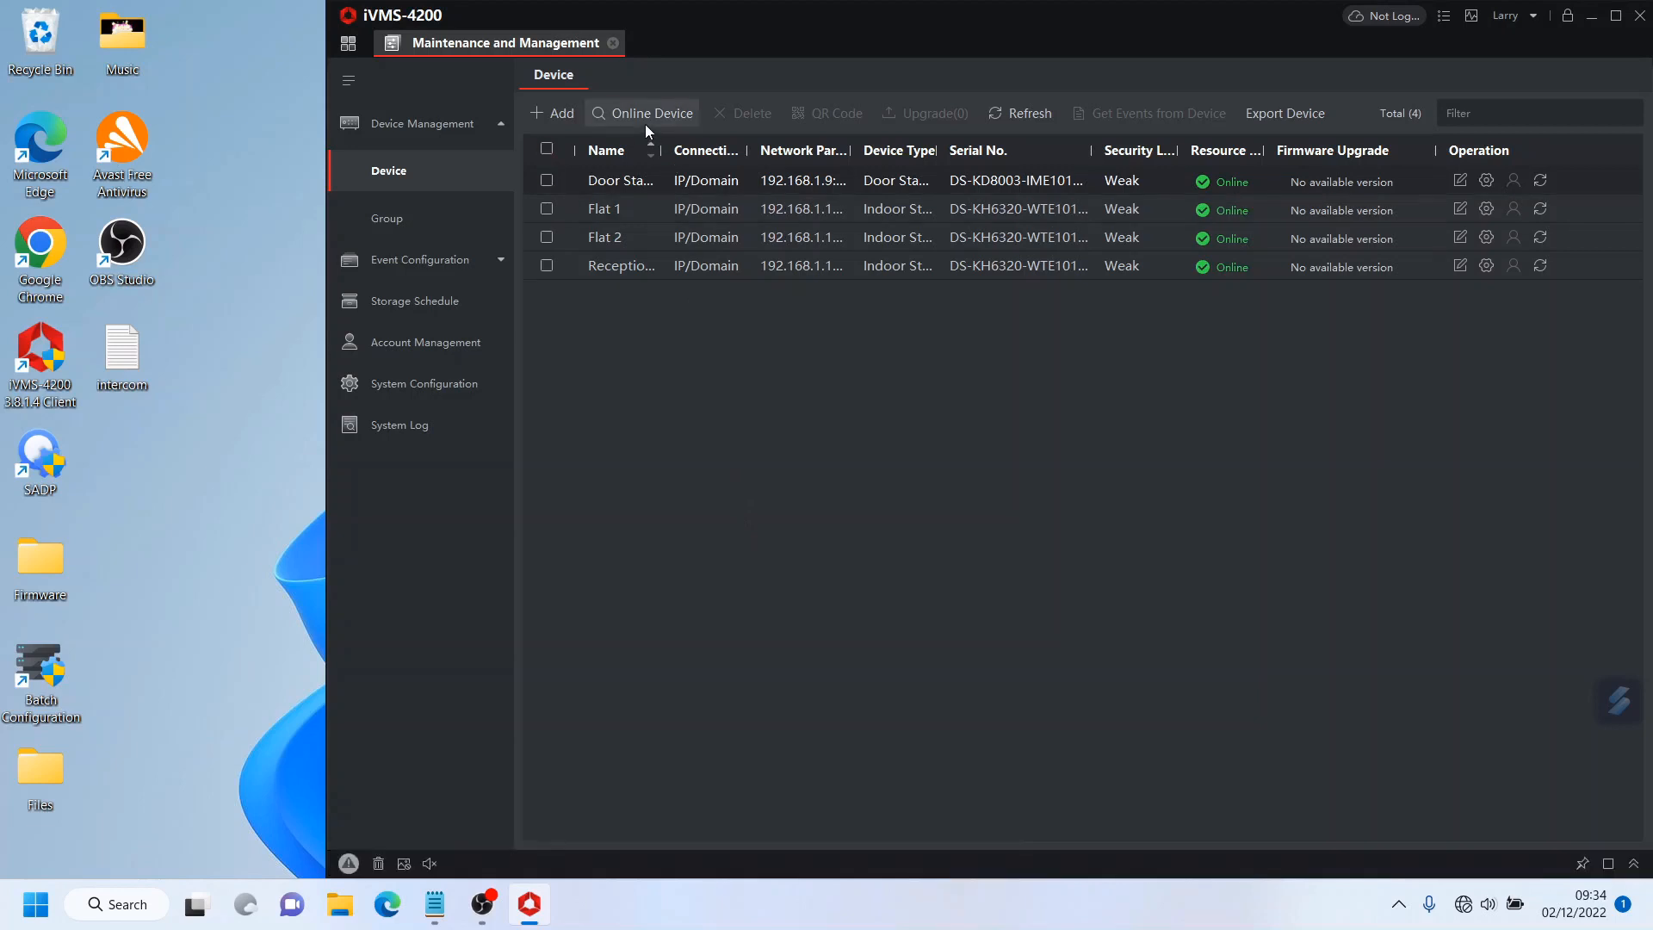
left_click(643, 113)
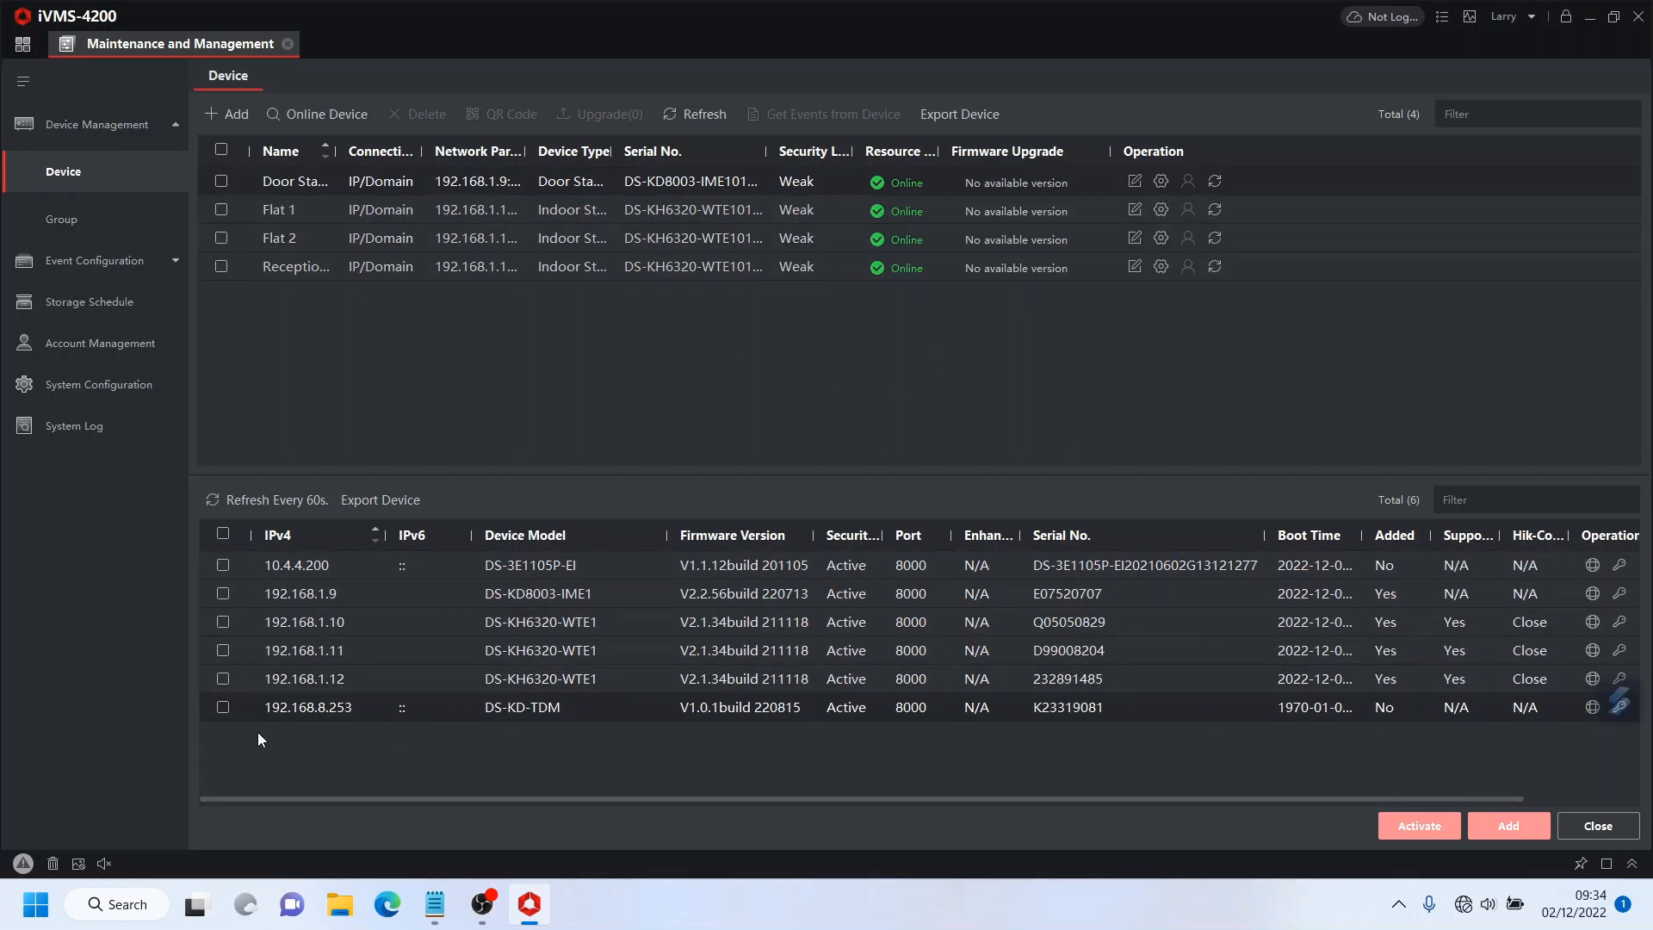
Step: Add the DS-KD-TDM unit at 192.168.8.253 as device 'TDM' with admin credentials
left_click(222, 706)
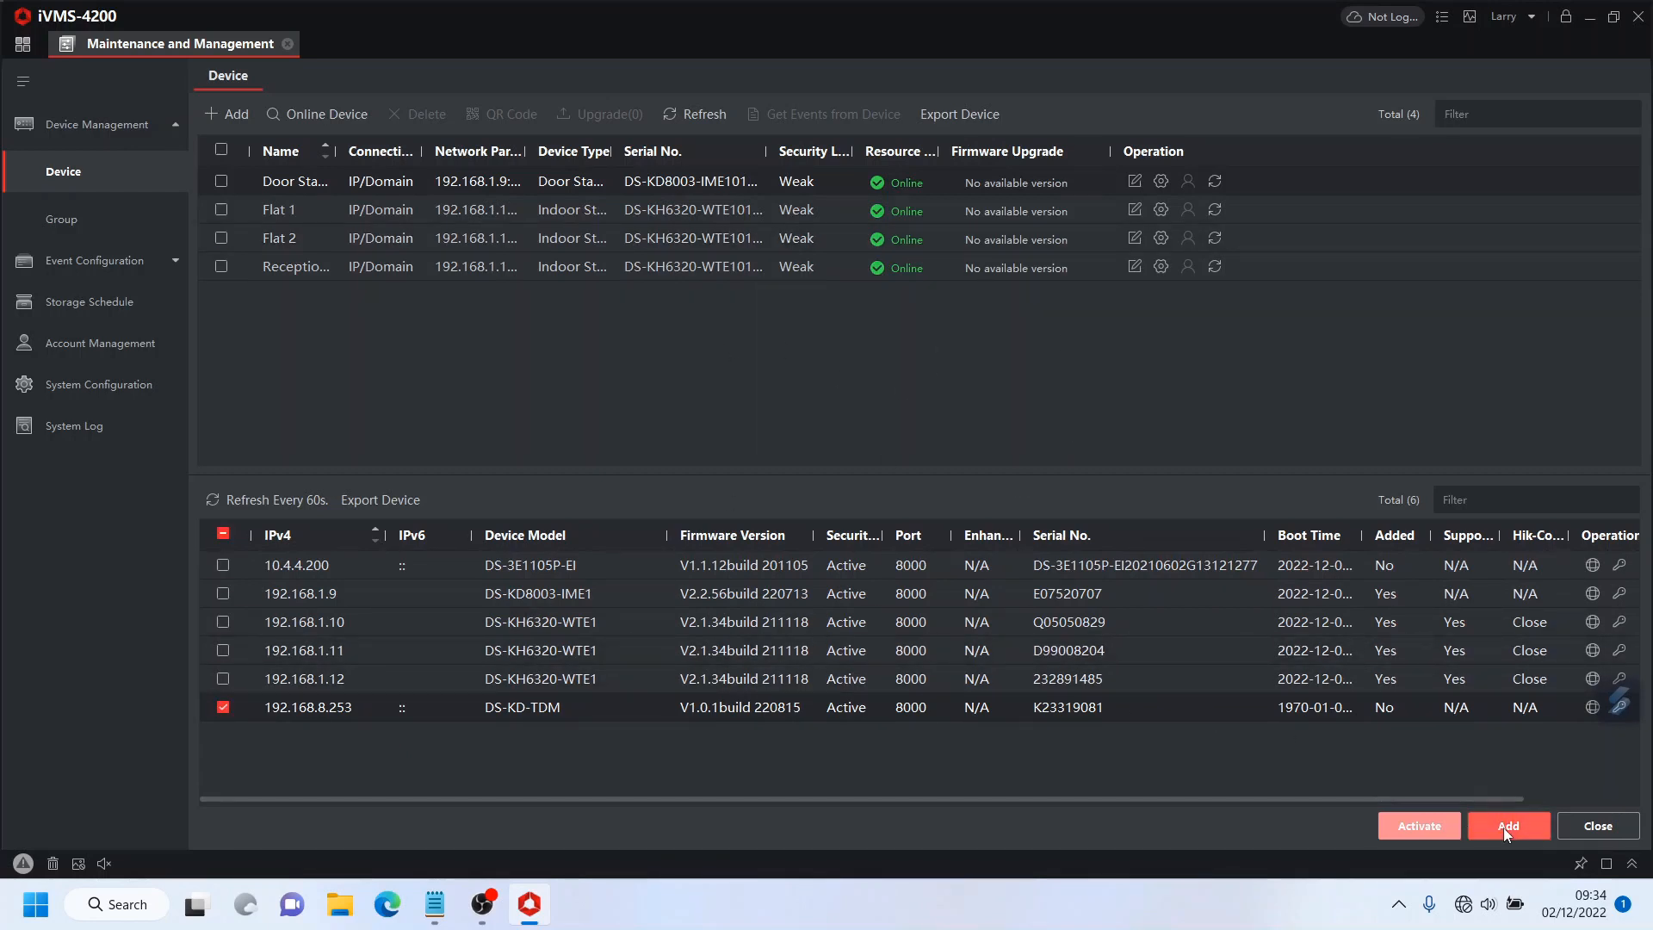
left_click(1507, 825)
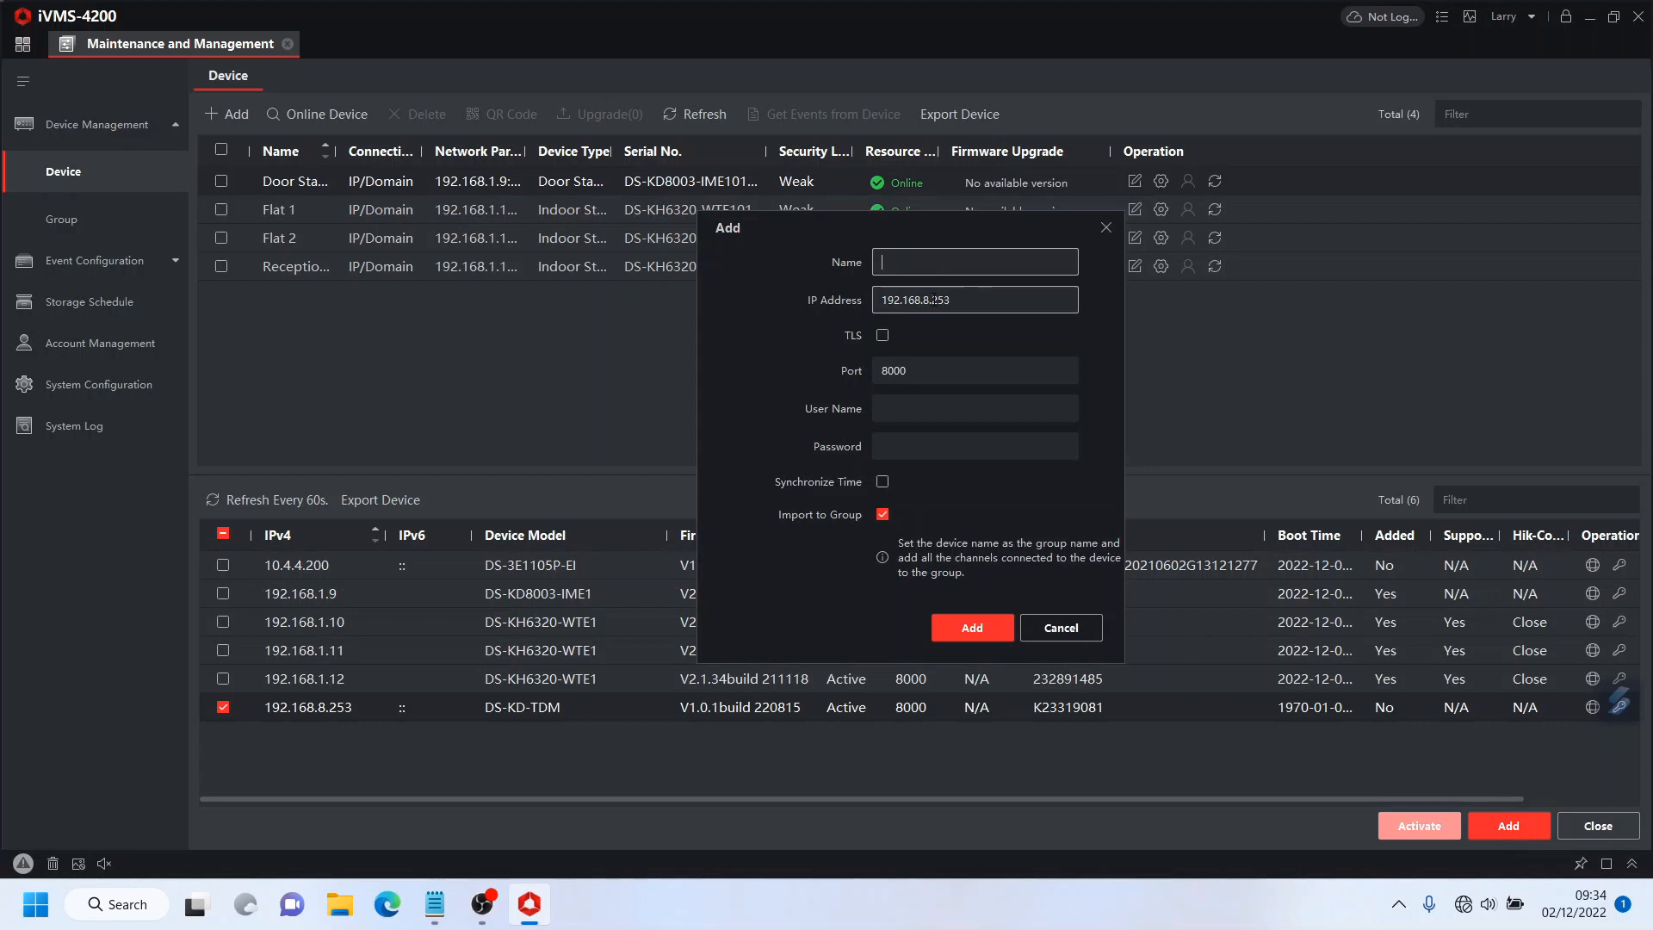
type("TDM")
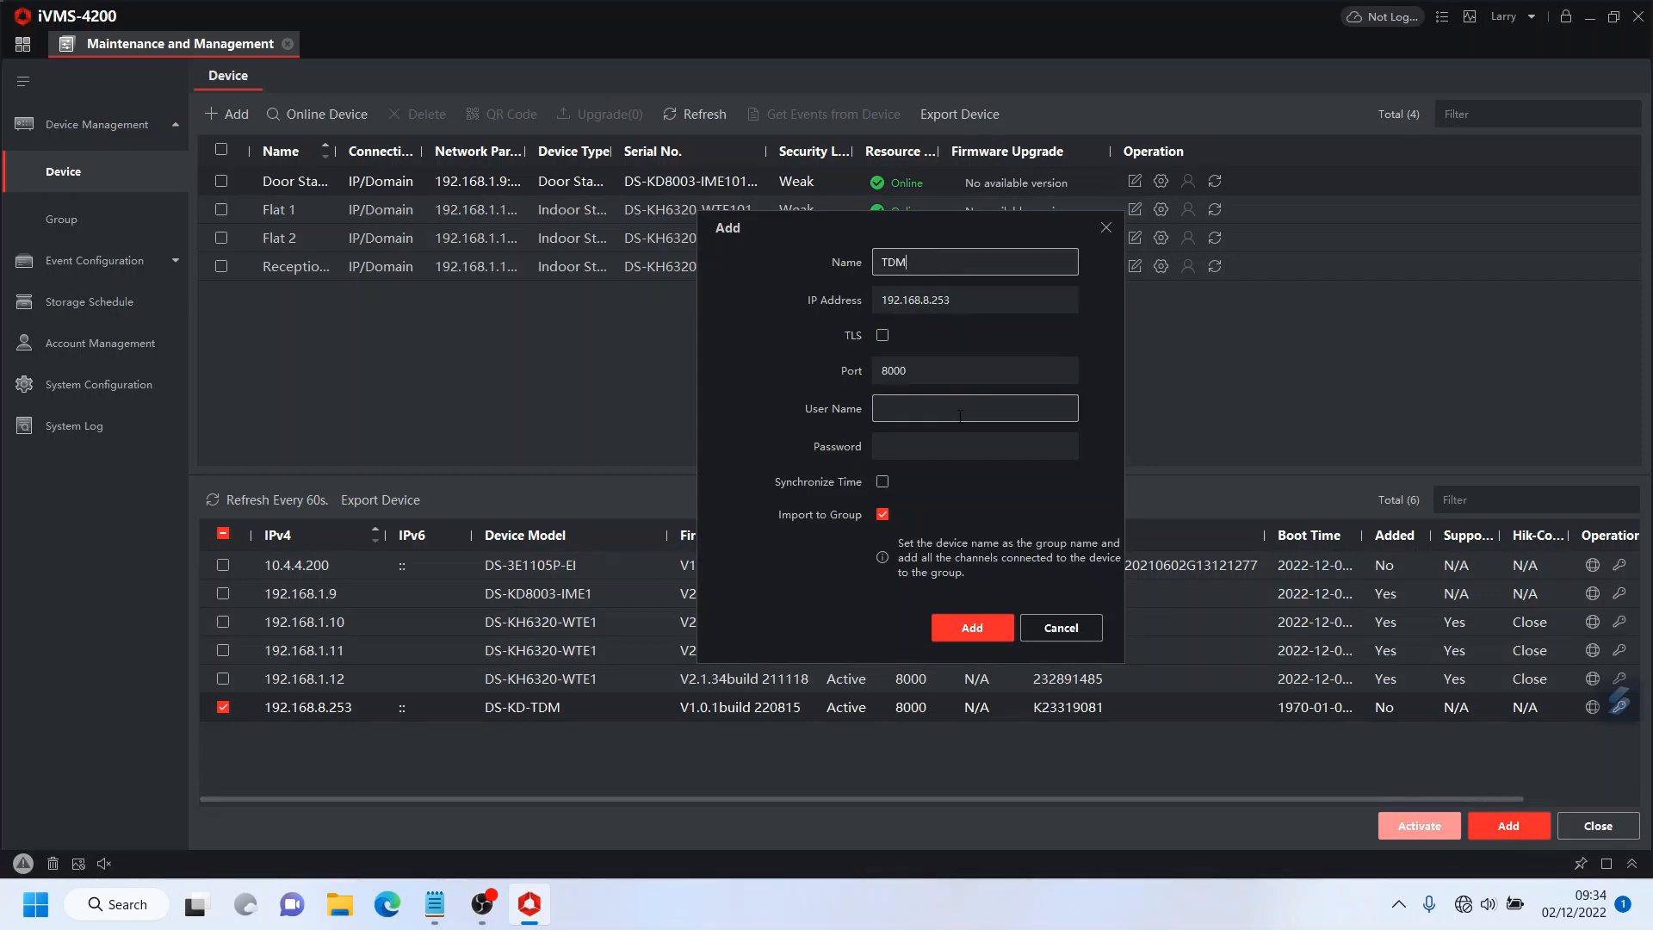
type("admin")
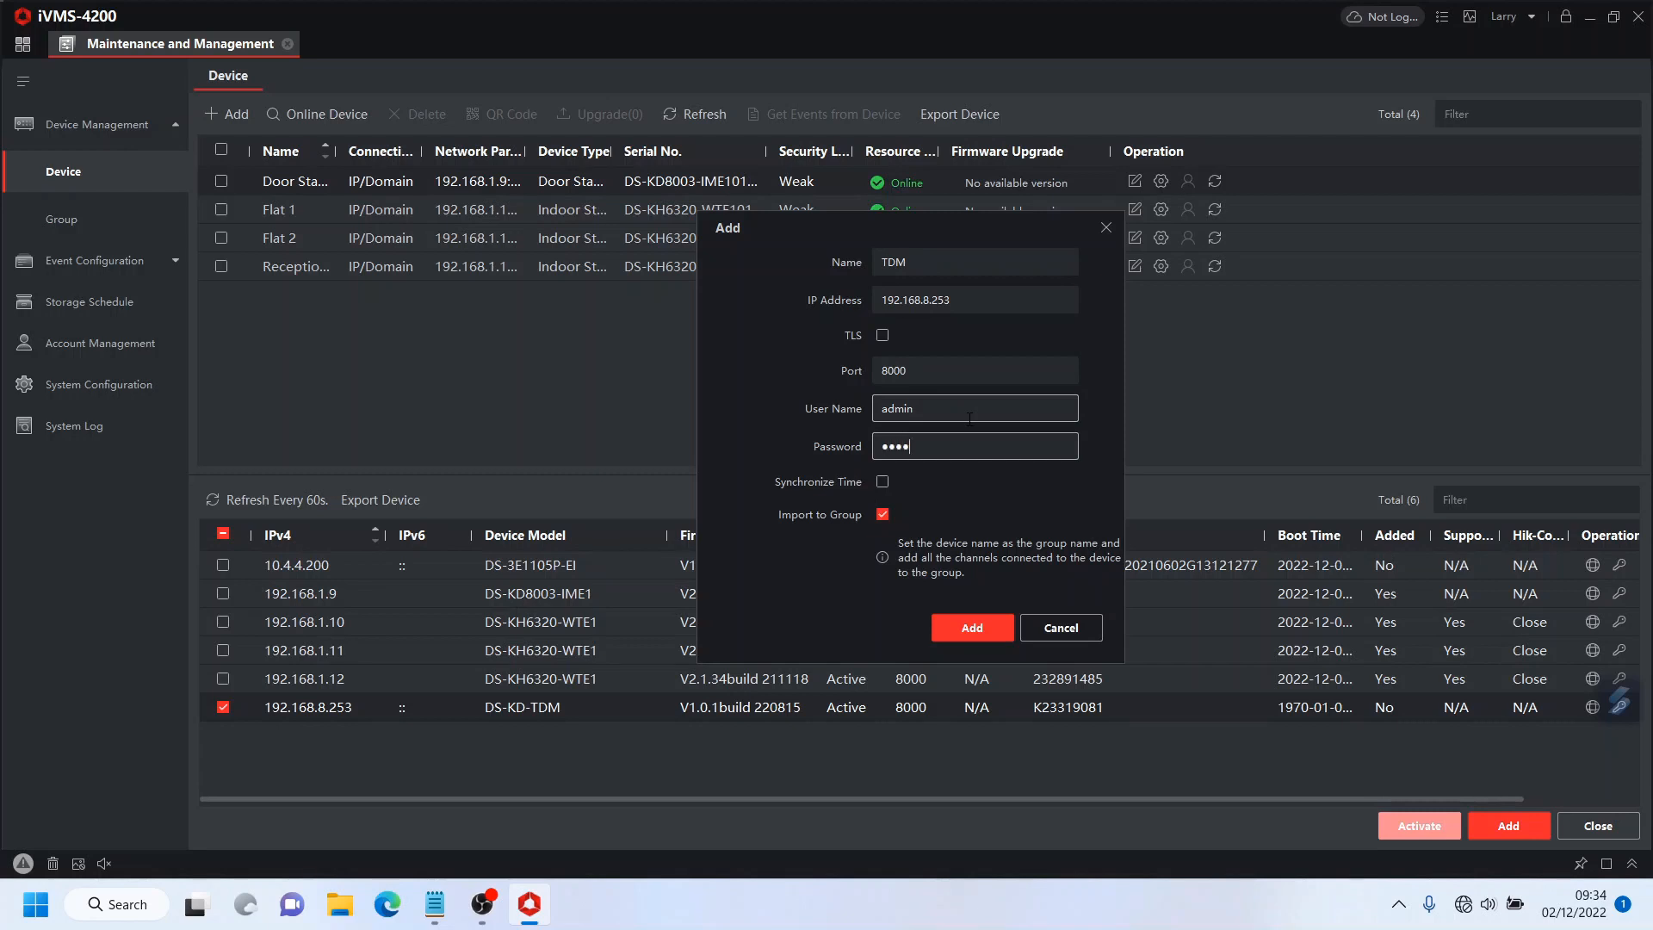
type("••")
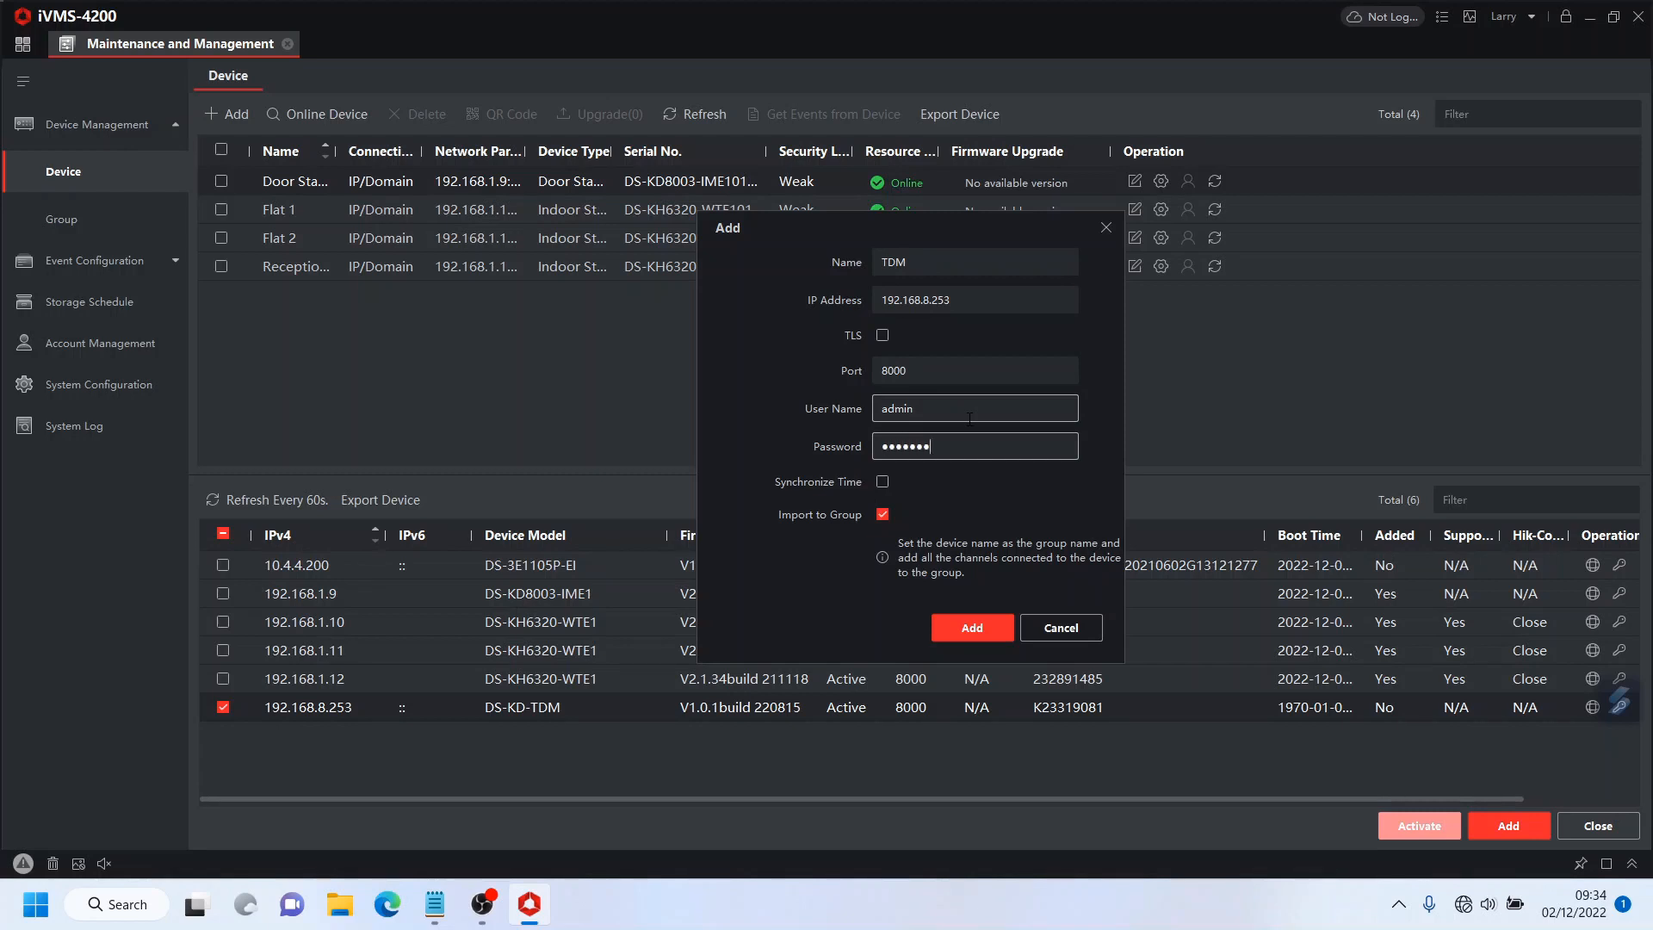
left_click(970, 628)
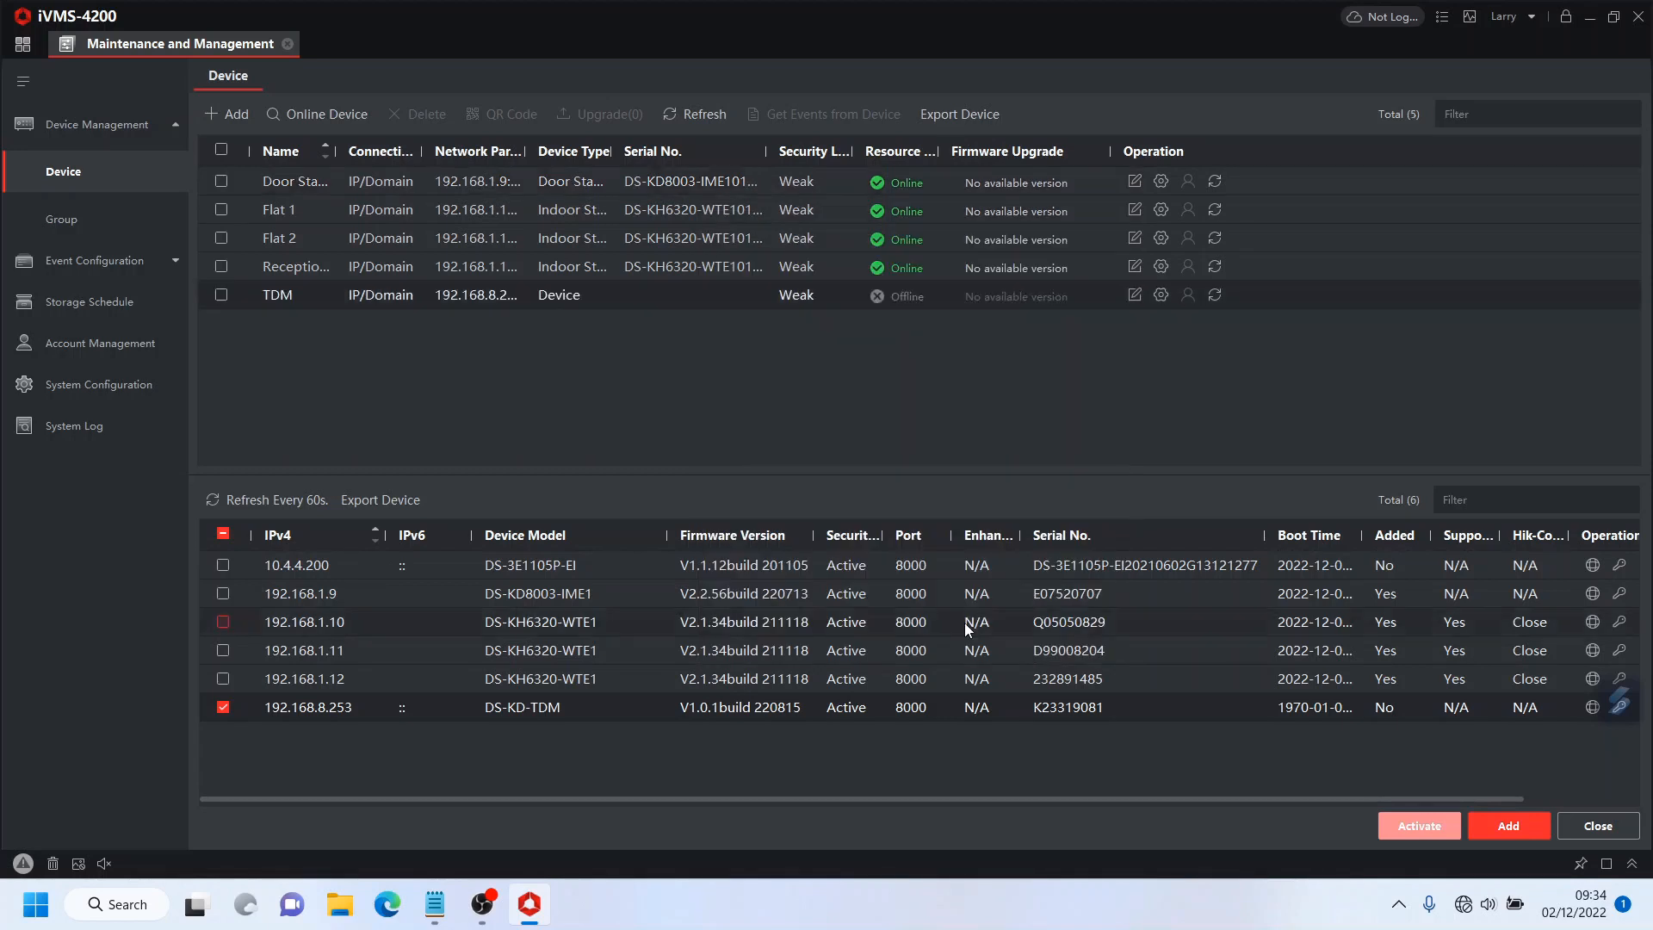
left_click(1506, 826)
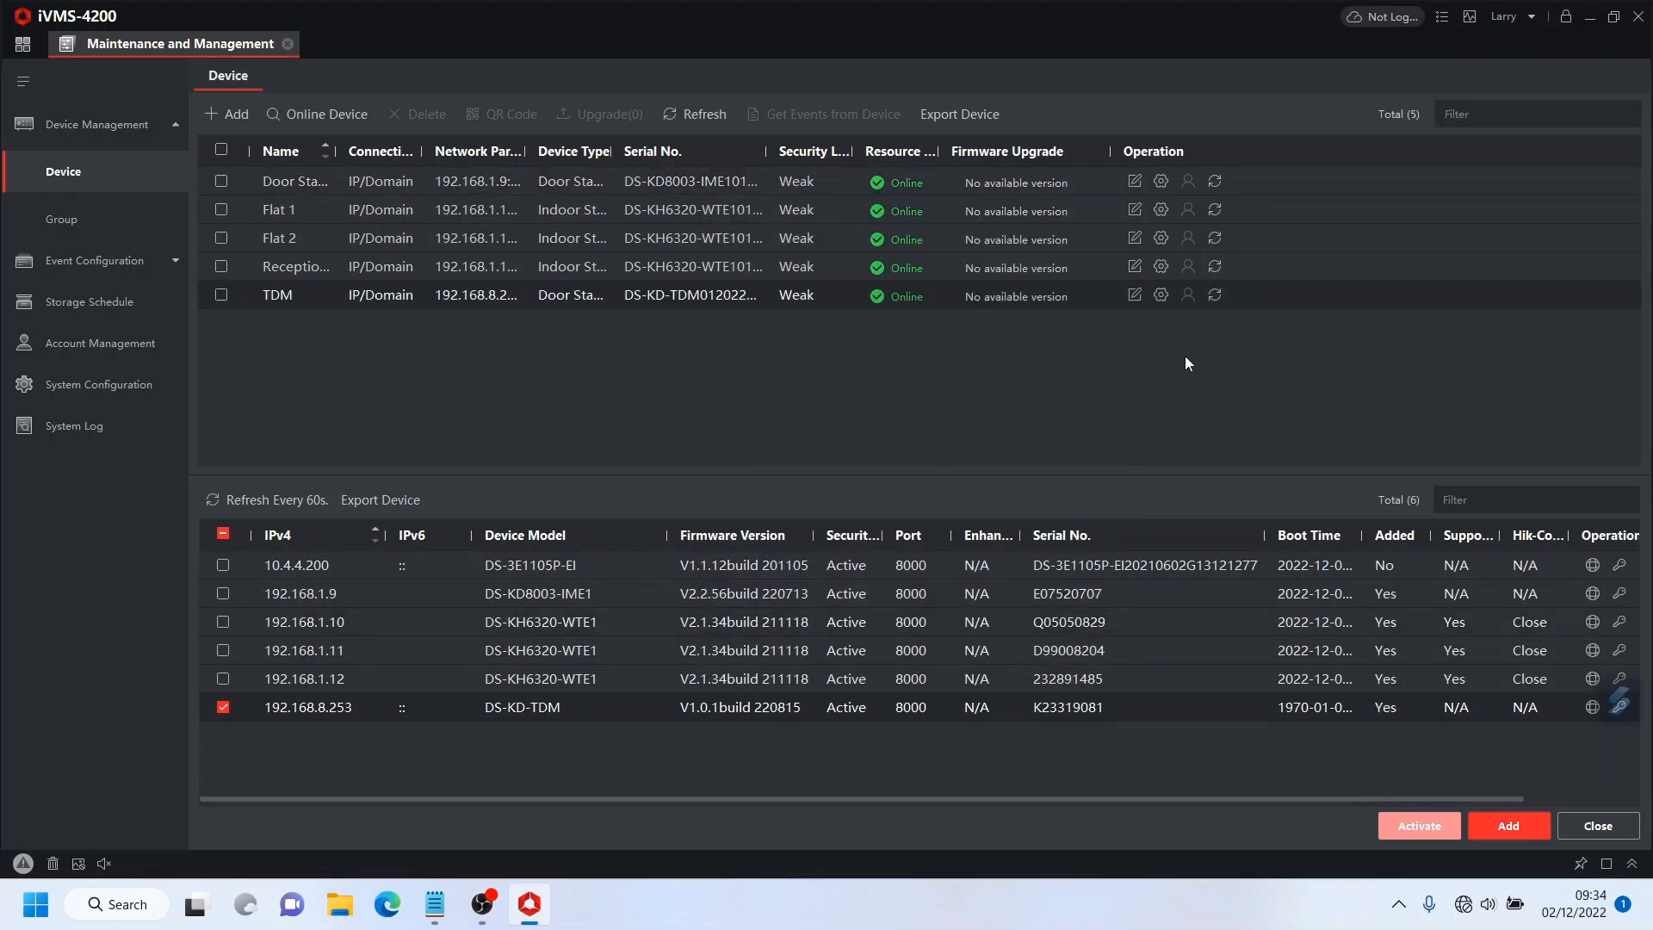
Step: Check the TDM unit's remote configuration, close it and widen the Name column
left_click(1160, 296)
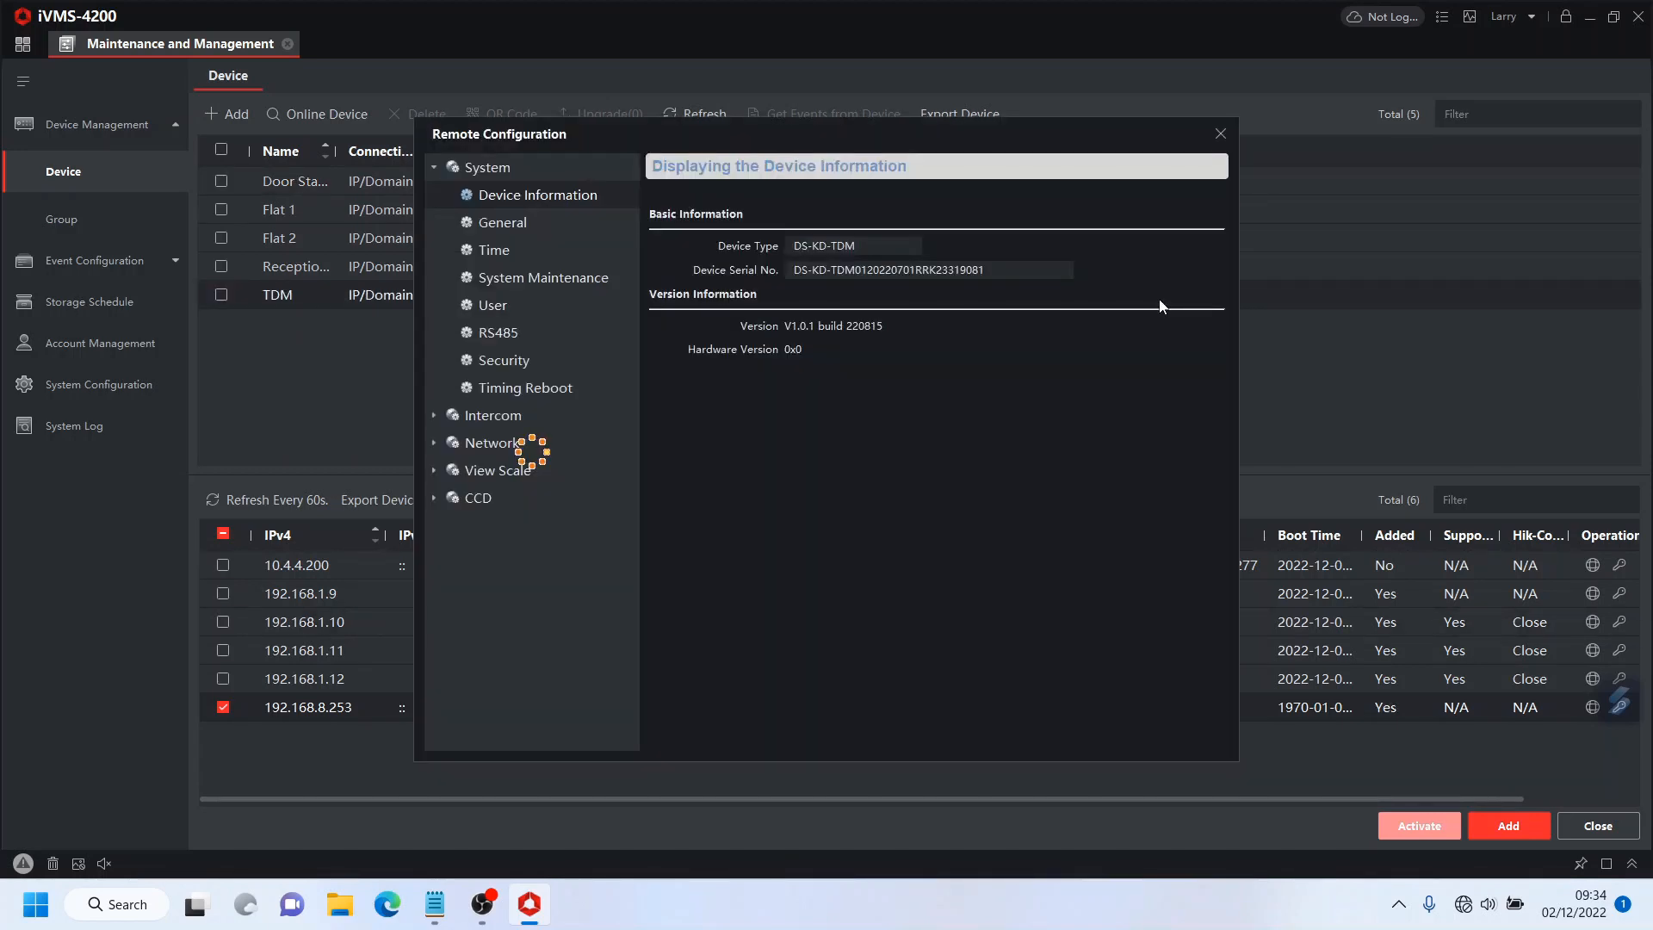
left_click(485, 166)
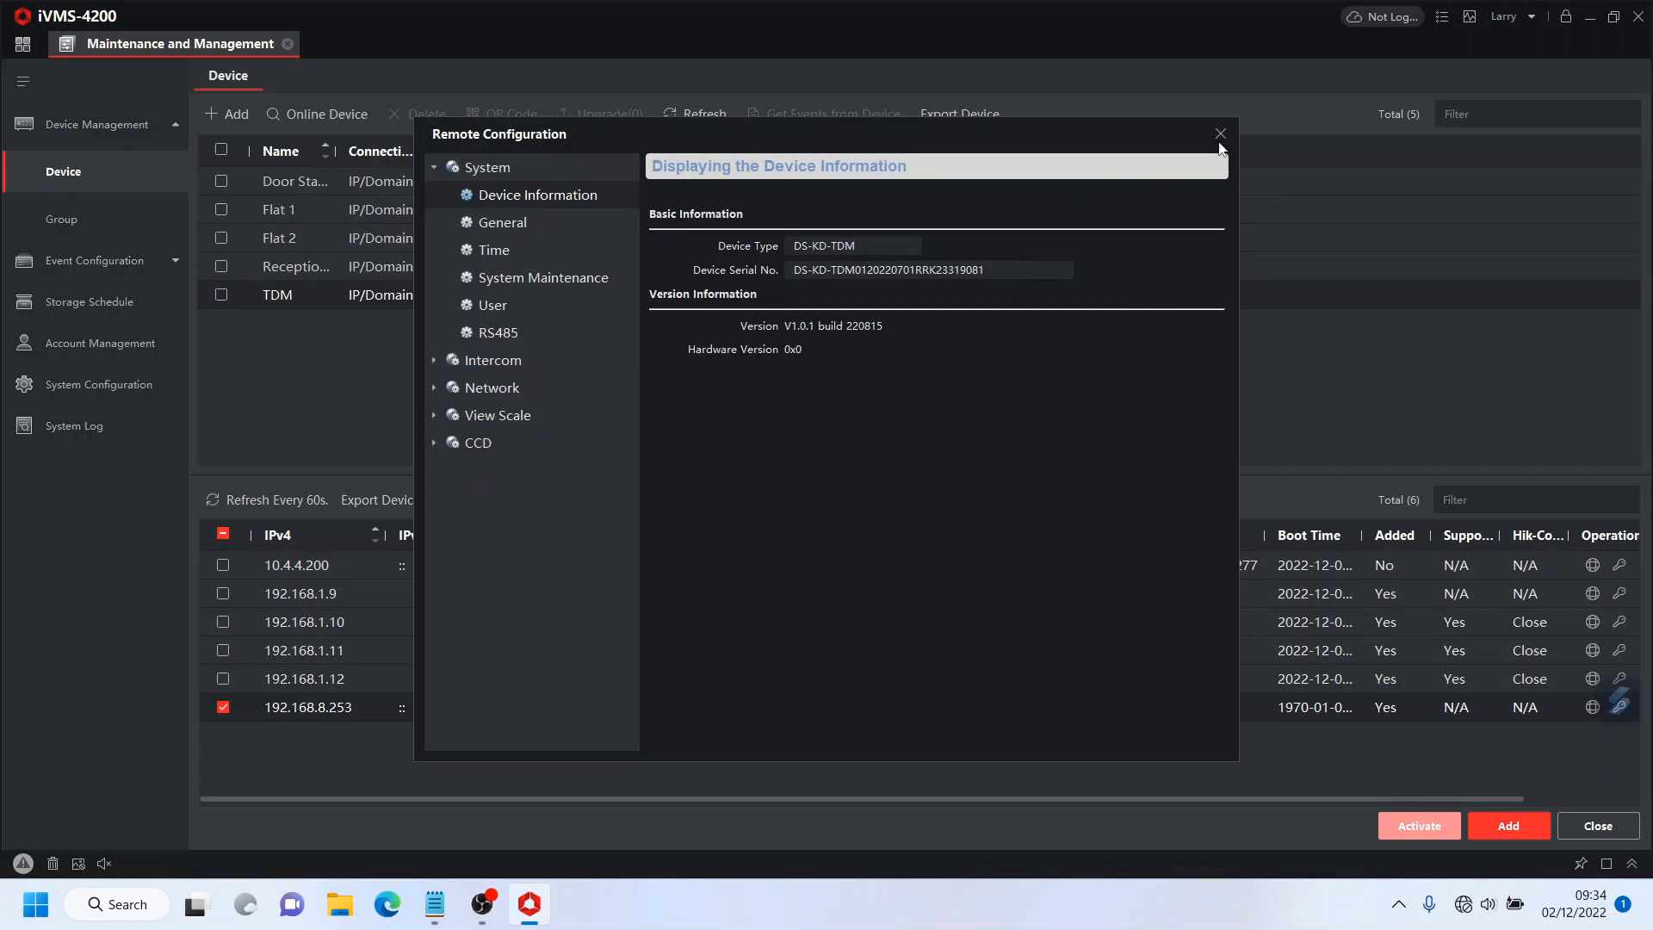
left_click(1220, 134)
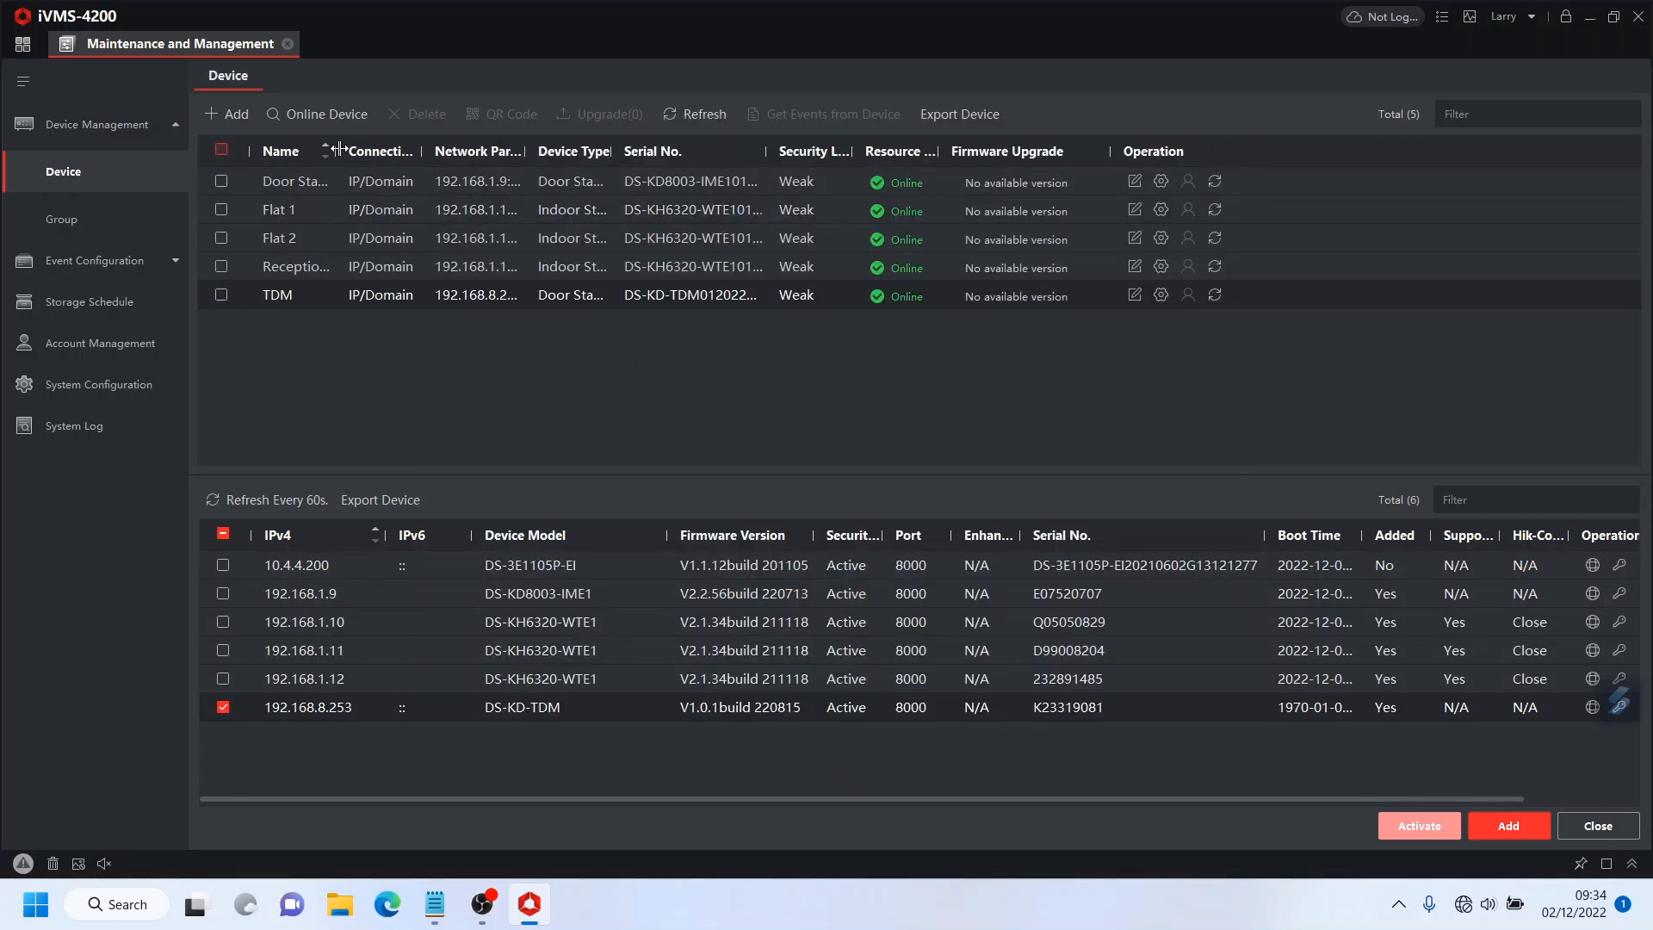
left_click_drag(332, 151, 416, 150)
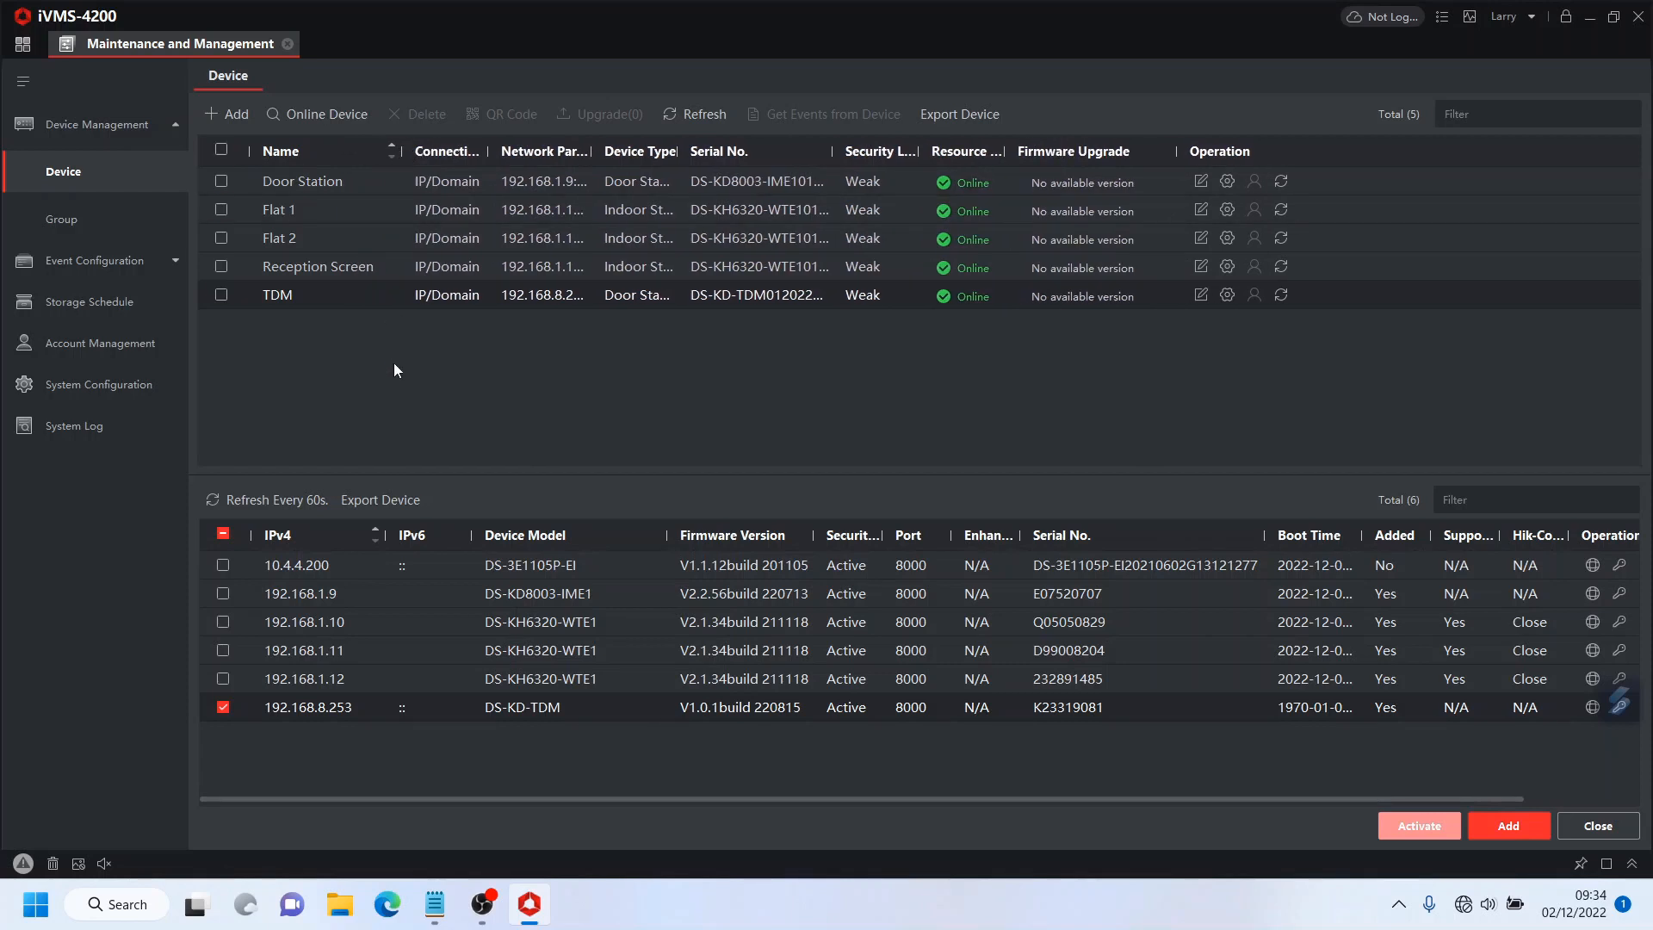
mouse_move(488, 433)
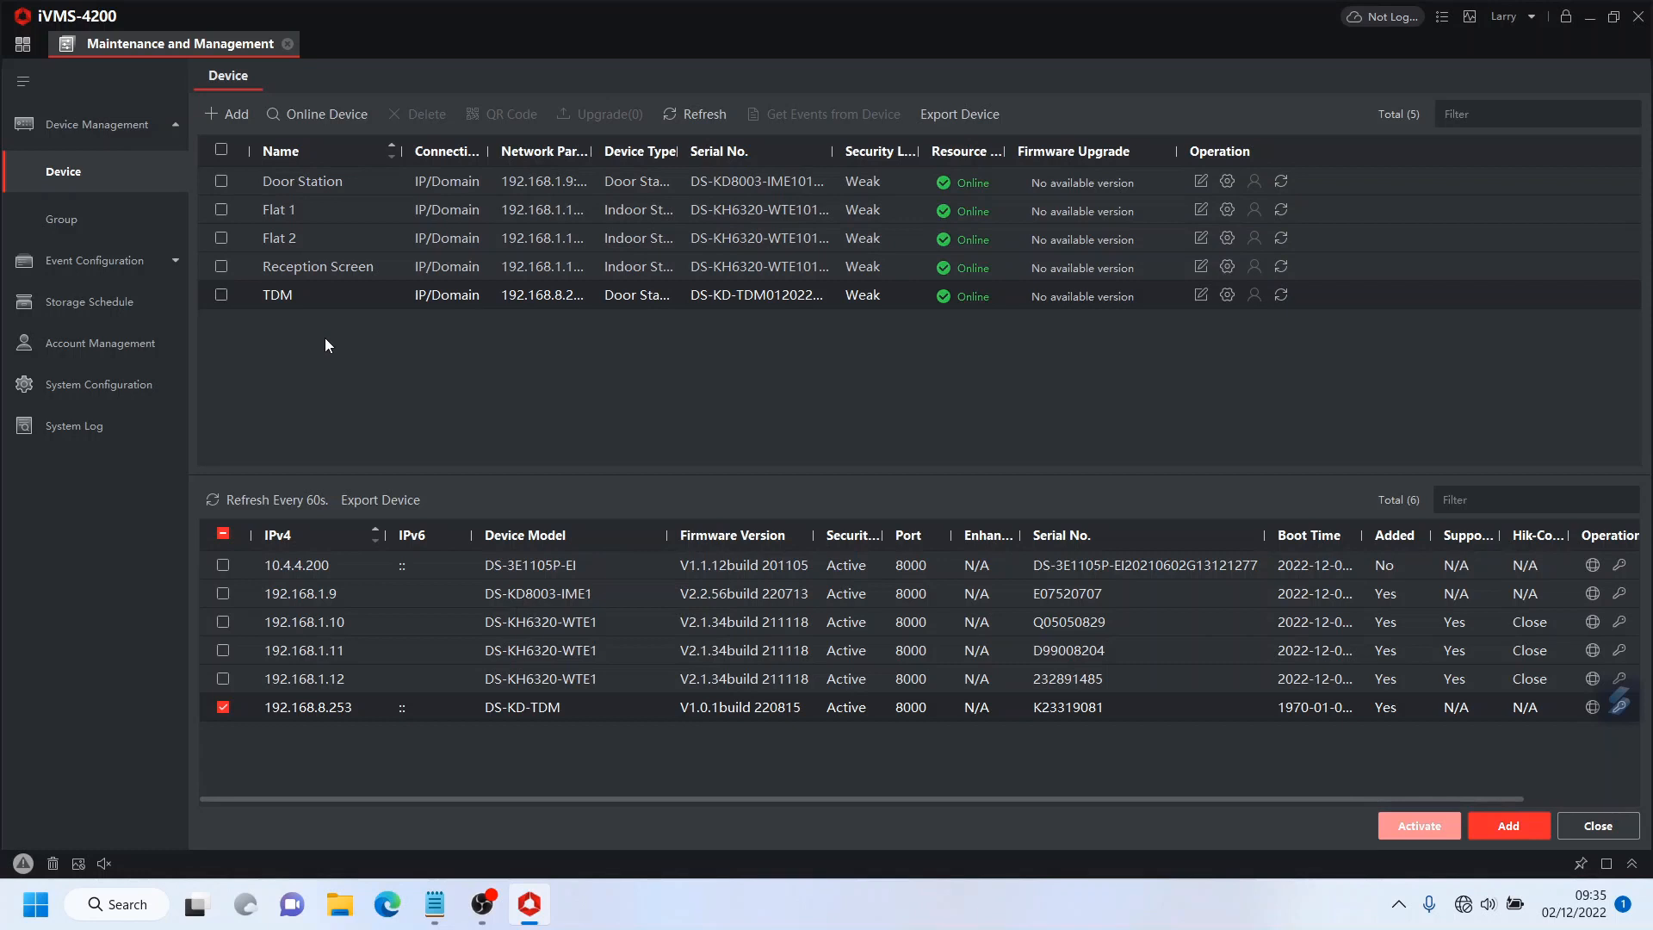
mouse_move(351, 356)
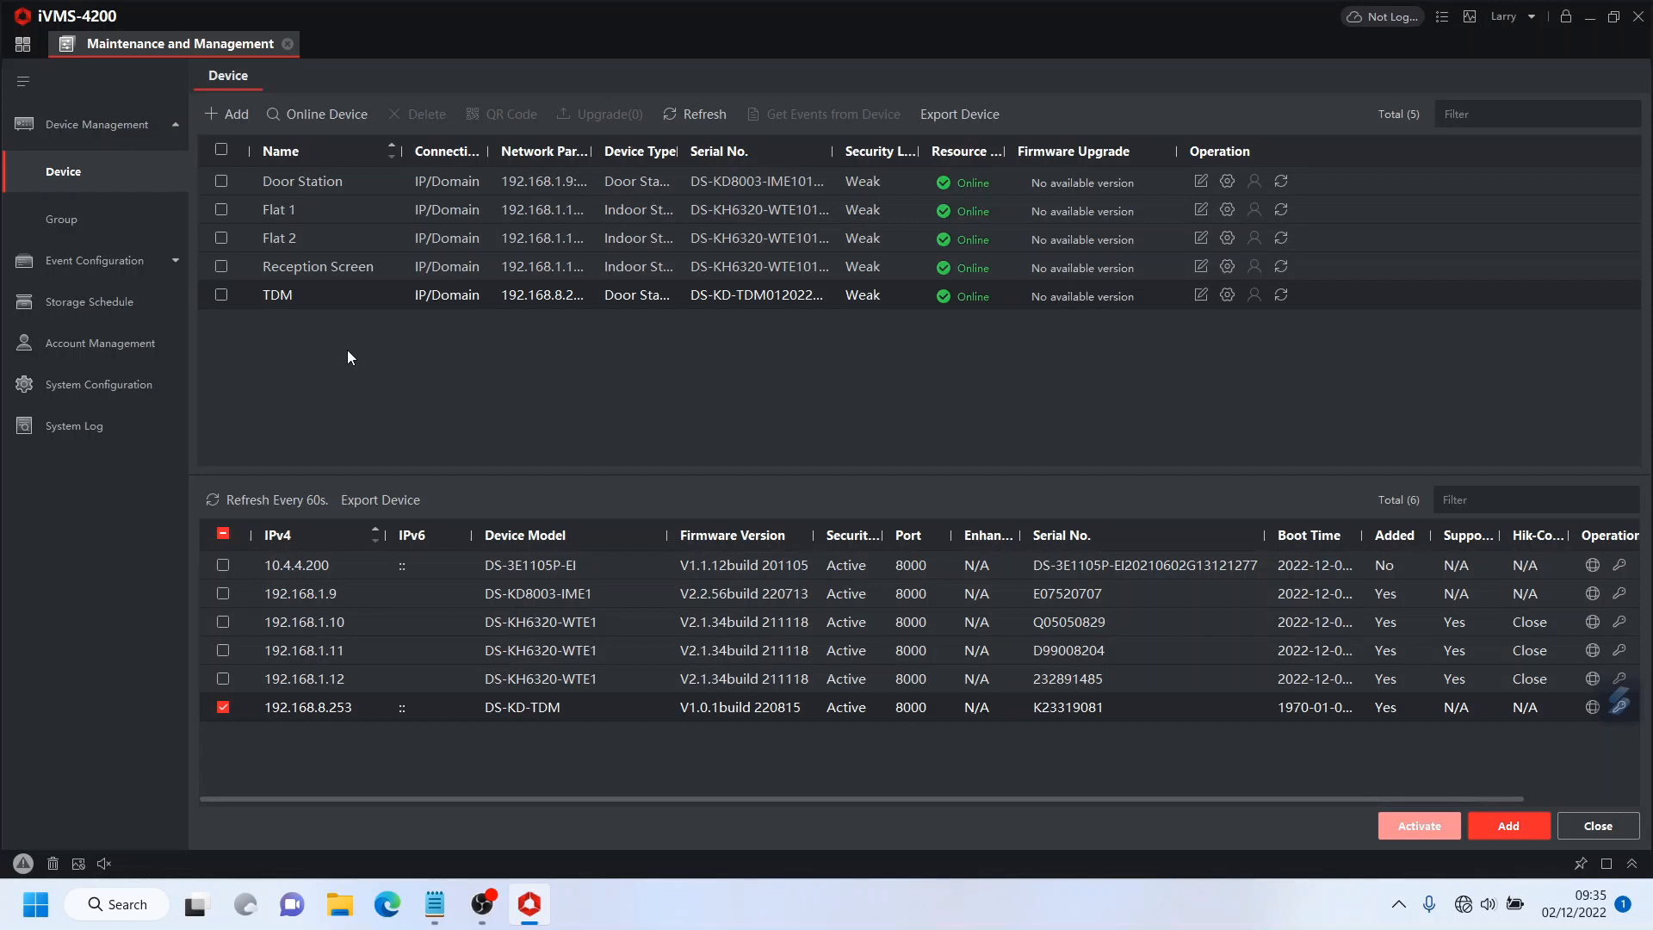
left_click(222, 294)
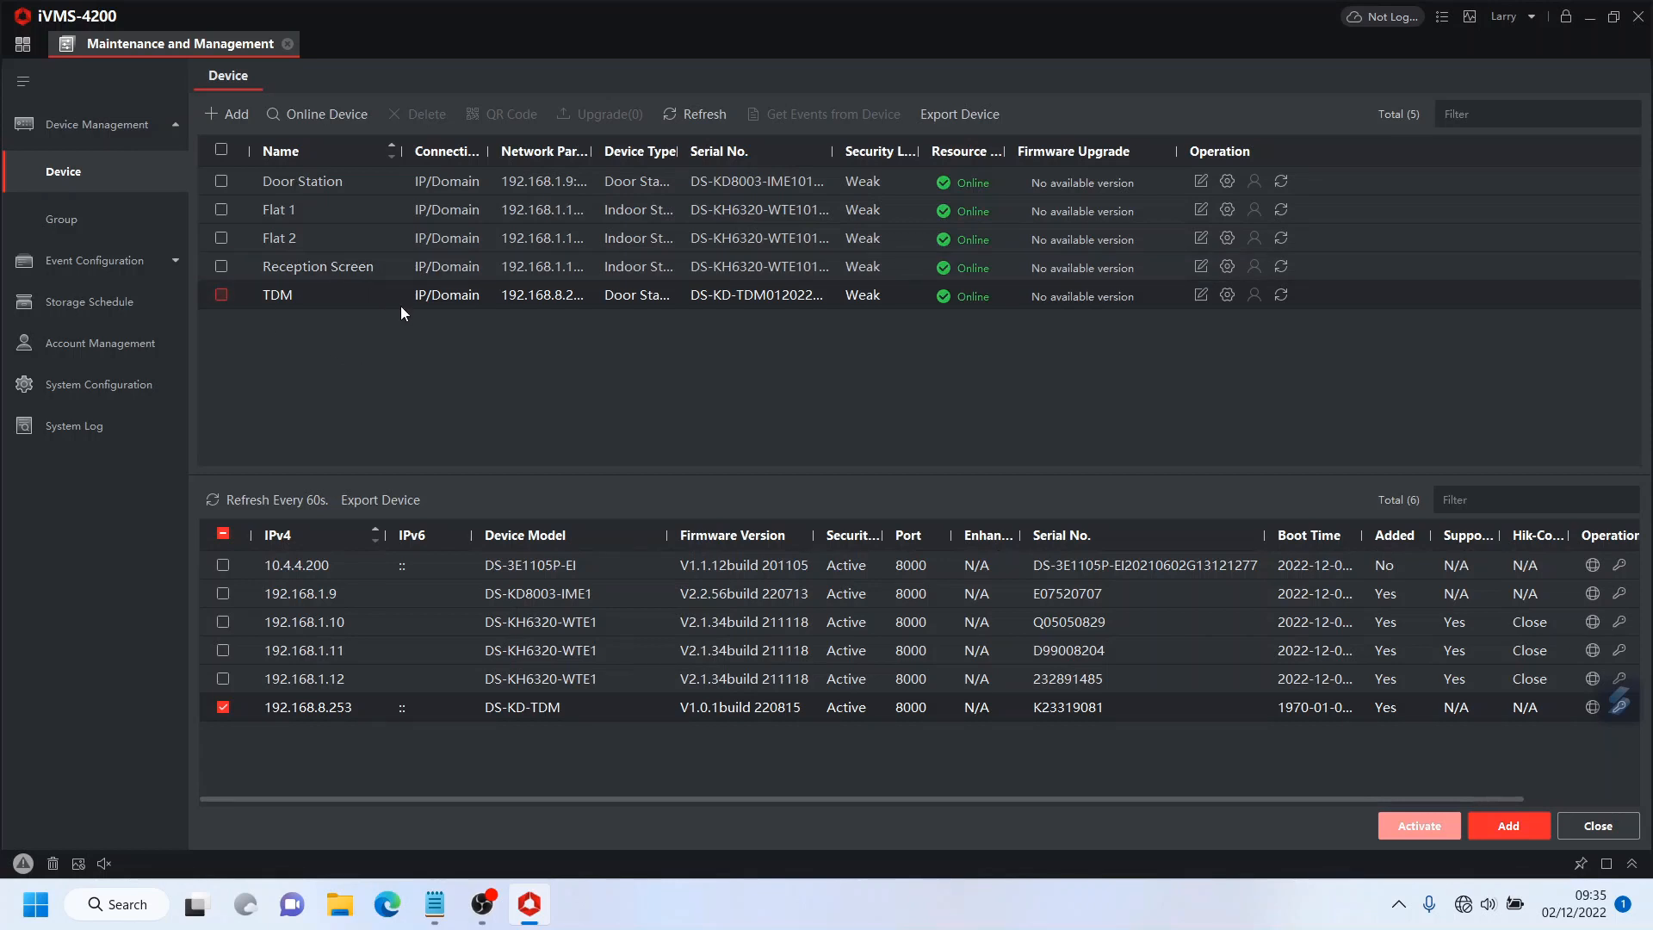
left_click(221, 294)
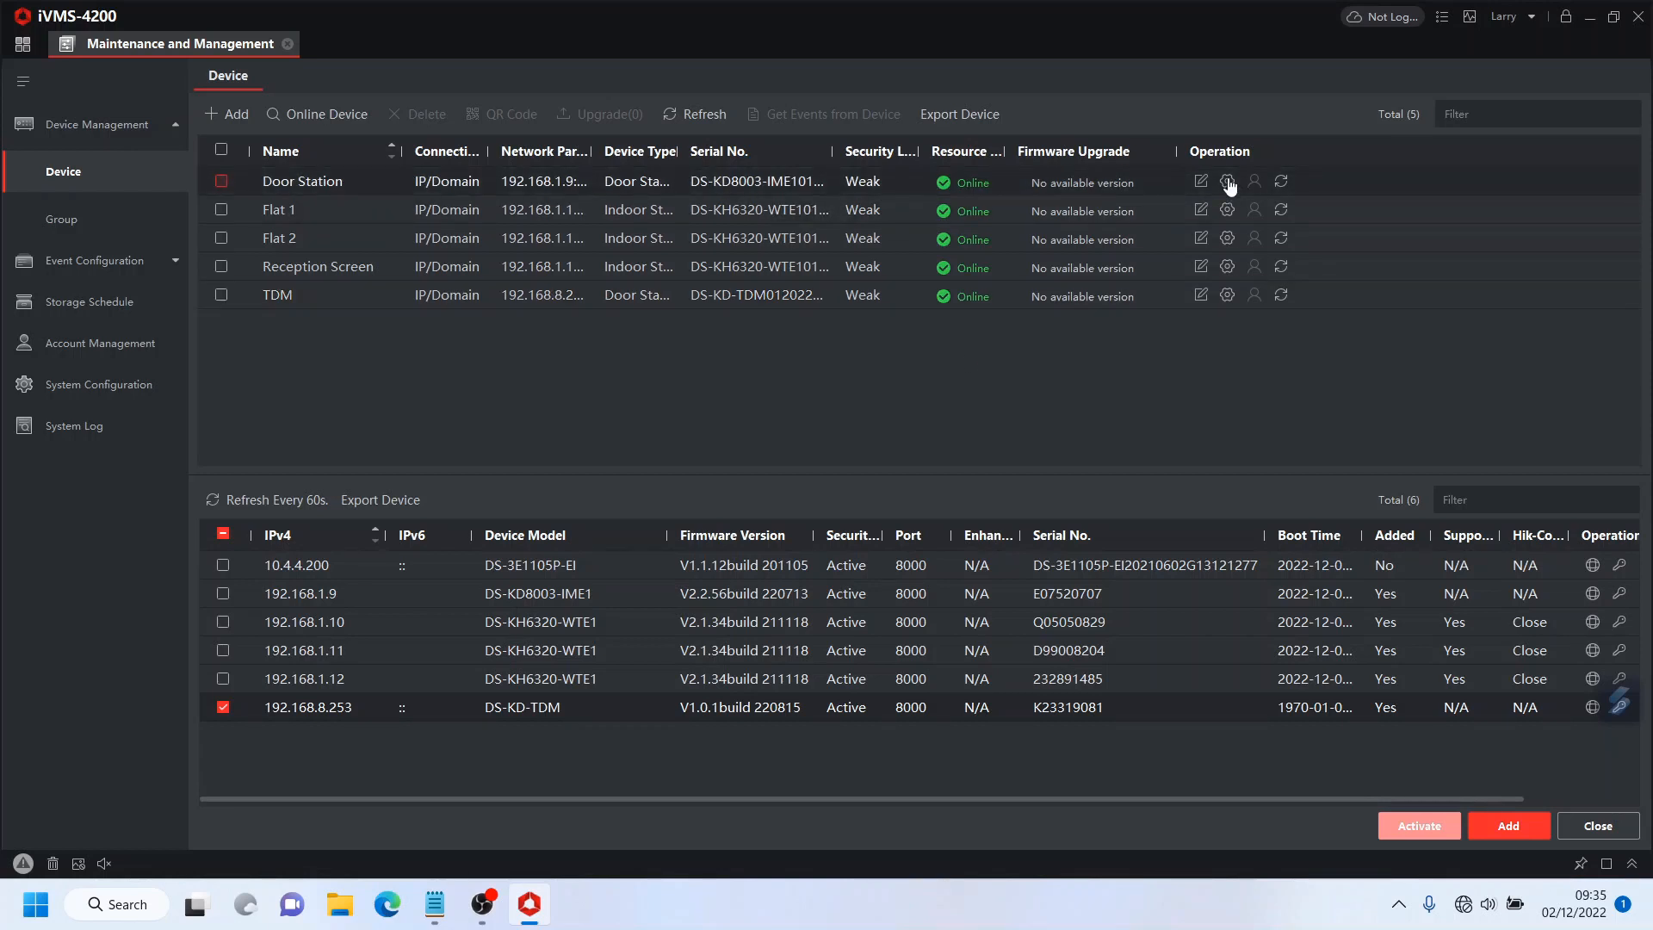
left_click(1226, 182)
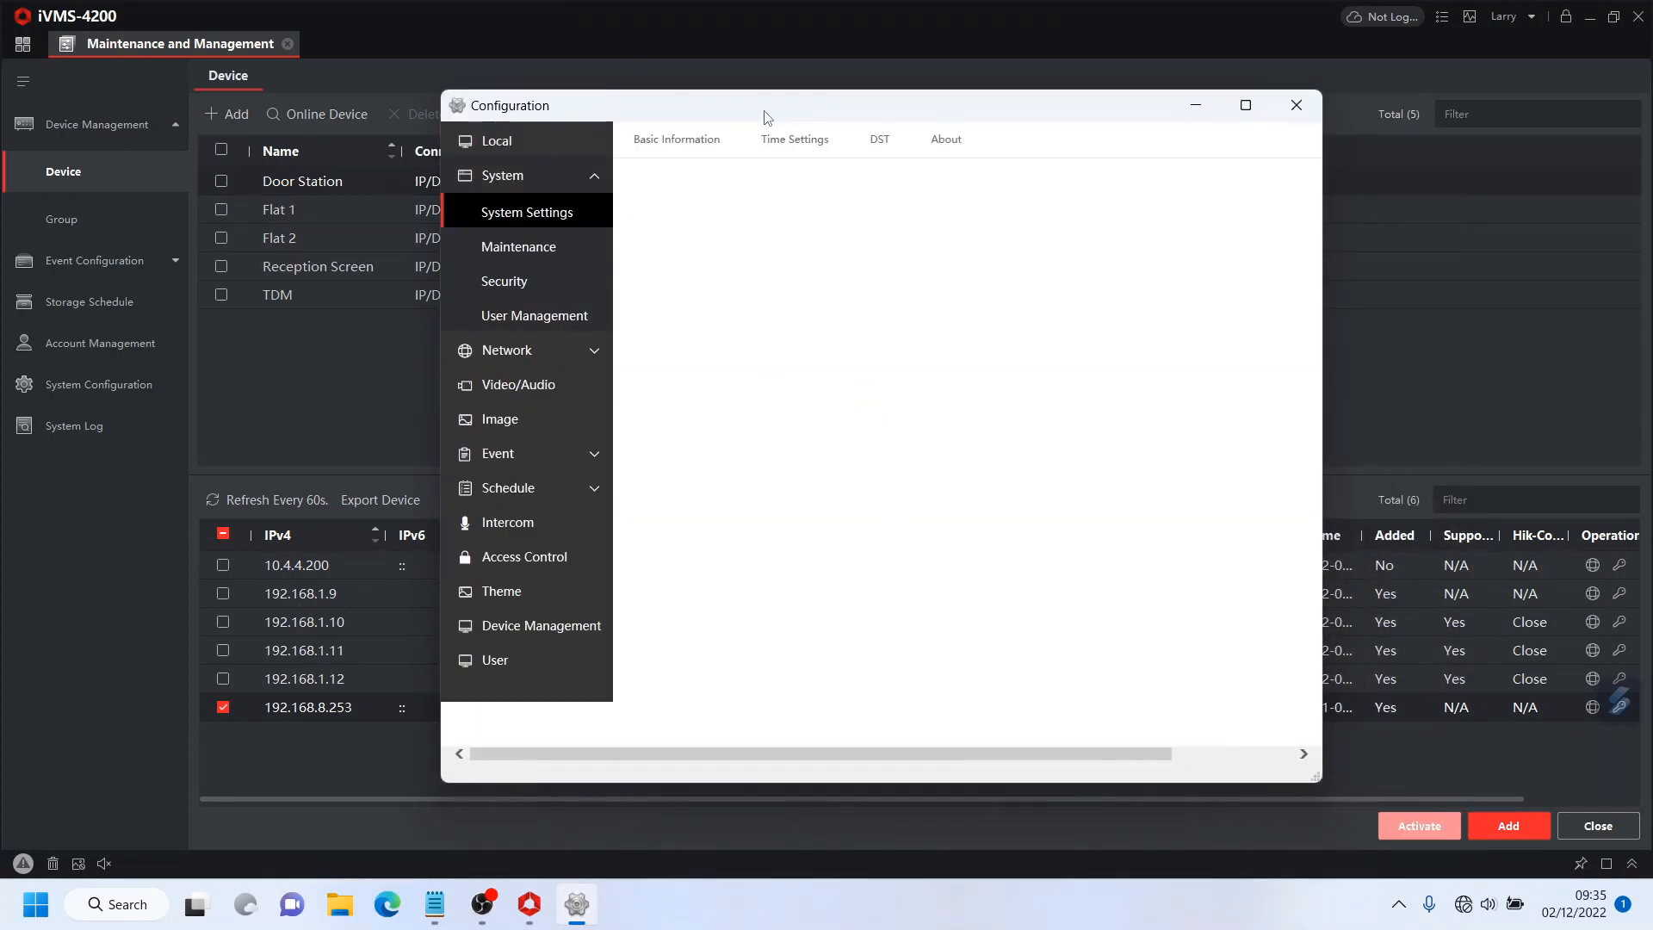
left_click(518, 245)
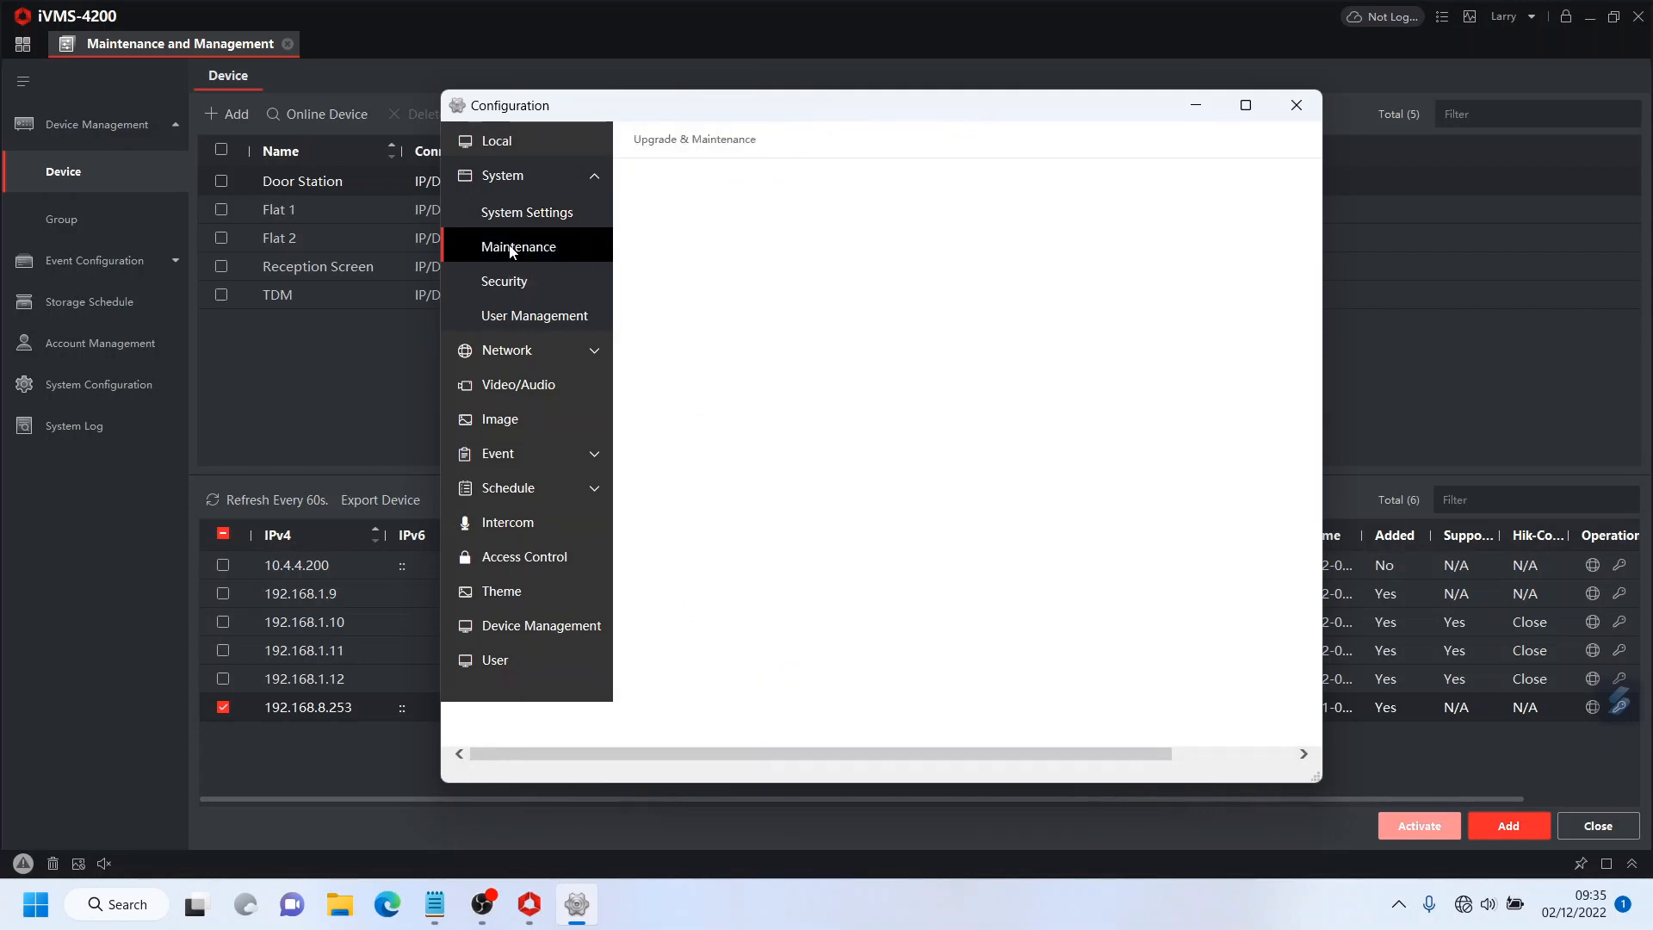
left_click(518, 246)
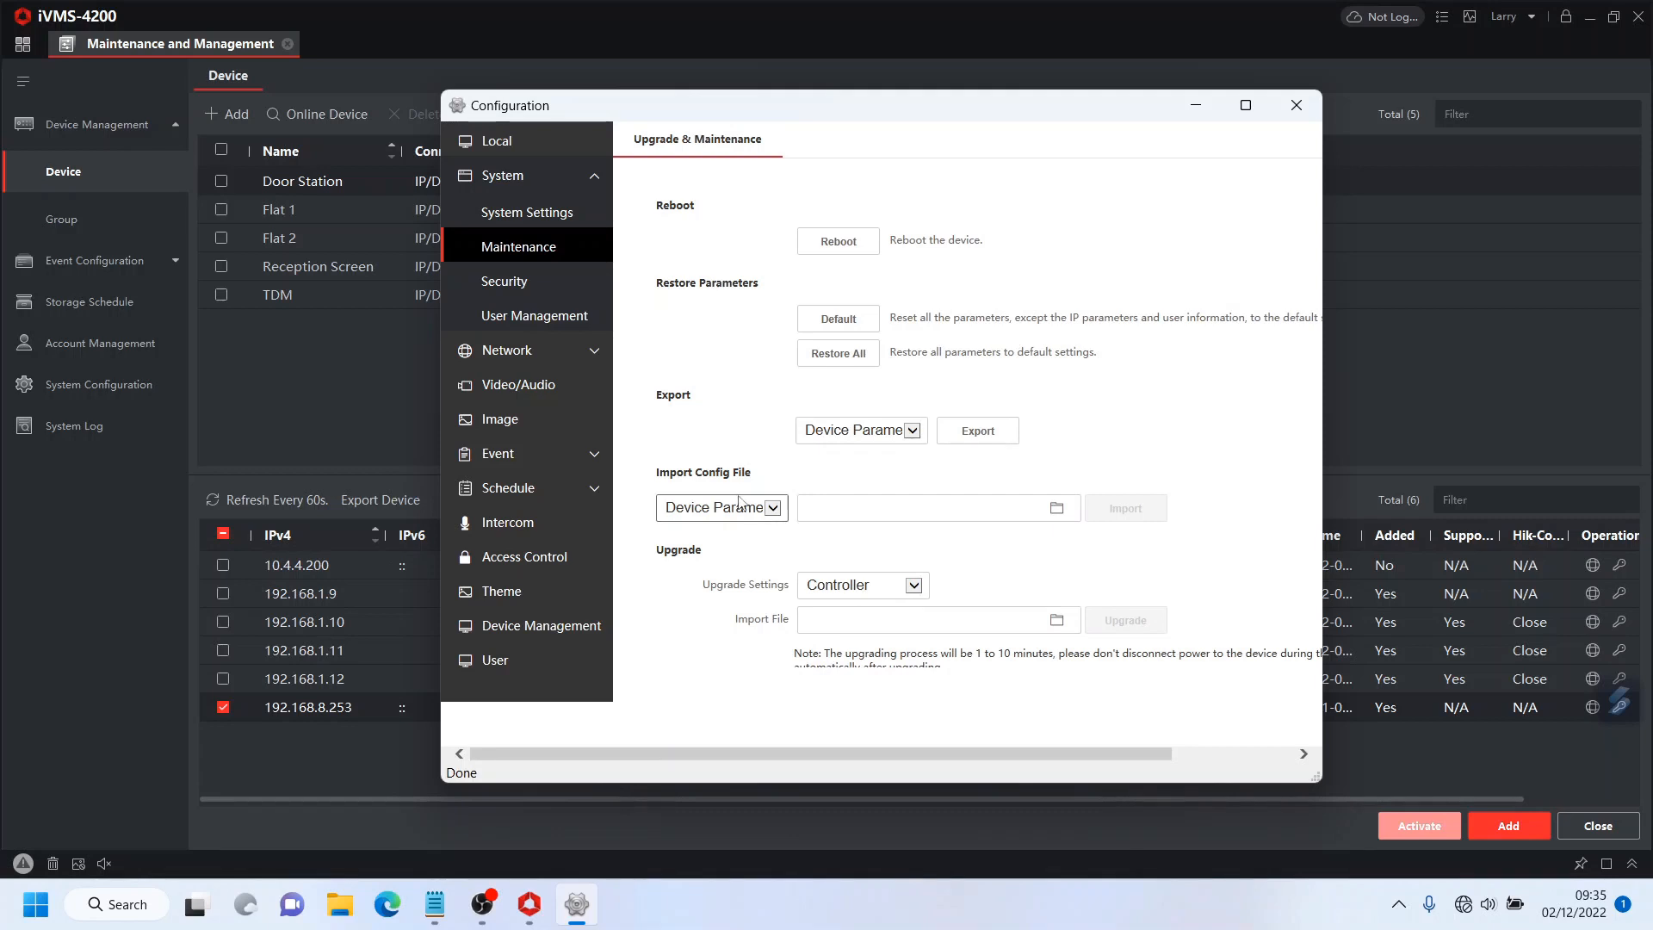
mouse_move(1050, 619)
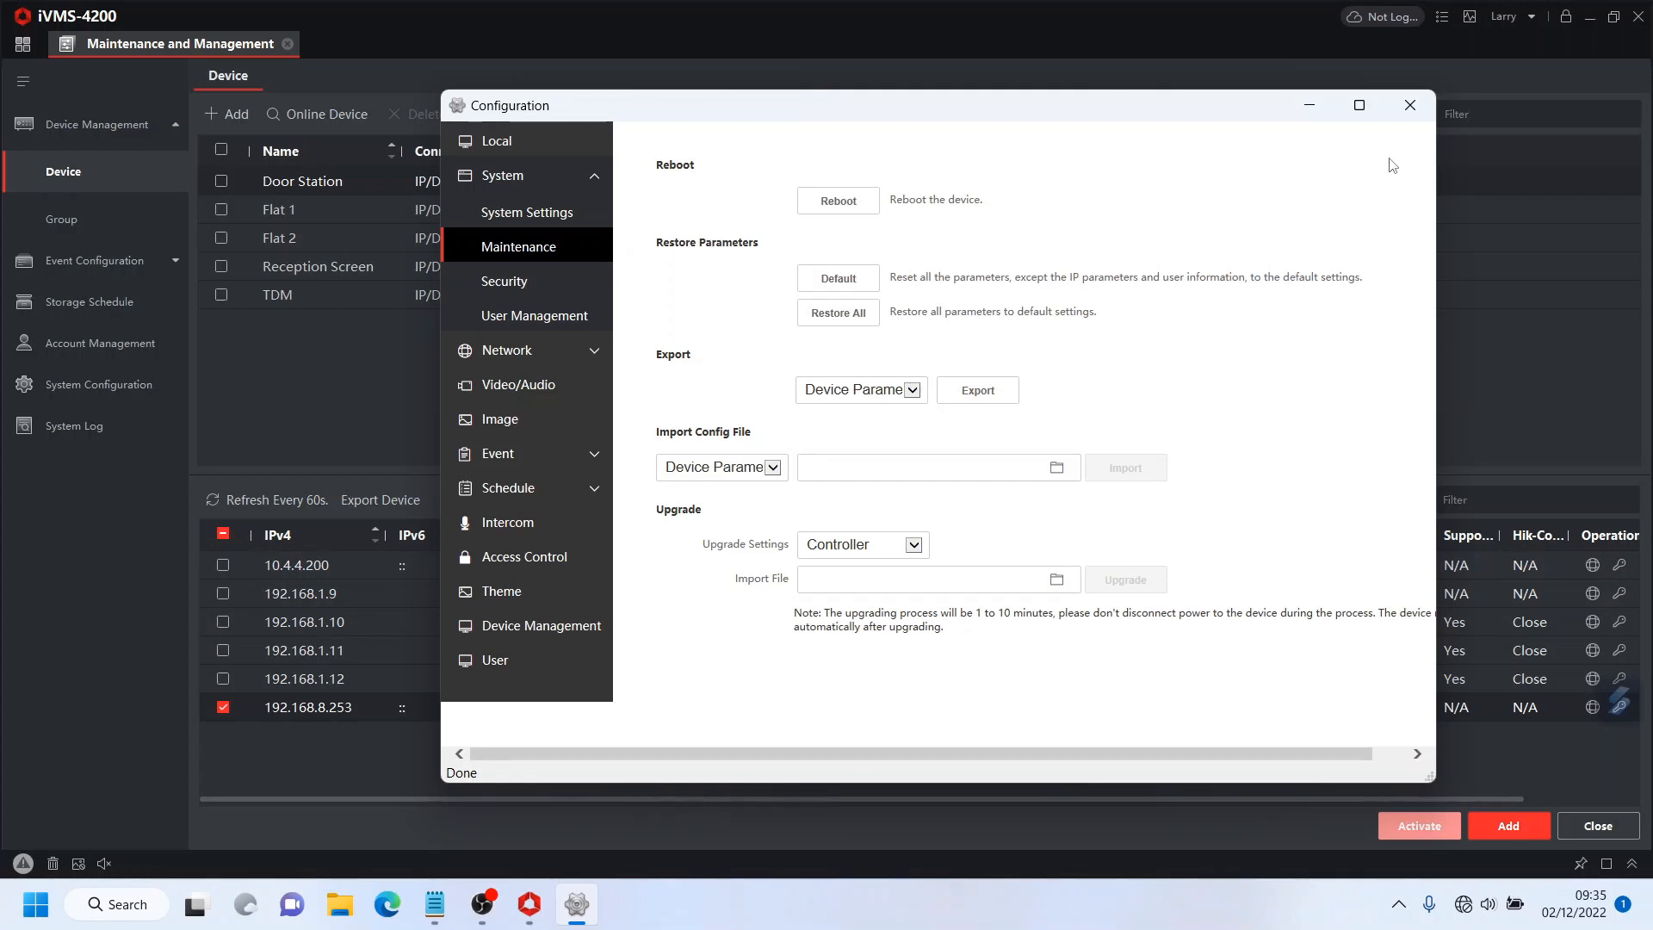
mouse_move(1407, 454)
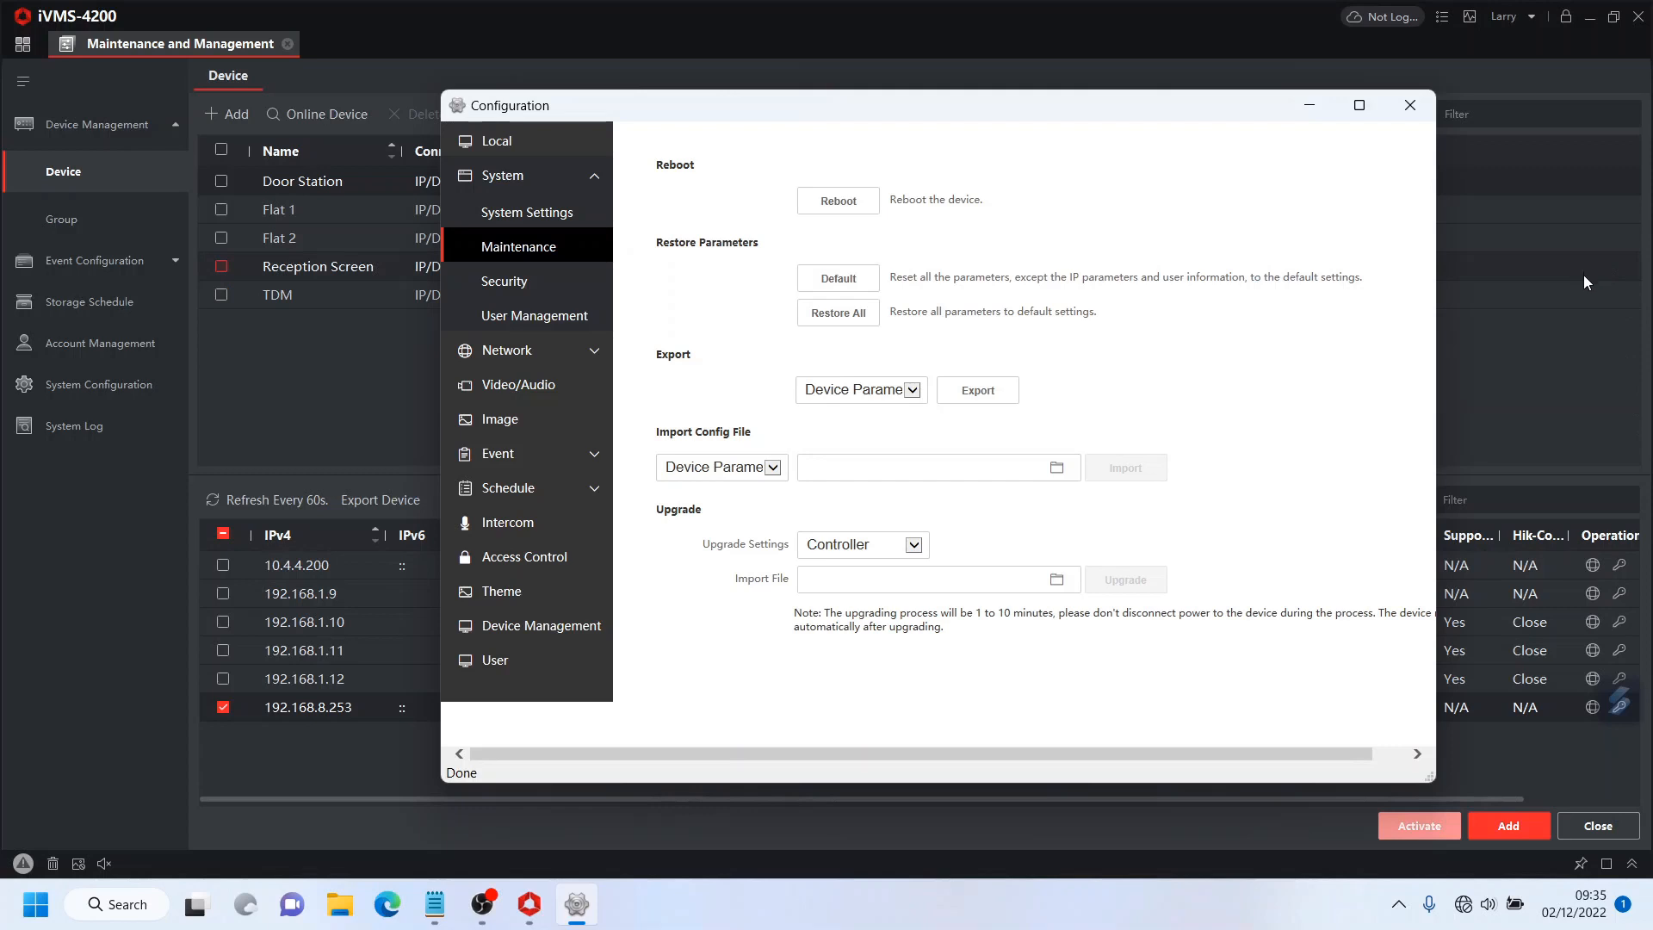
mouse_move(1473, 275)
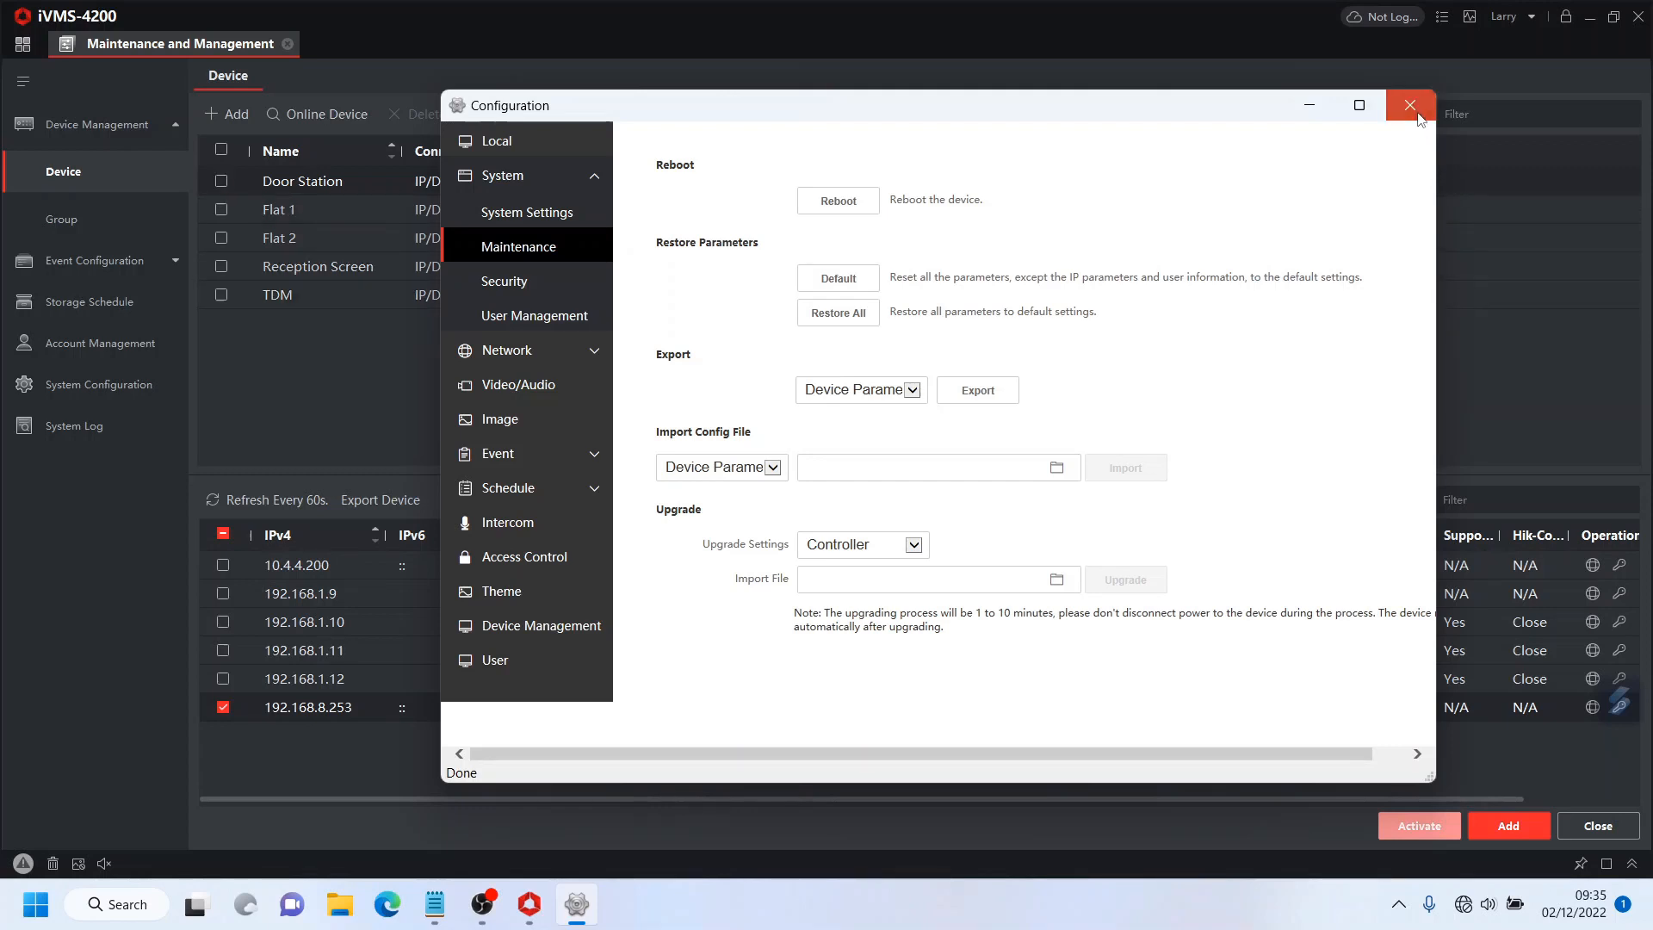
left_click(1410, 105)
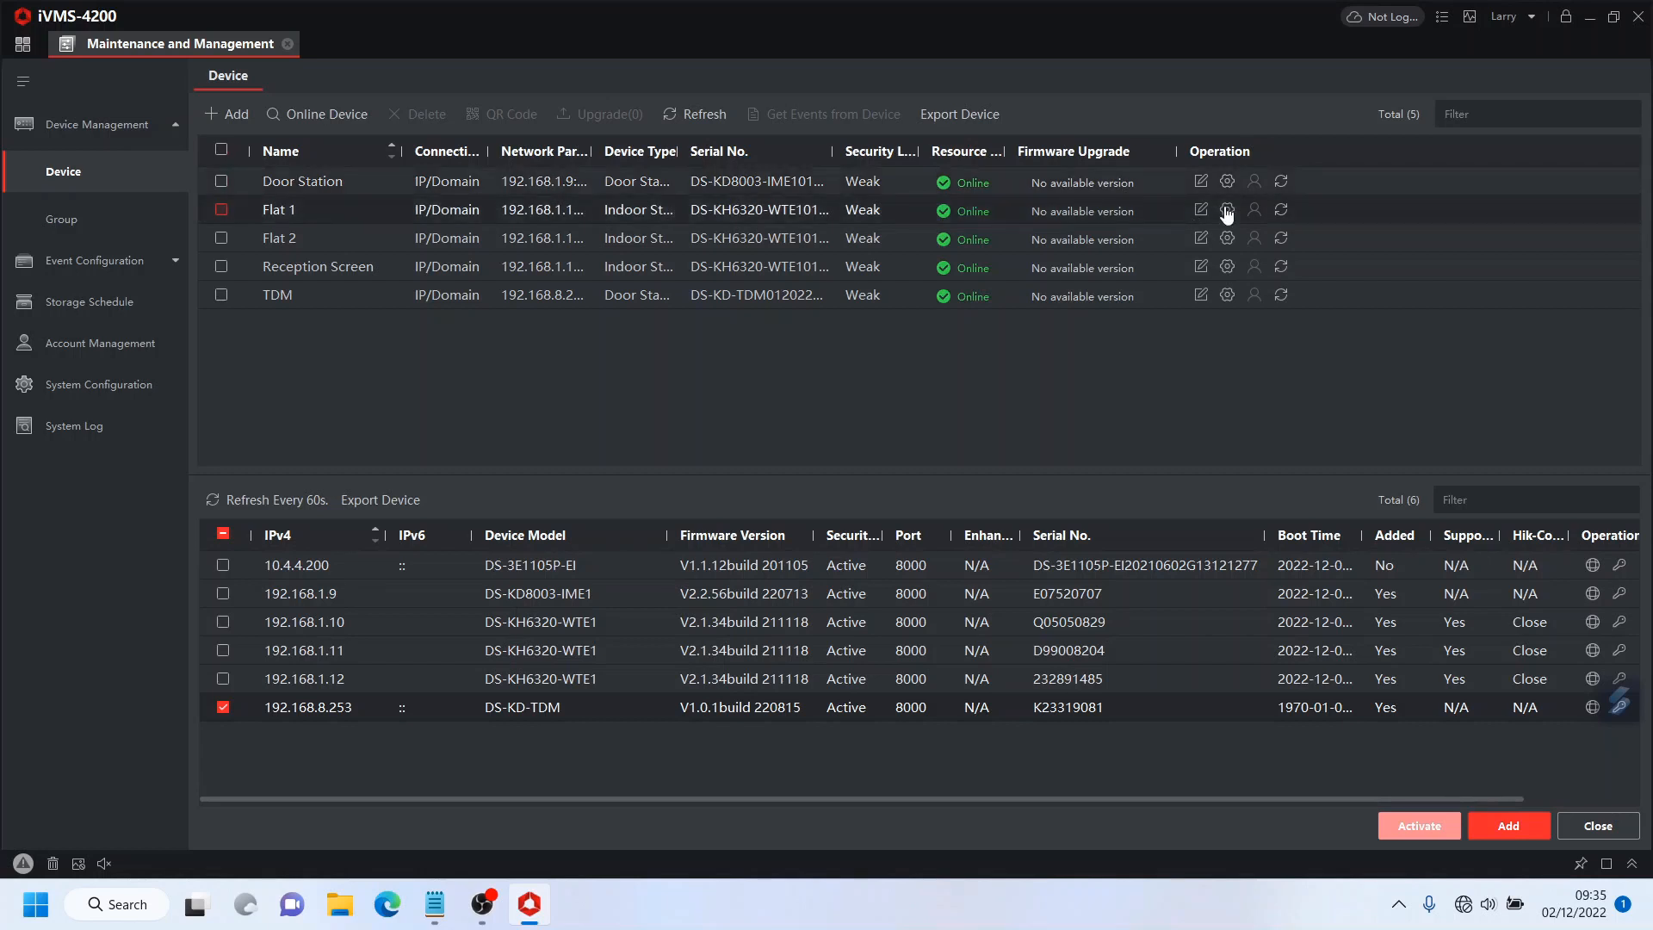
Step: View Flat 1's System Maintenance page for remote firmware upgrade
left_click(1226, 208)
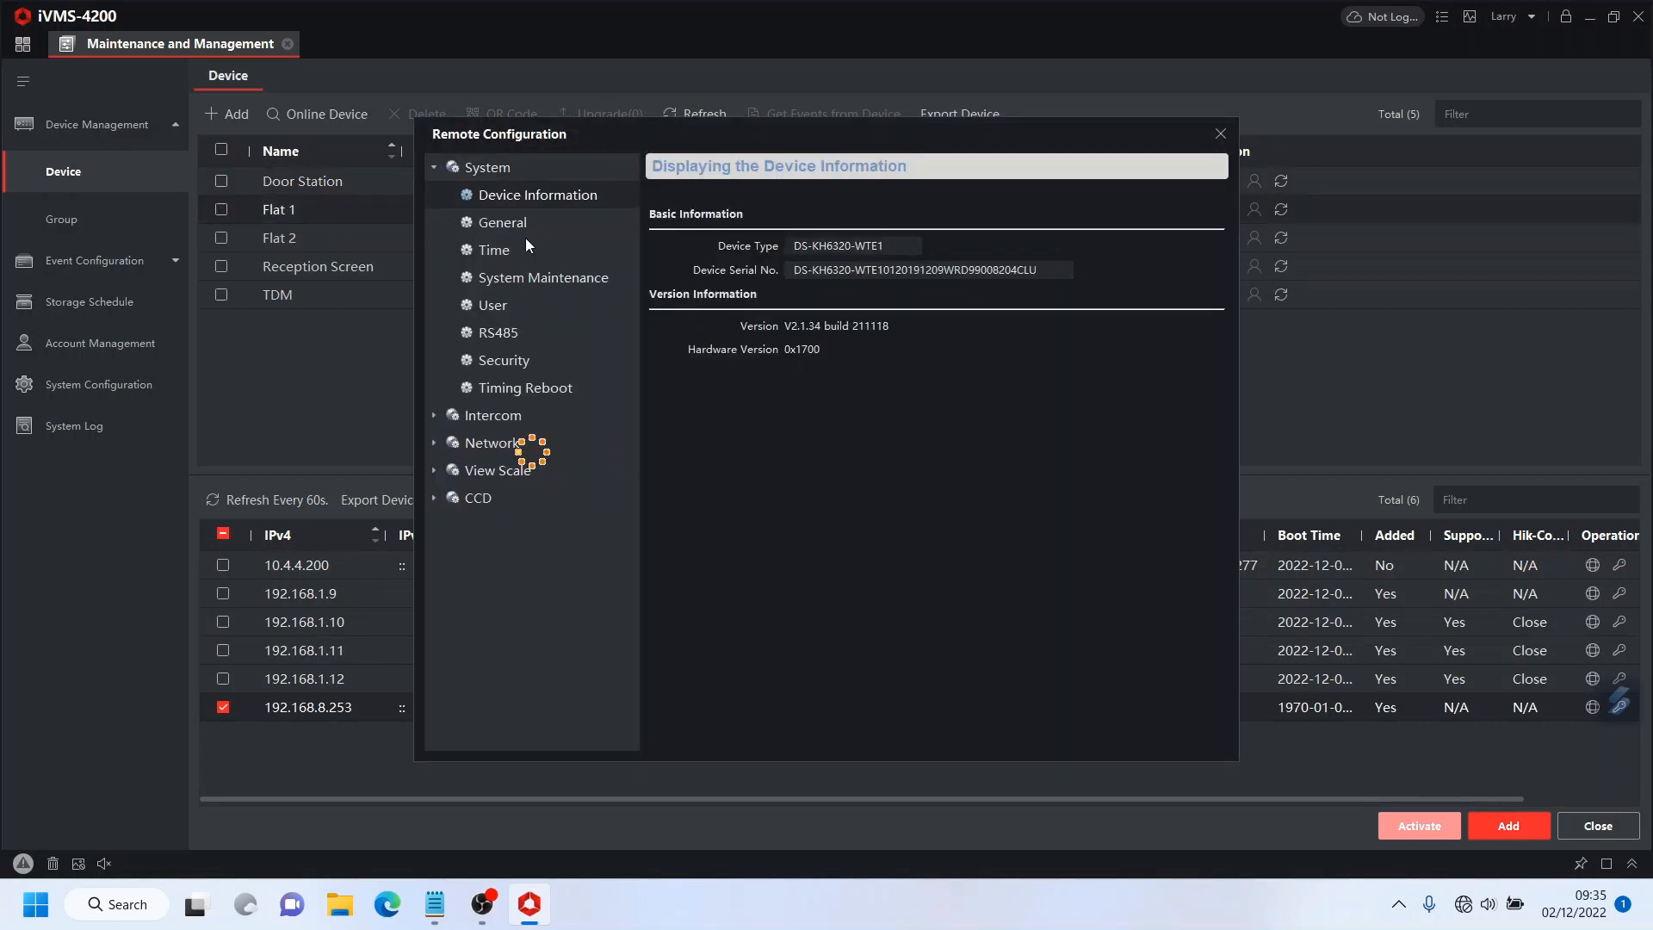
left_click(543, 277)
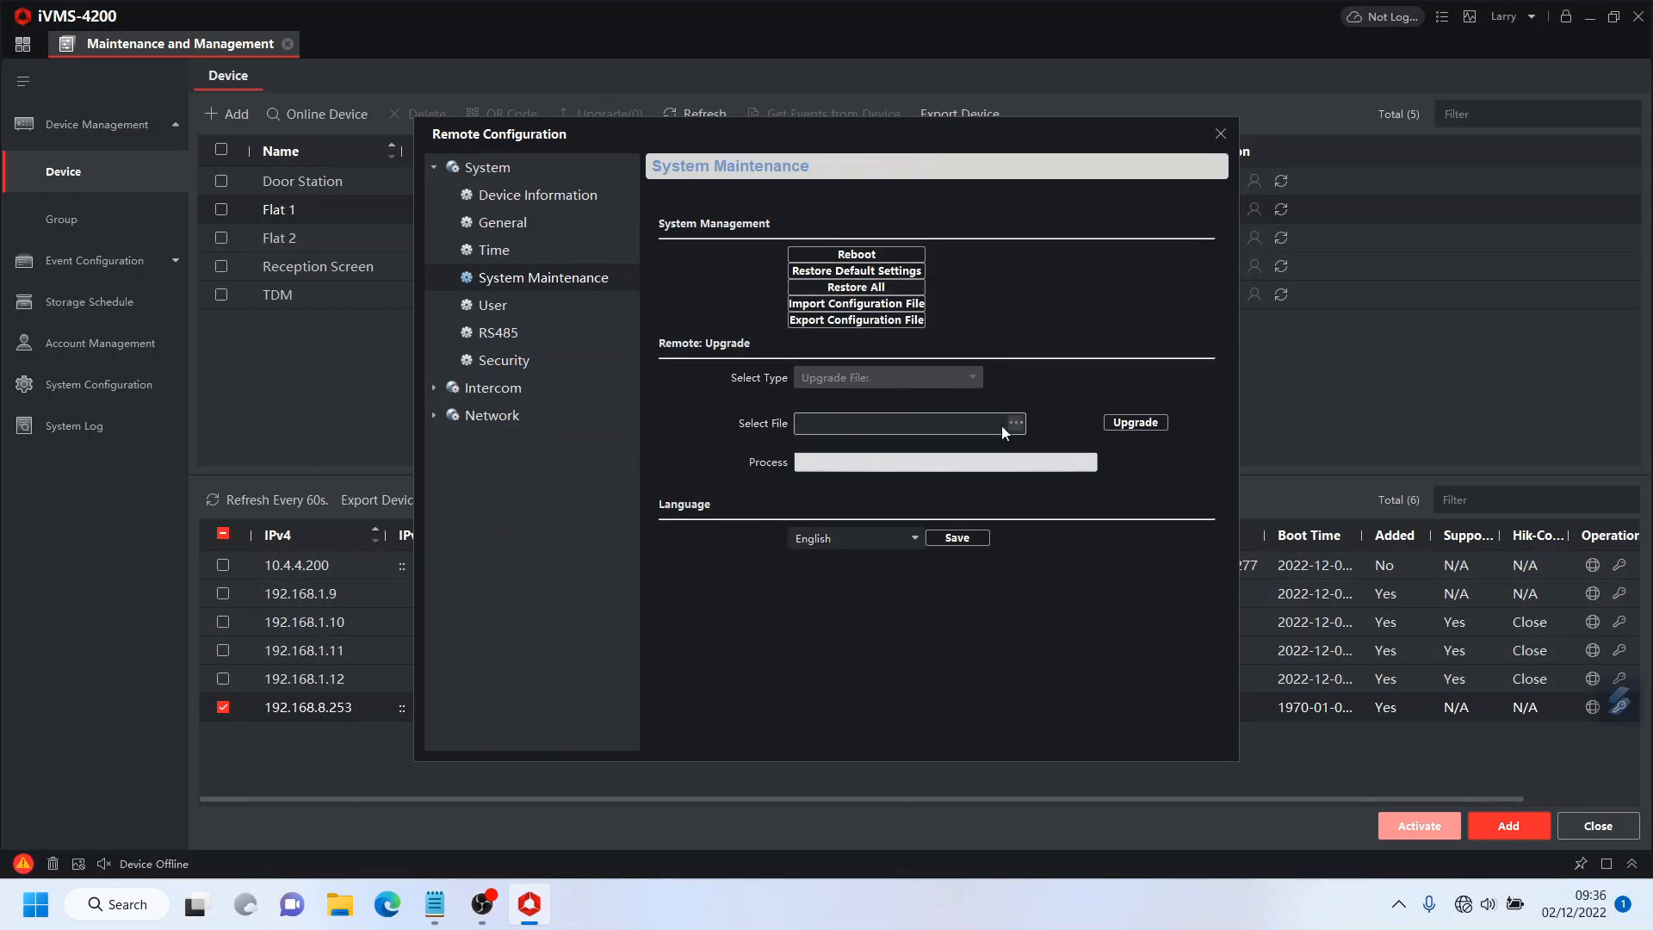
mouse_move(1186, 438)
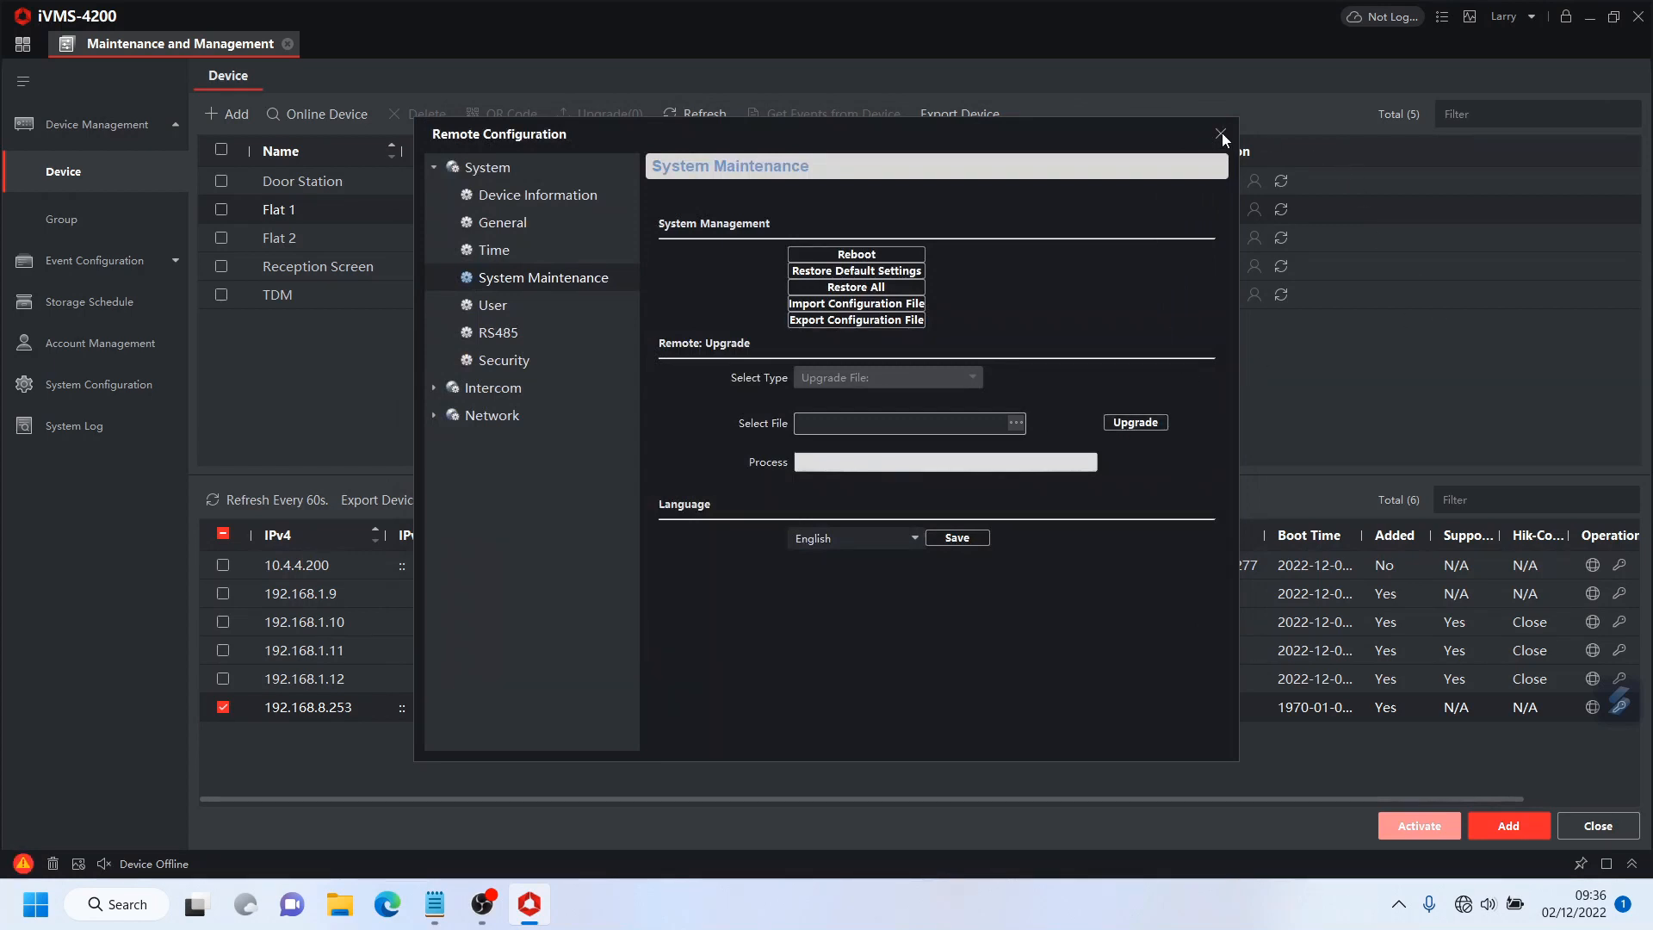
Step: Close Flat 1's configuration and show the TDM unit's System Maintenance page
left_click(536, 195)
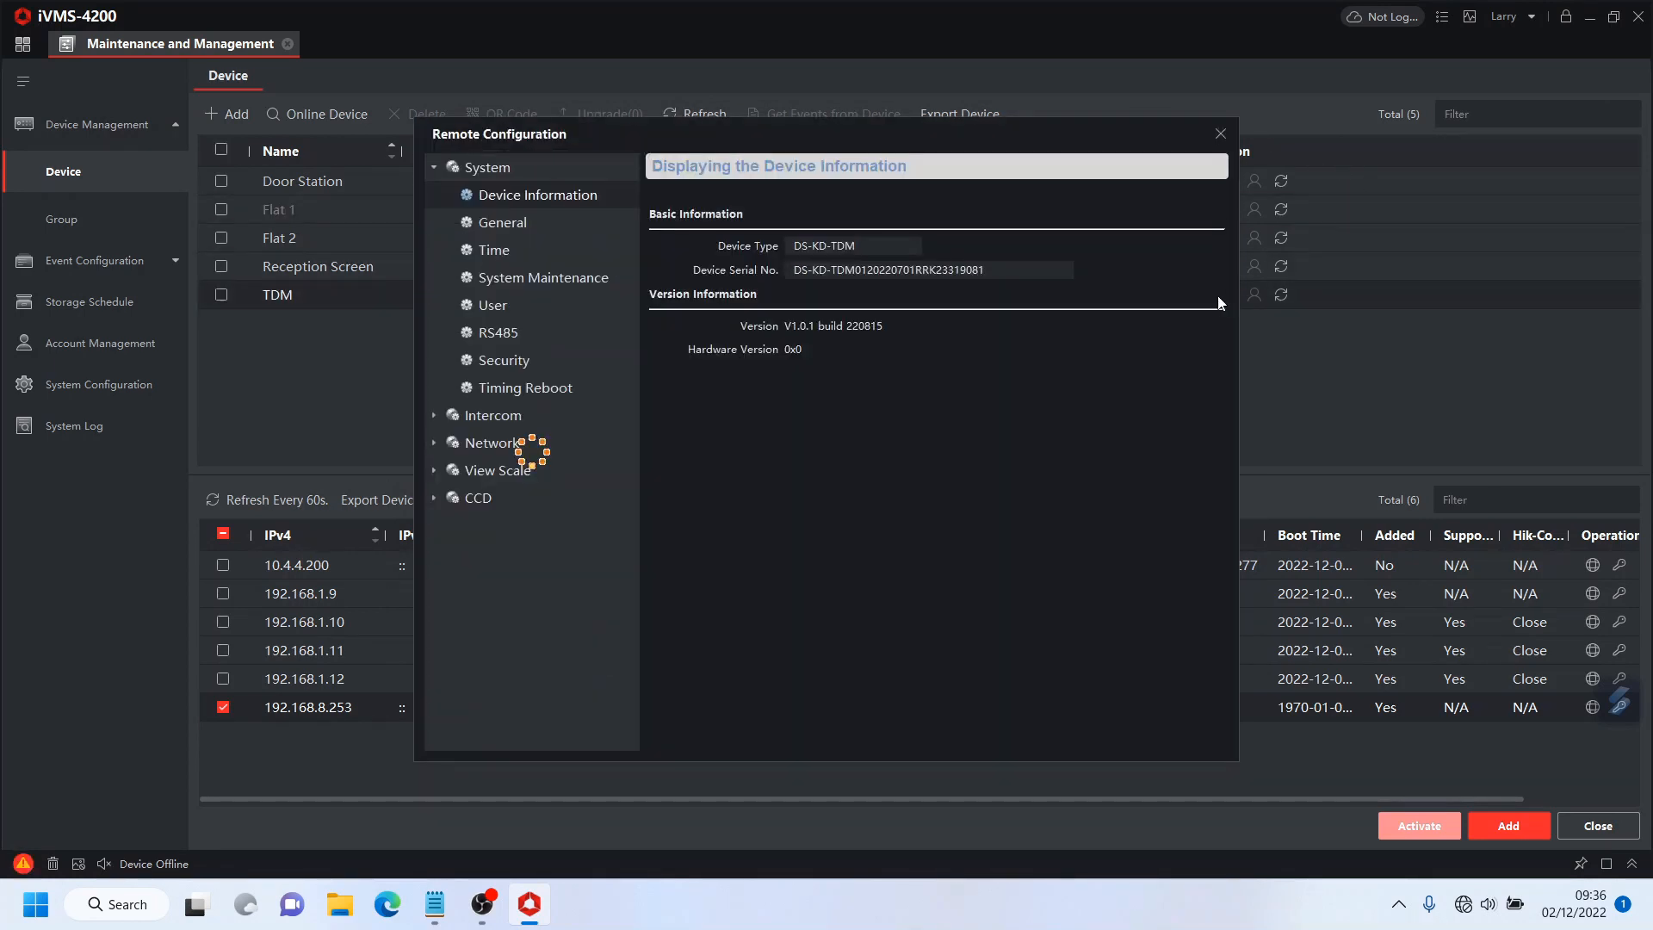
mouse_move(635, 247)
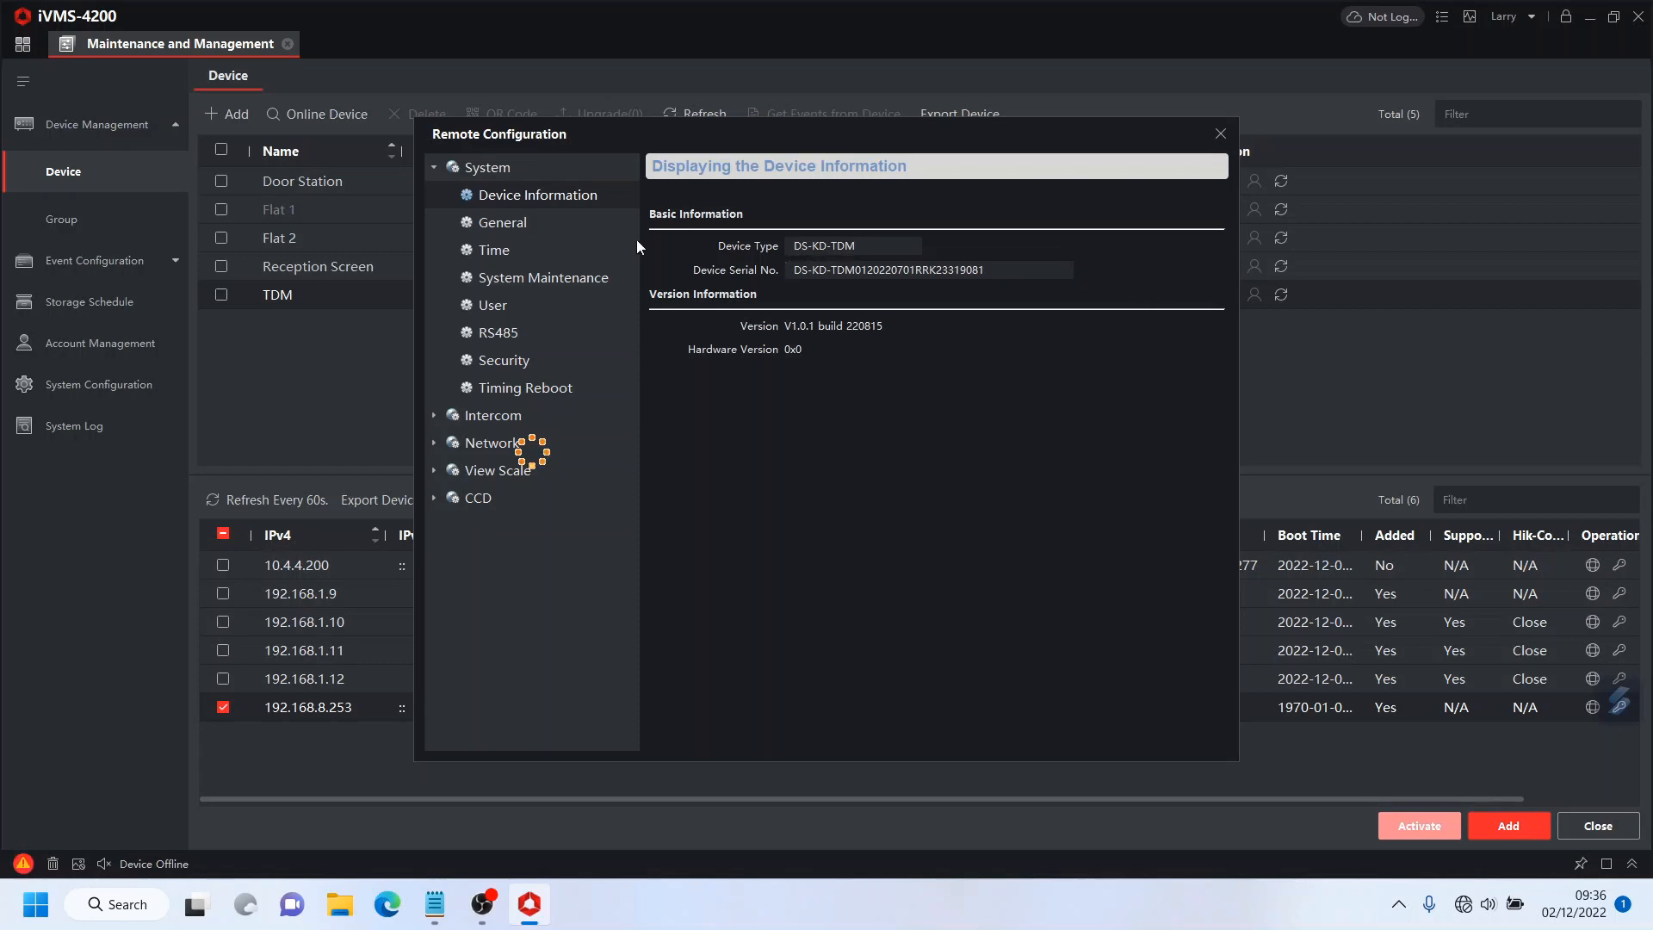
left_click(545, 277)
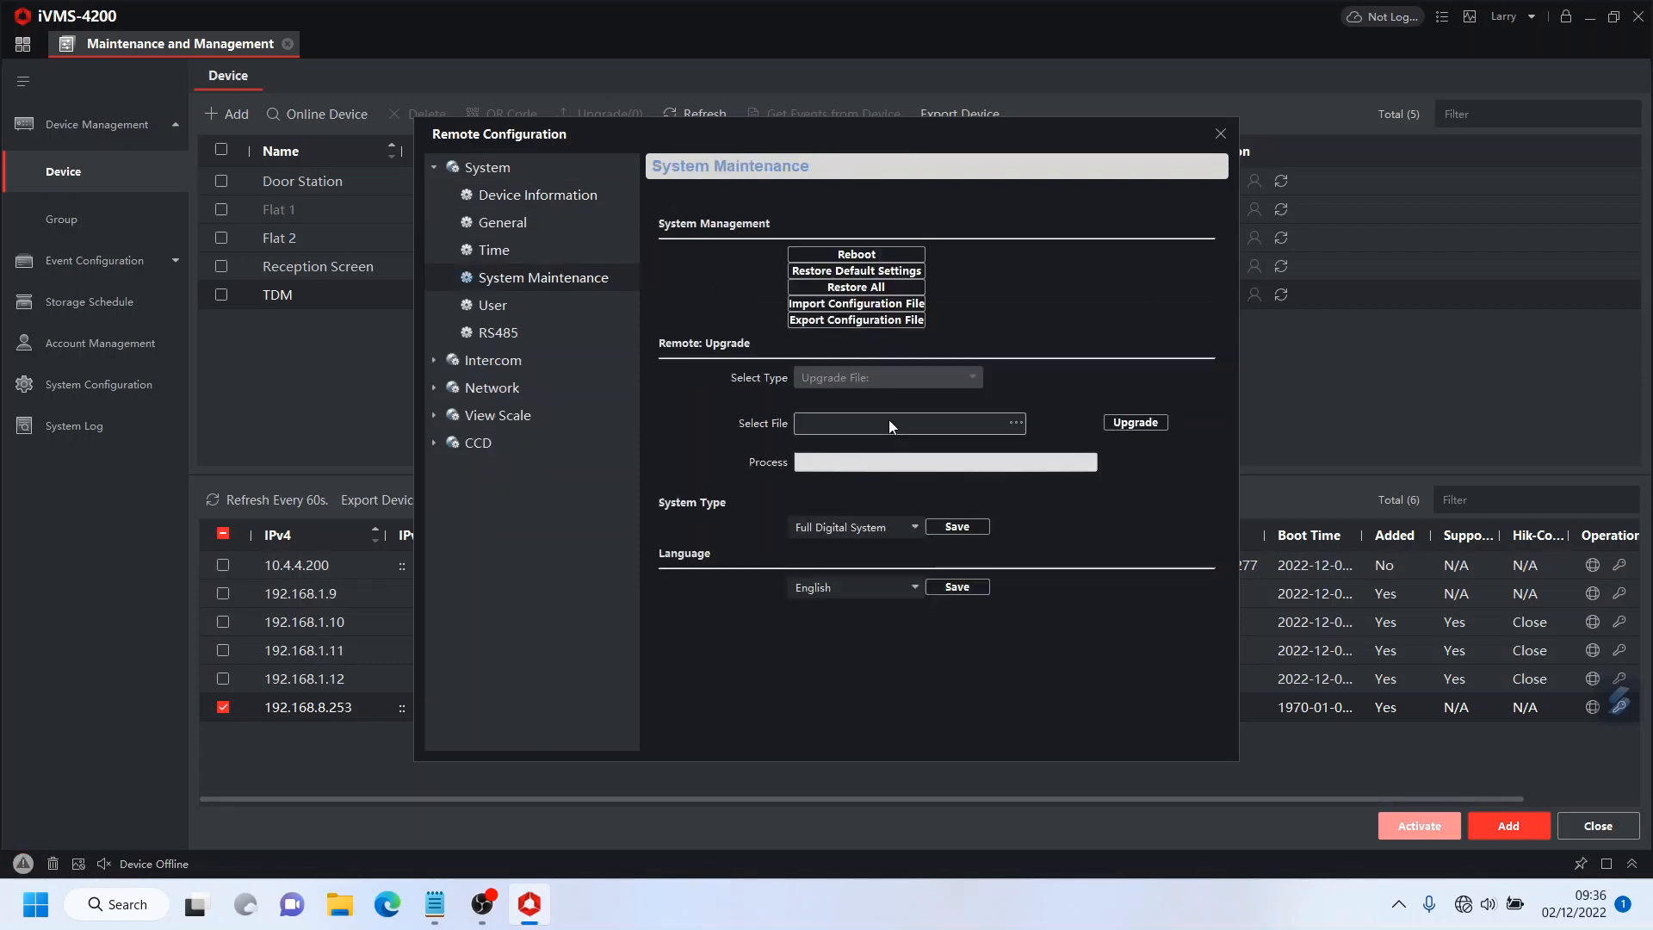
mouse_move(1205, 414)
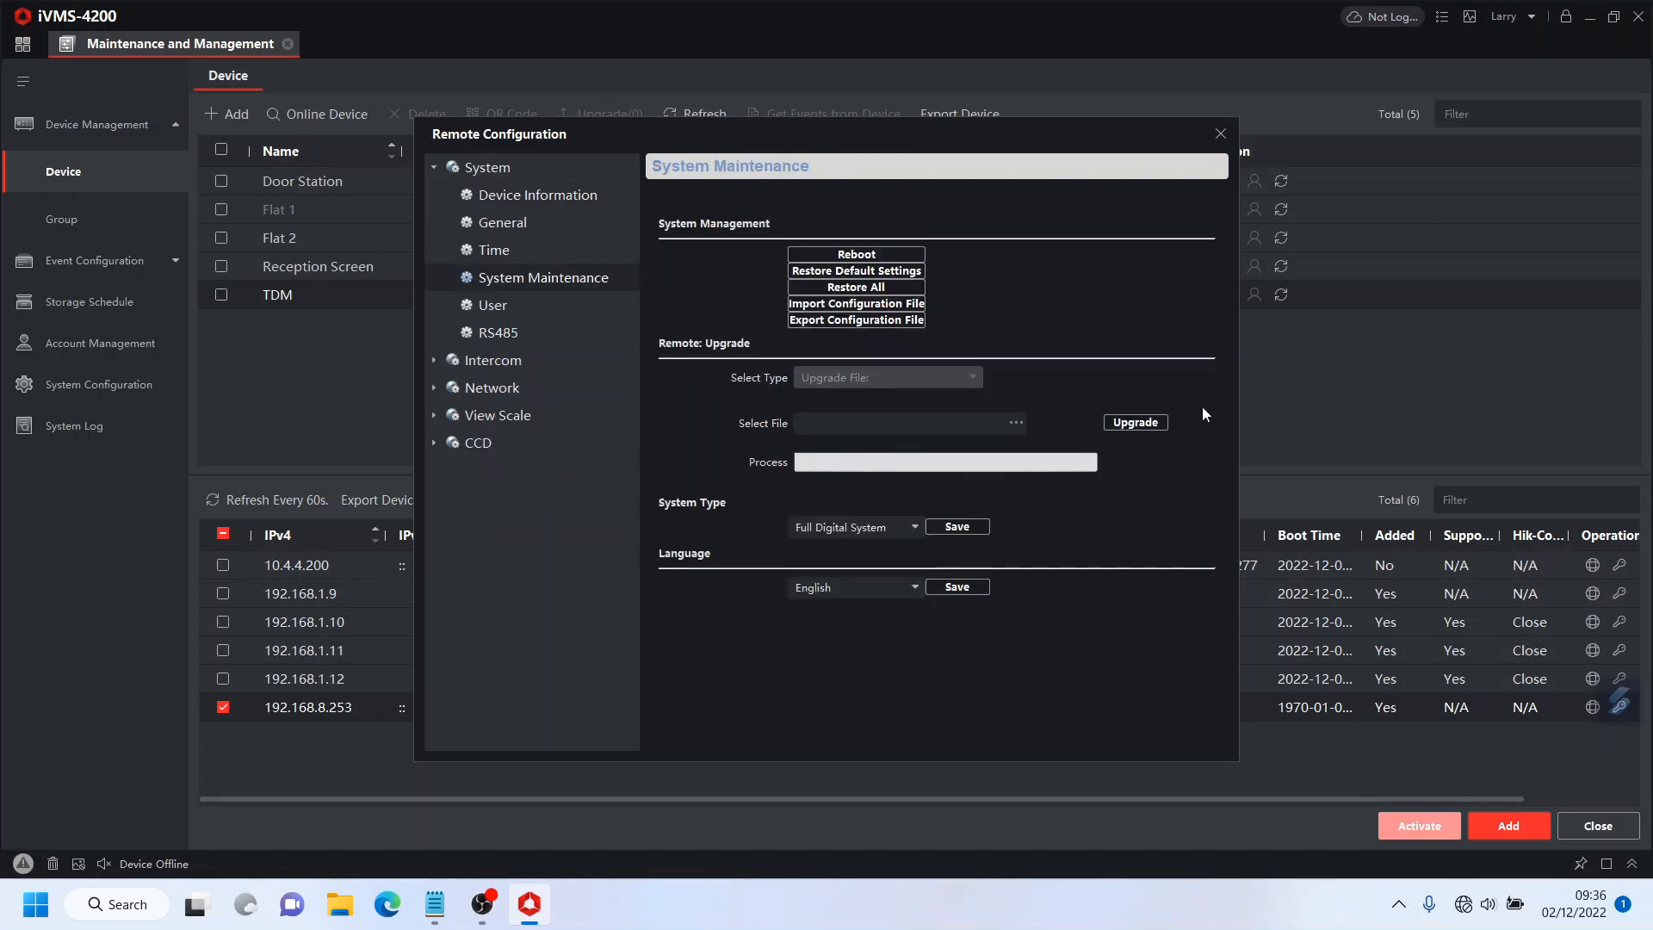